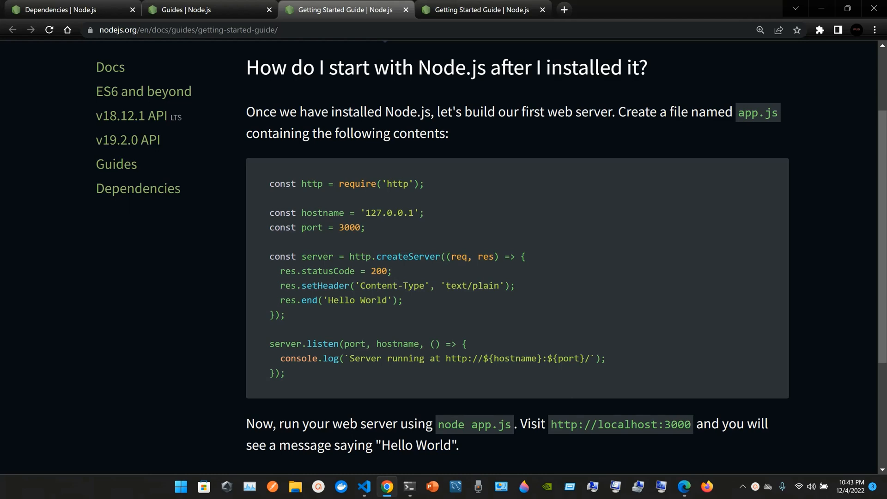
# Step: Close the app.js editor and delete the old app.js from the nodejs folder
pyautogui.scroll(3)
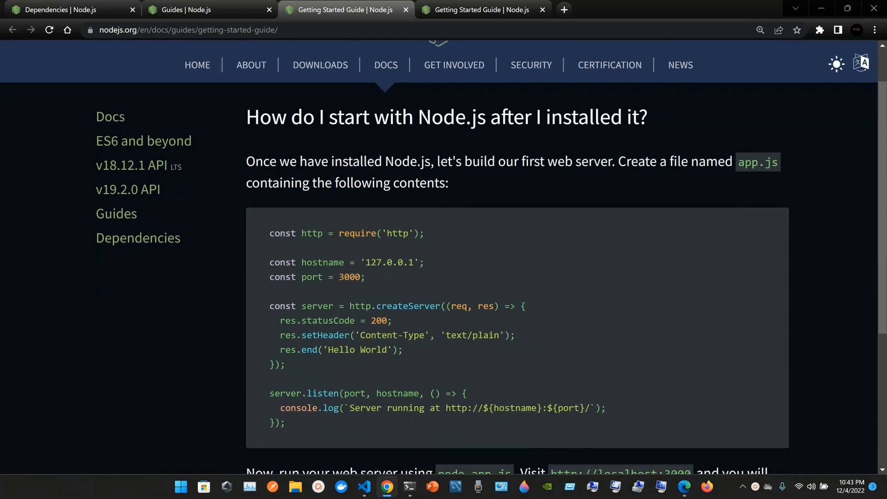
pyautogui.scroll(-3)
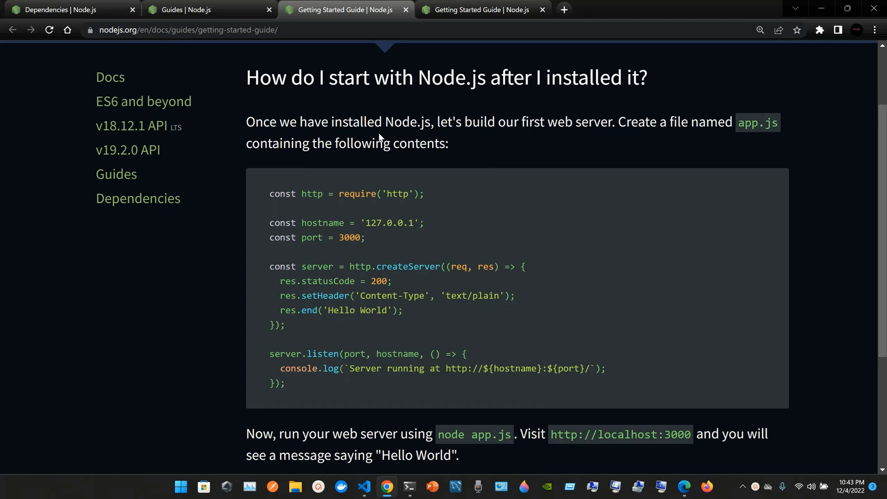
pyautogui.moveTo(476, 151)
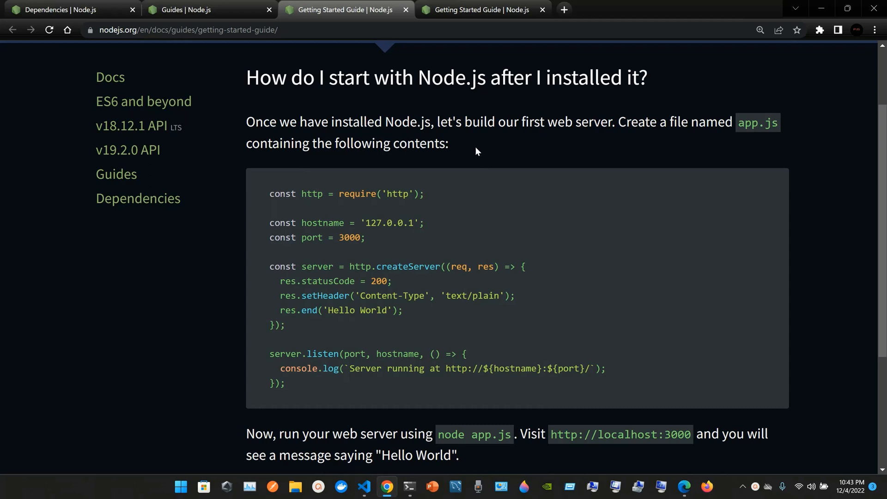
pyautogui.moveTo(568, 131)
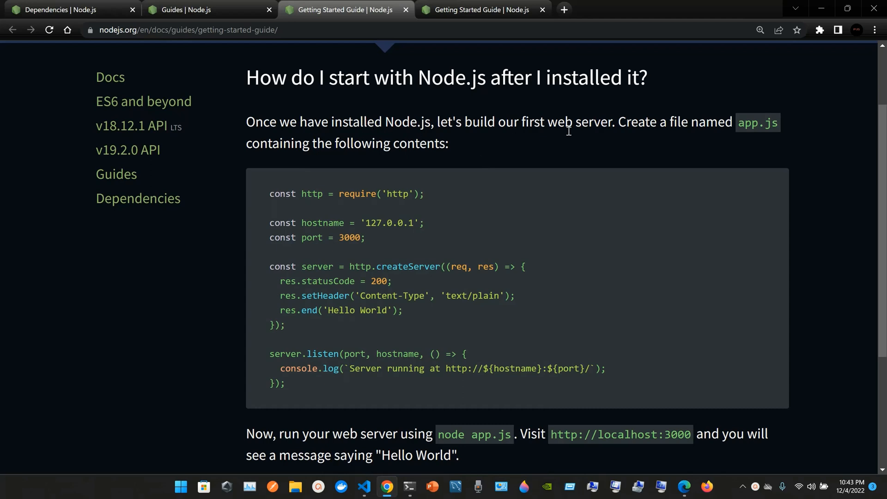
pyautogui.moveTo(718, 142)
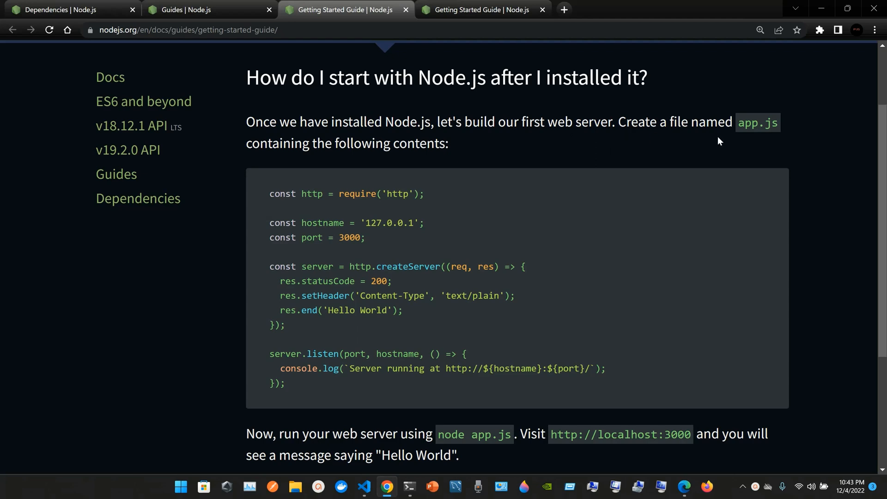
pyautogui.moveTo(342, 144)
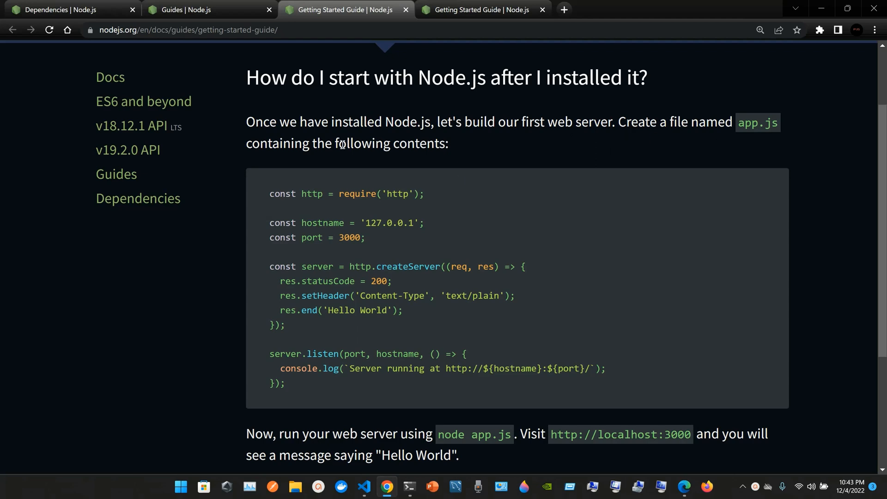
pyautogui.scroll(-3)
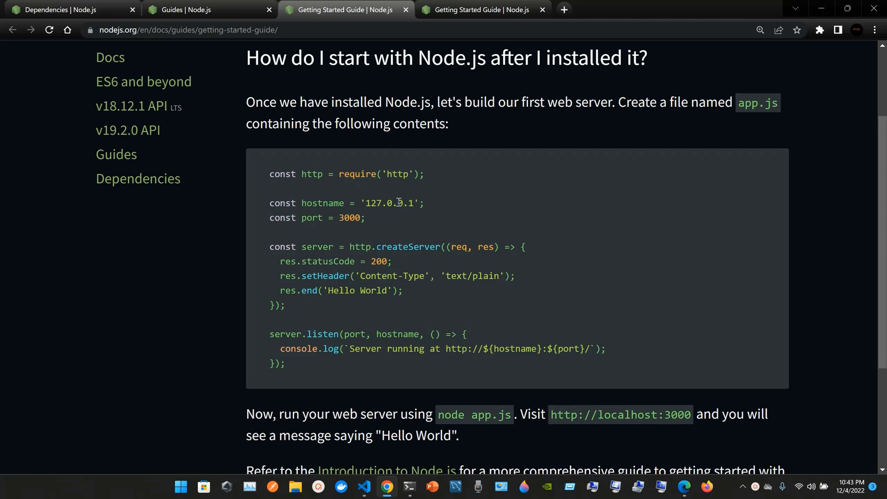
pyautogui.click(364, 487)
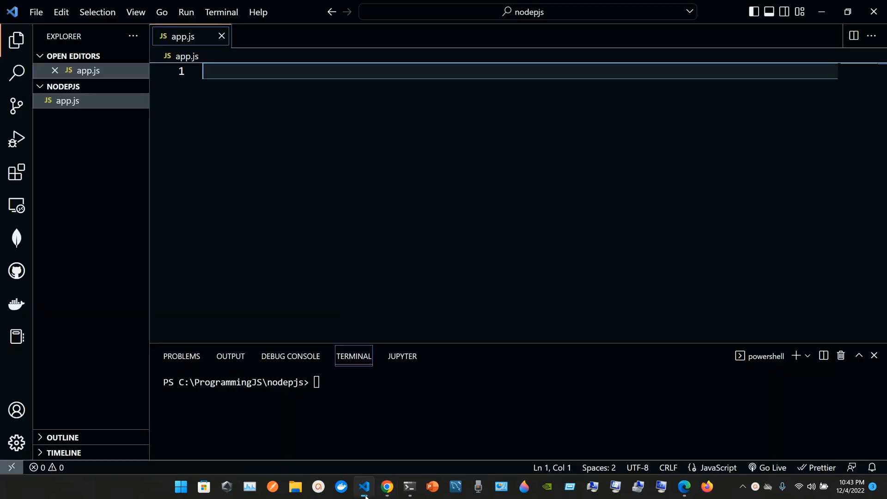
pyautogui.moveTo(211, 100)
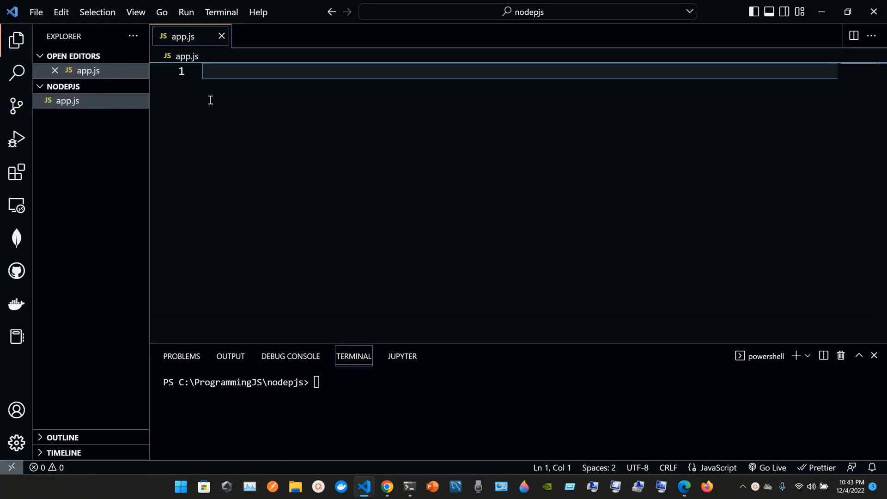
pyautogui.click(221, 36)
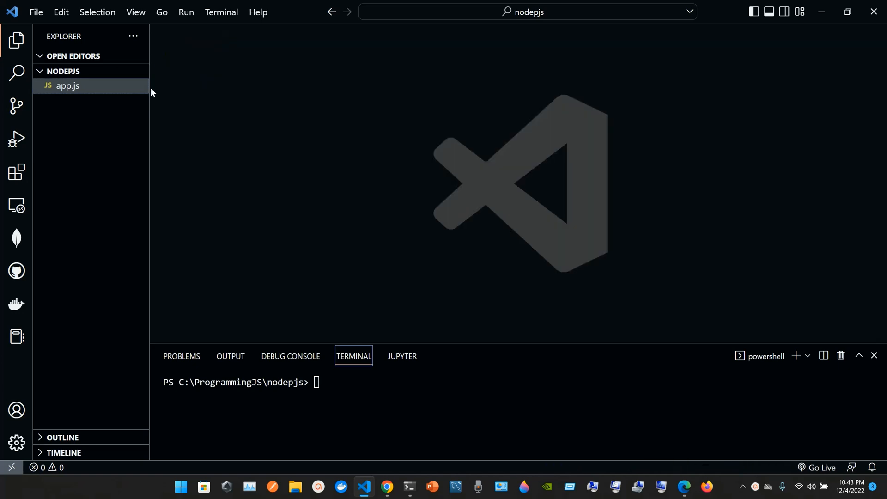
pyautogui.moveTo(68, 85)
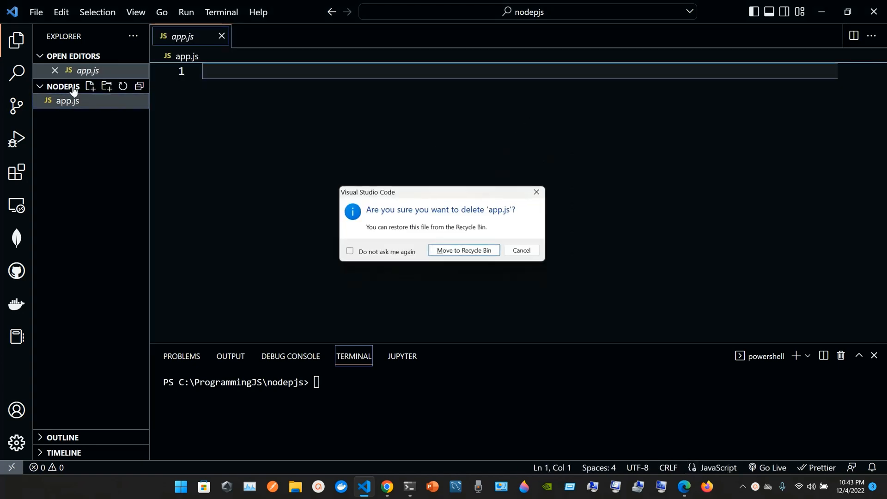
pyautogui.click(463, 250)
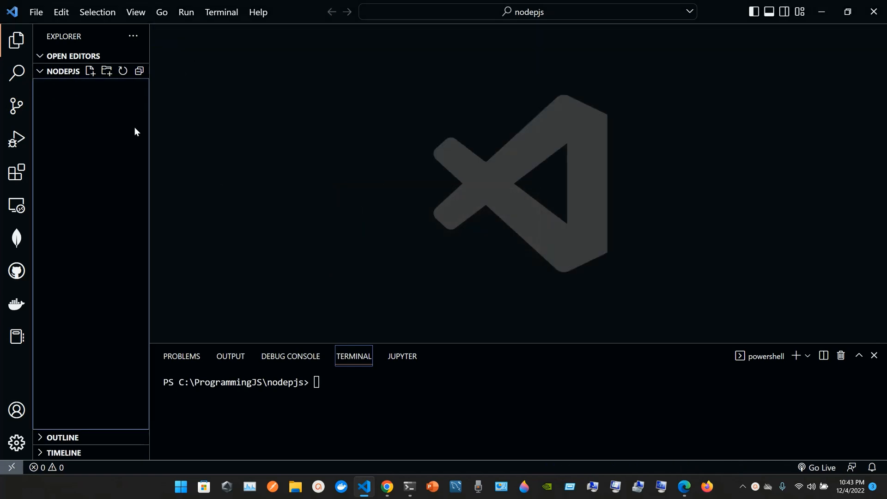
pyautogui.moveTo(90, 71)
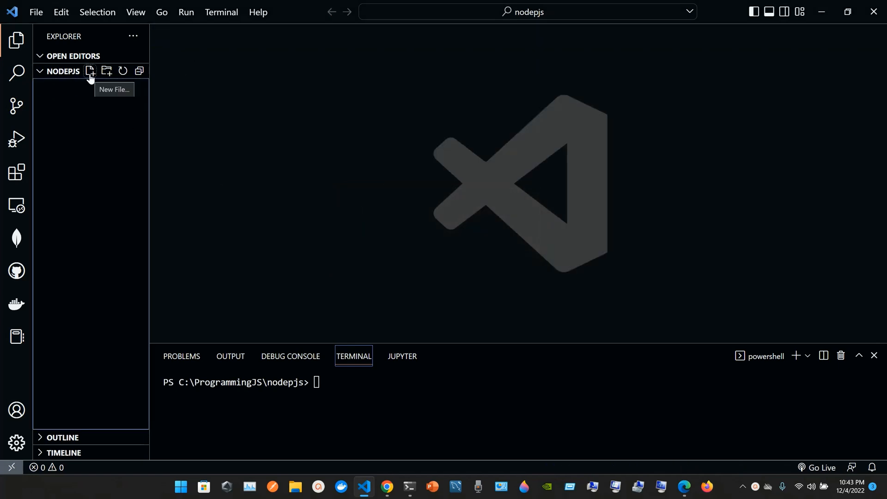
# Step: Create a new empty file named app.js in the nodejs folder
pyautogui.click(90, 71)
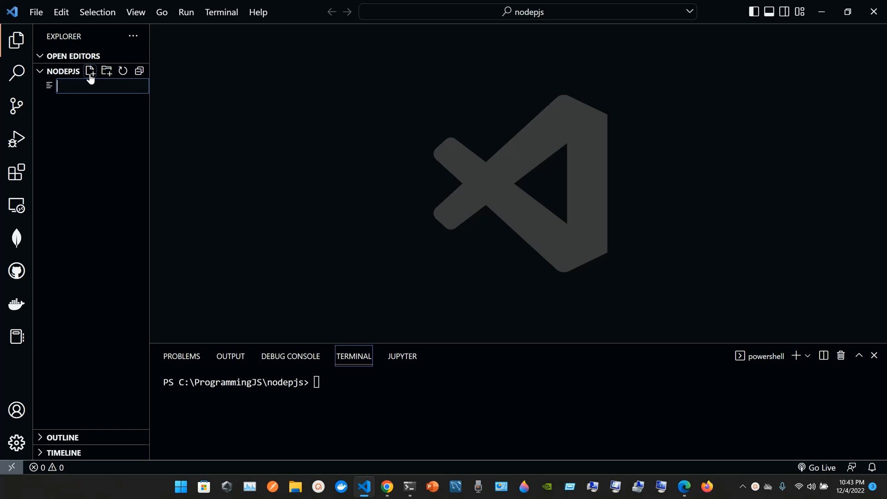
pyautogui.write('app.js')
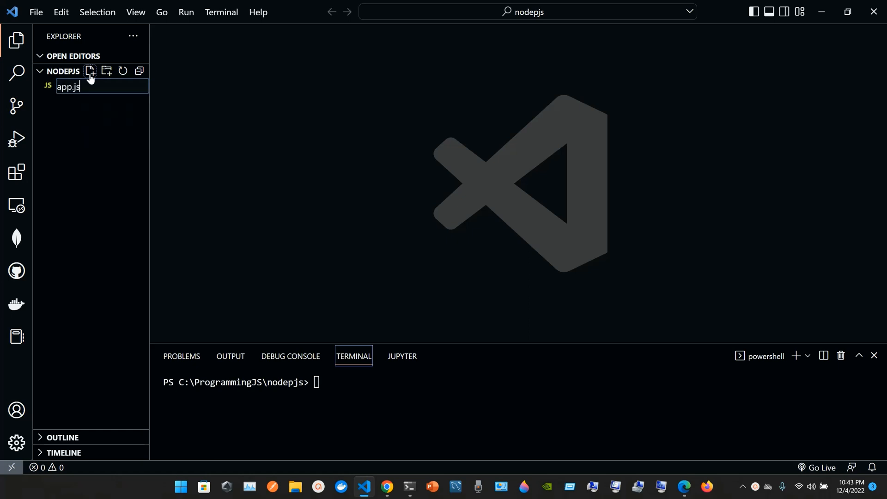
pyautogui.click(387, 487)
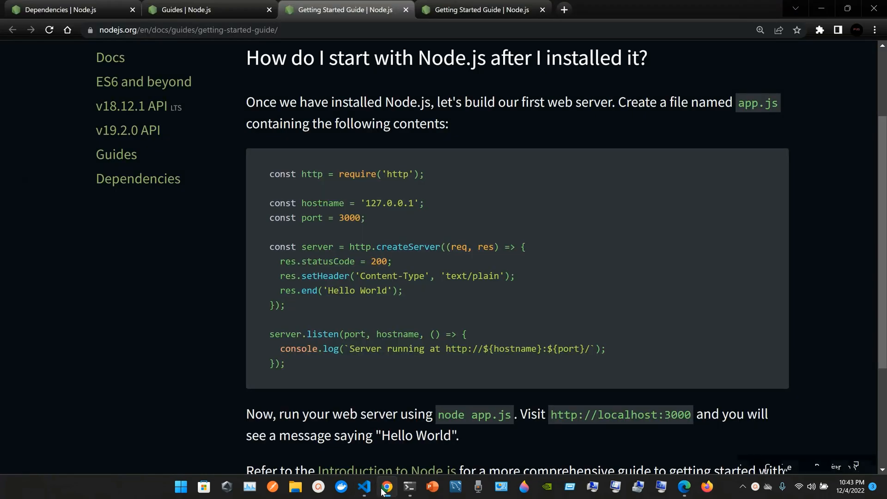
pyautogui.moveTo(677, 112)
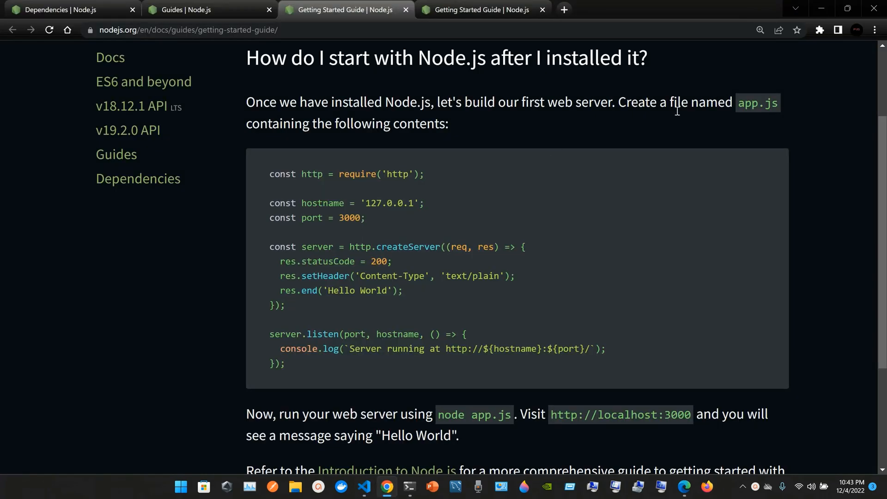
pyautogui.moveTo(485, 141)
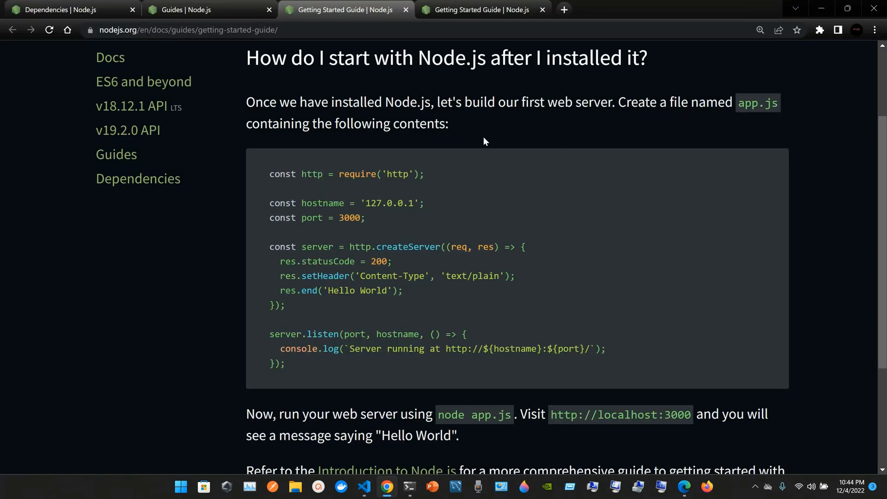
pyautogui.moveTo(271, 171)
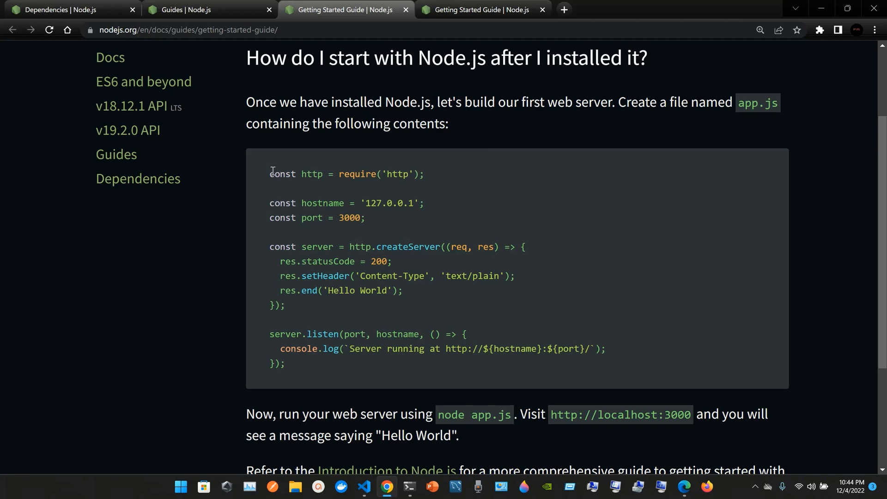
pyautogui.moveTo(351, 369)
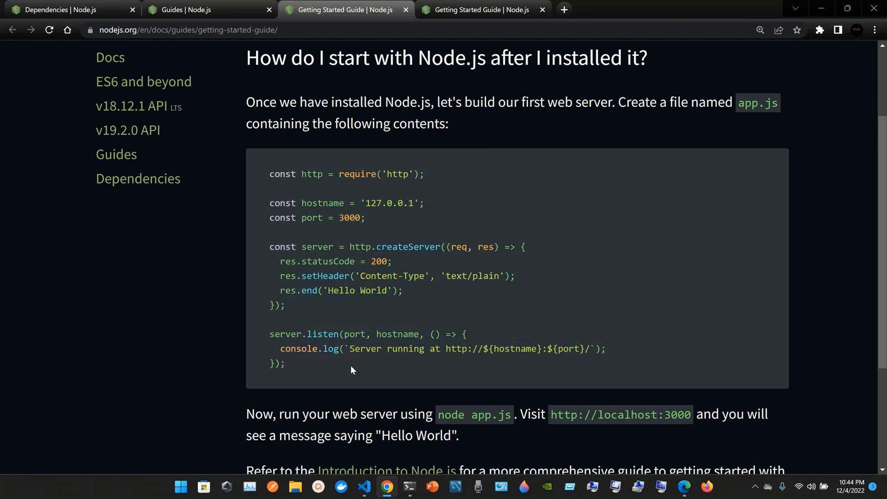
# Step: Write const http = require('http'); as line 1 of app.js, checking against the guide
pyautogui.click(364, 491)
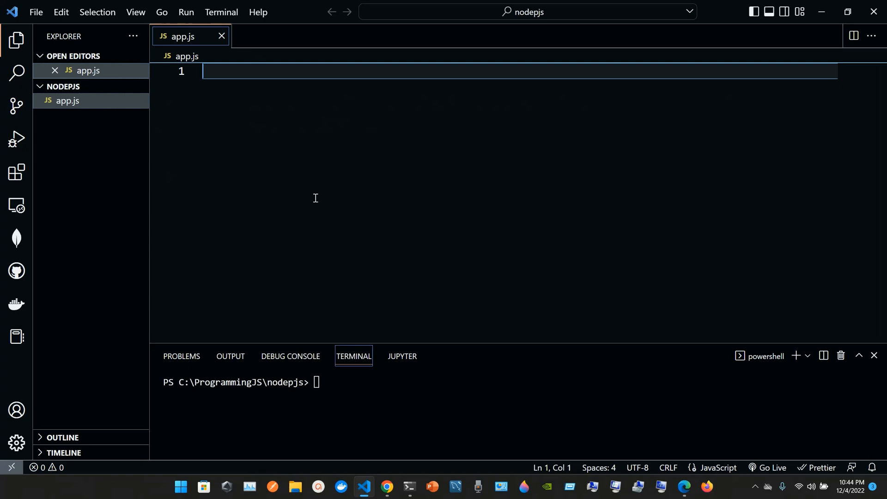
pyautogui.moveTo(292, 118)
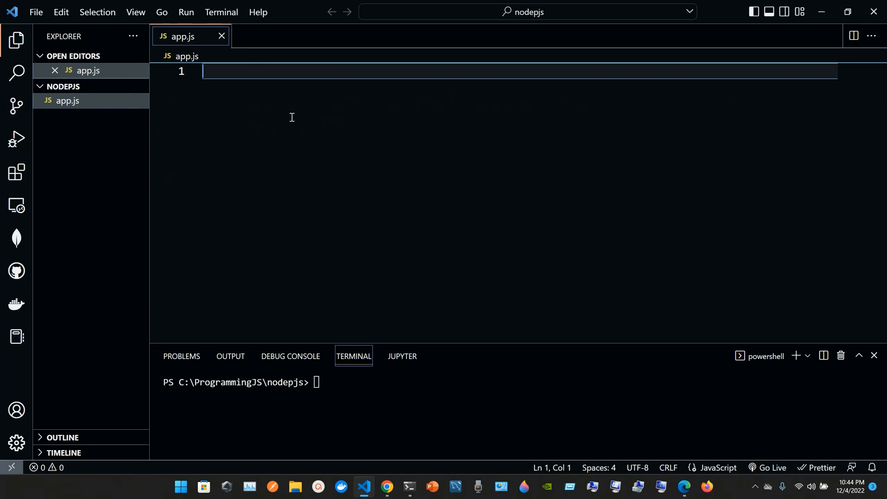
pyautogui.write('const')
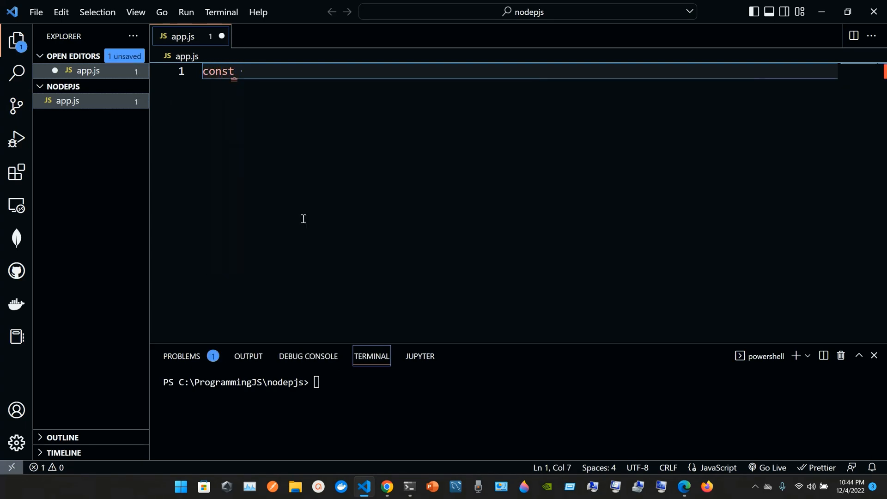
pyautogui.click(387, 490)
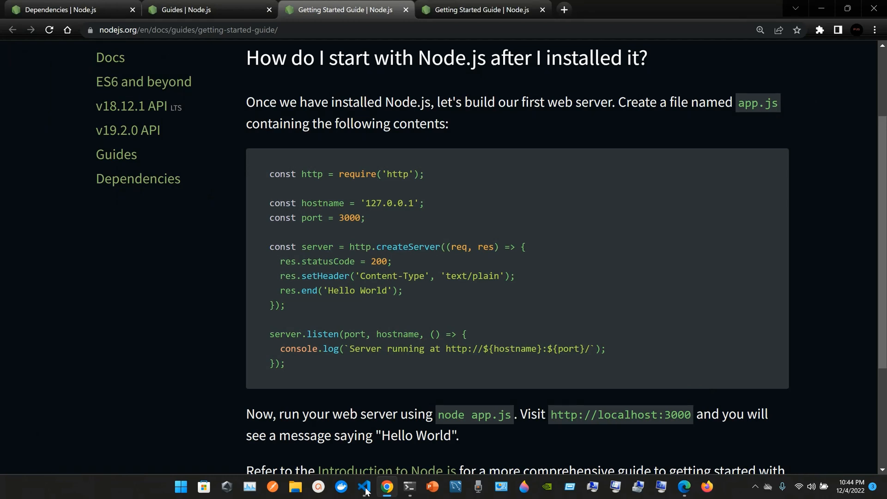
pyautogui.click(365, 491)
pyautogui.write('const h')
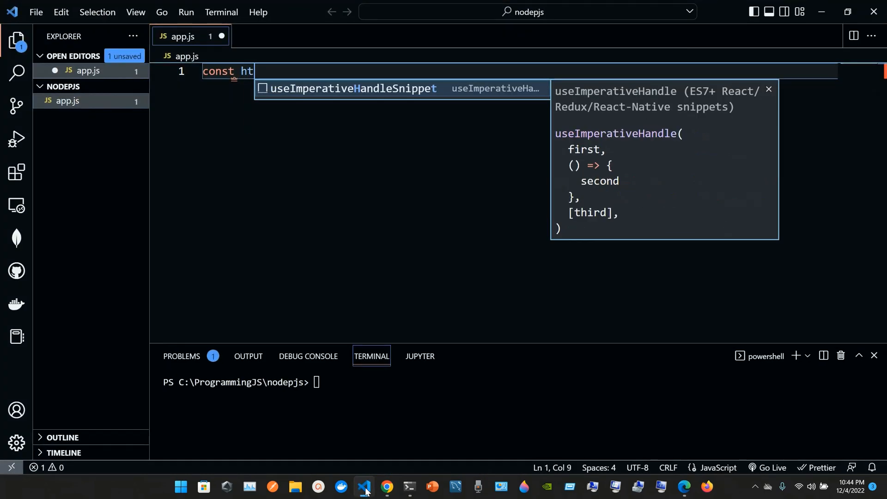
pyautogui.write('tp=')
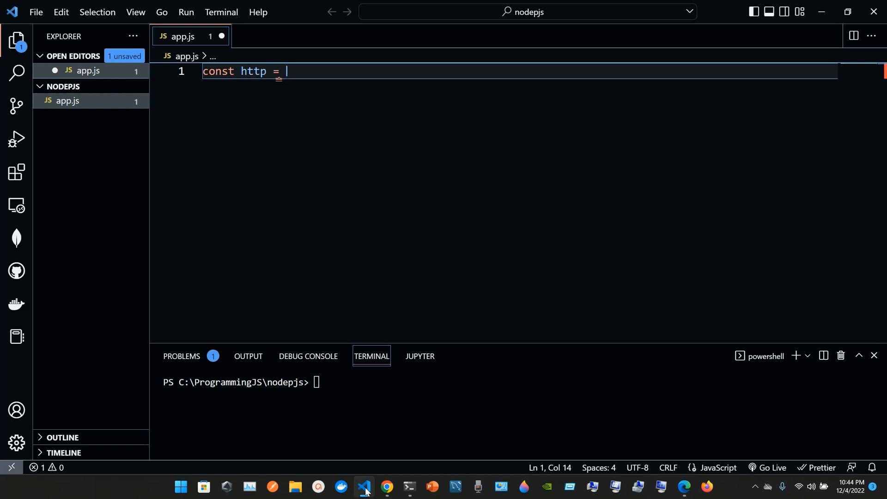
pyautogui.write('require')
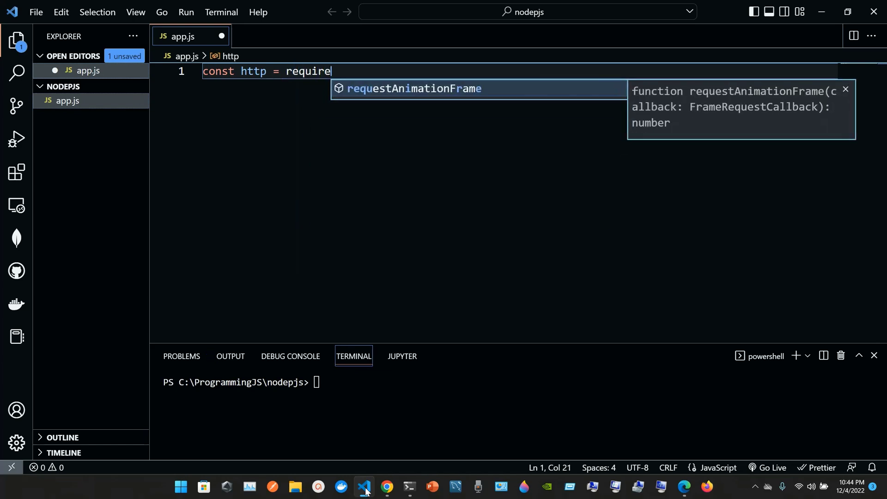
pyautogui.moveTo(481, 160)
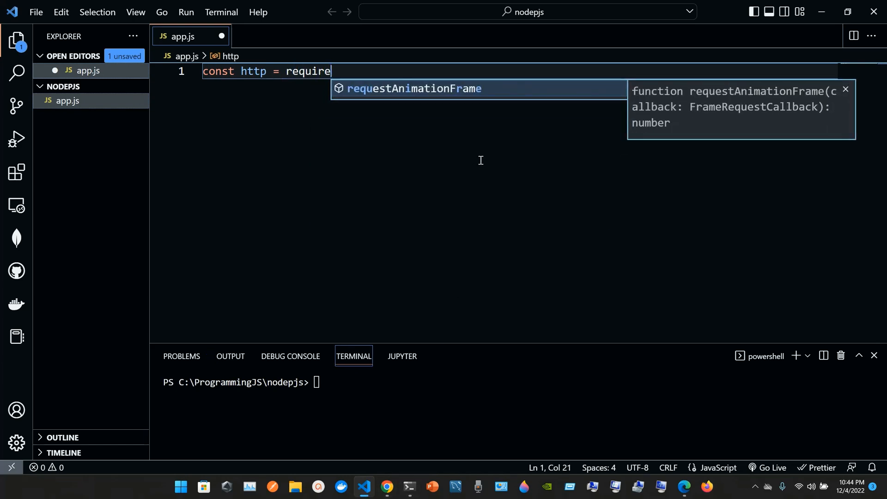
pyautogui.moveTo(437, 124)
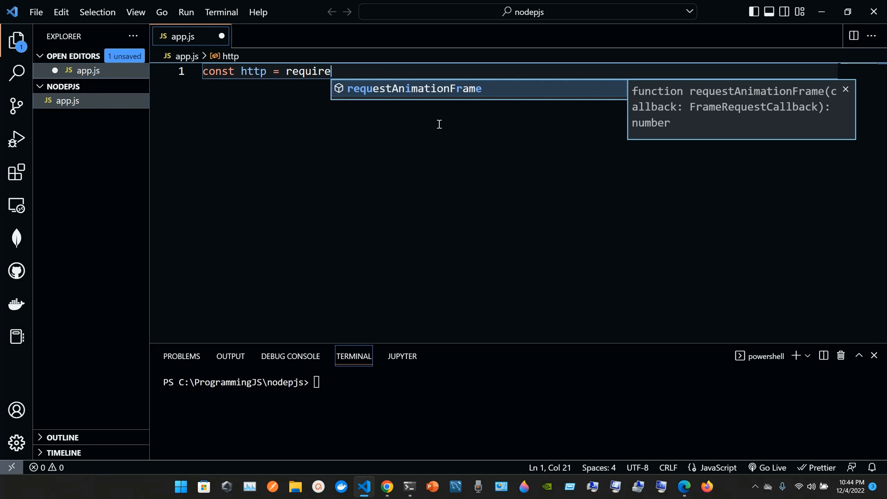
pyautogui.moveTo(392, 97)
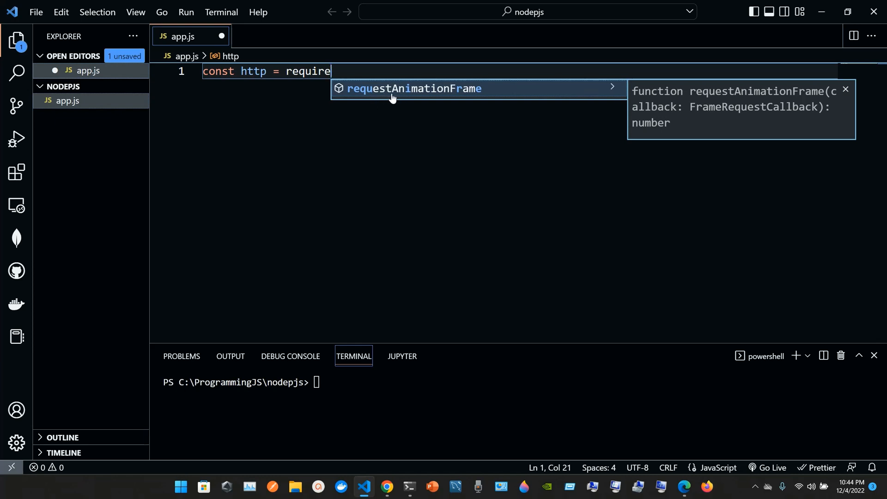
pyautogui.moveTo(435, 118)
pyautogui.write("('ht")
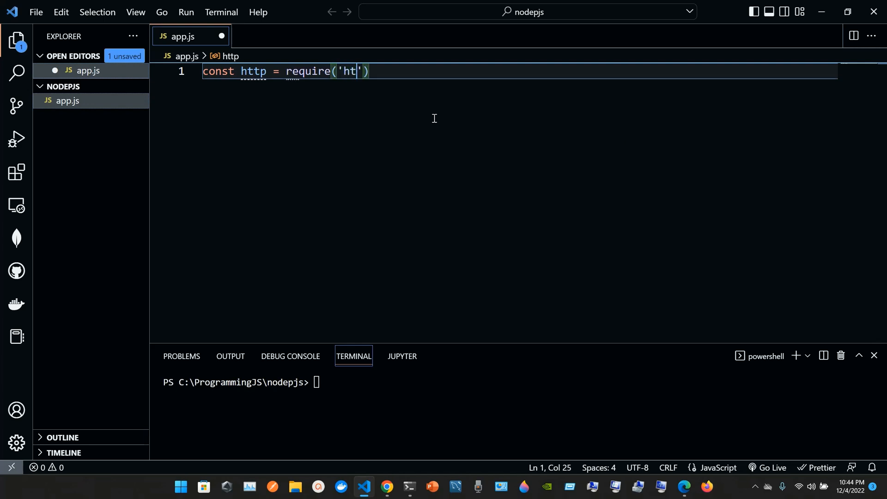
pyautogui.write('tp')
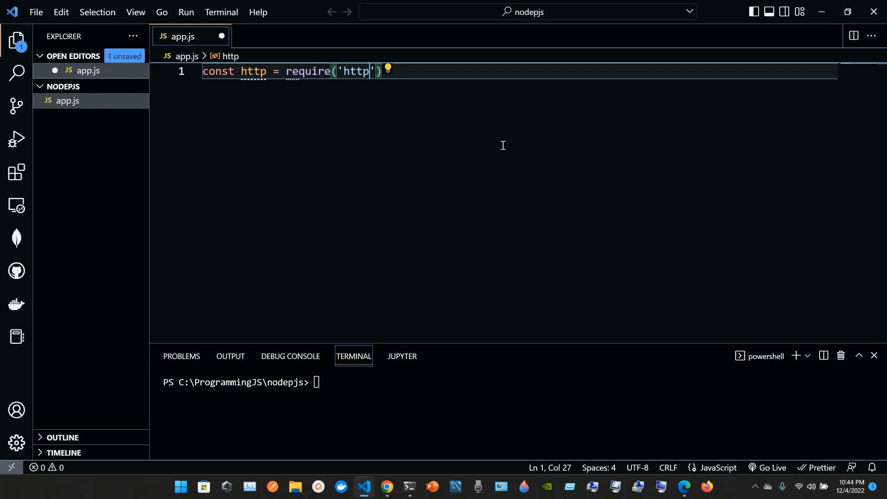
pyautogui.write(';')
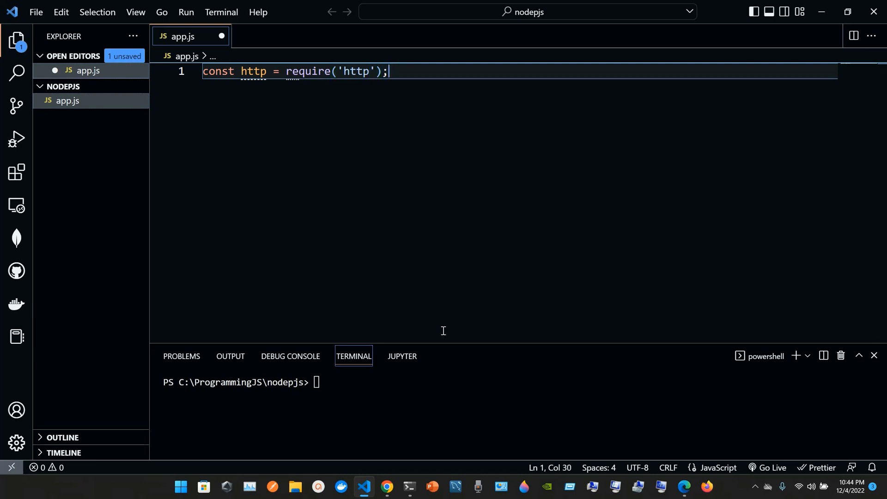
pyautogui.click(386, 486)
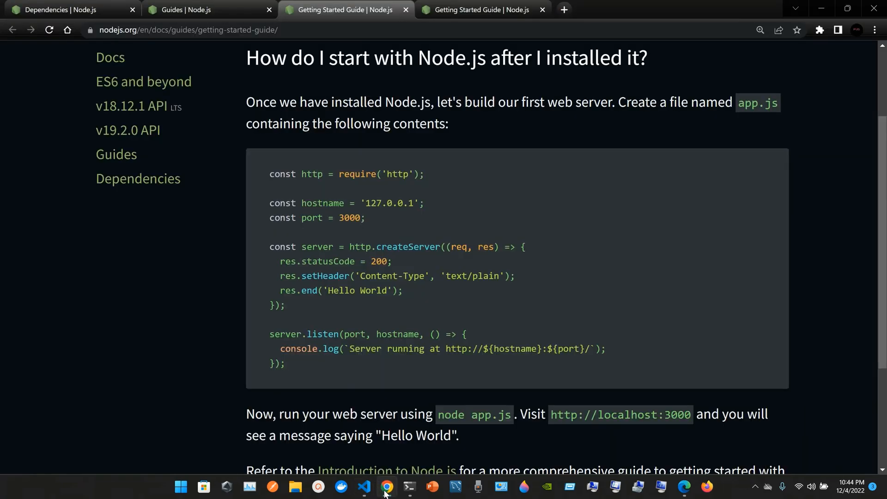
pyautogui.click(364, 491)
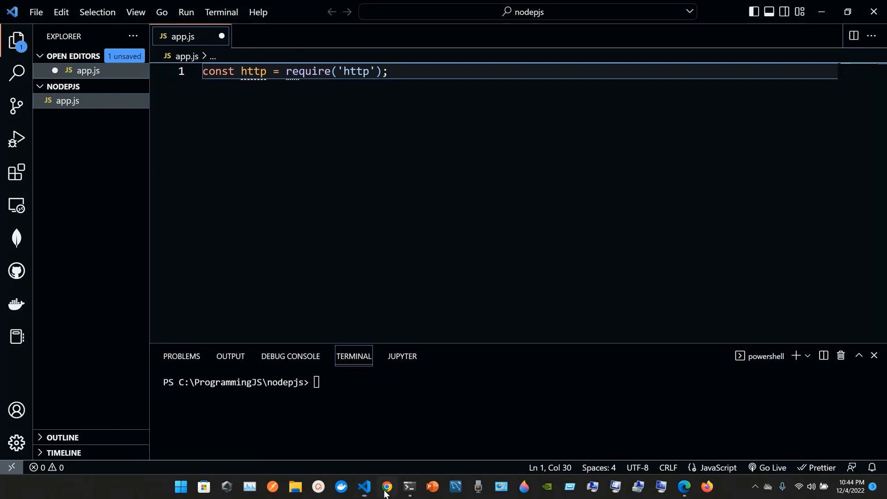
pyautogui.click(386, 487)
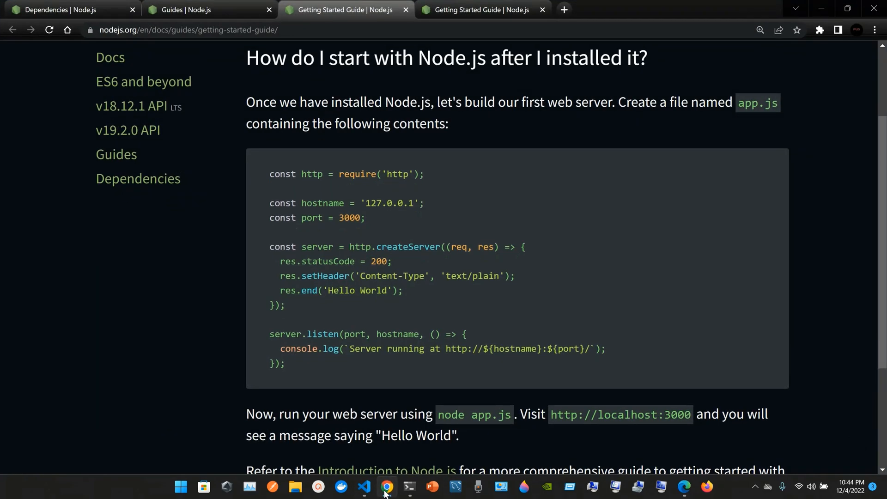
# Step: Add const hostname = '127.0.0.1' on a new line below the http import
pyautogui.click(363, 491)
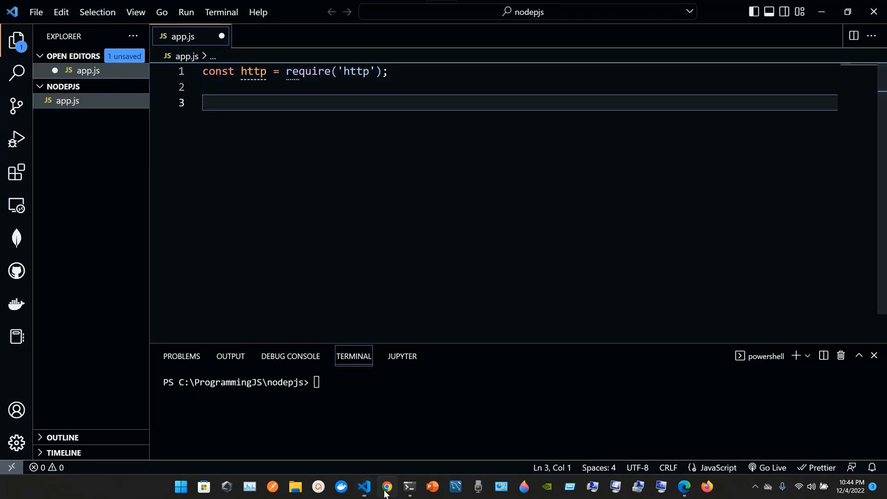
pyautogui.click(386, 487)
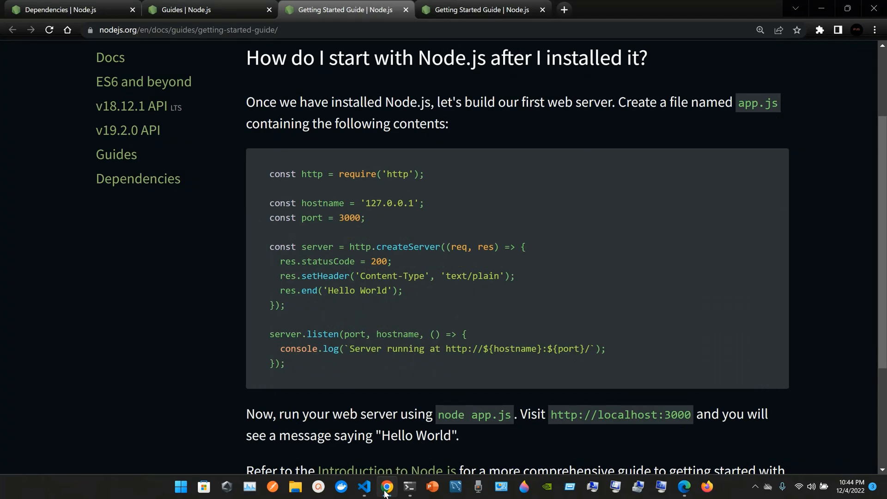
pyautogui.click(364, 491)
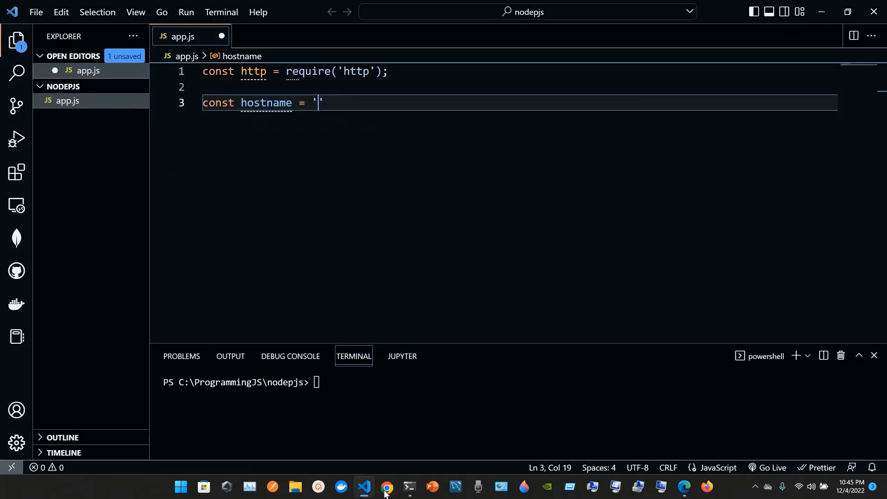
pyautogui.write('127.0')
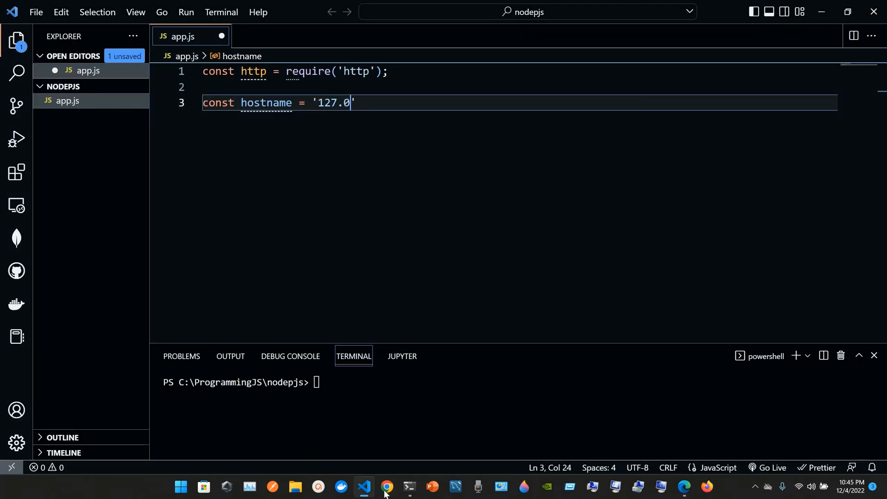
pyautogui.write('.')
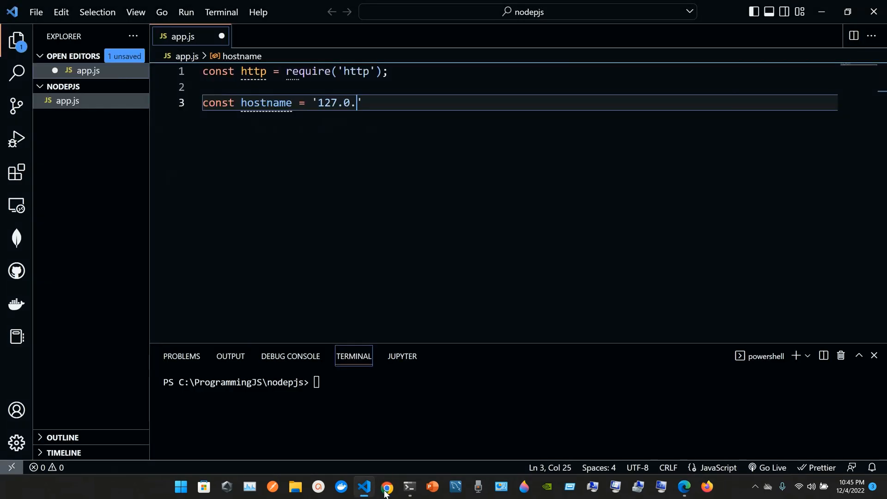
pyautogui.write('0.1')
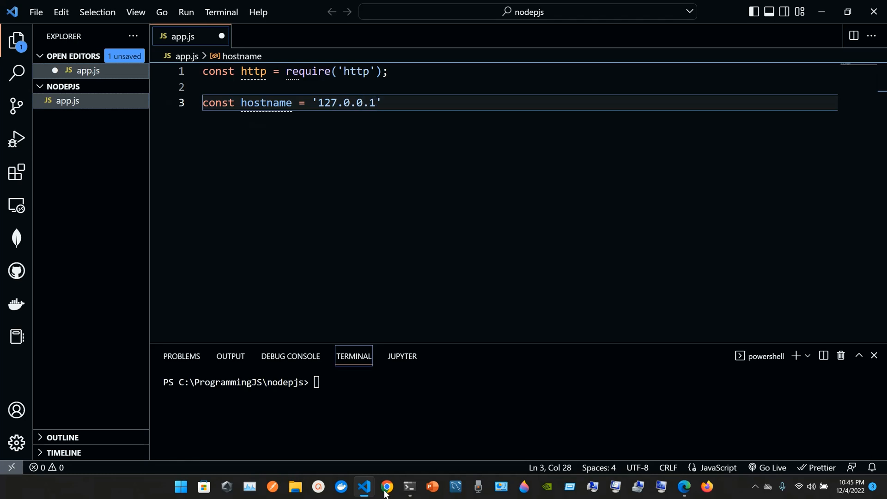
pyautogui.press('Enter')
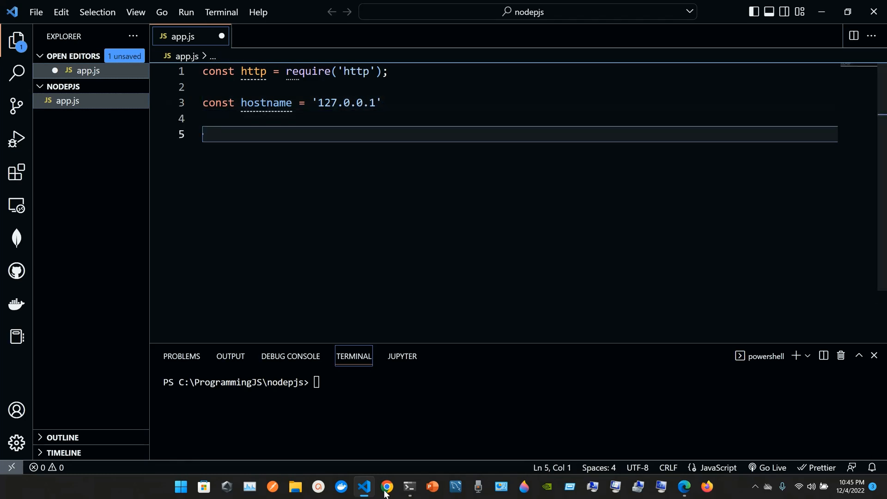
# Step: Add const port = 3000; on the next line
pyautogui.click(386, 487)
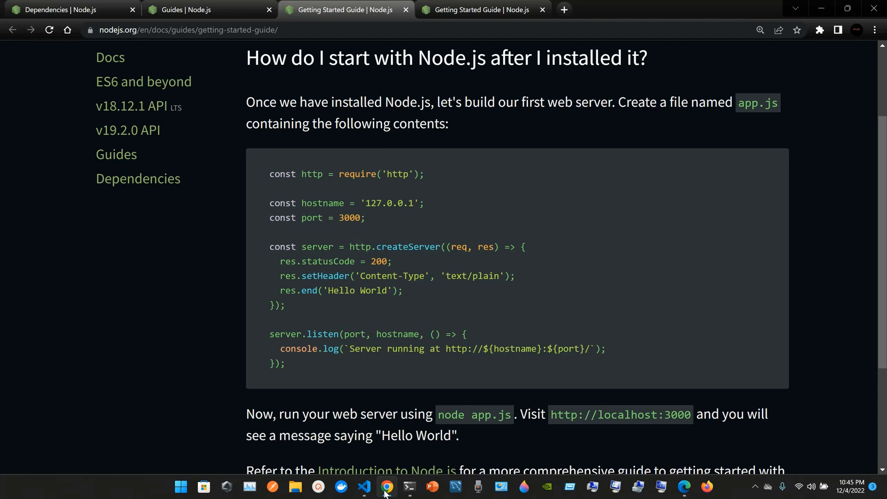
pyautogui.click(364, 490)
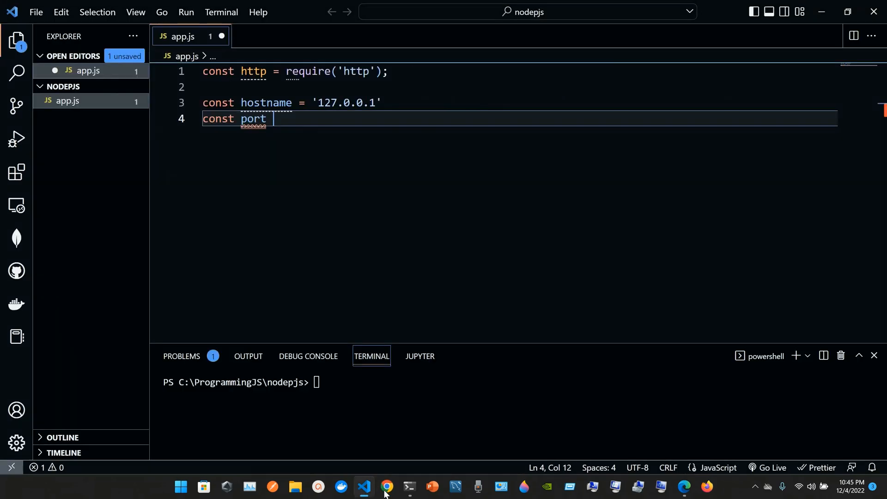
pyautogui.write('= 3000;')
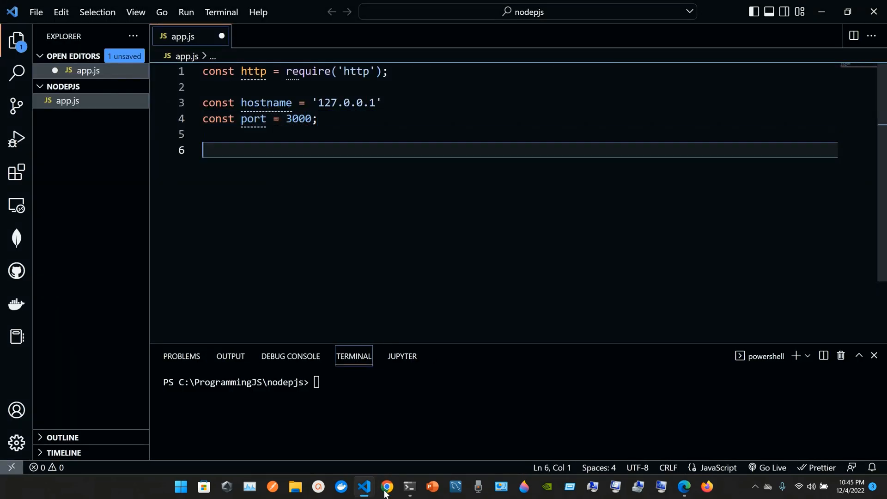
pyautogui.click(386, 487)
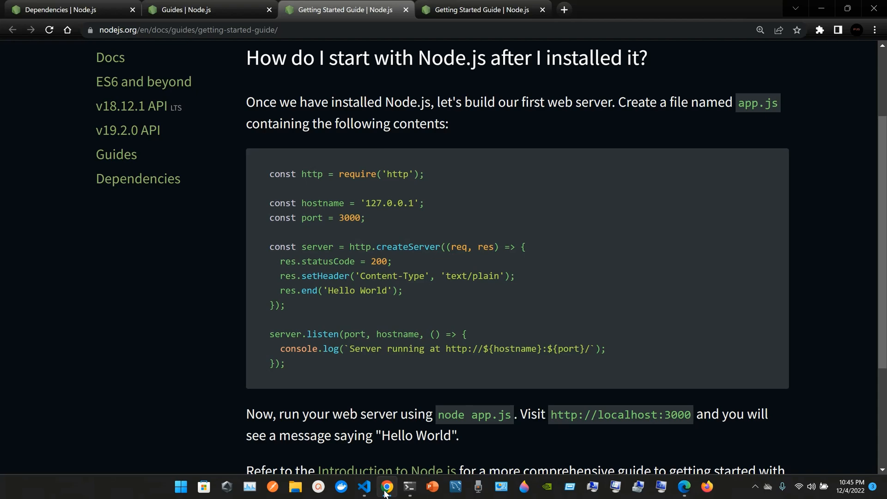
# Step: Start line 6 with const server = http, checking the guide between edits
pyautogui.click(364, 489)
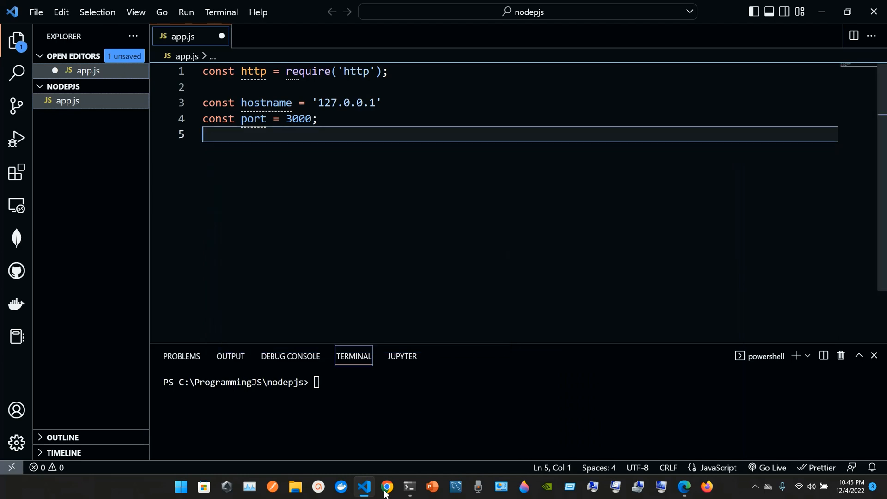
pyautogui.write('const')
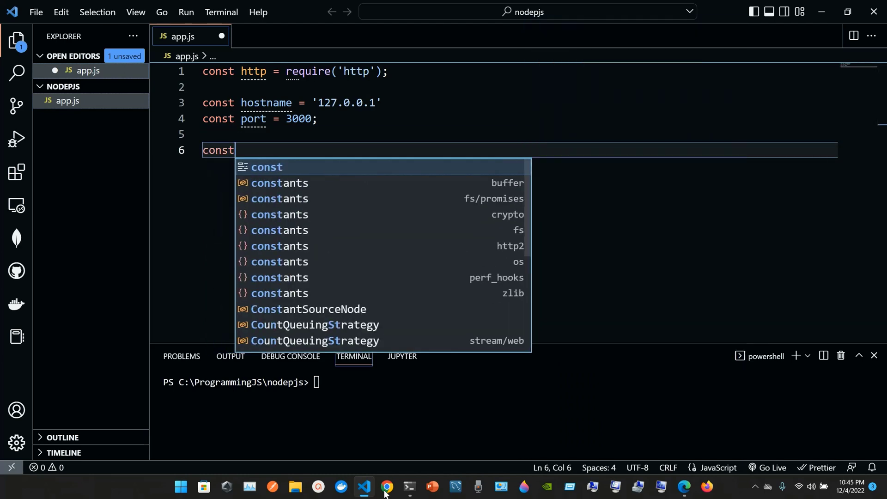
pyautogui.click(387, 487)
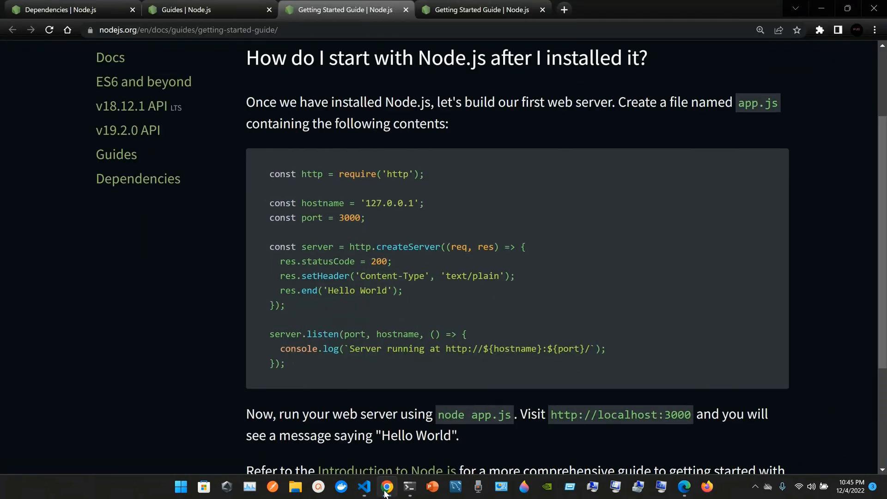
pyautogui.click(364, 491)
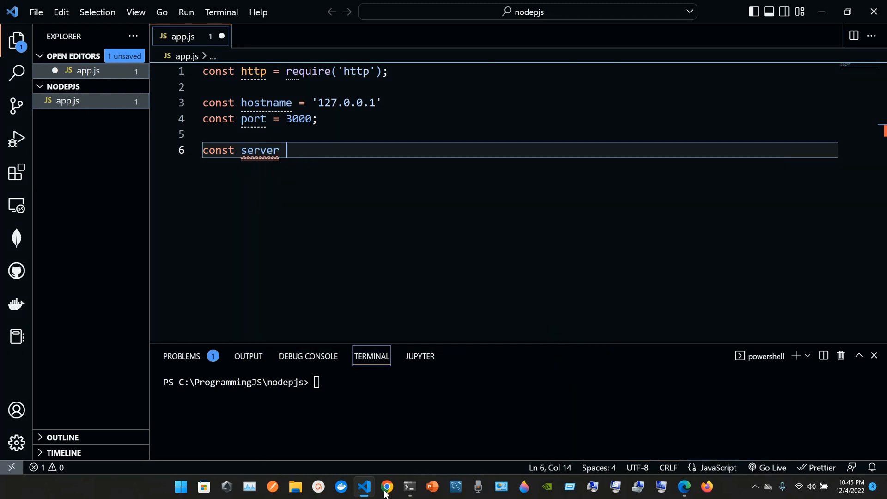
pyautogui.click(386, 487)
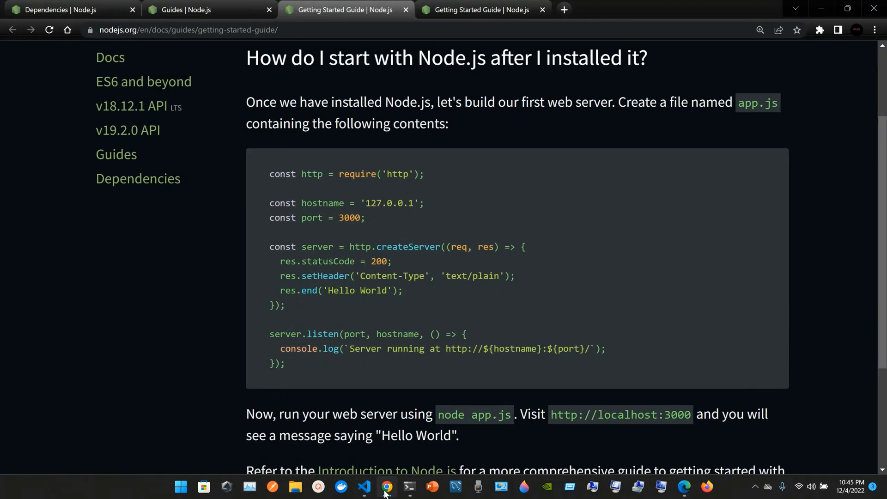
pyautogui.click(364, 491)
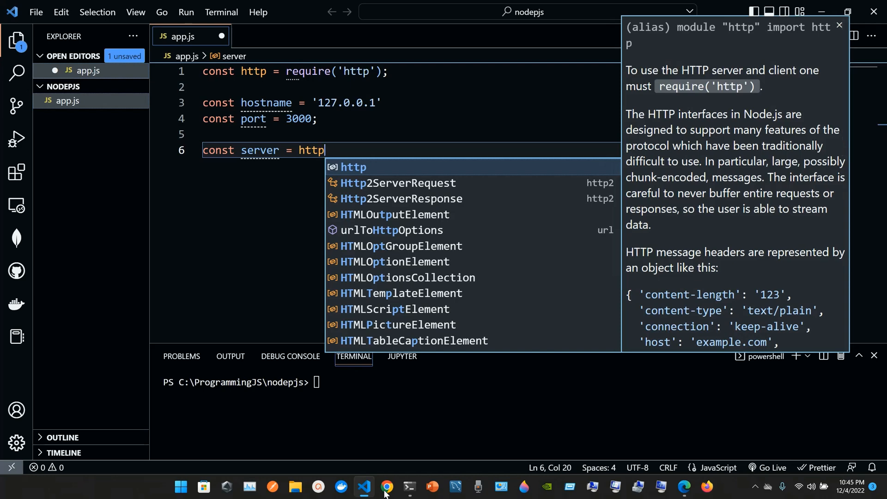
pyautogui.click(386, 487)
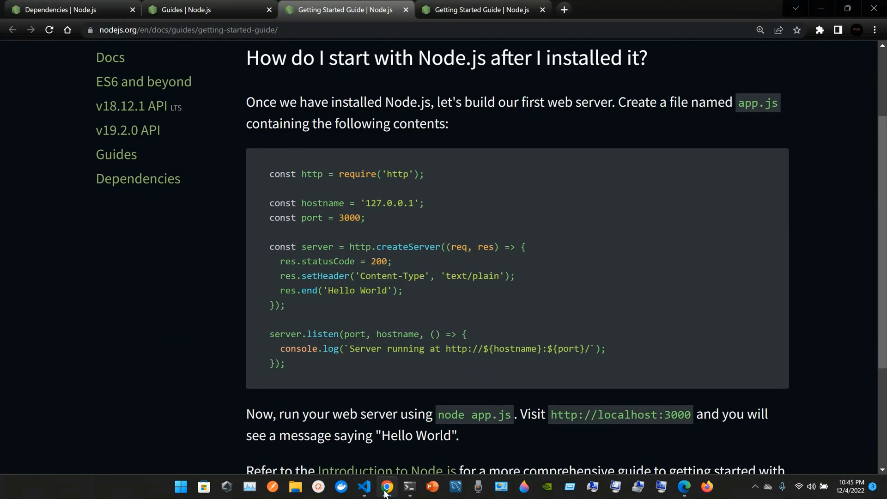
pyautogui.click(364, 487)
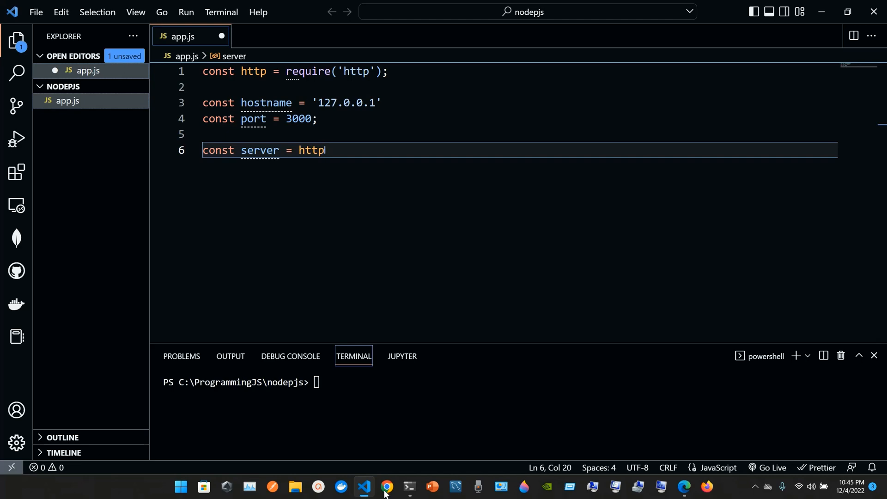
# Step: Complete the assignment as http.createServer using the IntelliSense suggestion
pyautogui.write('.')
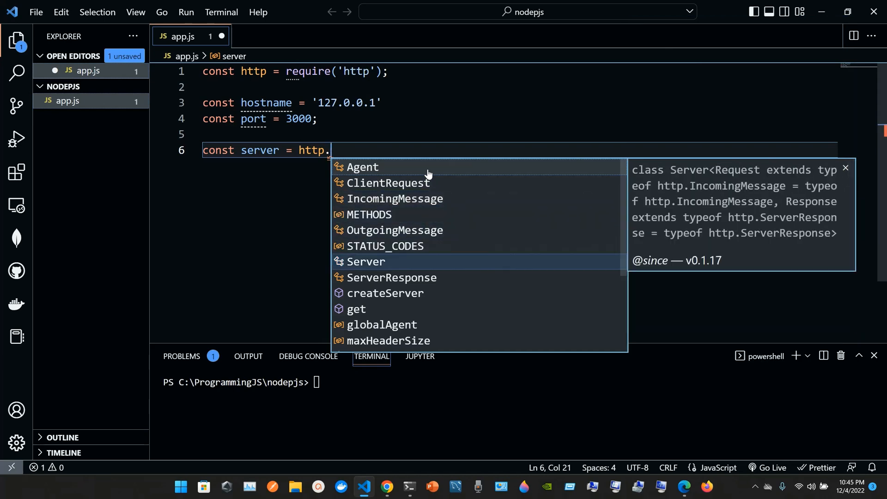
pyautogui.click(385, 293)
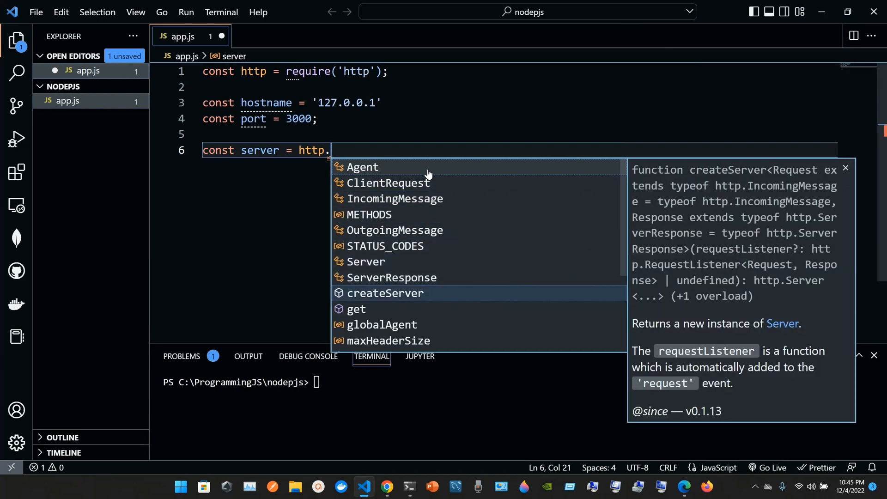
pyautogui.click(386, 487)
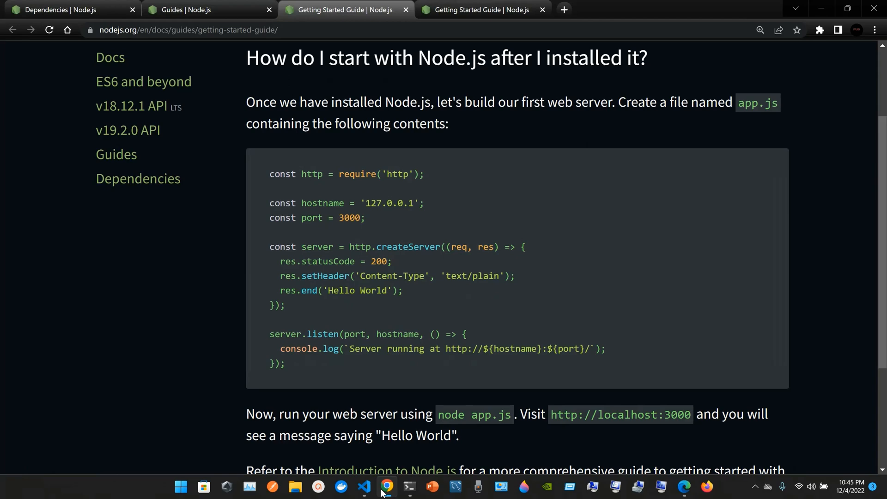
pyautogui.click(364, 491)
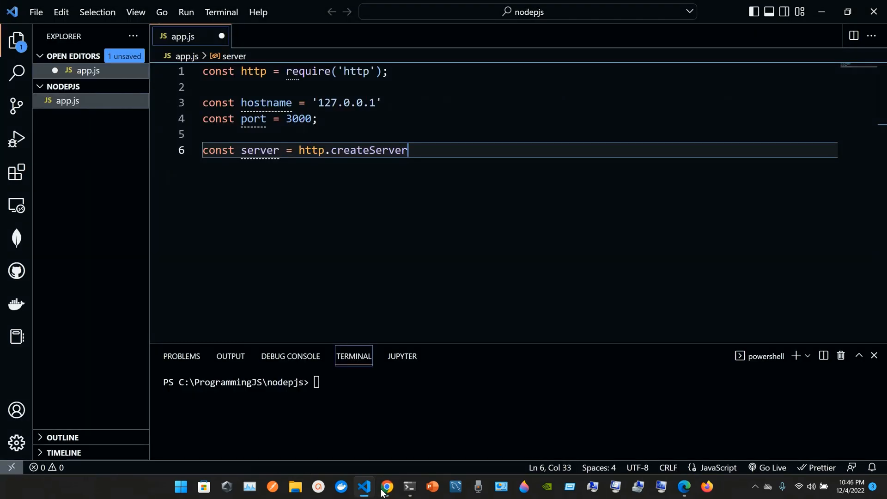
# Step: Give createServer the callback parameters (req, res)
pyautogui.click(387, 486)
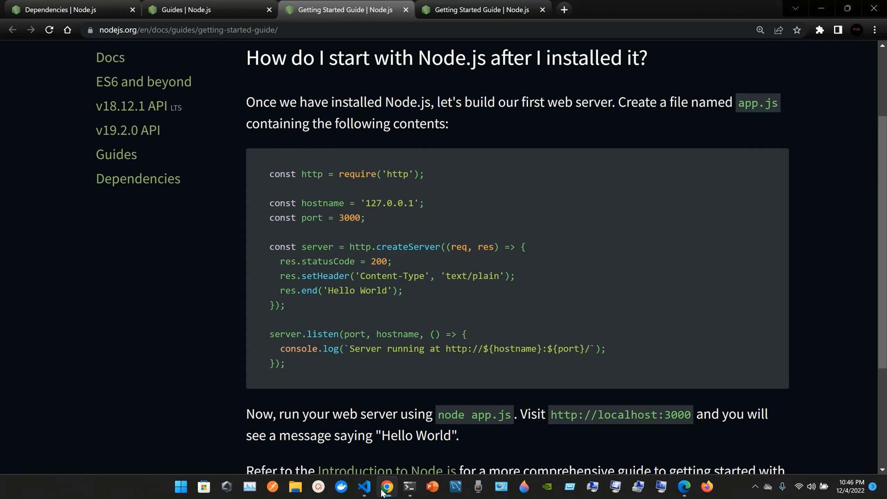
pyautogui.click(364, 491)
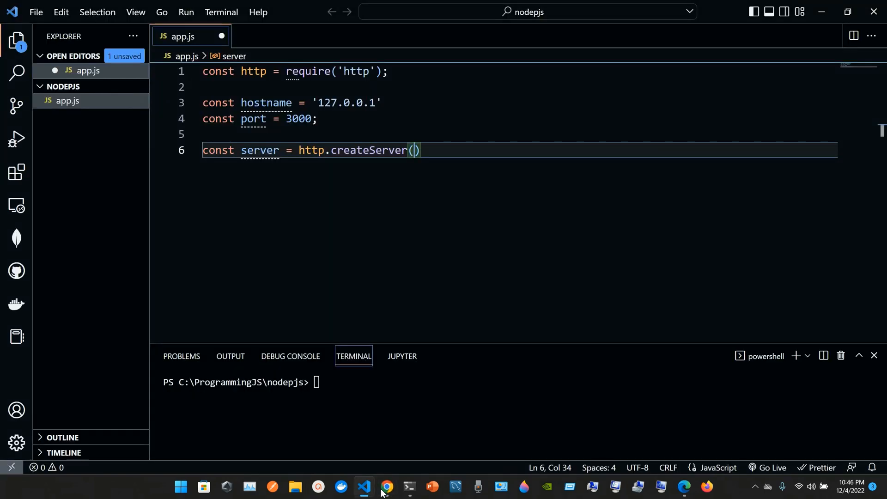
pyautogui.write('(re')
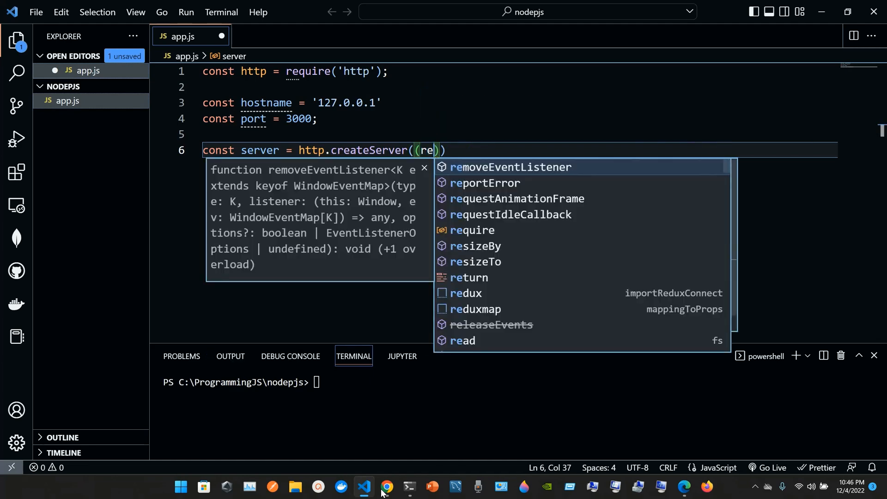
pyautogui.write('q,res')
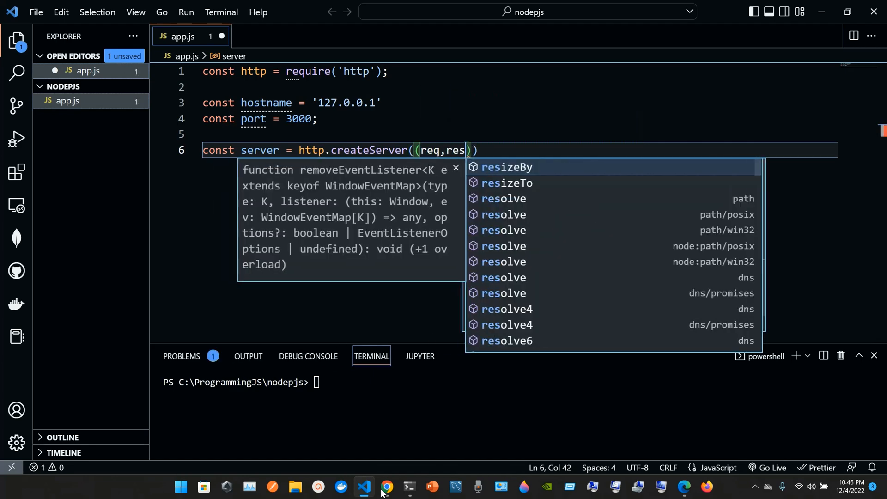
pyautogui.click(388, 490)
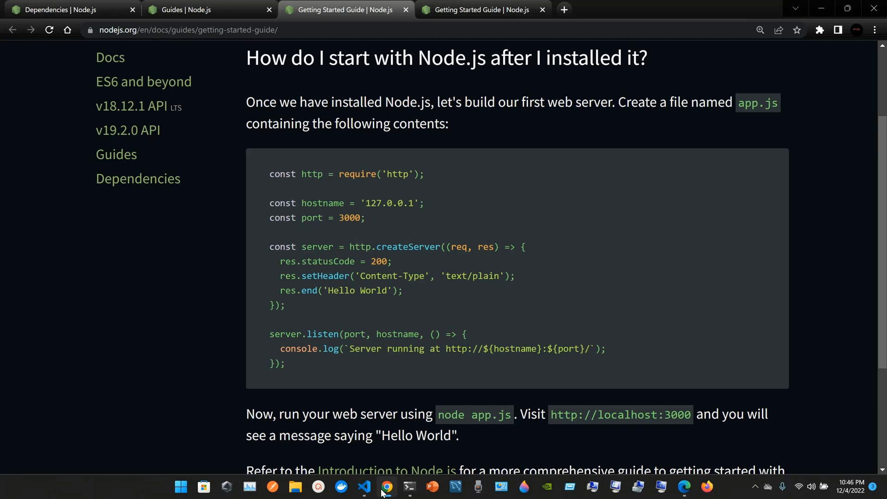
pyautogui.click(364, 487)
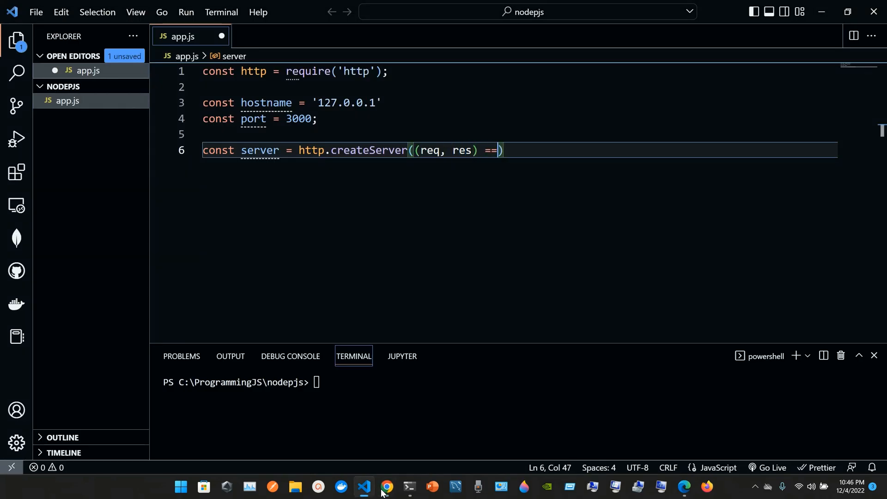
# Step: Turn the parameters into an arrow function => with an opening brace for its body
pyautogui.write('>')
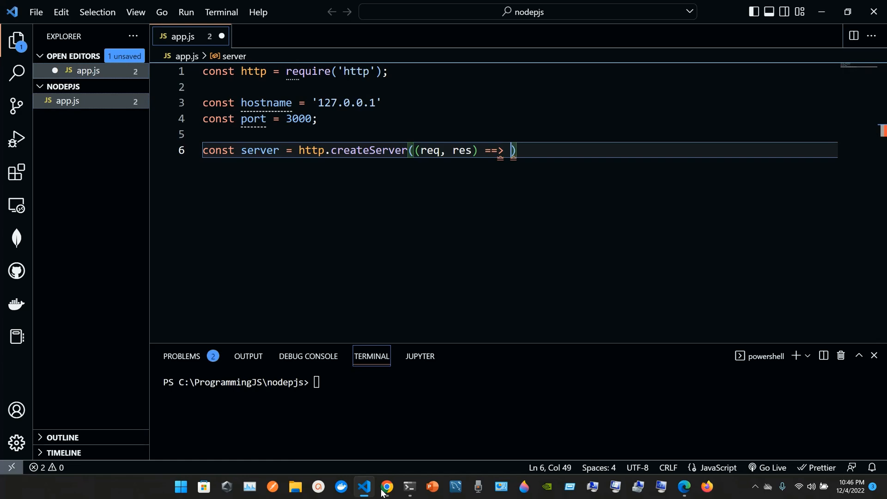
pyautogui.click(387, 490)
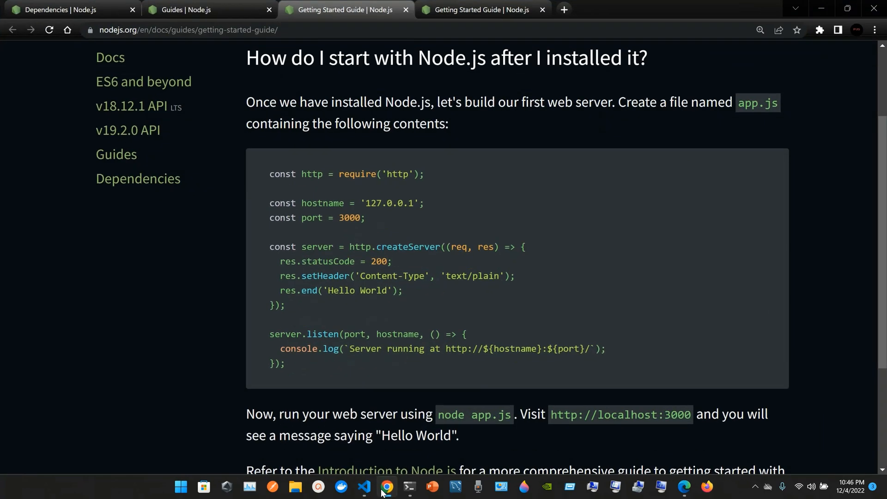
pyautogui.click(364, 487)
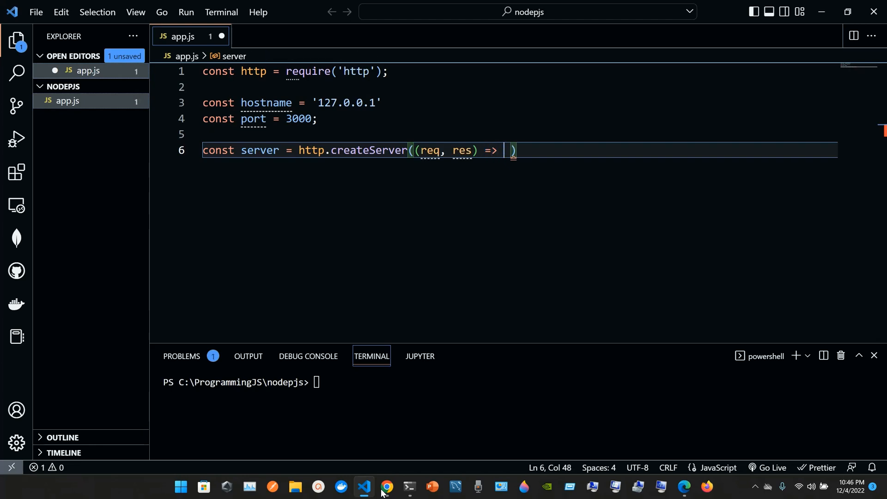
pyautogui.click(386, 490)
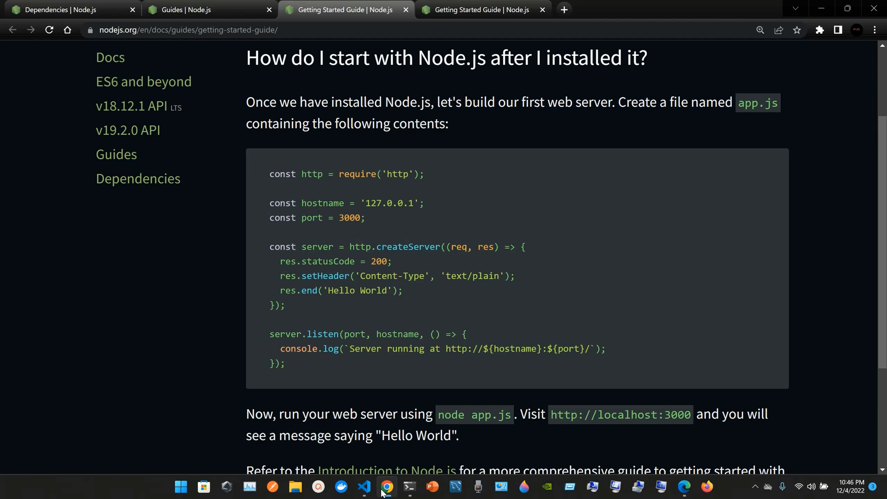
pyautogui.click(364, 487)
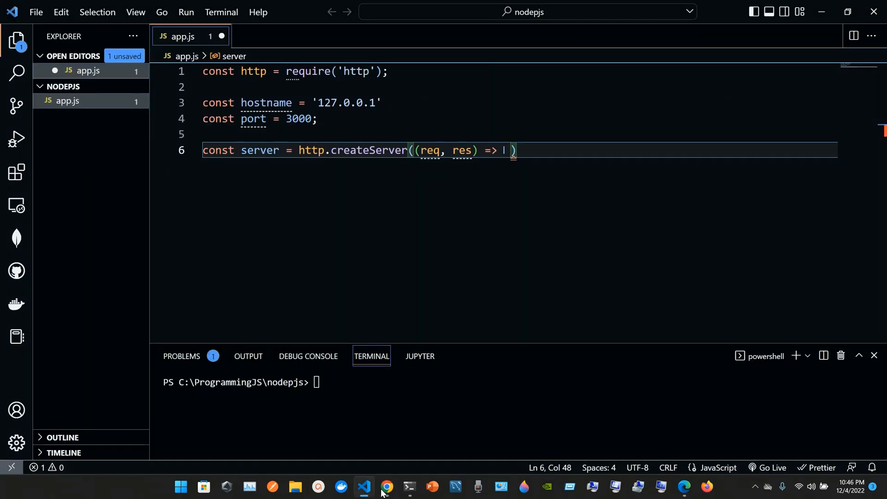
pyautogui.write('{')
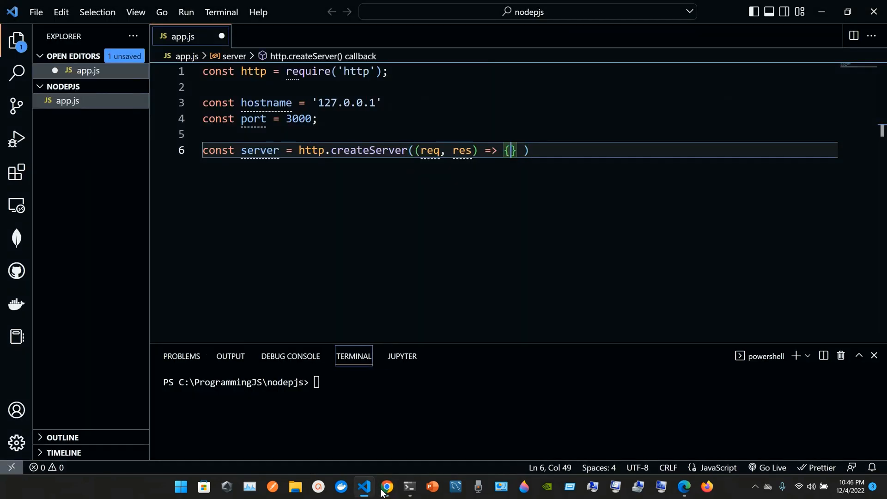
# Step: Start the callback body with a res.statusCode line on a new indented line
pyautogui.press('Enter')
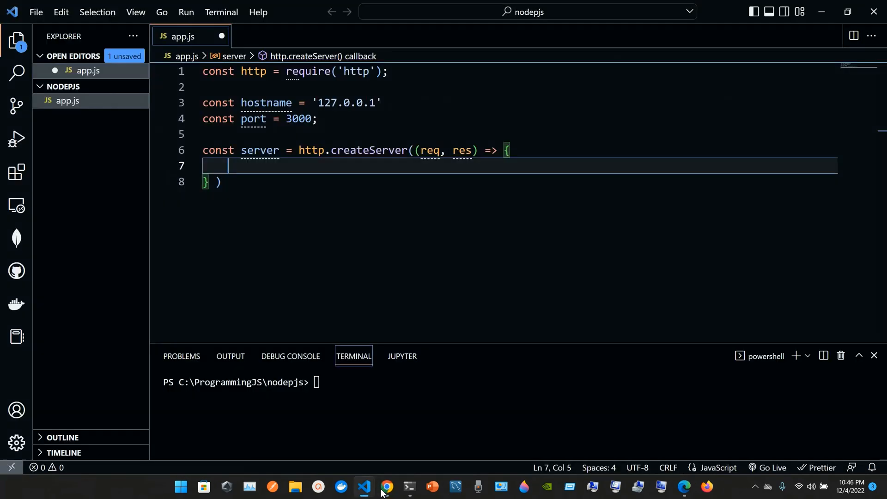
pyautogui.write('res.statud')
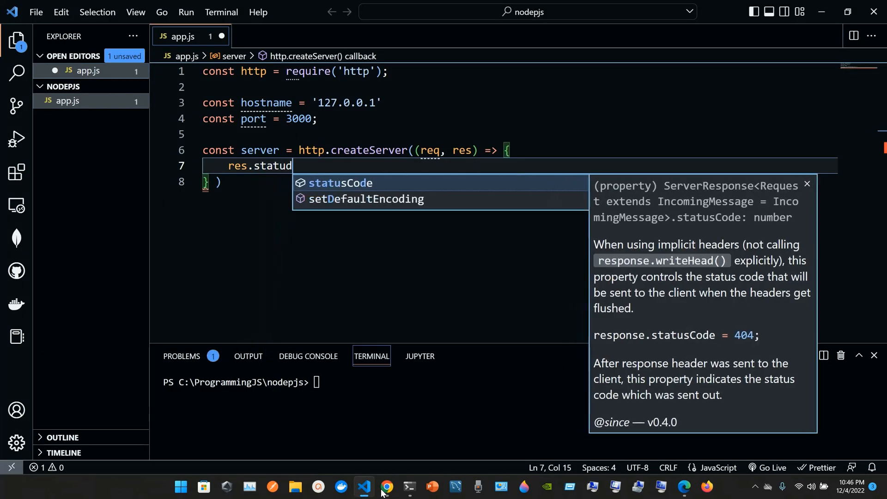
pyautogui.click(387, 485)
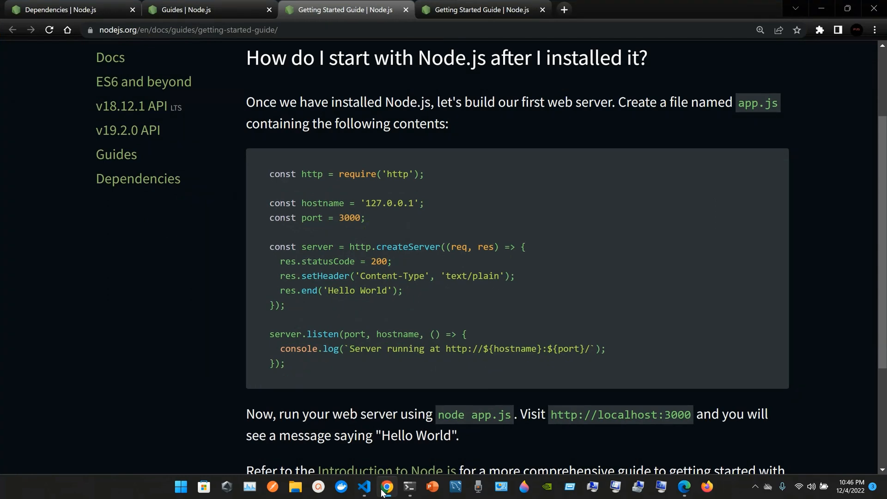
pyautogui.click(364, 491)
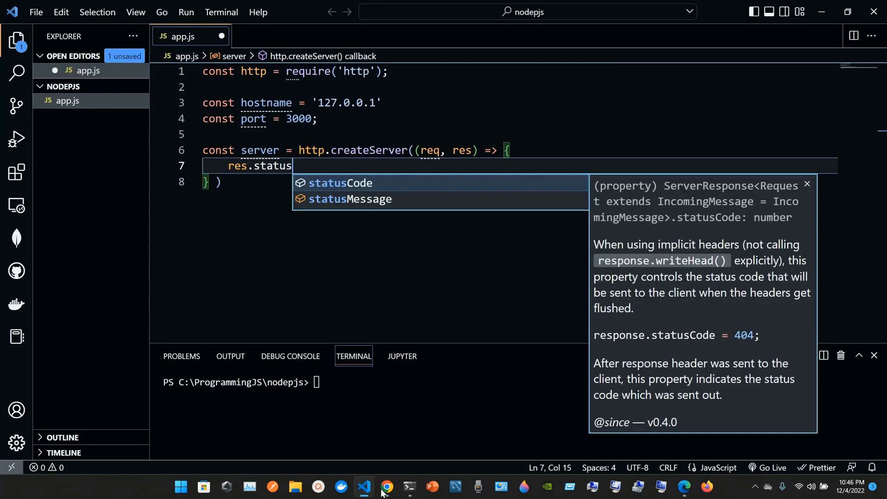
pyautogui.write('C')
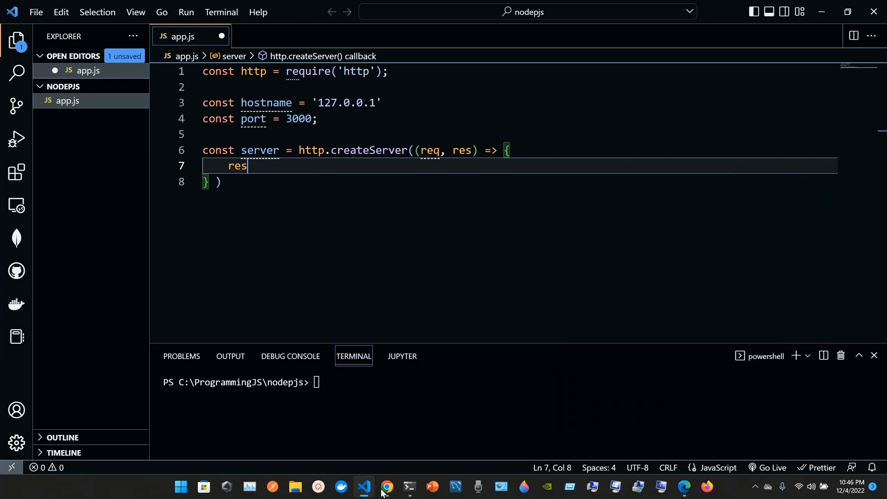
pyautogui.write('.')
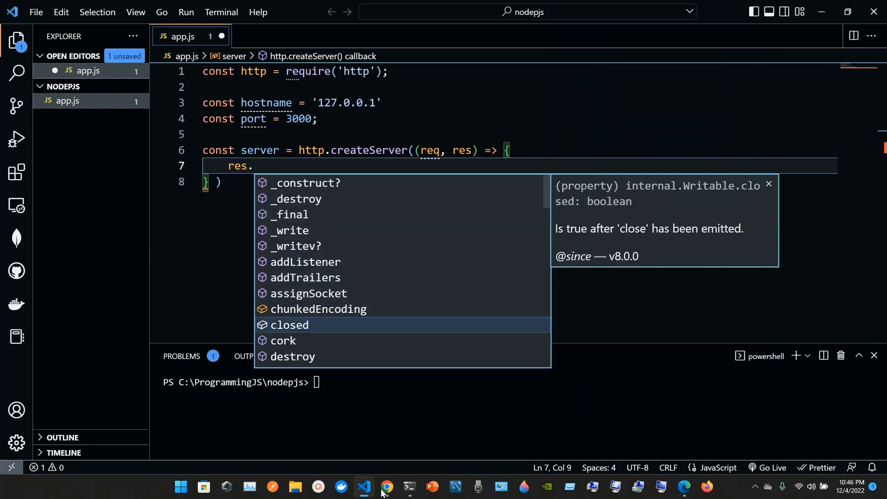
pyautogui.write("statusCode('")
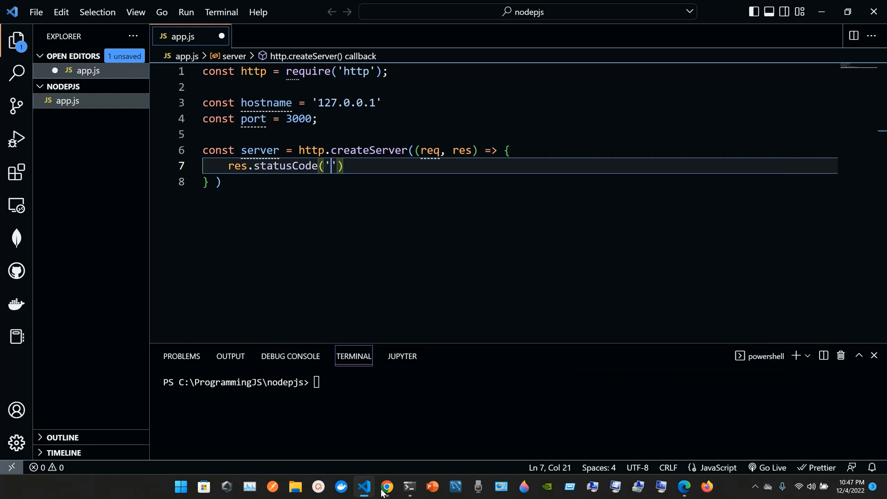
# Step: Correct the line to the assignment res.statusCode = 200; and start a new line
pyautogui.click(386, 491)
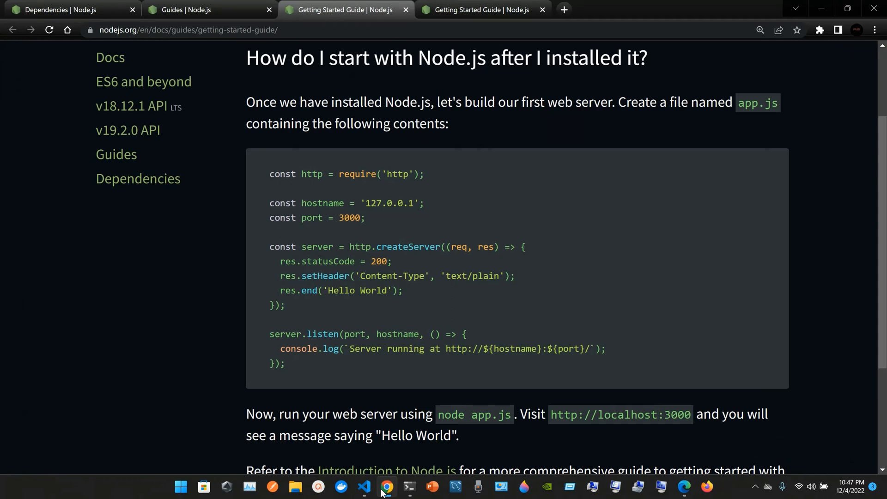
pyautogui.click(364, 490)
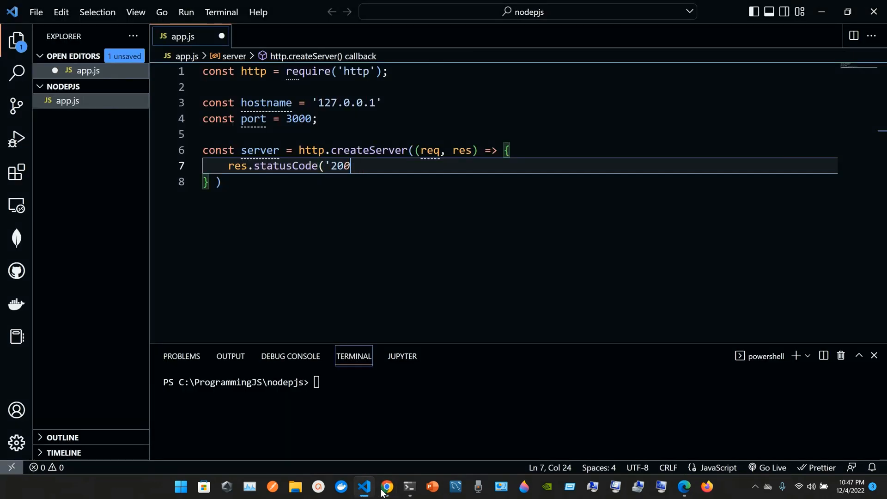
pyautogui.press('Backspace')
pyautogui.write(' = ')
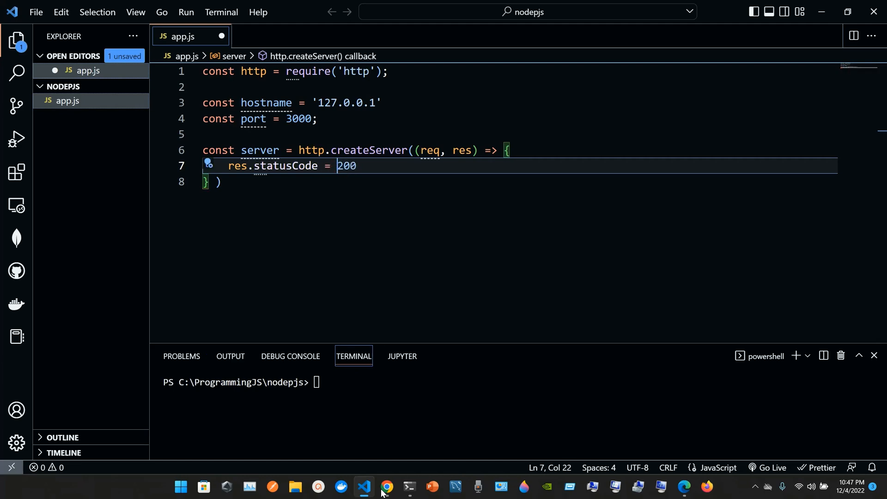
pyautogui.click(386, 491)
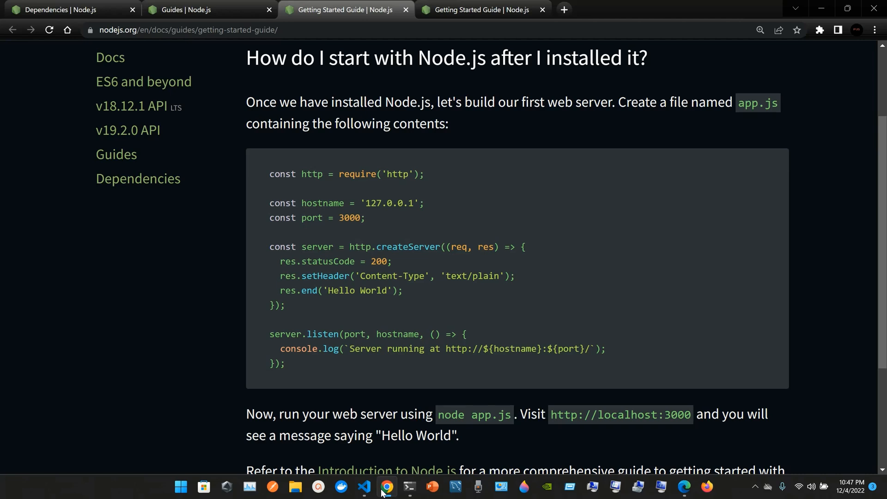
pyautogui.click(364, 491)
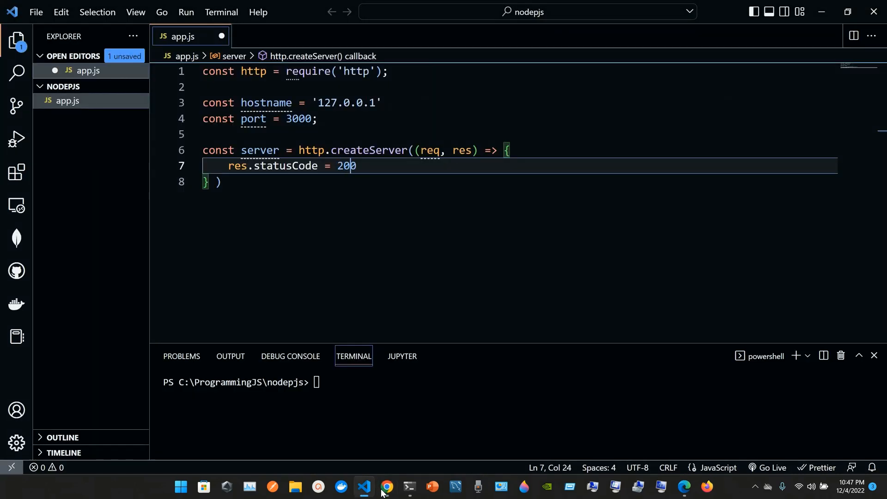
pyautogui.press('enter')
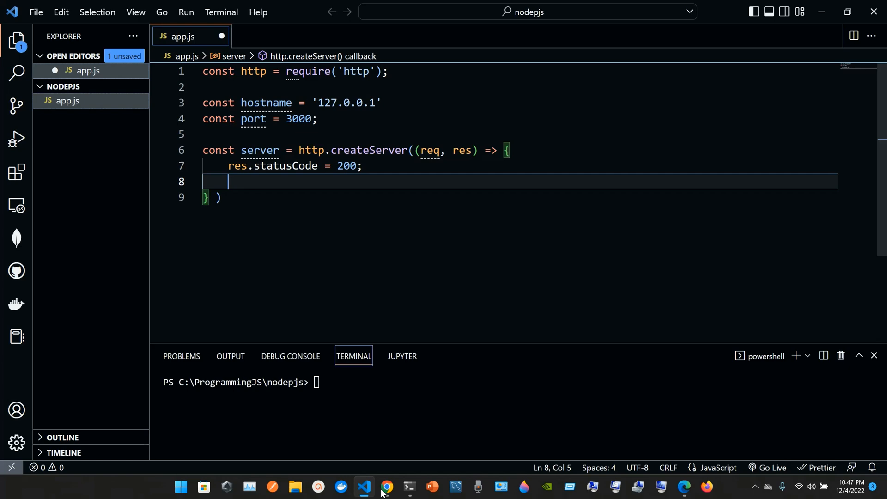
# Step: Begin line 8 with a res.setHeader call
pyautogui.click(386, 487)
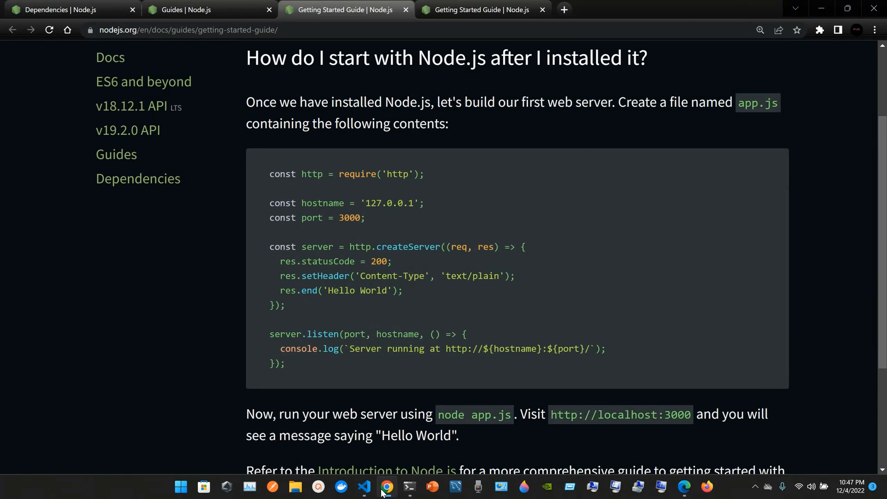
pyautogui.click(364, 491)
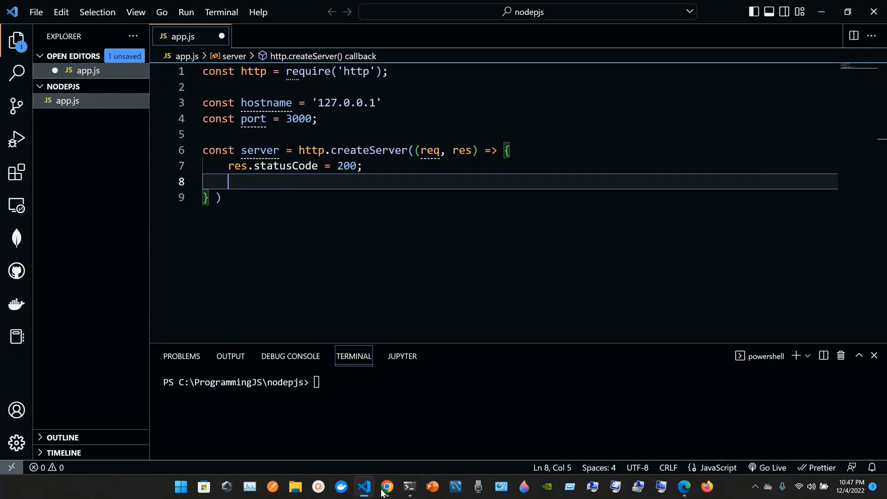
pyautogui.write('res.')
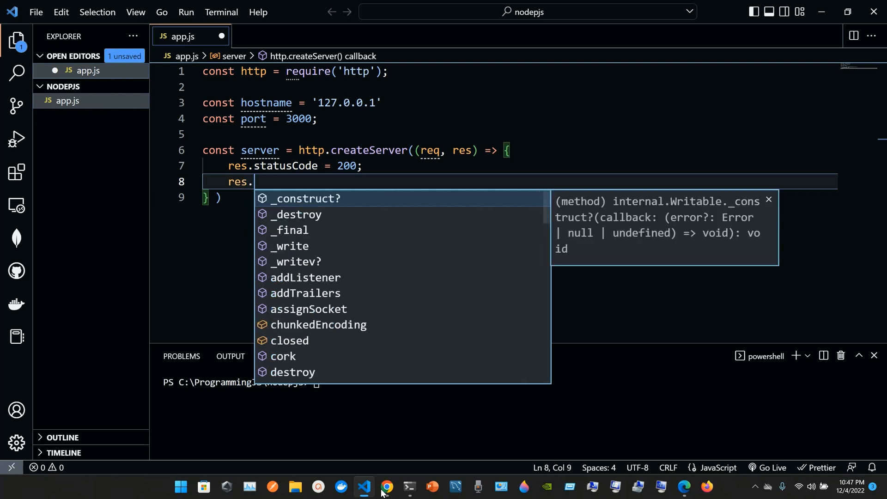
pyautogui.write('se')
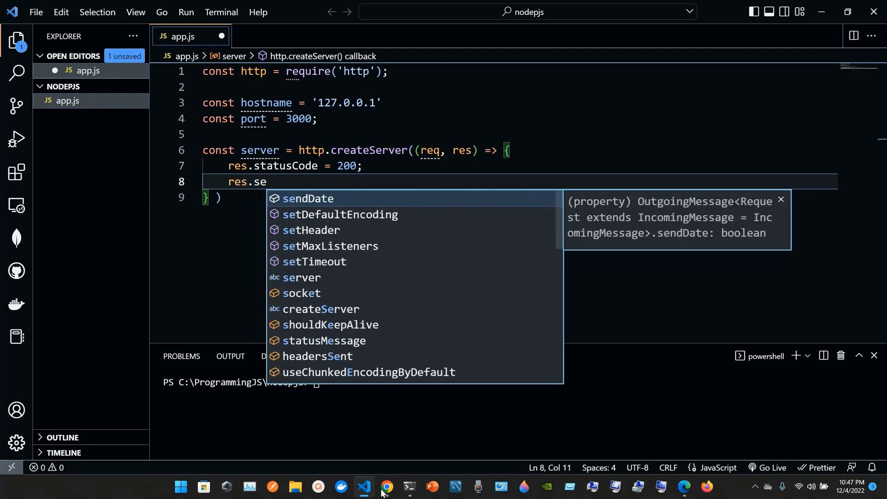
pyautogui.write('tHeader')
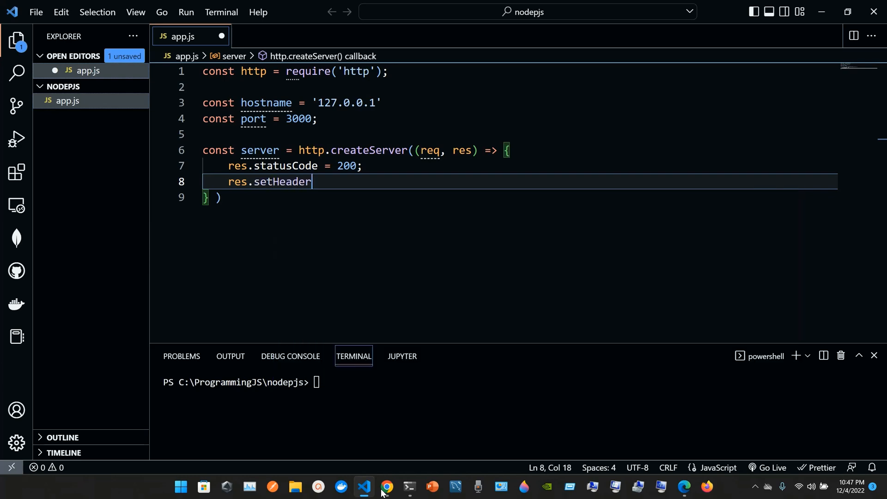
pyautogui.click(387, 486)
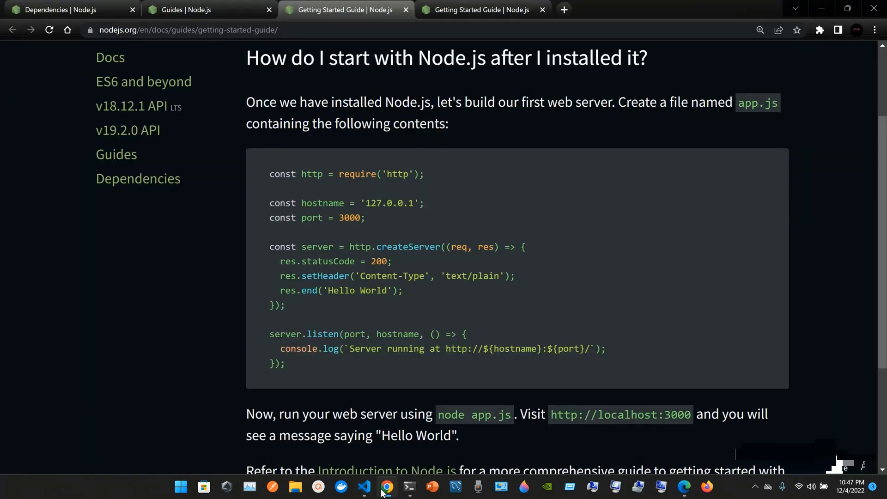
pyautogui.click(364, 487)
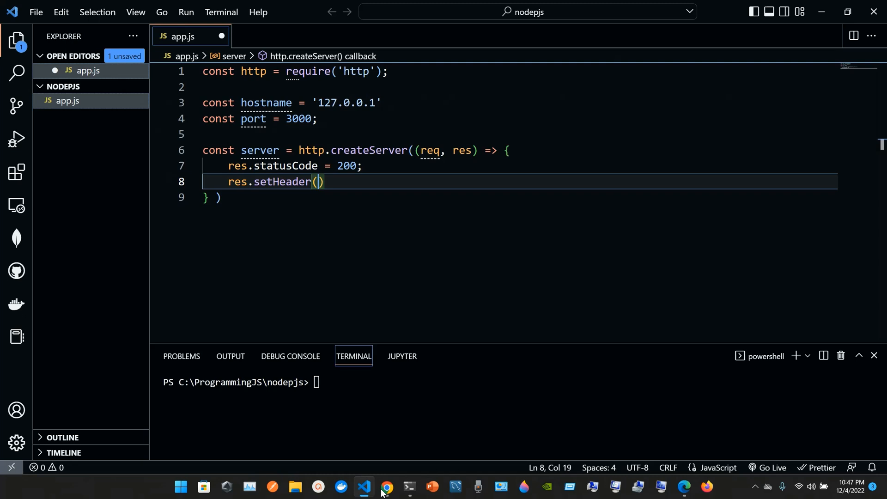
# Step: Give setHeader the first argument 'Content-Type' followed by an empty second string
pyautogui.write("'C'")
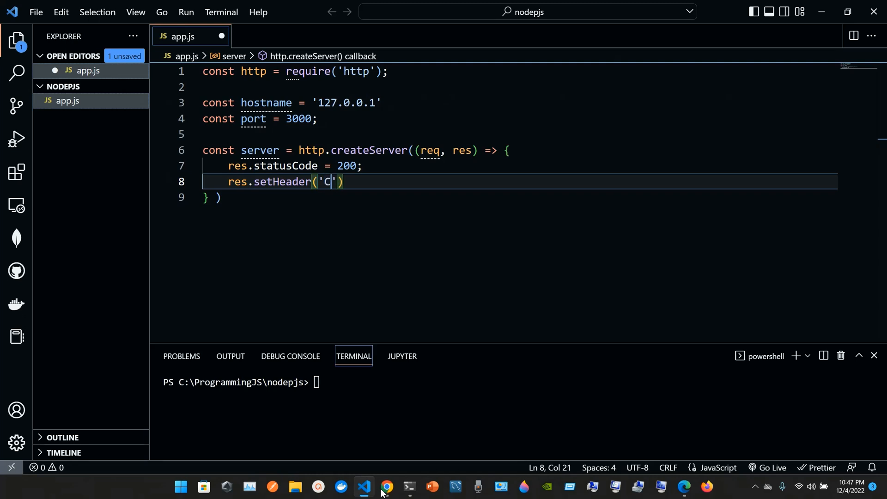
pyautogui.write('onten')
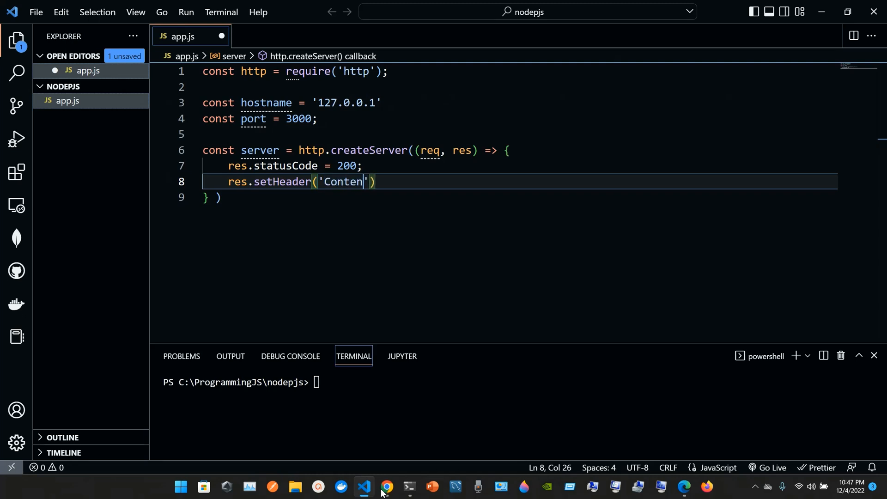
pyautogui.write('-ty')
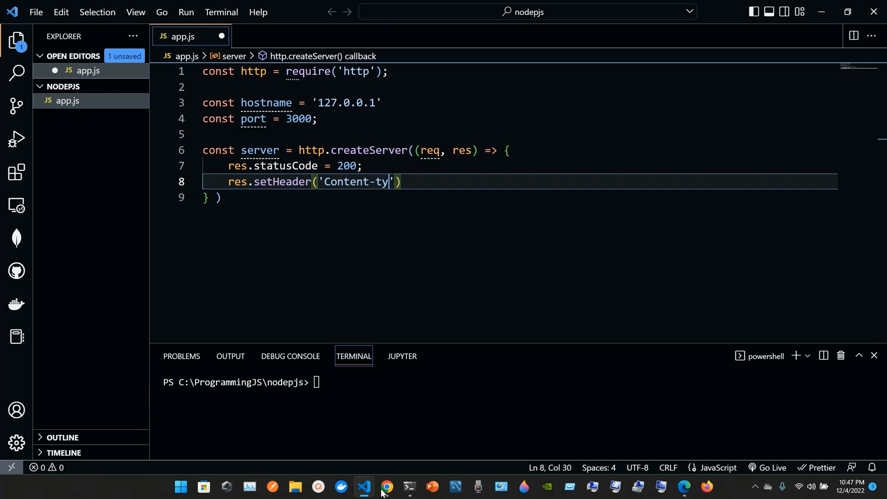
pyautogui.click(386, 486)
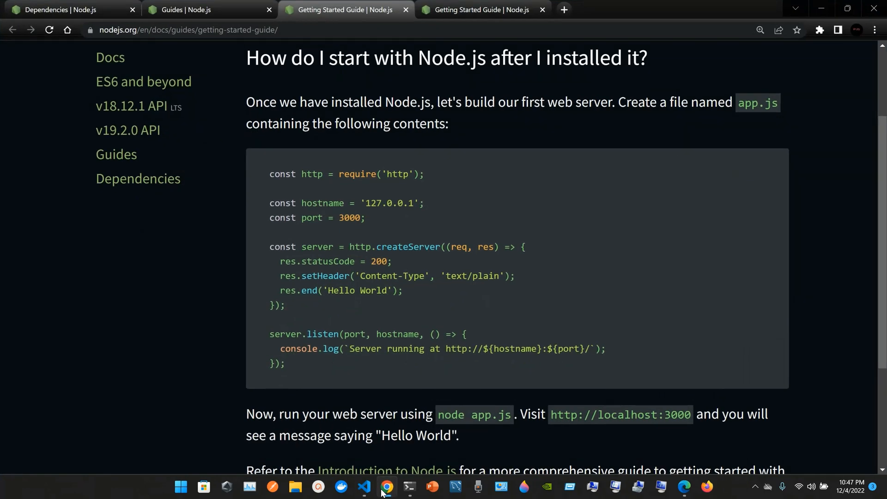
pyautogui.click(364, 490)
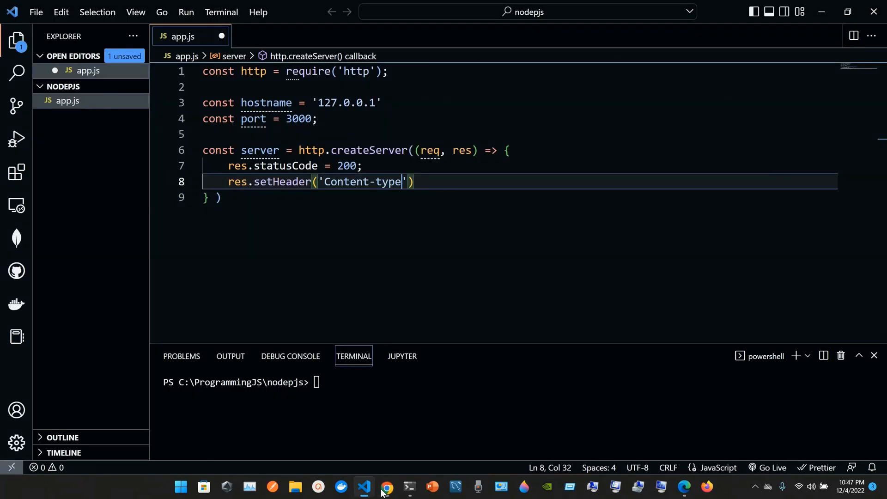
pyautogui.press('Backspace')
pyautogui.write('T')
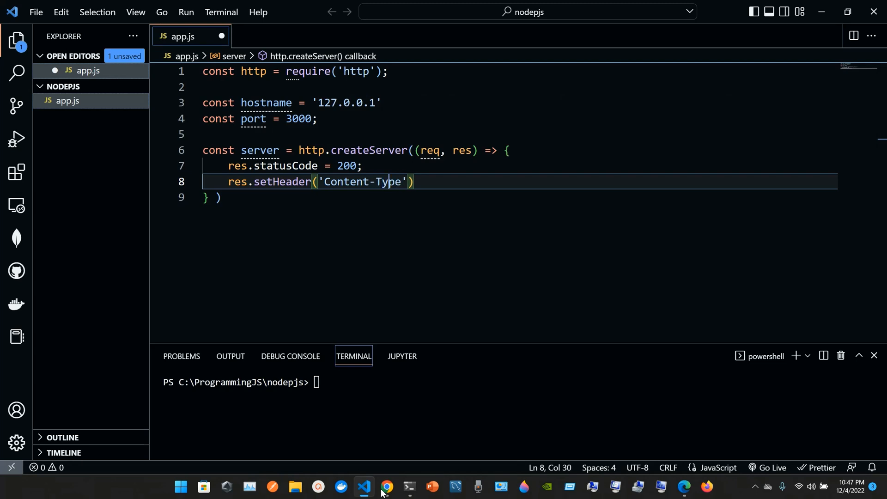
pyautogui.write(',')
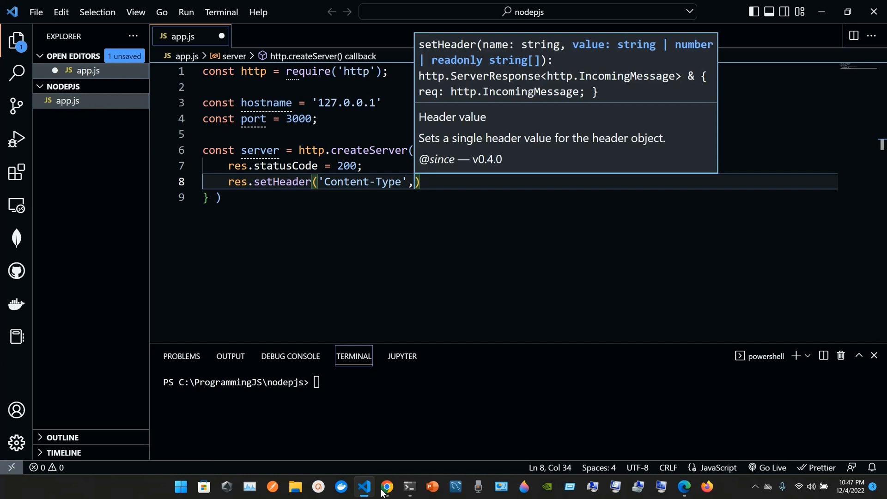
pyautogui.write("''")
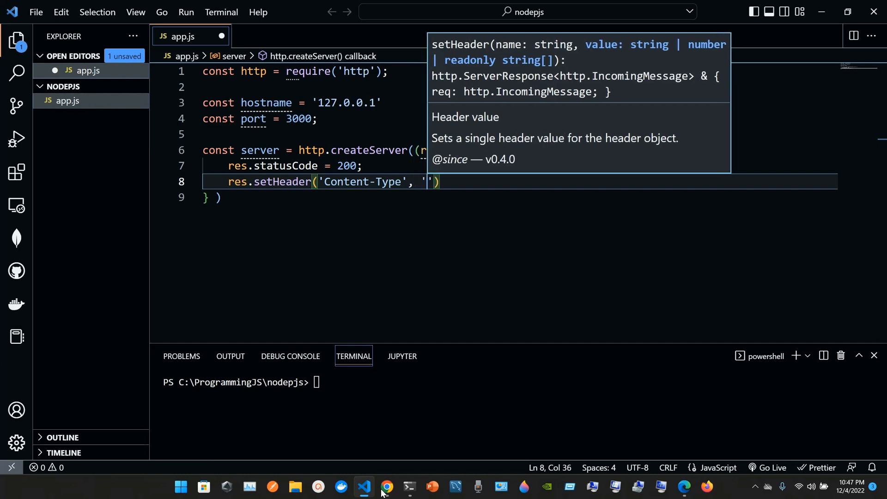
# Step: Fill the second argument with 'text/plain', matching the guide
pyautogui.click(387, 490)
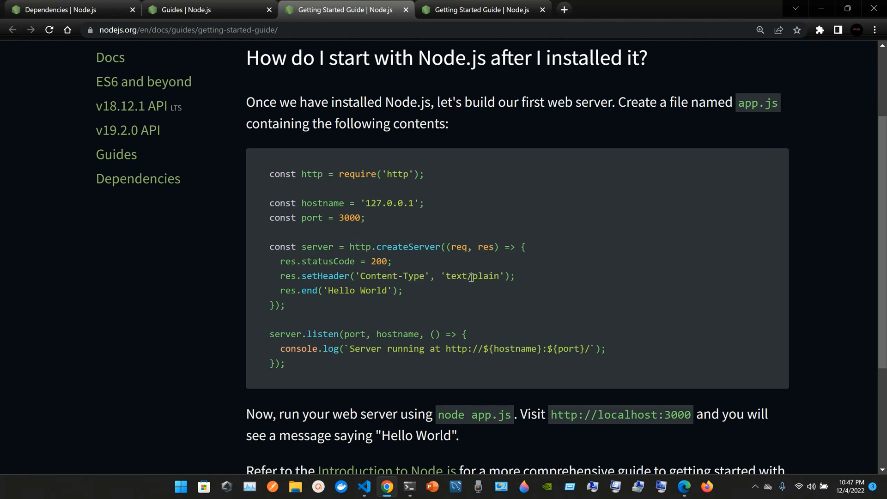
pyautogui.click(386, 486)
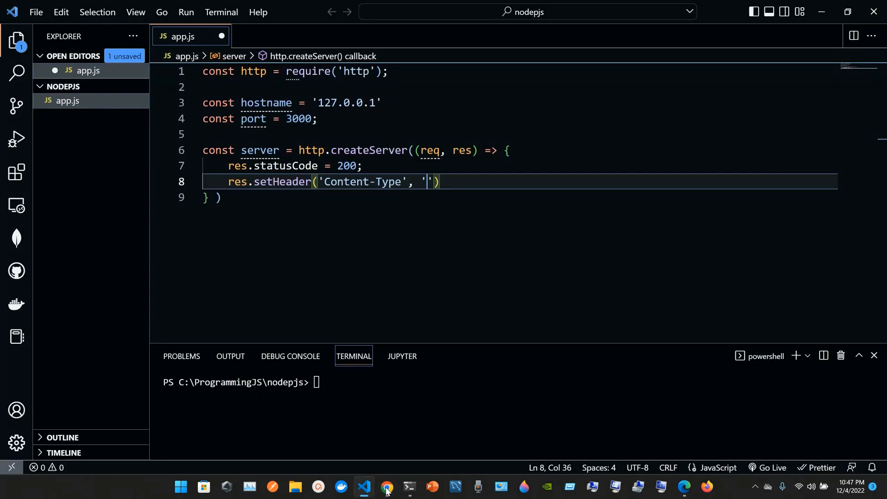
pyautogui.write('text/')
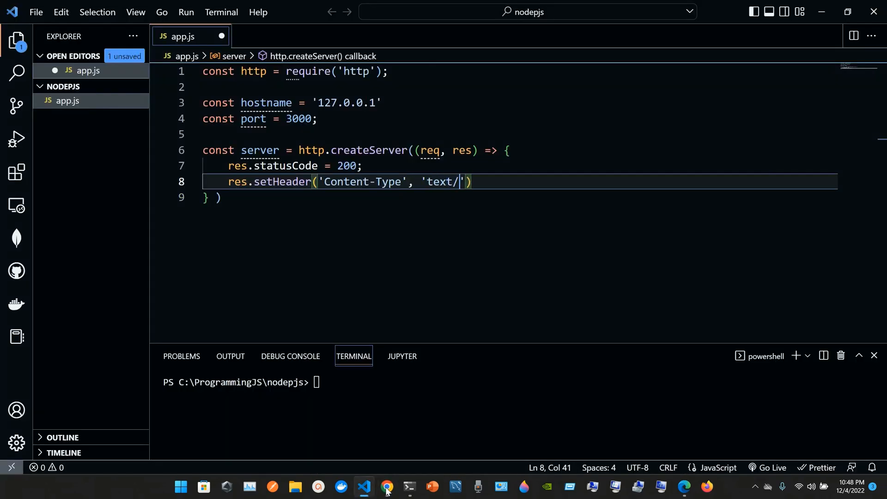
pyautogui.click(387, 487)
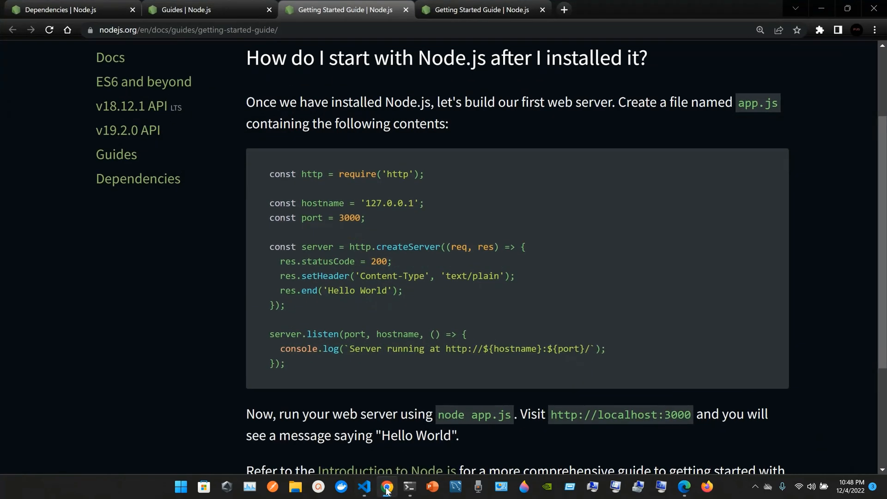
pyautogui.click(387, 491)
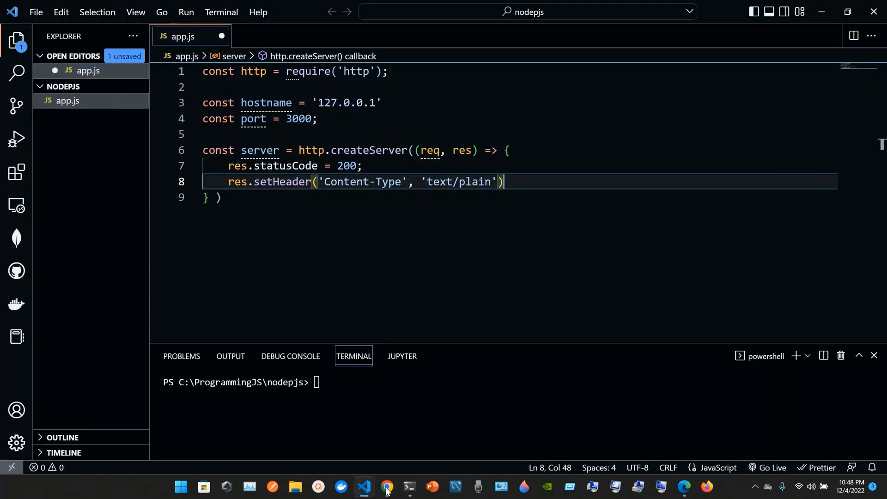
pyautogui.click(388, 487)
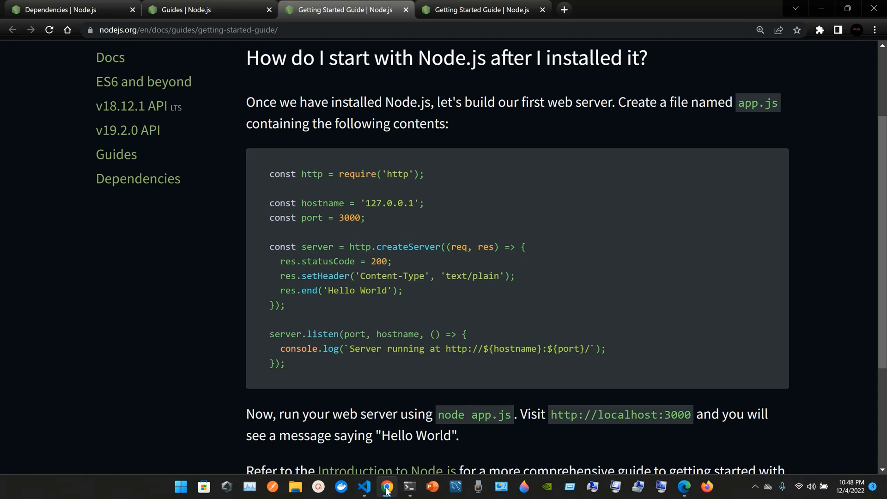
# Step: Write res.end with the message 'Hello Everybody' on line 9
pyautogui.click(387, 486)
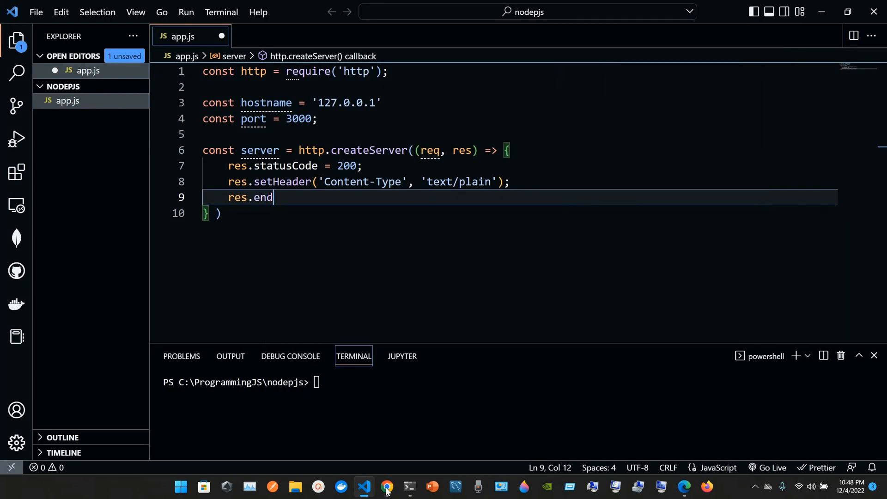
pyautogui.click(387, 487)
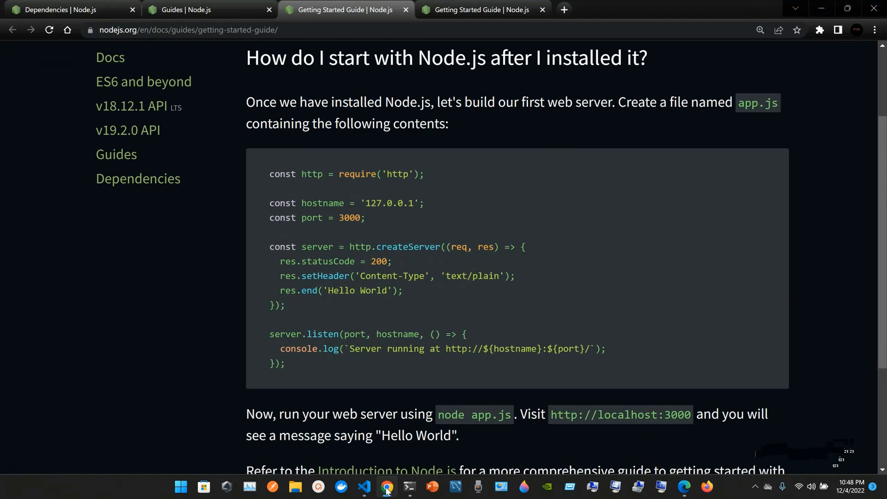
pyautogui.click(364, 486)
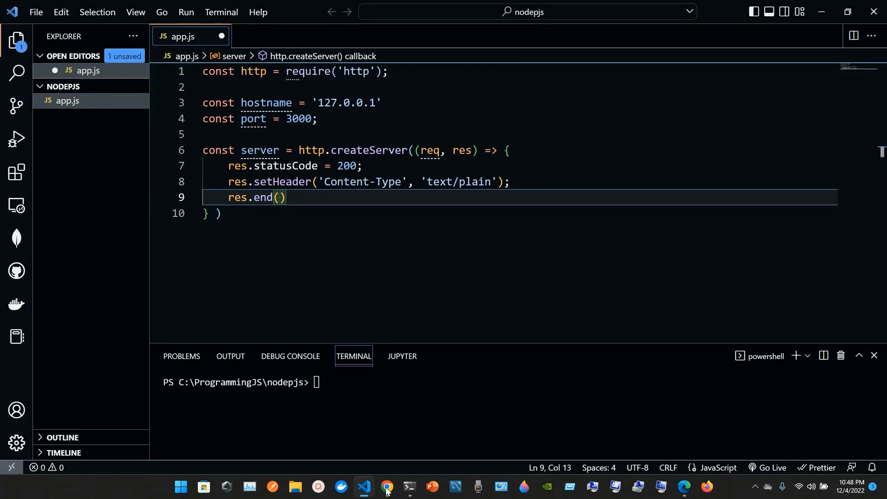
pyautogui.write("''")
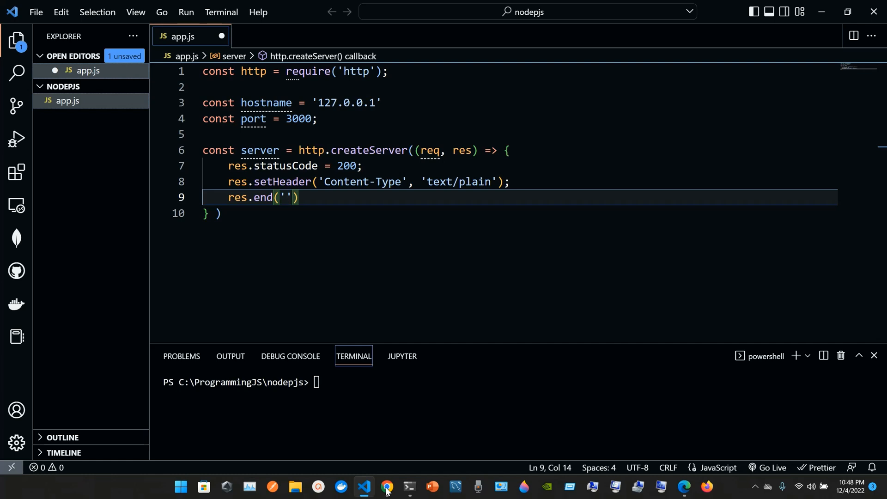
pyautogui.write('Hell')
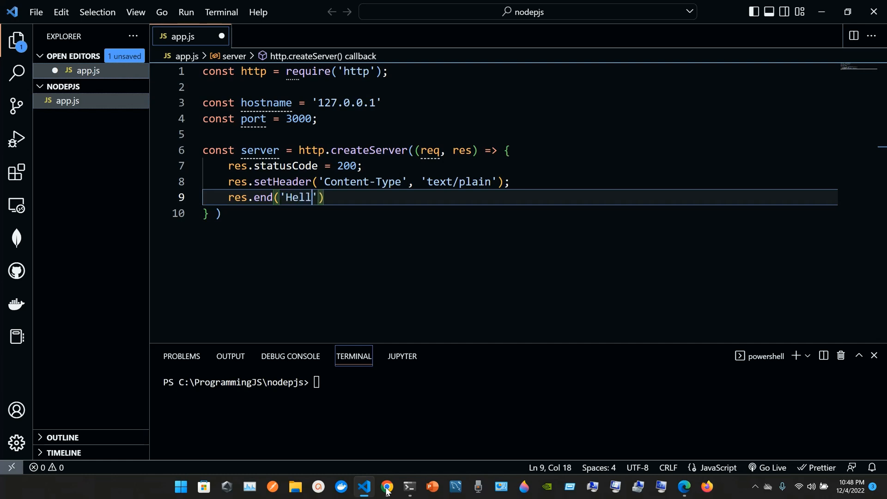
pyautogui.write('o')
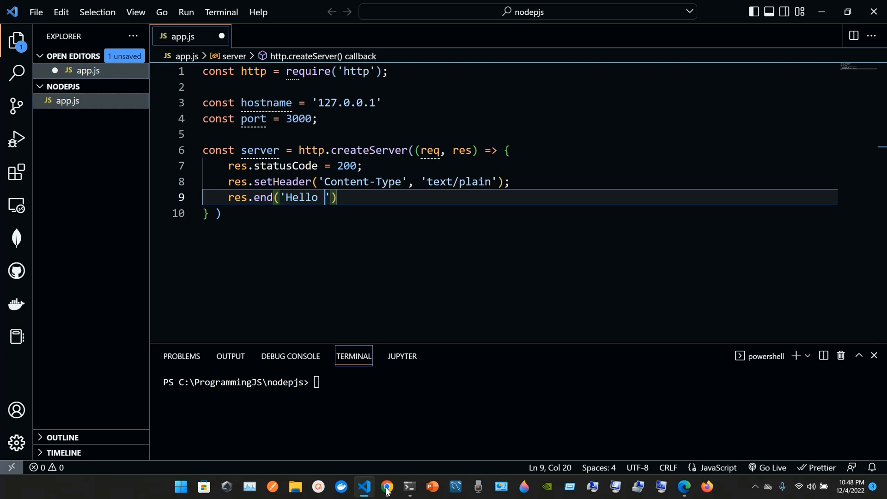
pyautogui.write('E')
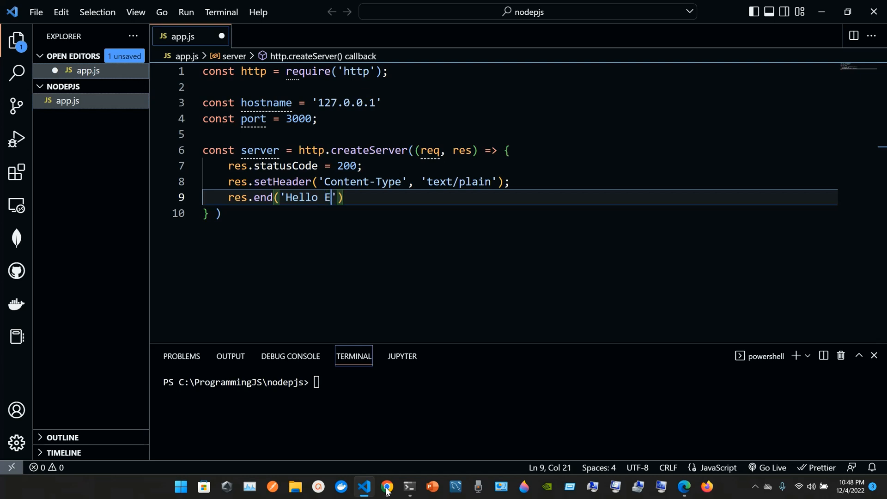
pyautogui.write('v')
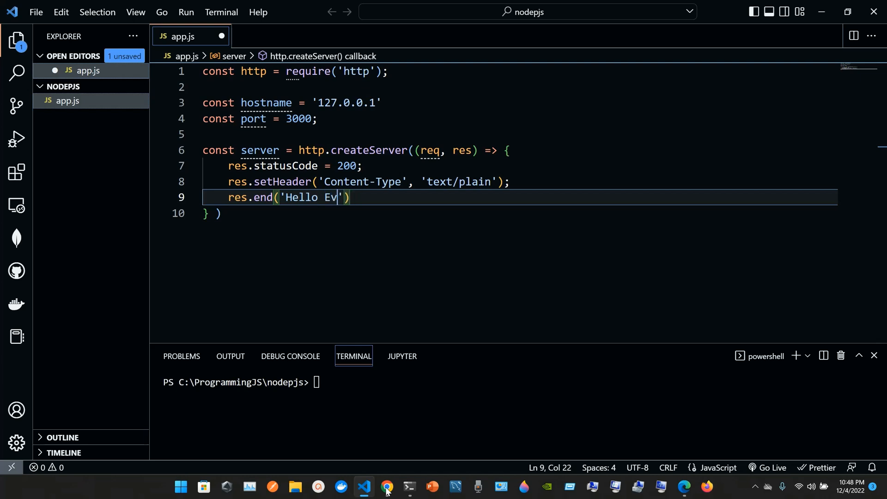
pyautogui.write('eryb')
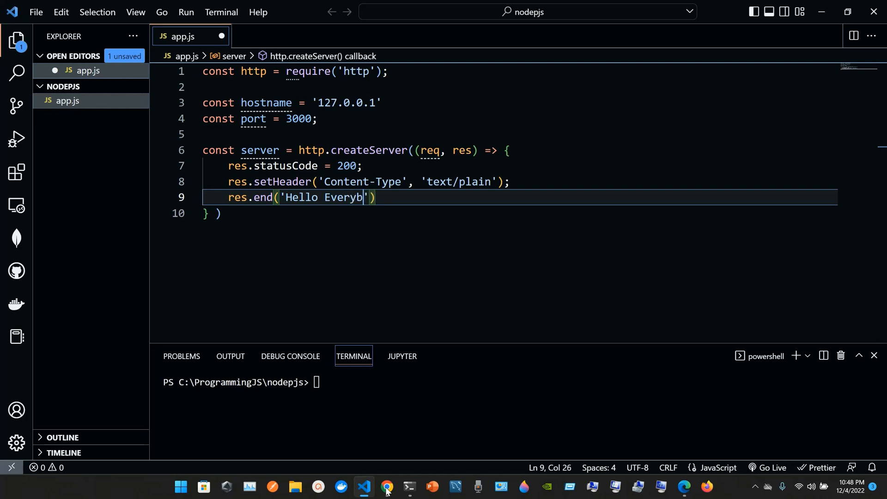
# Step: Finish the res.end line and close the createServer call, comparing with the guide
pyautogui.click(387, 487)
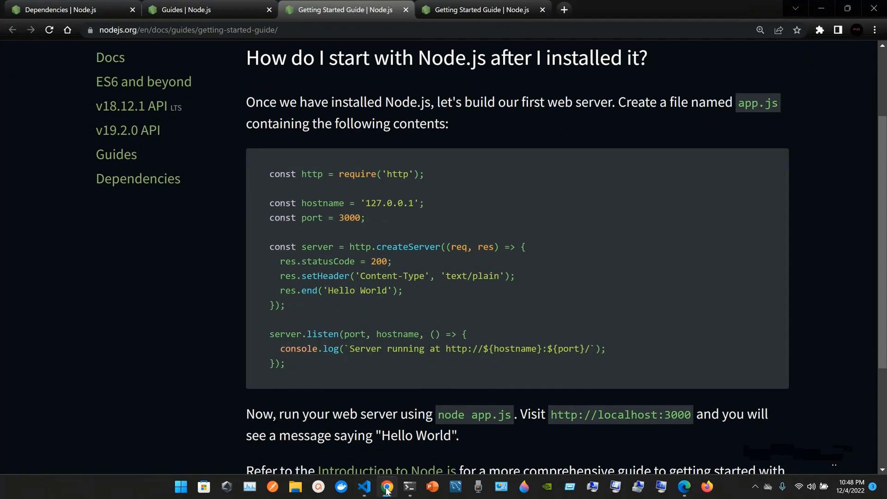
pyautogui.click(364, 490)
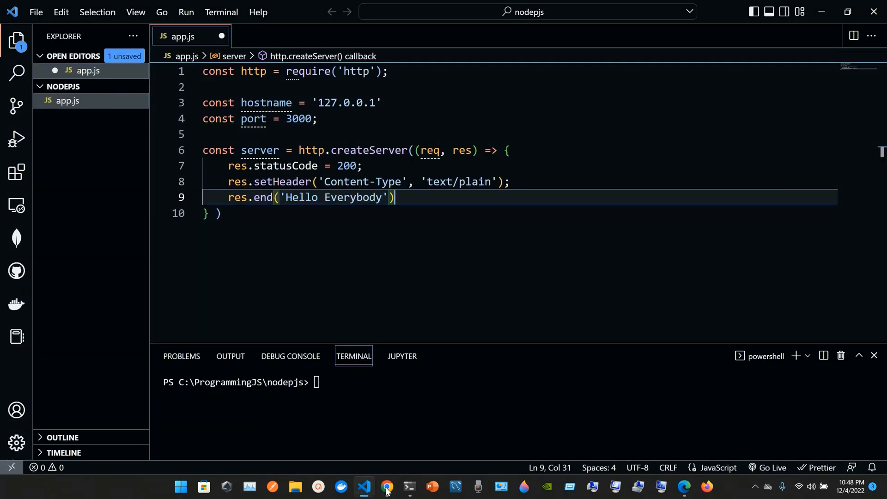
pyautogui.click(388, 486)
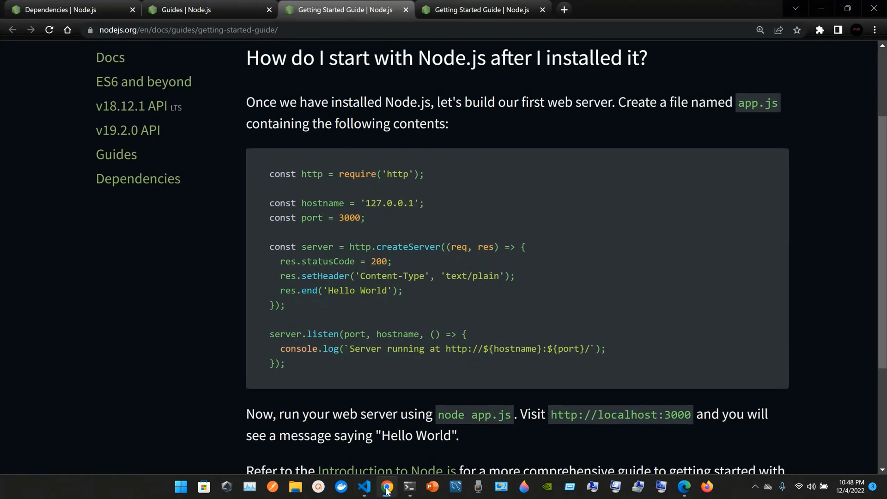
pyautogui.click(388, 487)
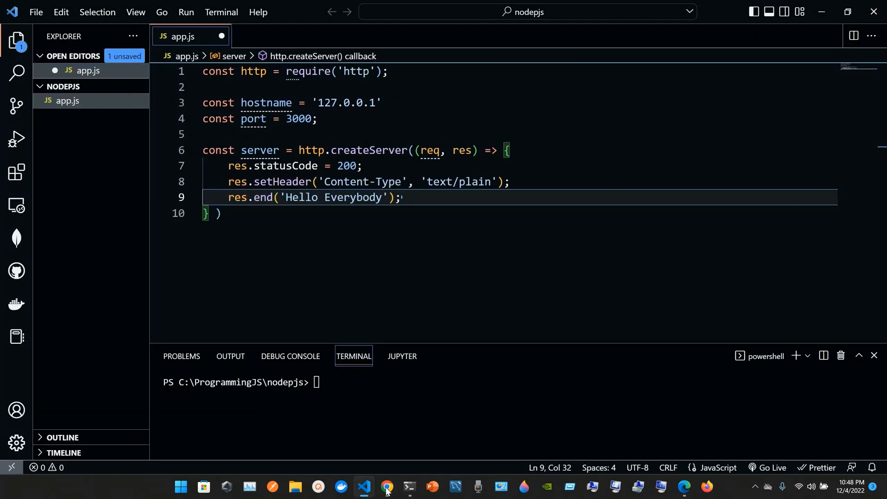
pyautogui.click(221, 213)
pyautogui.write(';')
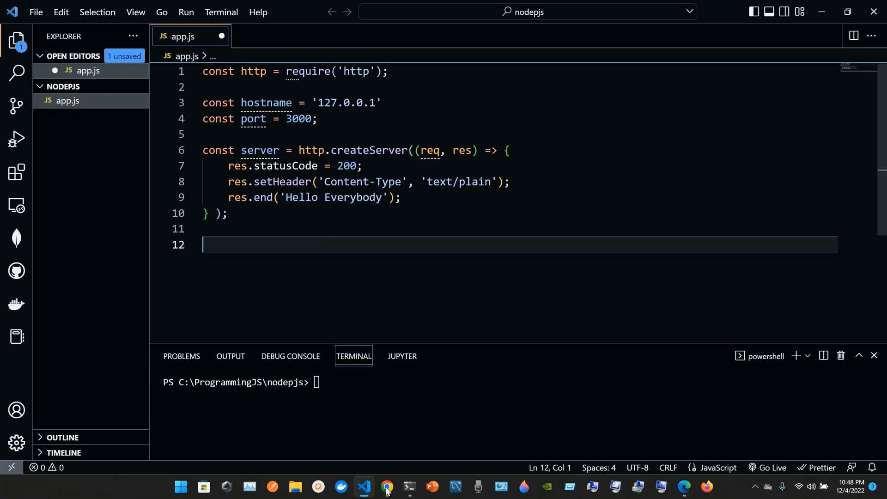
# Step: Write server.listen(port, hostname, () => ) on line 12 using the listen completion
pyautogui.click(387, 491)
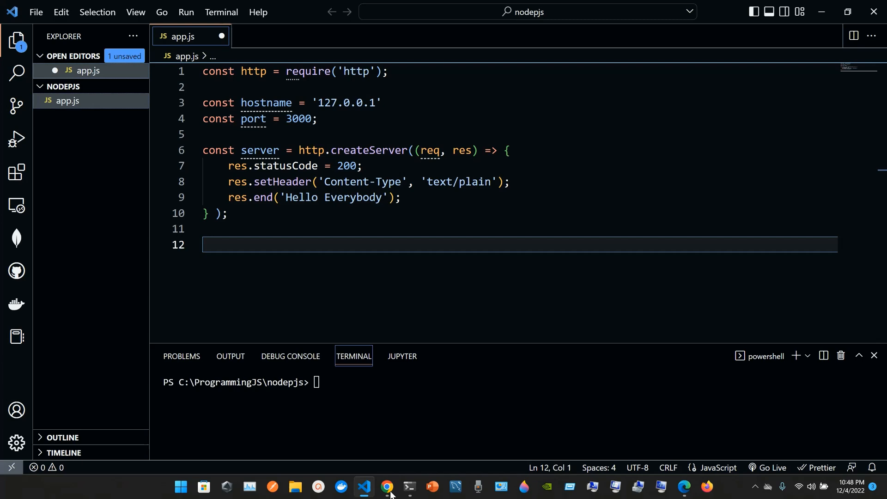
pyautogui.write('server')
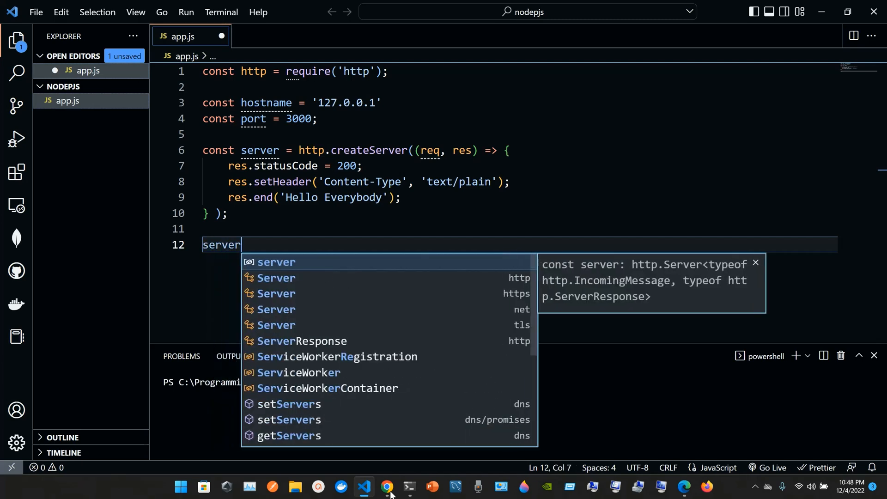
pyautogui.write('.l')
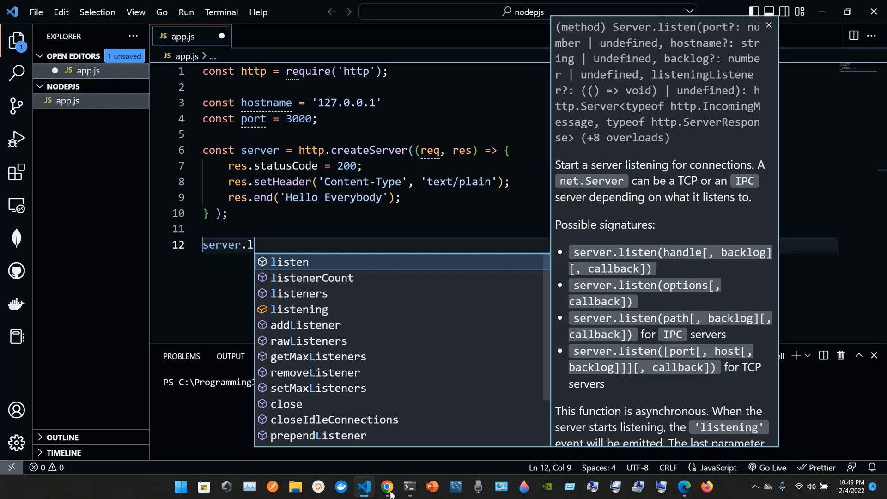
pyautogui.click(388, 486)
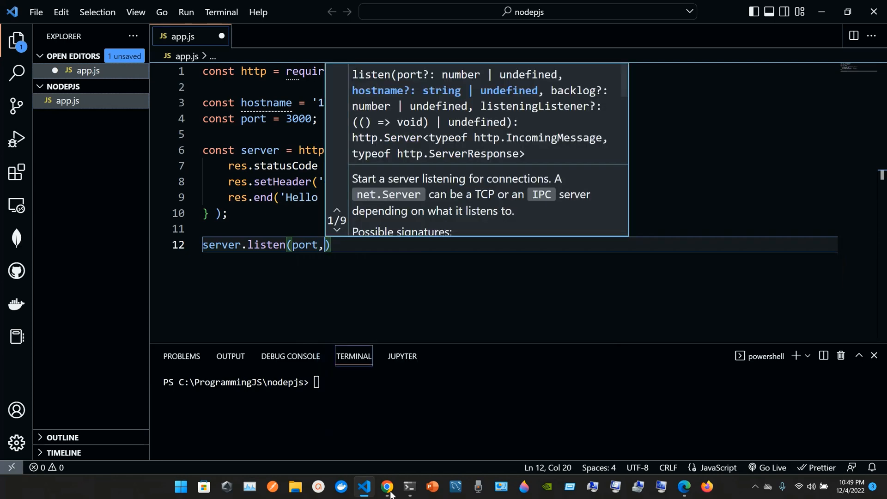
pyautogui.click(387, 487)
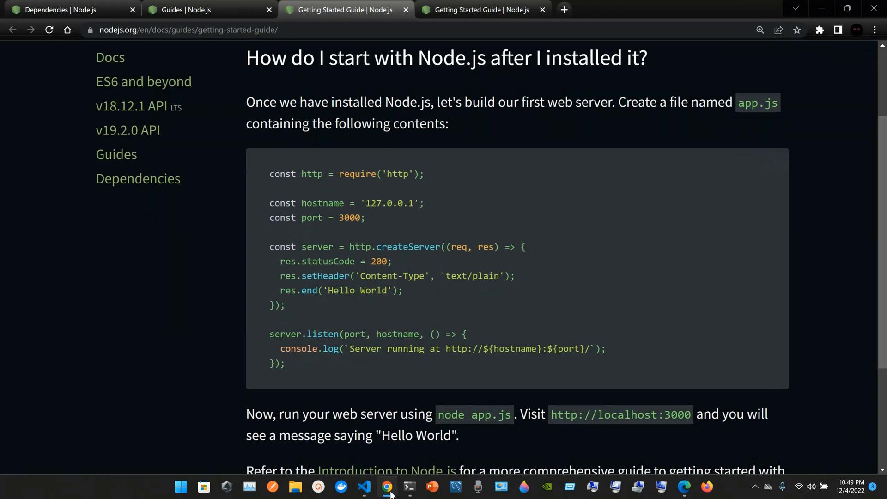
pyautogui.click(364, 489)
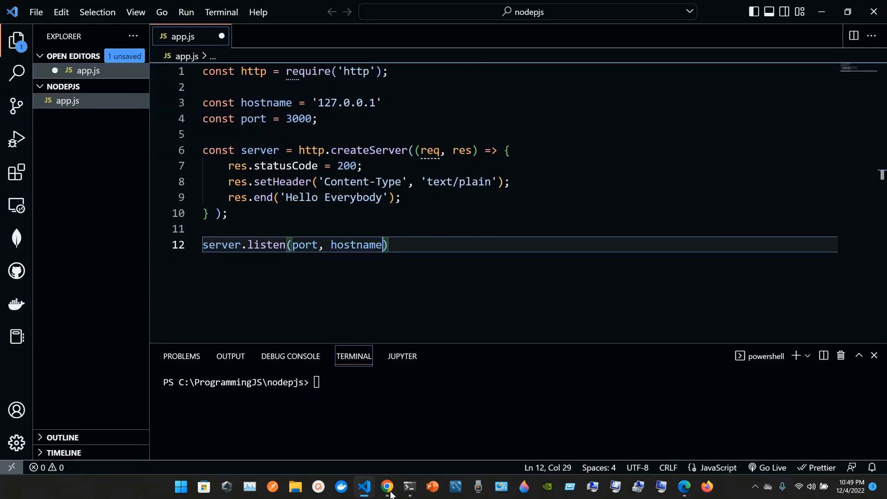
pyautogui.write(', (')
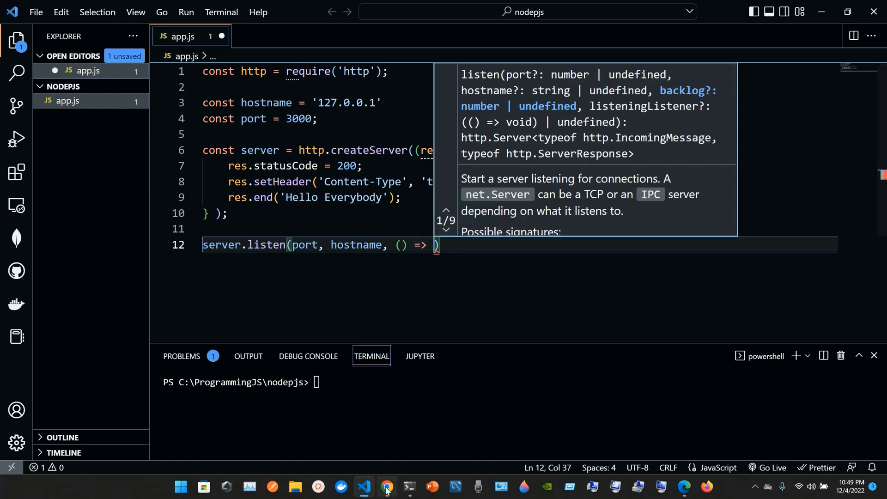
pyautogui.click(386, 490)
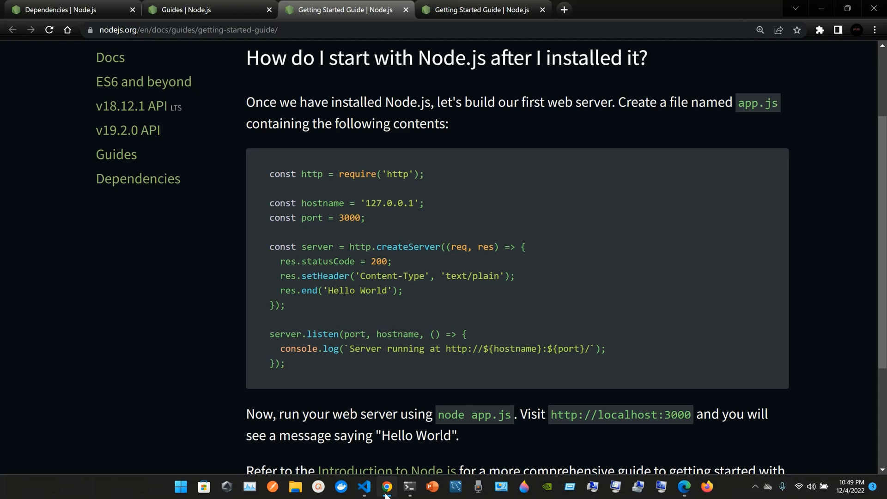
# Step: Start the listen callback body with console.log and a template string beginning `Server
pyautogui.click(364, 487)
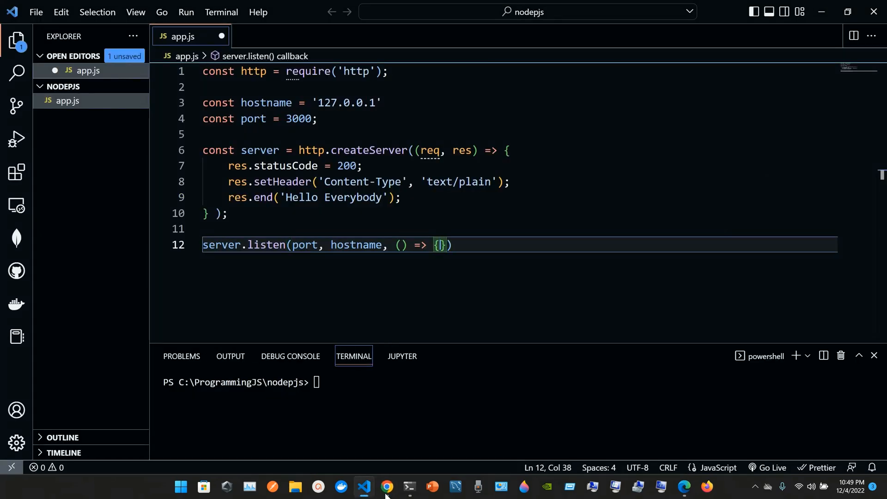
pyautogui.press('Enter')
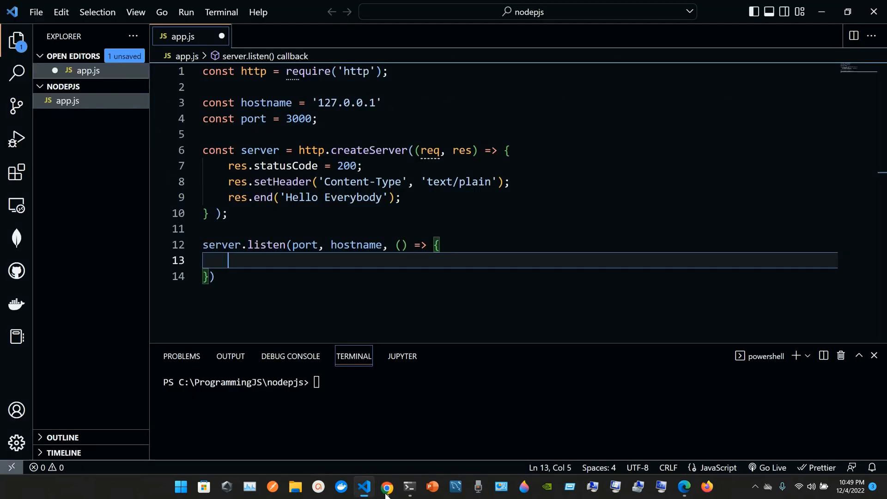
pyautogui.write('console')
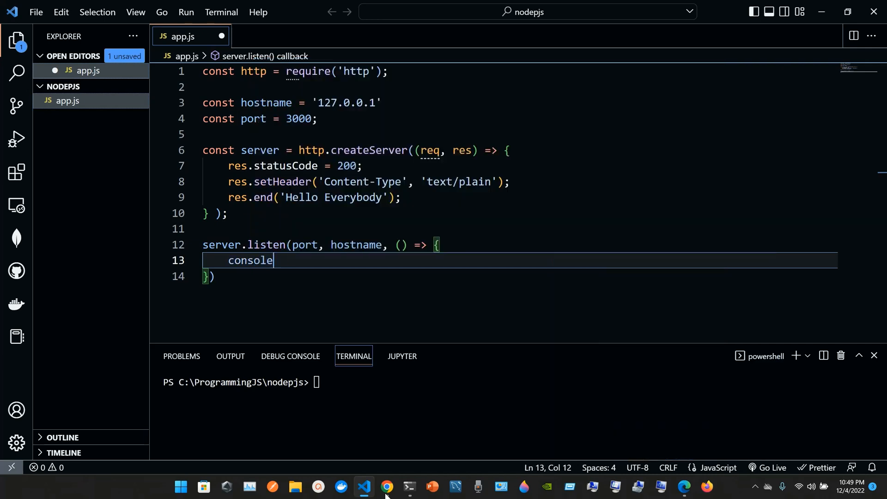
pyautogui.write('.log')
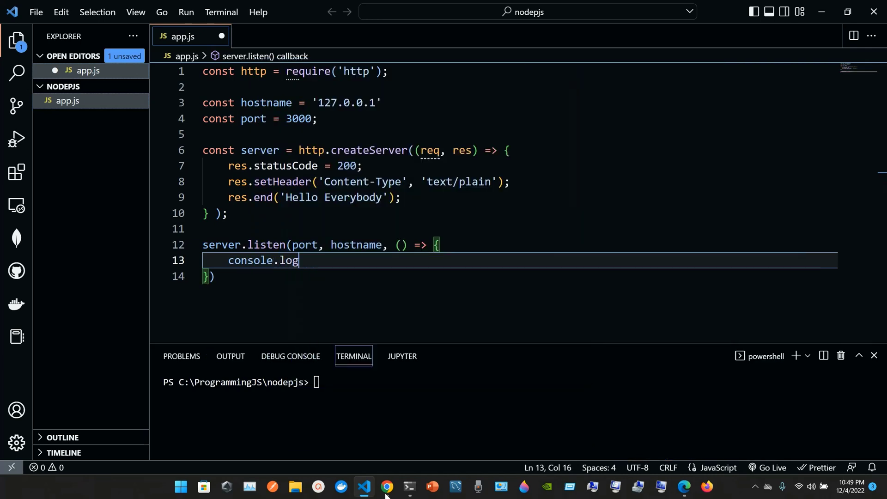
pyautogui.click(386, 486)
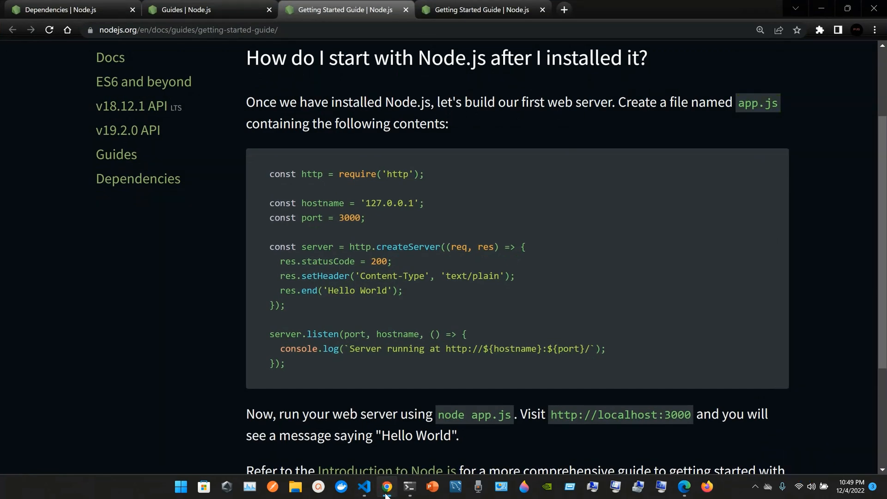
pyautogui.click(364, 486)
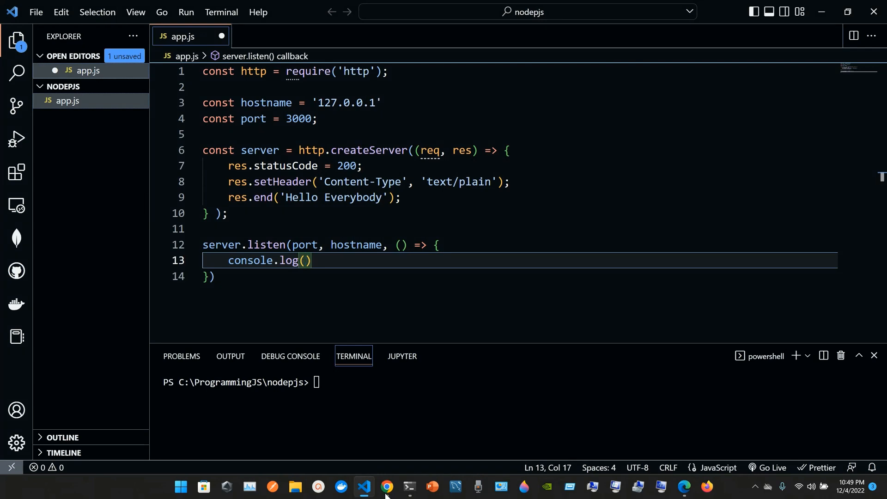
pyautogui.write('`S')
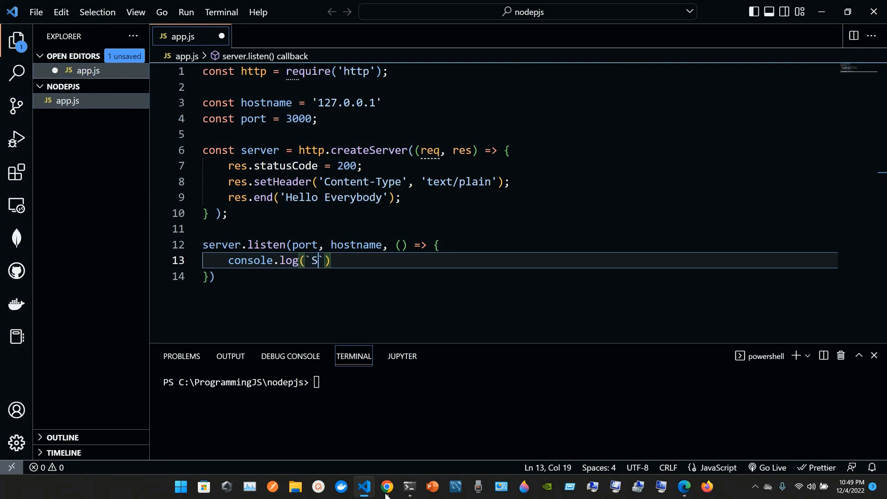
pyautogui.write('erver is runni')
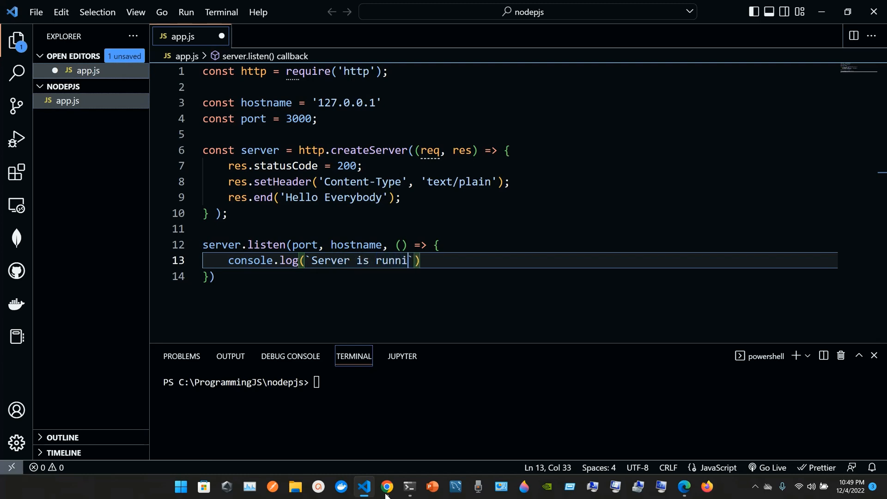
pyautogui.click(387, 487)
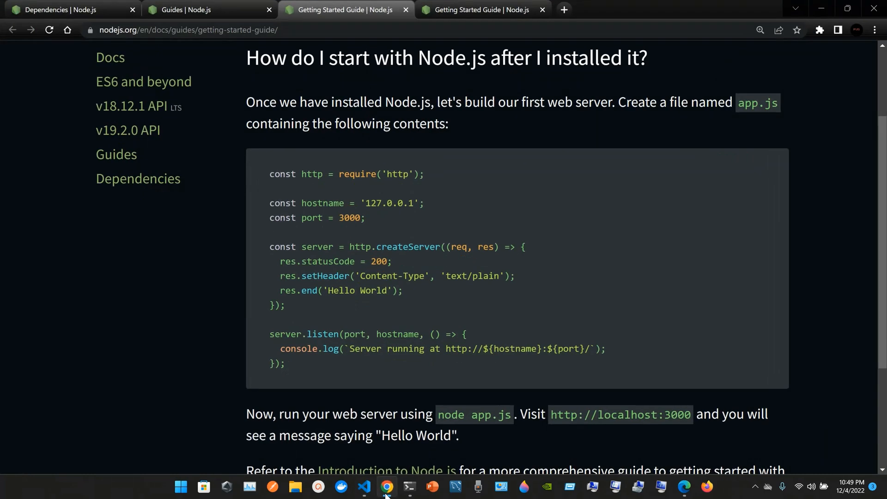
pyautogui.click(364, 490)
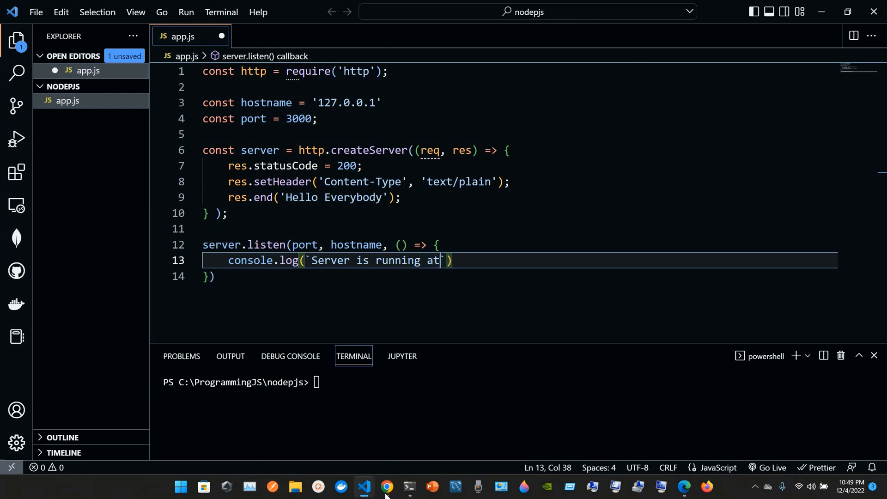
pyautogui.click(386, 487)
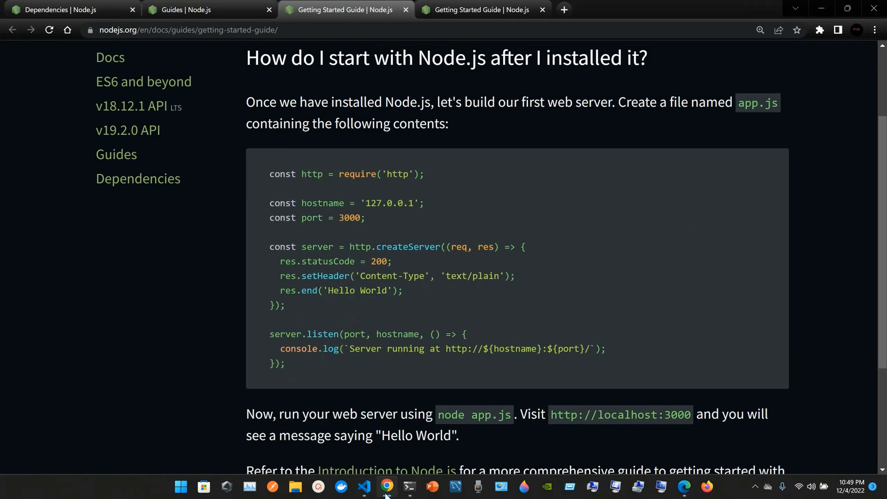
pyautogui.click(364, 490)
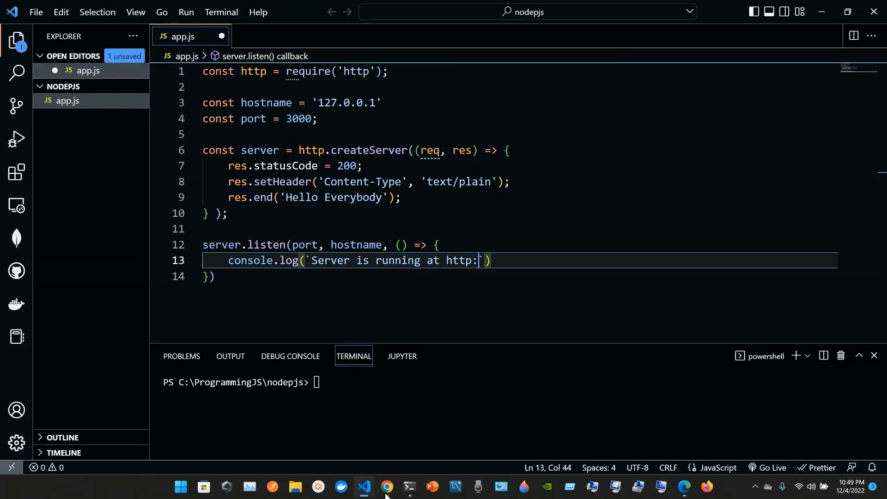
pyautogui.click(386, 487)
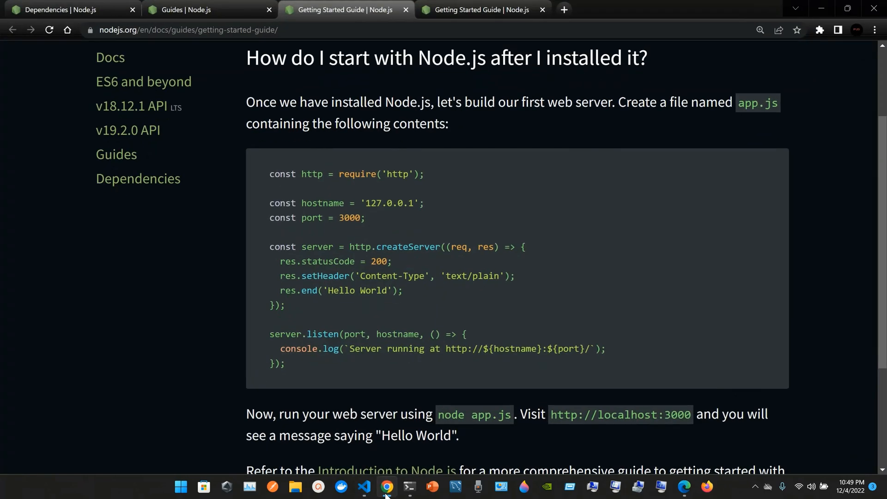
pyautogui.click(364, 490)
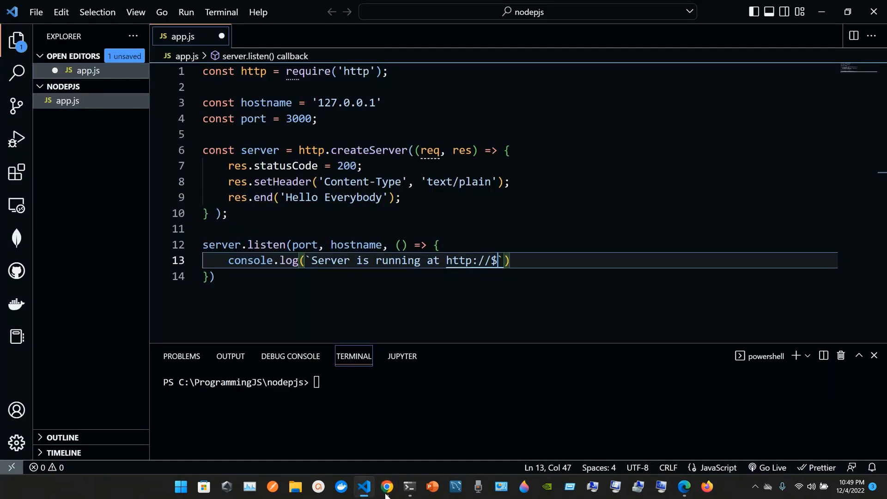
pyautogui.click(386, 487)
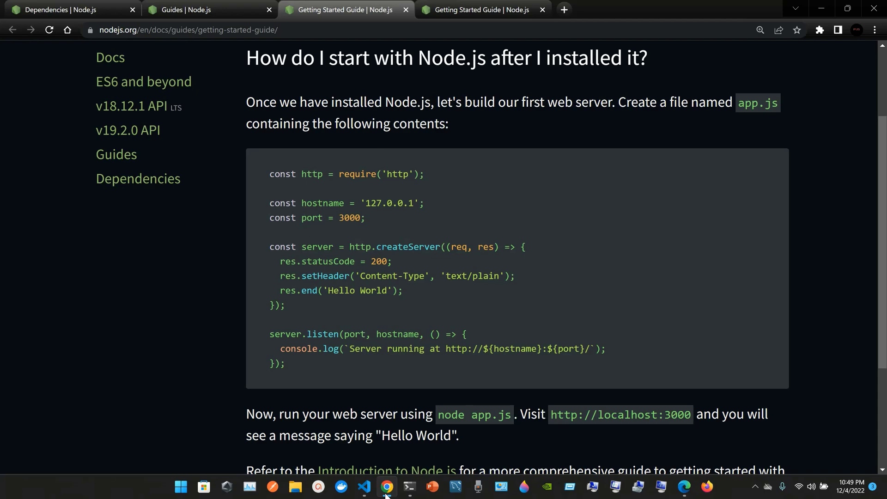
pyautogui.click(364, 487)
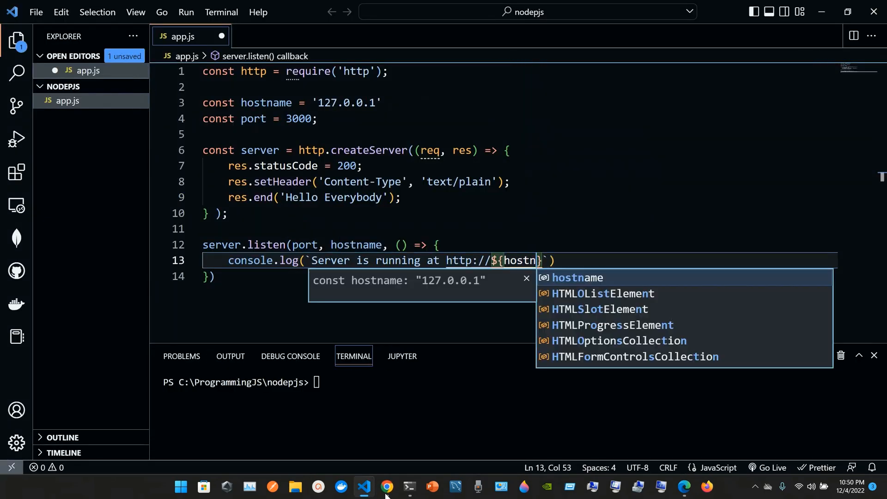
pyautogui.click(386, 487)
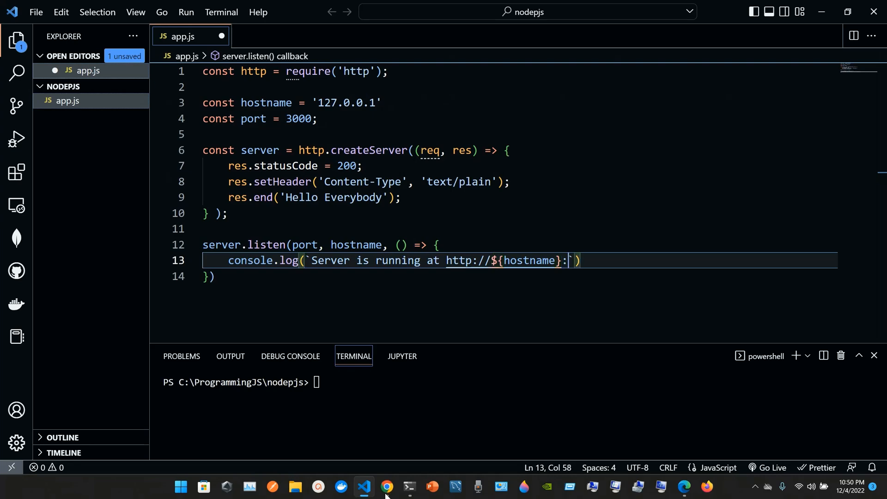
# Step: Add the ${port} placeholder followed by the trailing slash
pyautogui.write('$')
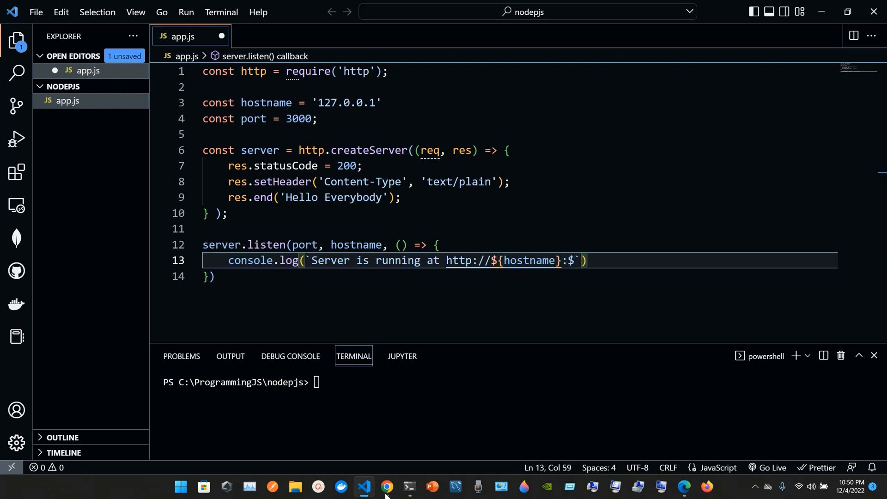
pyautogui.click(386, 487)
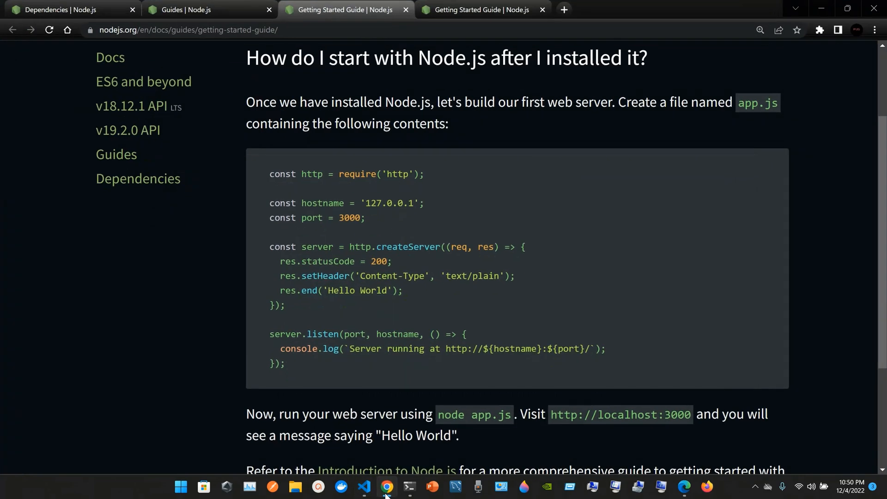
pyautogui.click(364, 487)
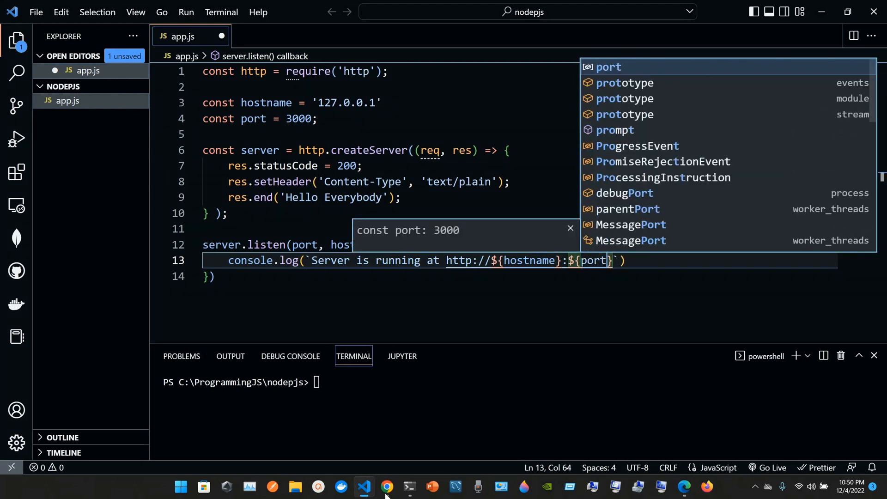
pyautogui.press('Escape')
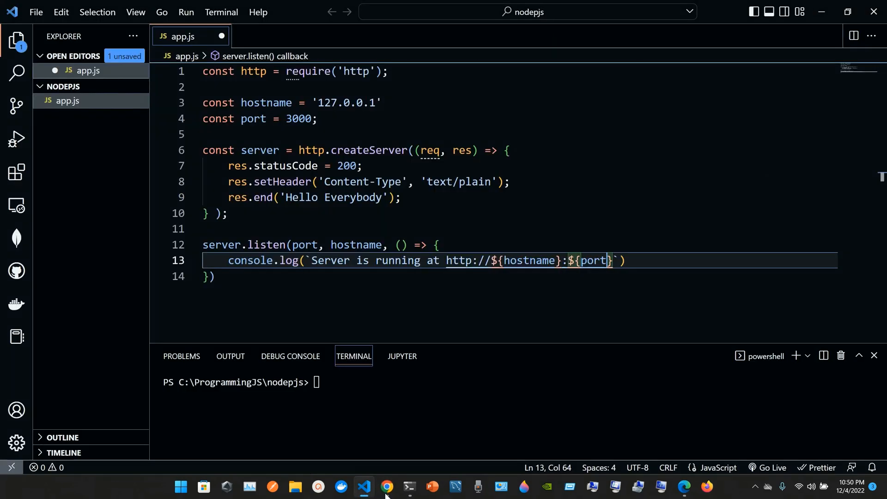
pyautogui.press('Right')
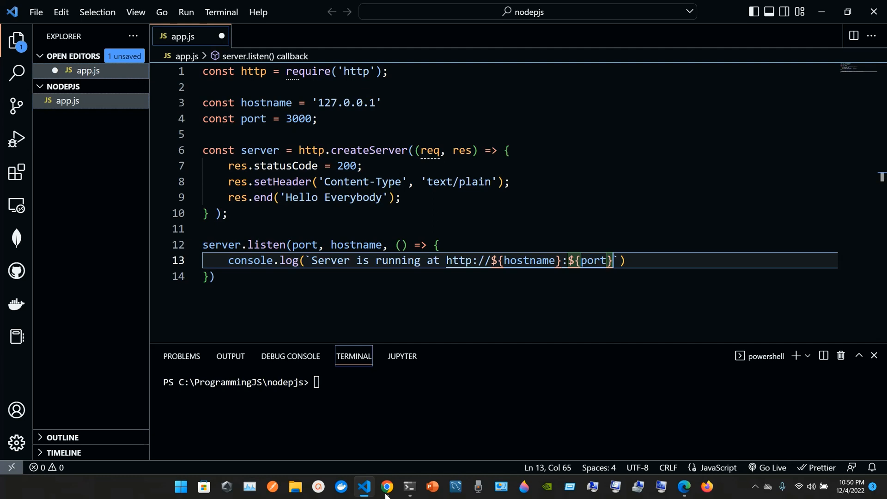
pyautogui.write('/')
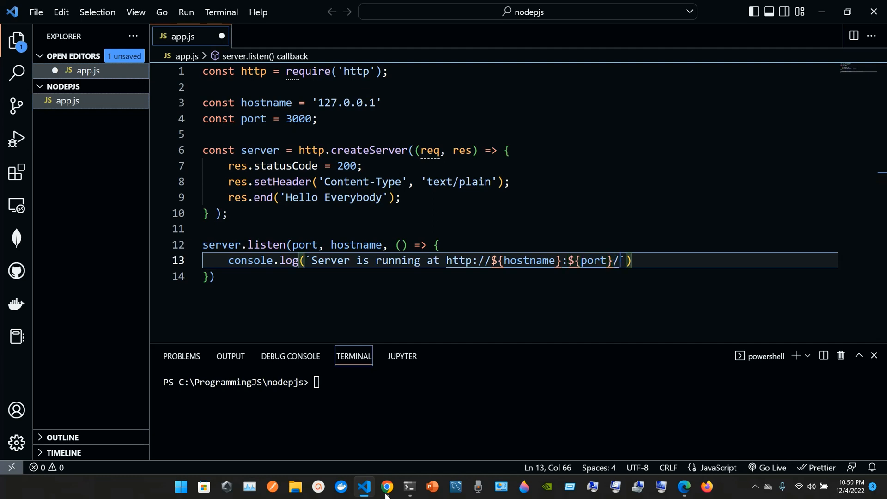
# Step: Close the template string with a backtick and save app.js
pyautogui.click(386, 487)
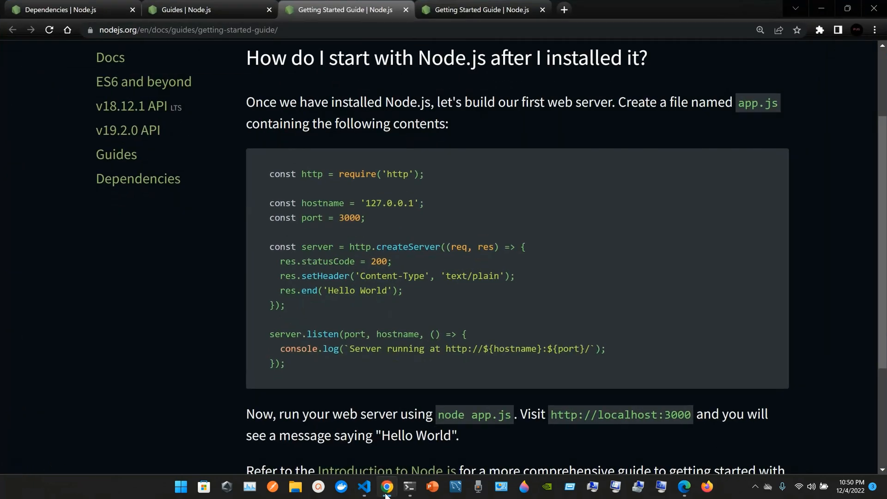
pyautogui.click(364, 486)
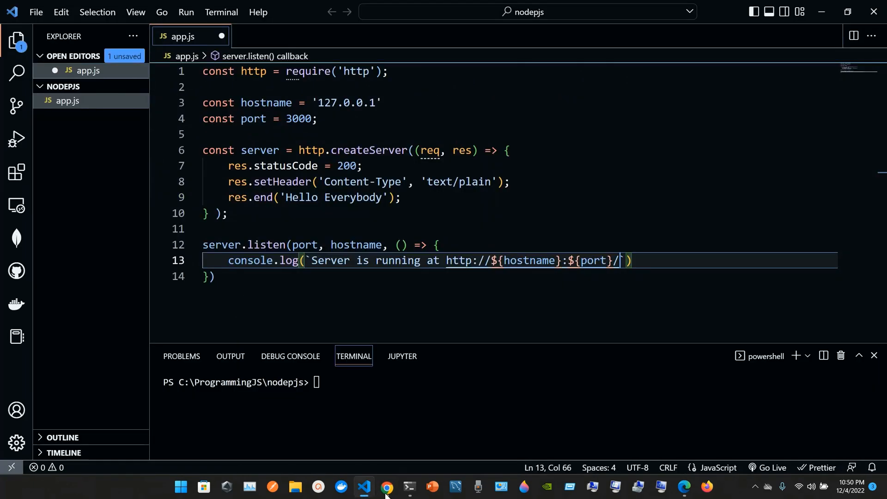
pyautogui.write('`')
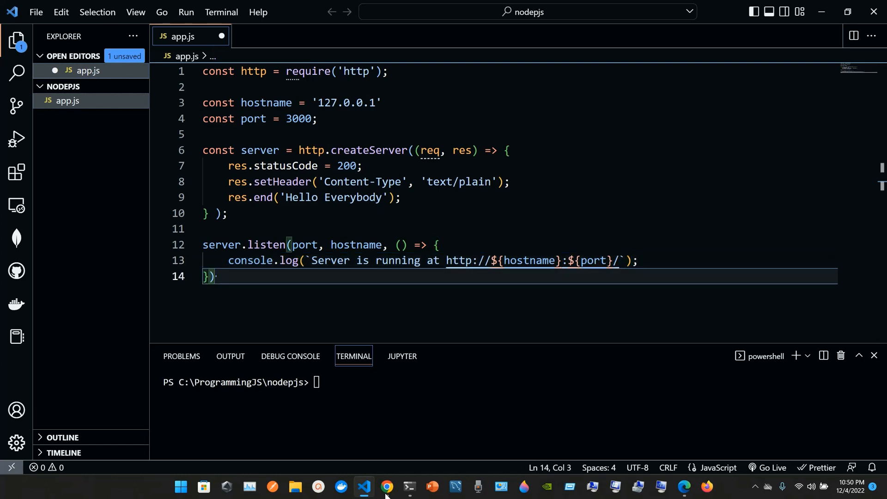
pyautogui.click(387, 487)
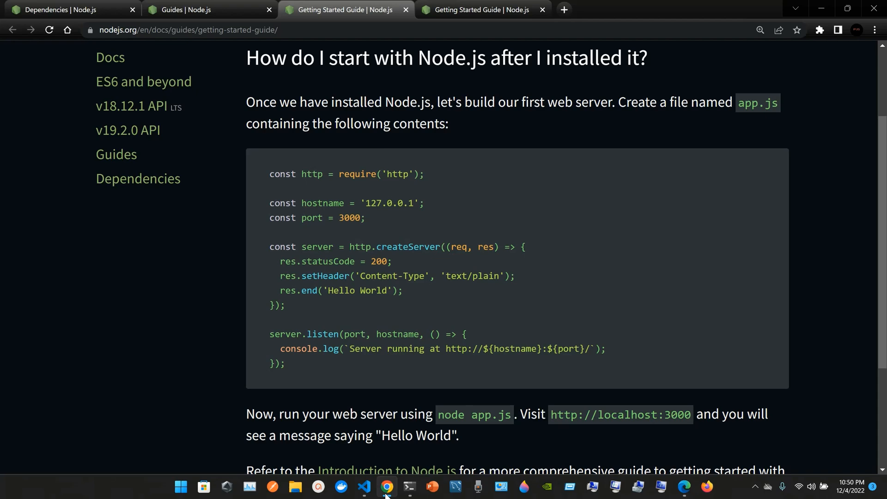
pyautogui.click(364, 490)
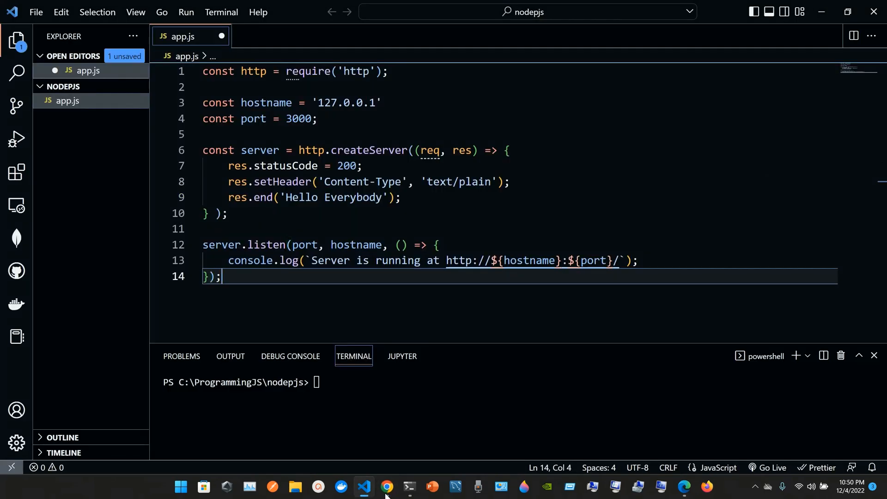
pyautogui.press('ctrl+s')
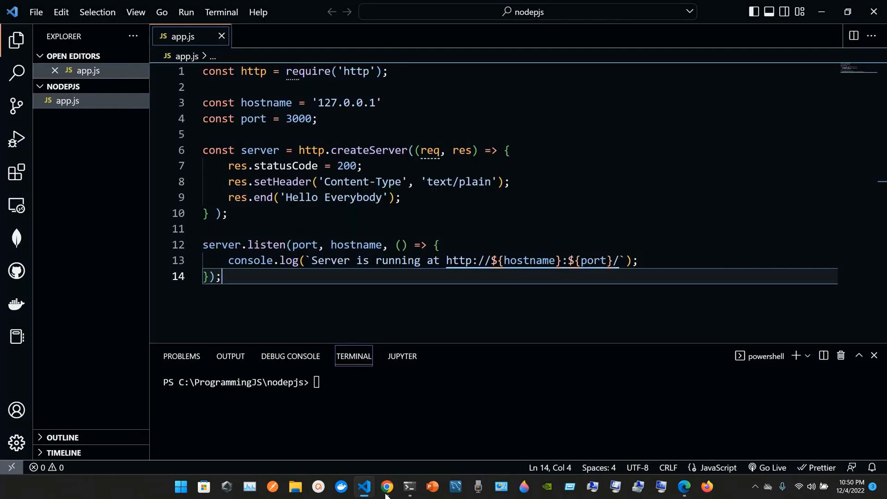
pyautogui.moveTo(367, 283)
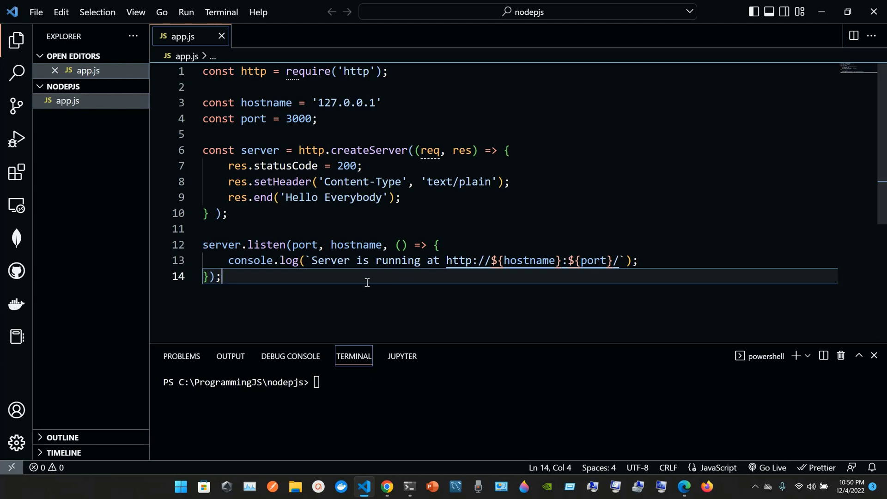
# Step: Reopen app.js, enter 'node app.js' at the terminal prompt, and bring the Getting Started Guide back up
pyautogui.click(221, 36)
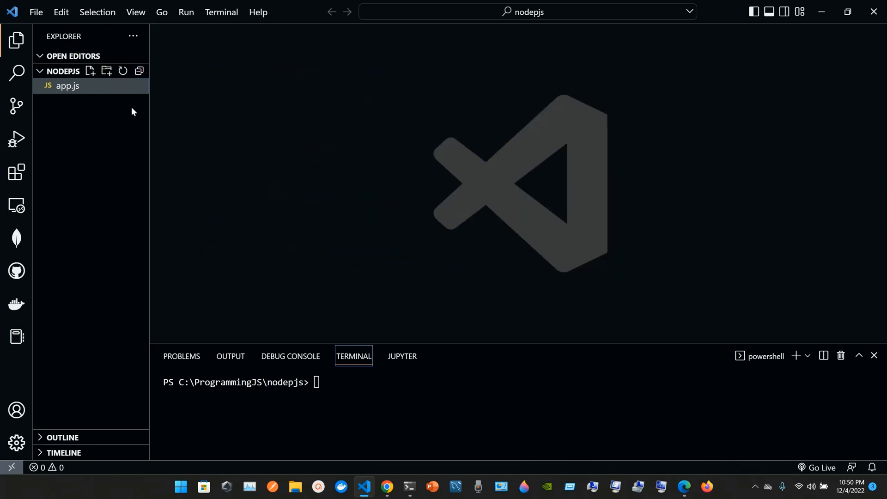
pyautogui.click(68, 85)
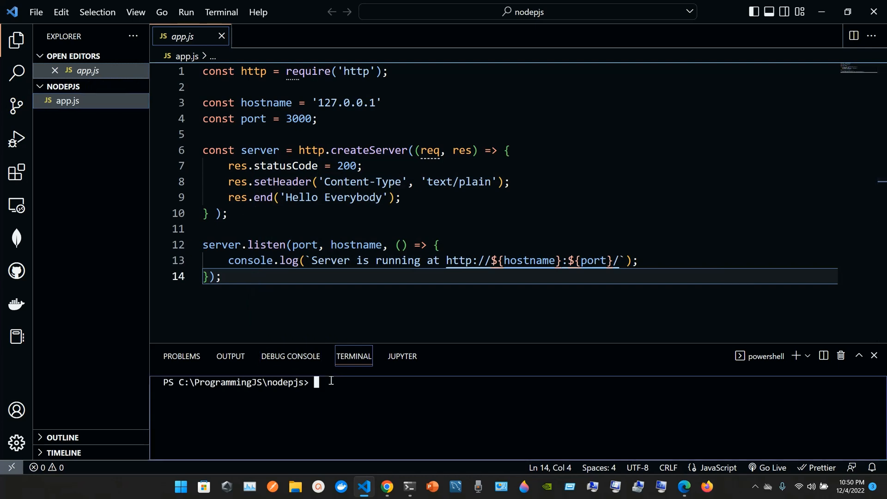
pyautogui.moveTo(334, 389)
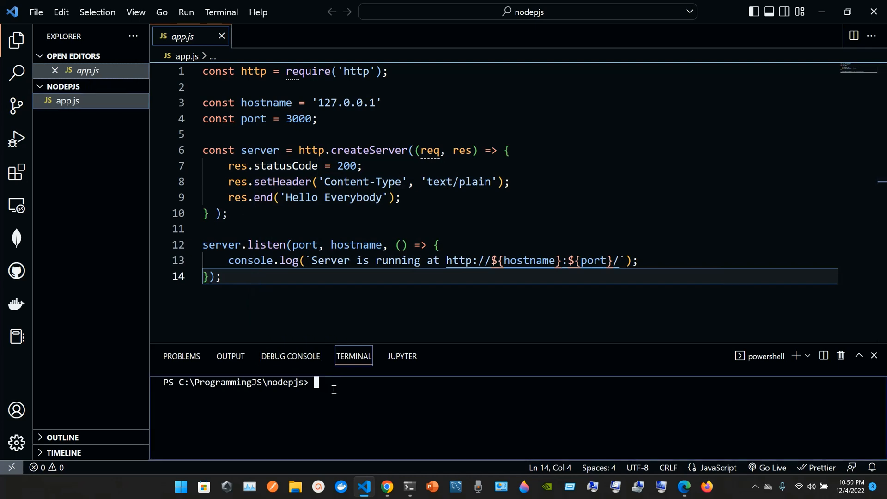
pyautogui.write('node app')
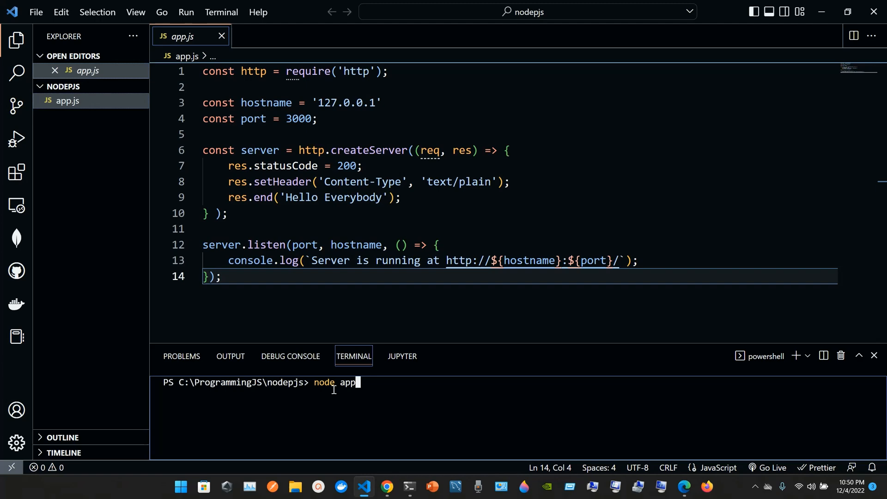
pyautogui.write('.js')
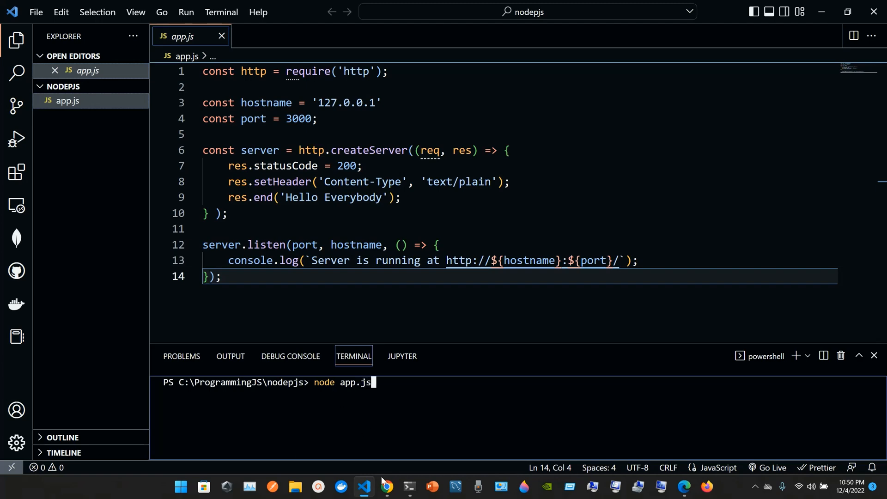
pyautogui.click(387, 486)
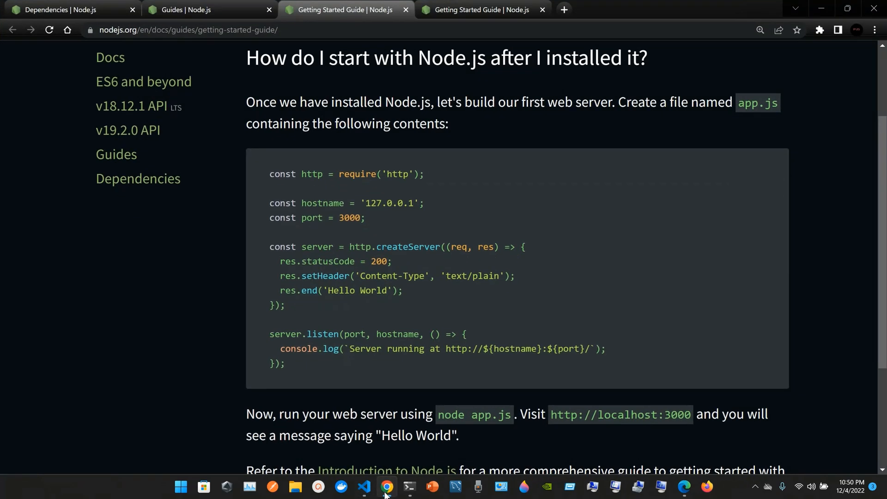
pyautogui.moveTo(383, 420)
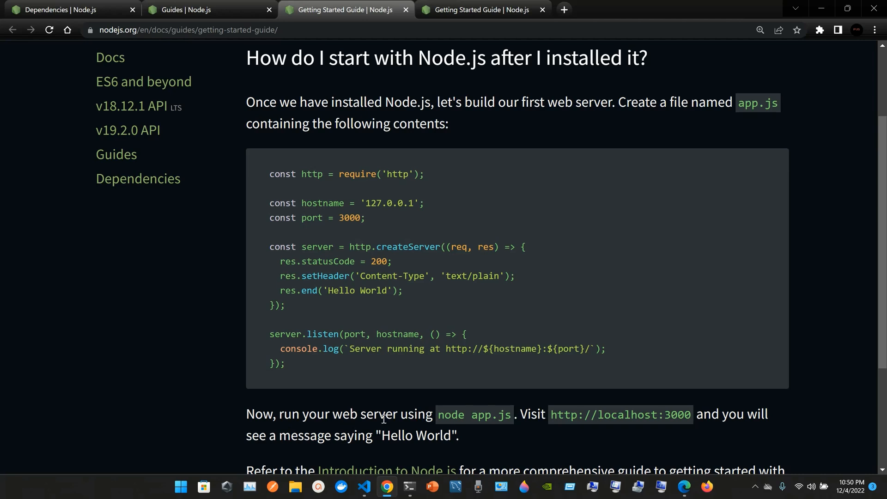
pyautogui.moveTo(476, 421)
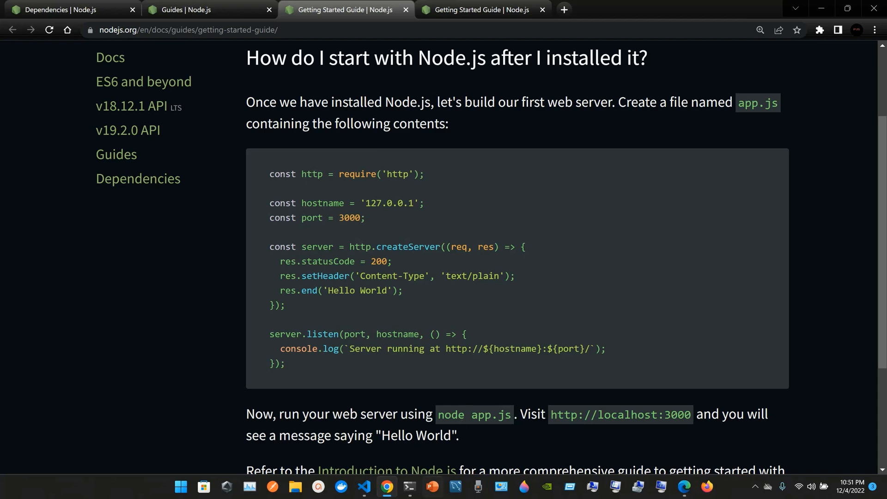
# Step: Run node app.js, follow the server URL to localhost:3000 showing Hello Everybody, then return to the editor
pyautogui.click(364, 491)
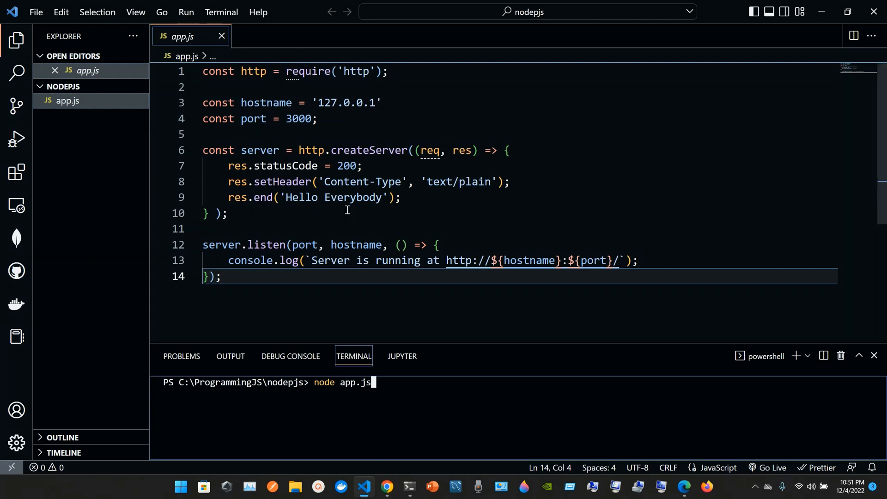
pyautogui.moveTo(404, 389)
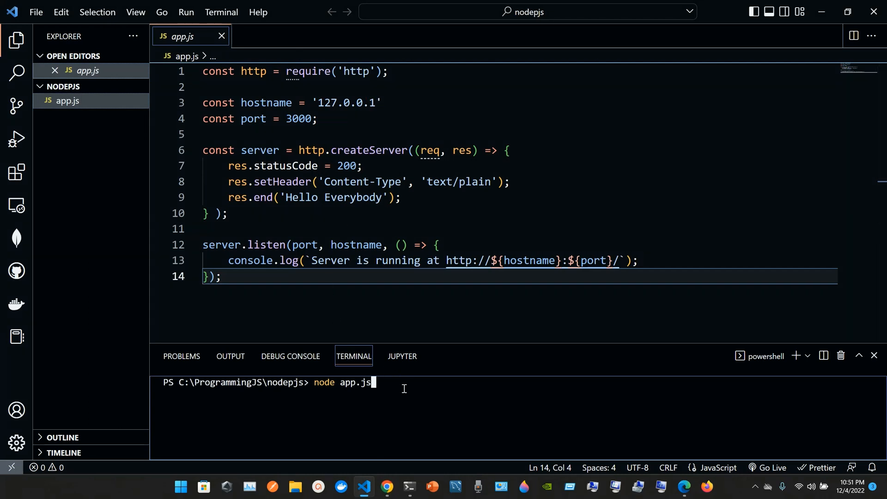
pyautogui.press('Return')
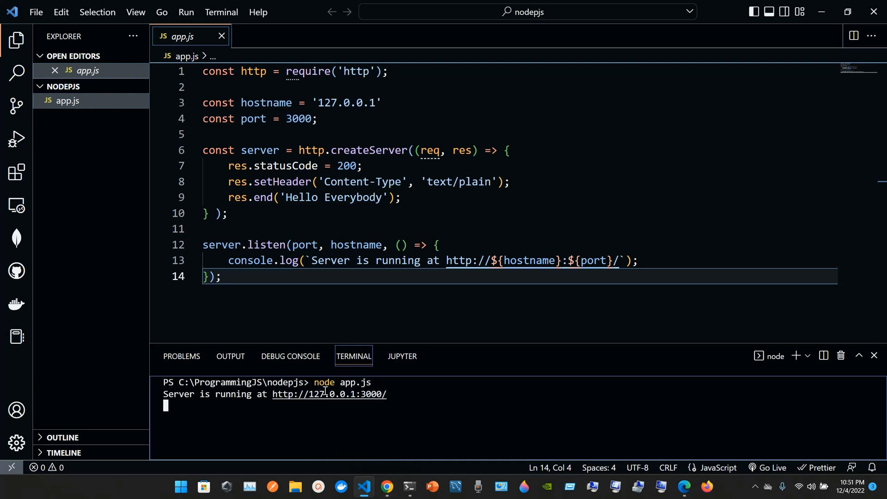
pyautogui.moveTo(329, 394)
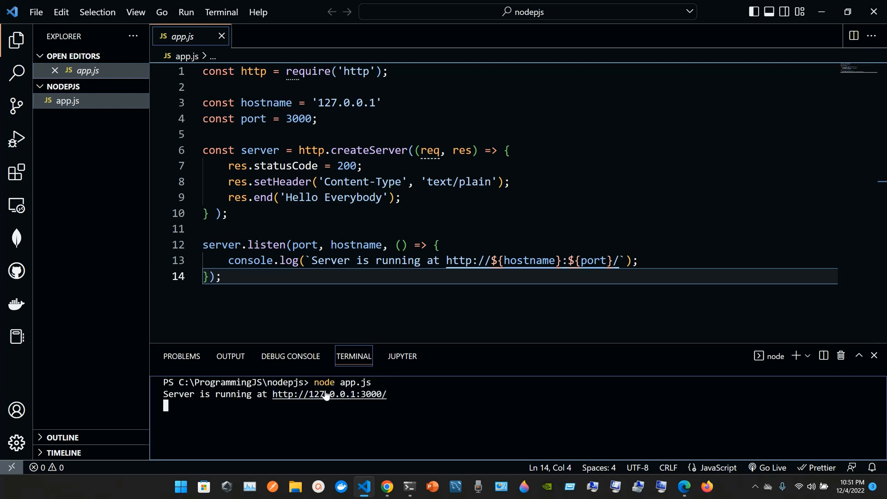
pyautogui.click(328, 395)
pyautogui.write('lo')
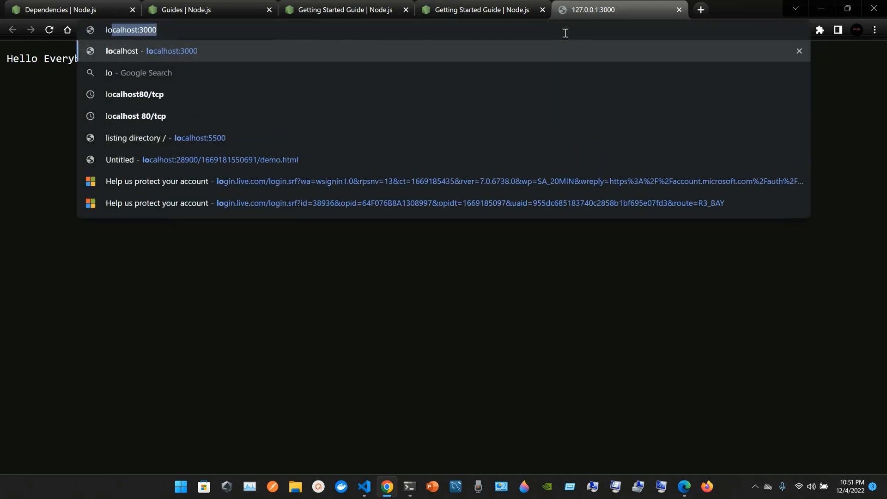
pyautogui.press('Return')
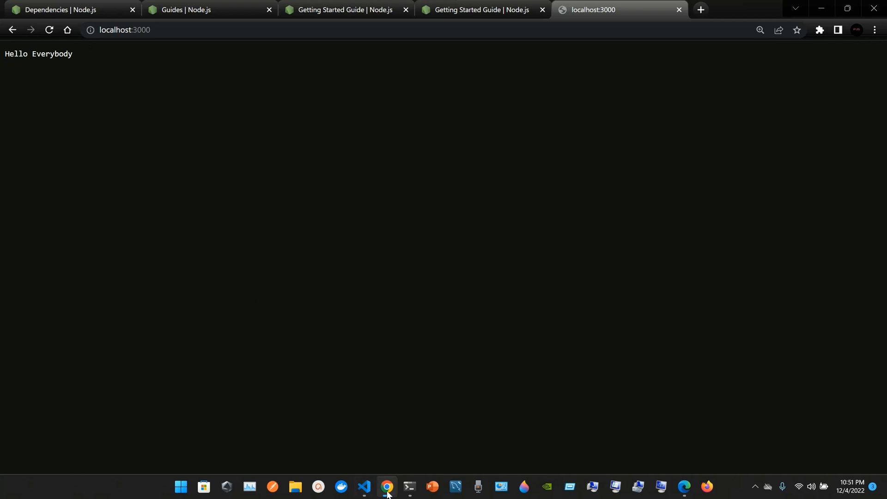
pyautogui.click(364, 486)
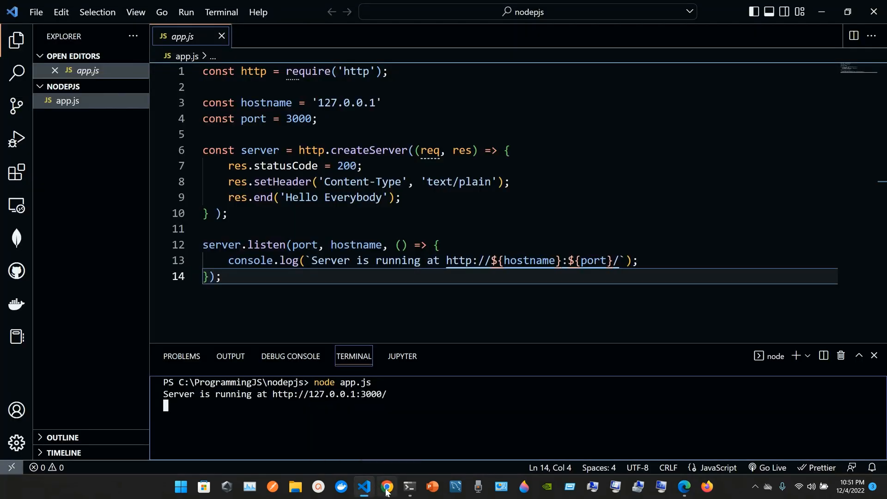
# Step: Read the guide's run instructions and Introduction to Node.js link, then bring PowerShell forward
pyautogui.click(386, 487)
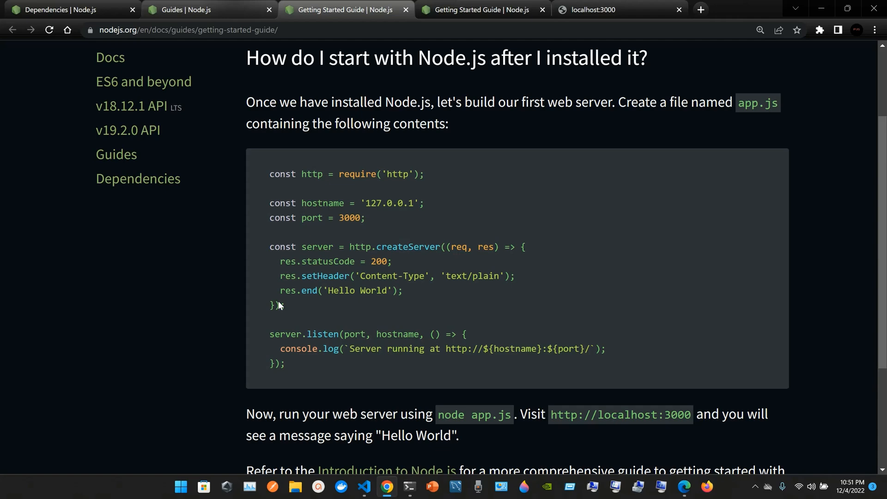
pyautogui.scroll(-3)
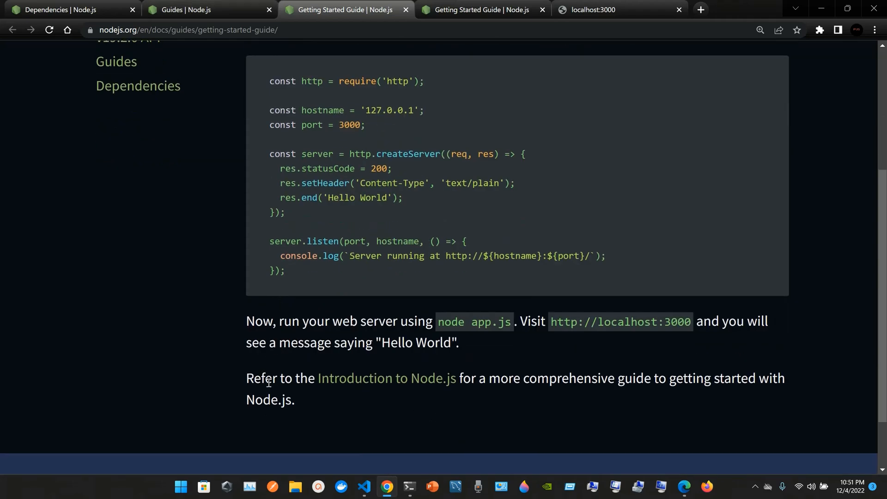
pyautogui.moveTo(458, 387)
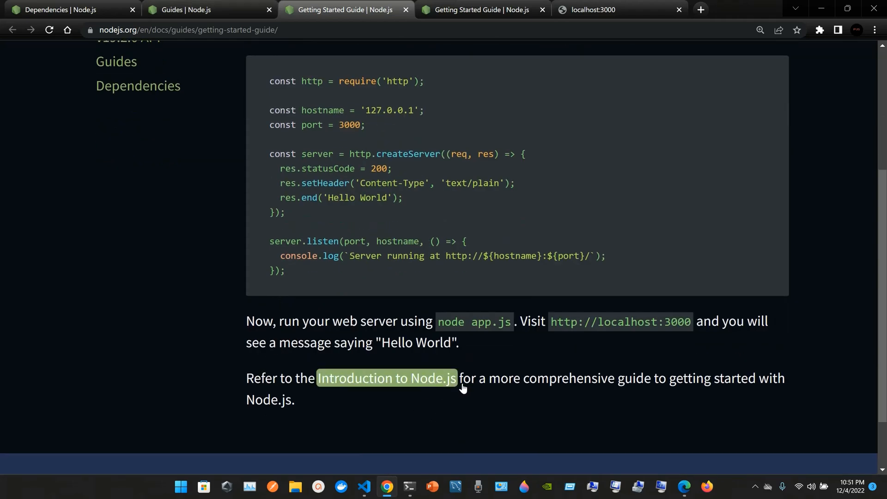
pyautogui.moveTo(661, 395)
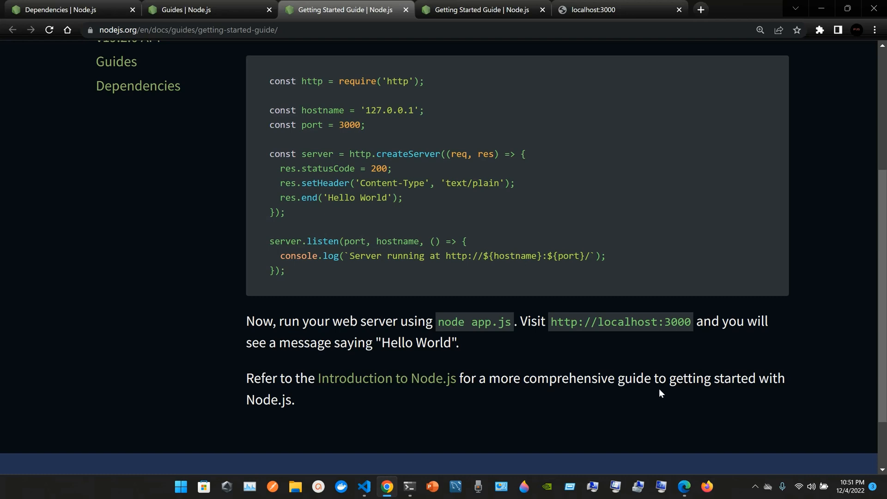
pyautogui.moveTo(378, 417)
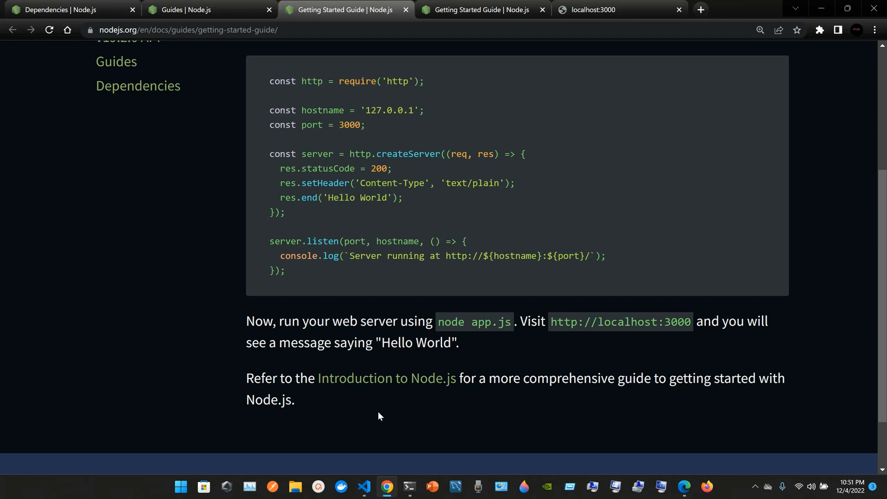
pyautogui.scroll(3)
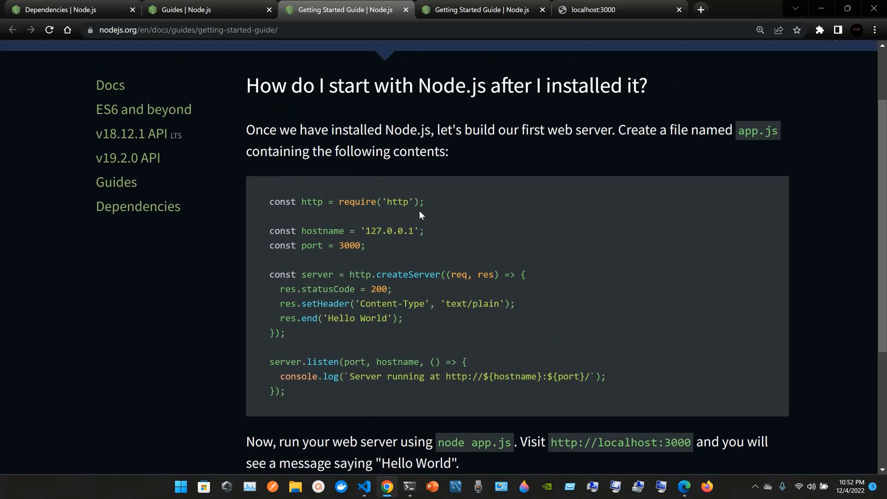
pyautogui.scroll(-3)
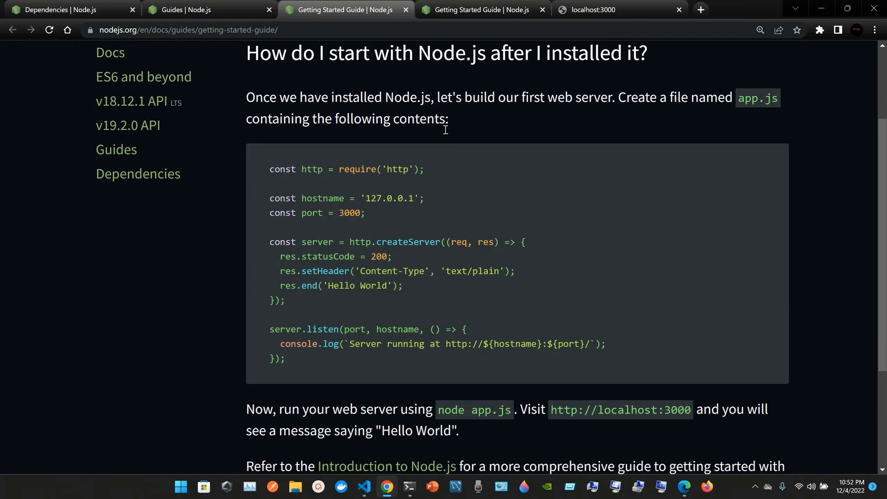
pyautogui.click(408, 490)
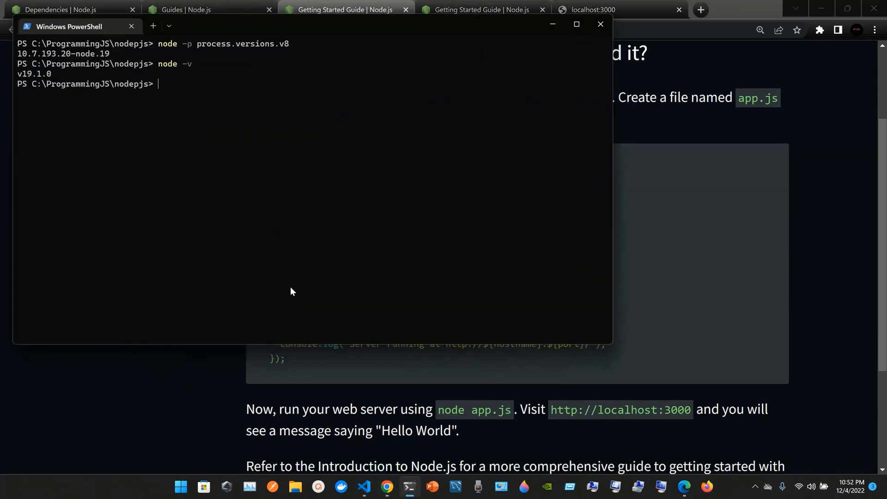
pyautogui.moveTo(188, 103)
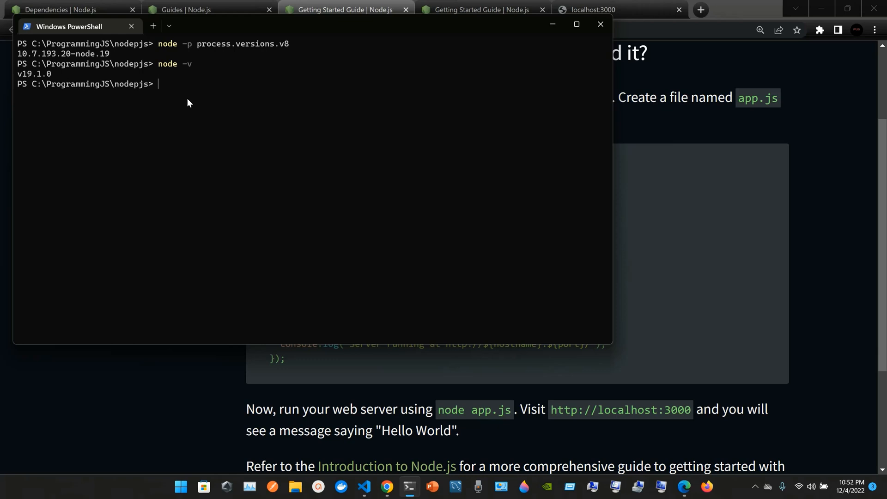
# Step: Run 'node -v' again confirming v19.1.0, then run 'npm -v' for the npm version
pyautogui.write('no')
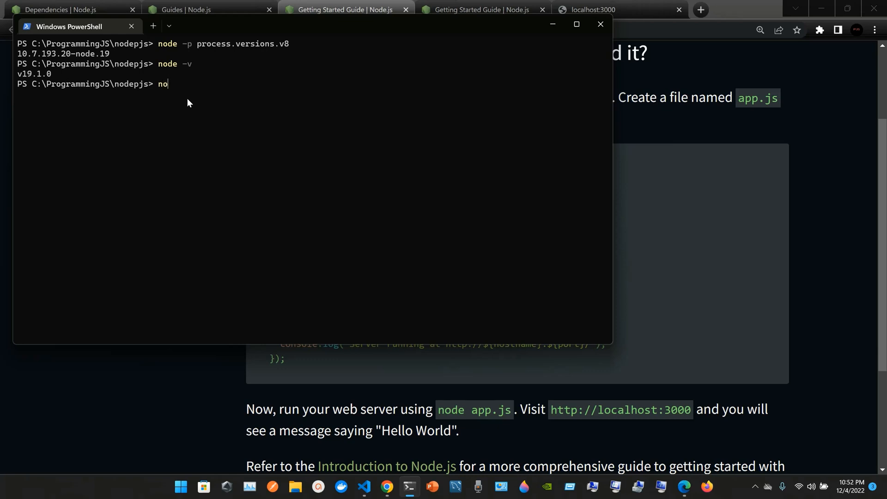
pyautogui.write('de -')
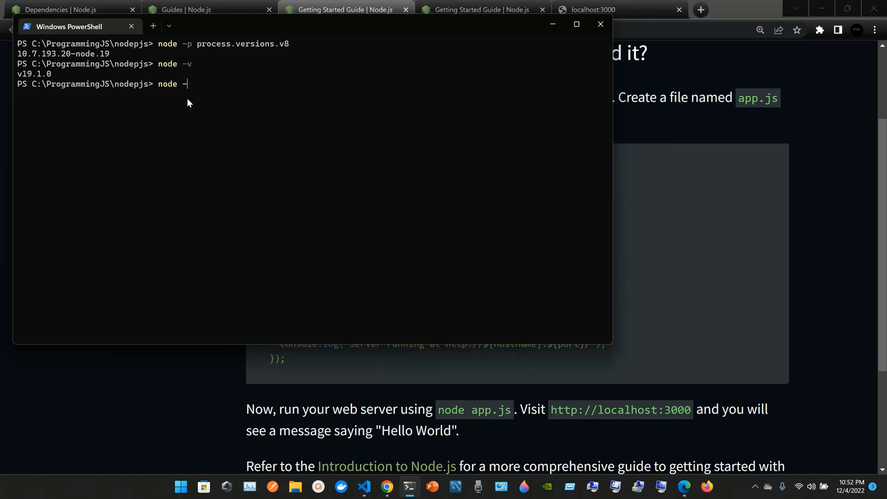
pyautogui.press('Return')
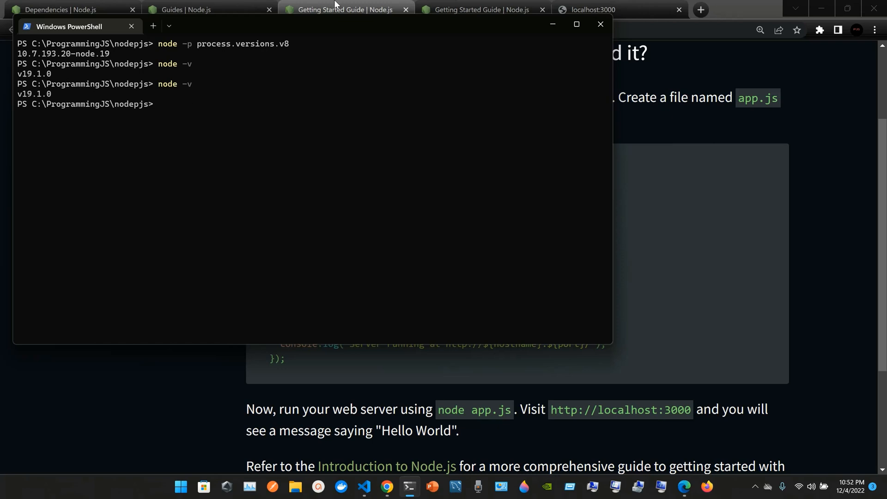
pyautogui.write('npm')
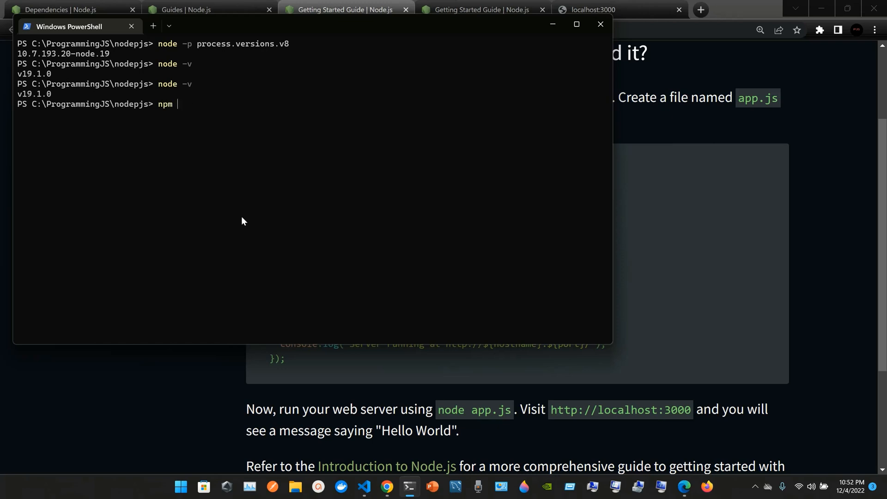
pyautogui.write('-')
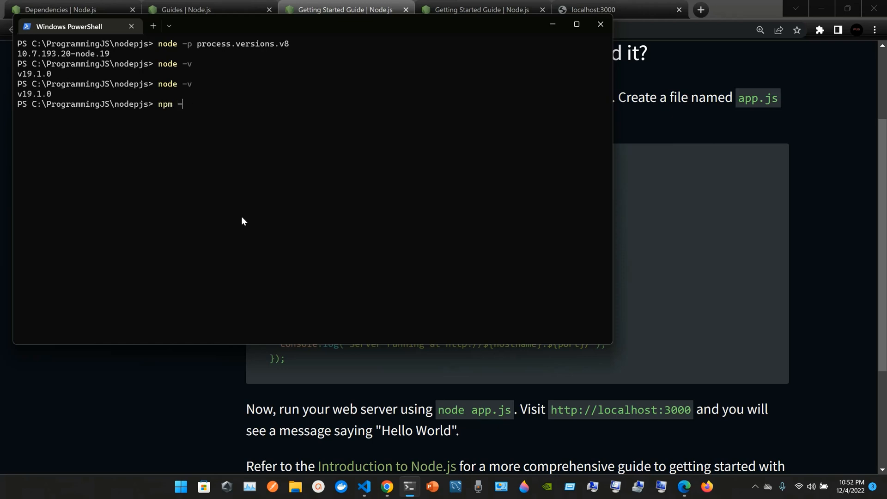
pyautogui.press('Return')
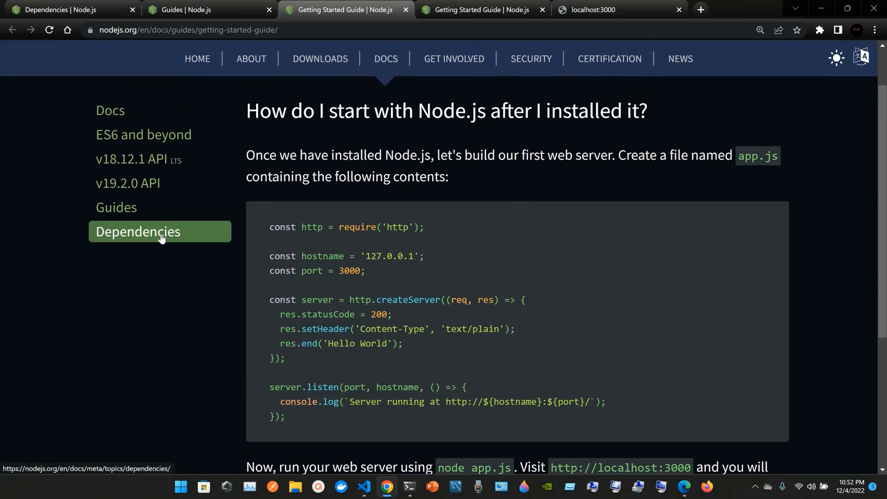
# Step: Go to the Node.js Dependencies page and its Libraries section listing V8, libuv, OpenSSL and tools
pyautogui.click(160, 231)
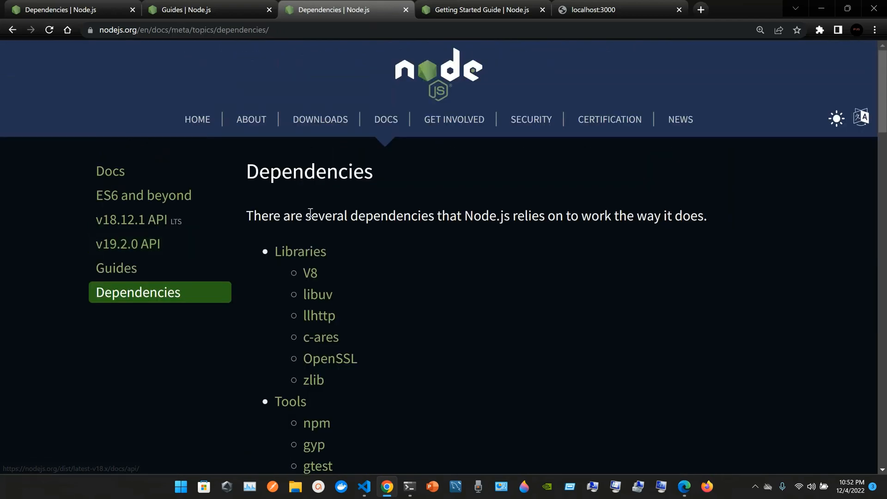
pyautogui.click(299, 252)
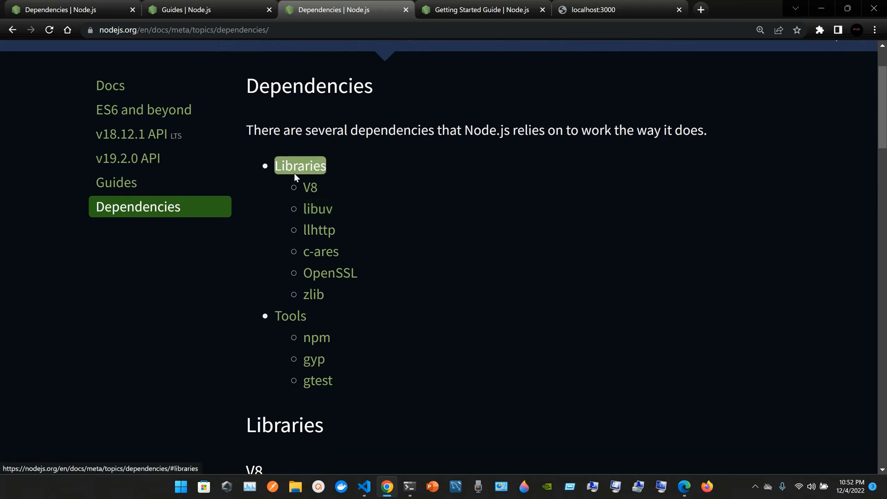
pyautogui.moveTo(470, 158)
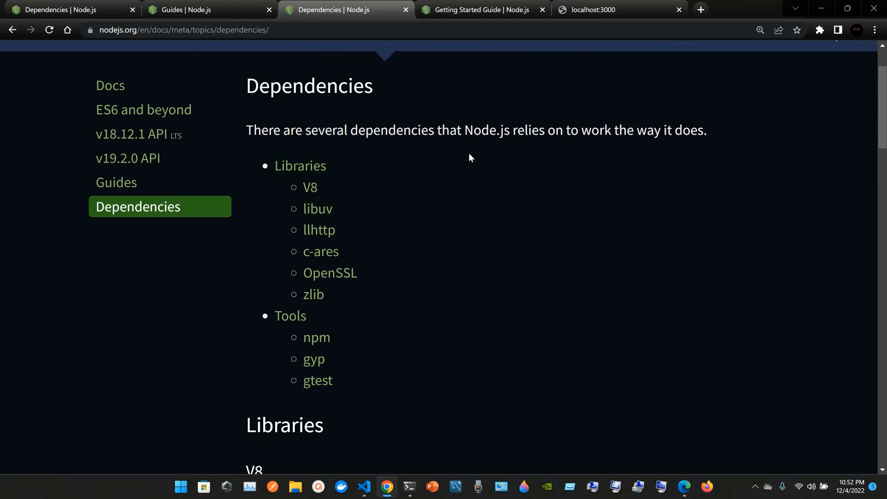
pyautogui.moveTo(621, 151)
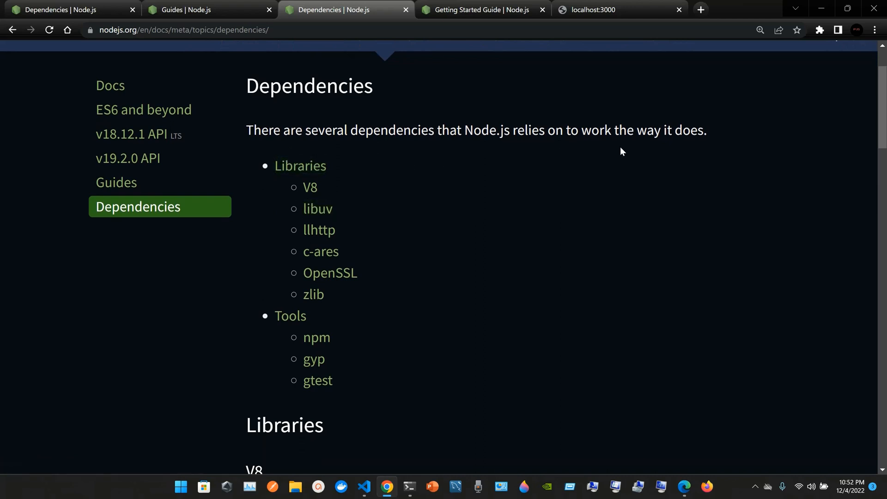
pyautogui.moveTo(384, 198)
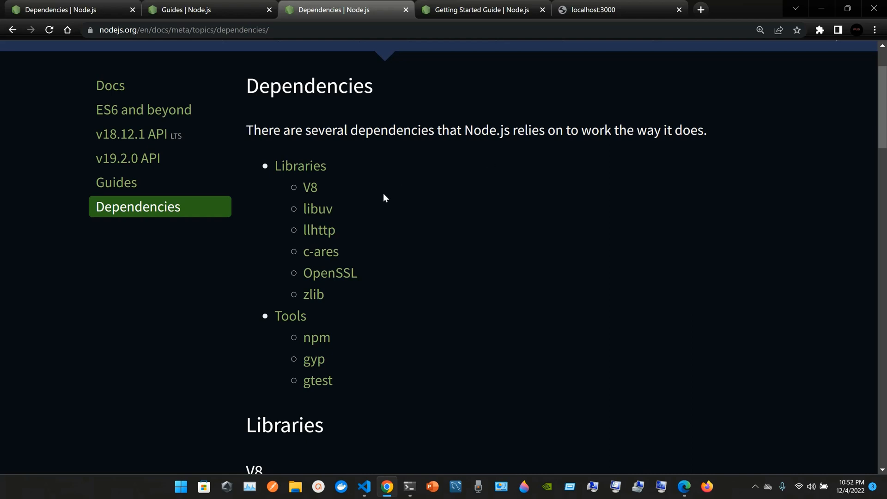
pyautogui.scroll(-3)
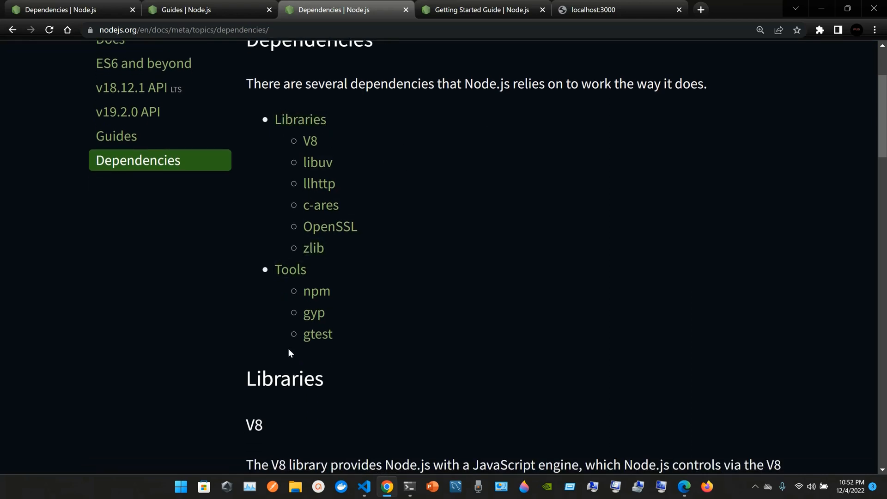
pyautogui.moveTo(310, 141)
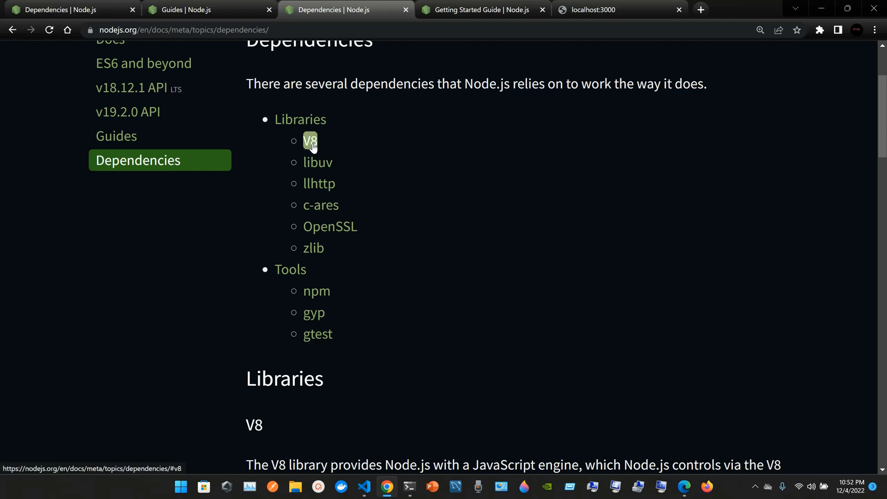
pyautogui.moveTo(317, 162)
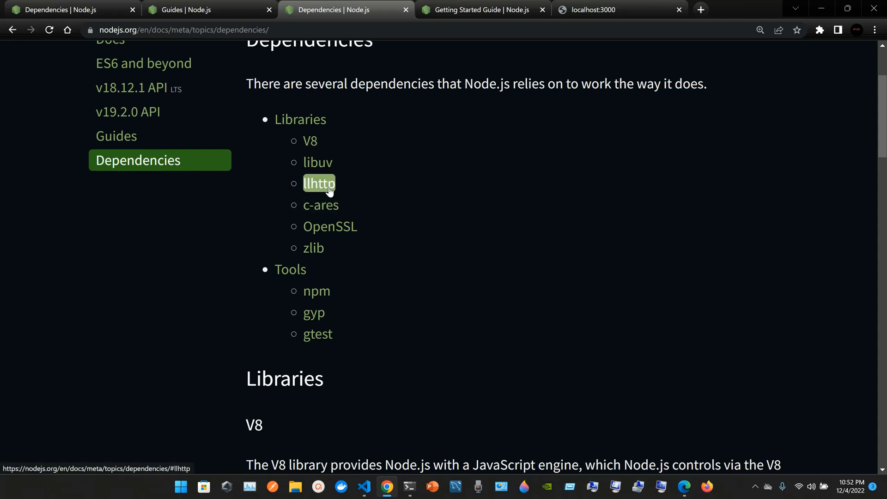
pyautogui.moveTo(320, 205)
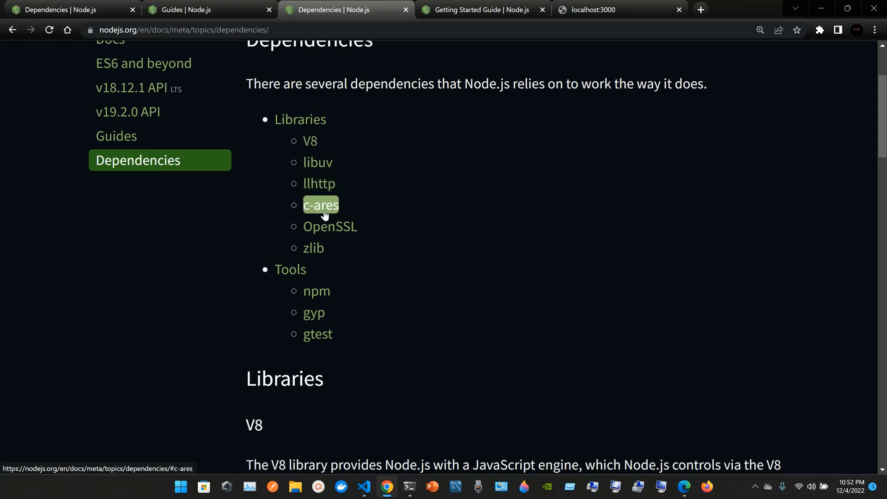
pyautogui.moveTo(344, 205)
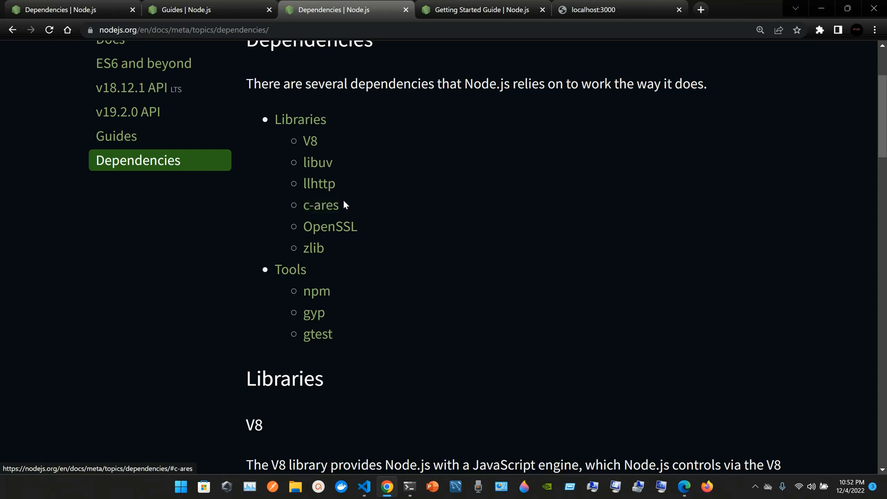
pyautogui.moveTo(343, 241)
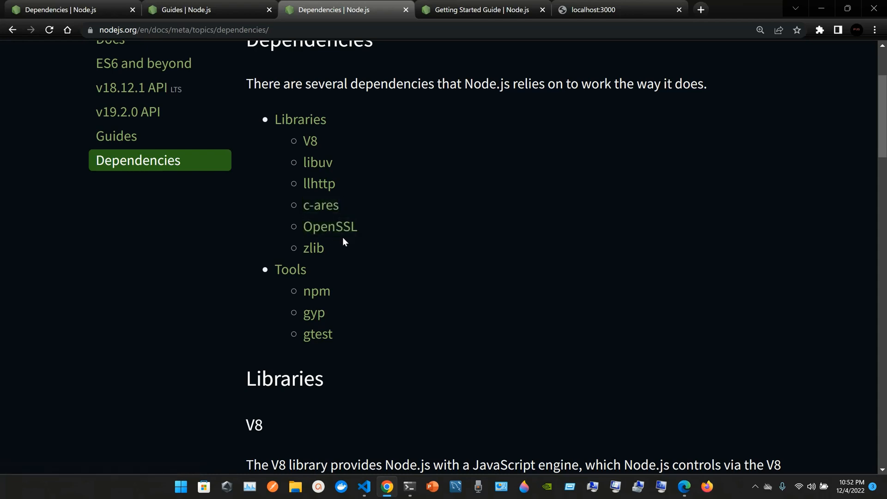
pyautogui.moveTo(305, 260)
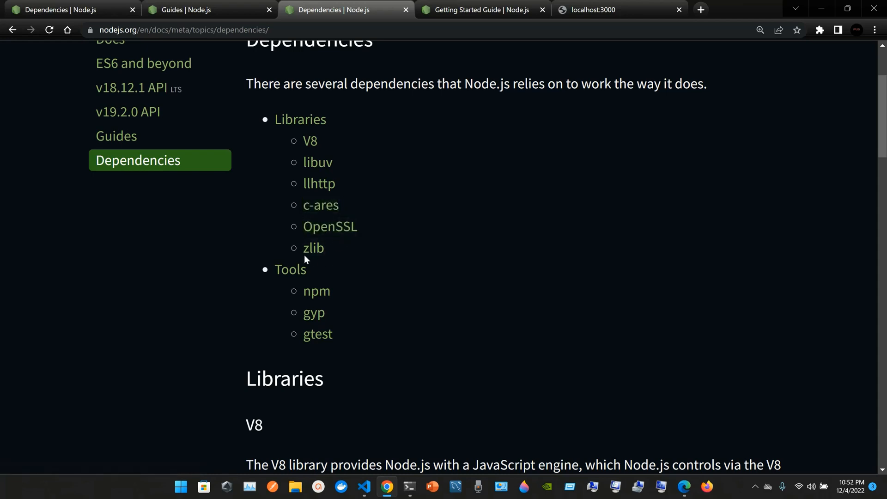
pyautogui.moveTo(316, 291)
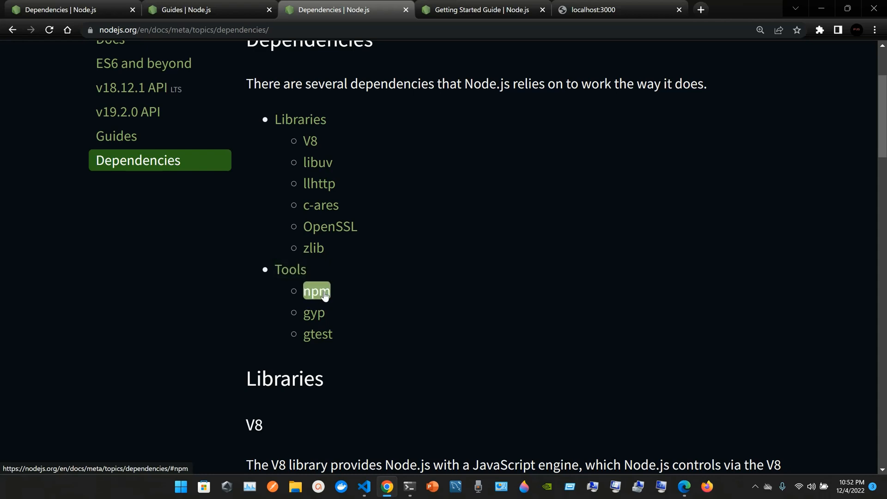
pyautogui.moveTo(409, 487)
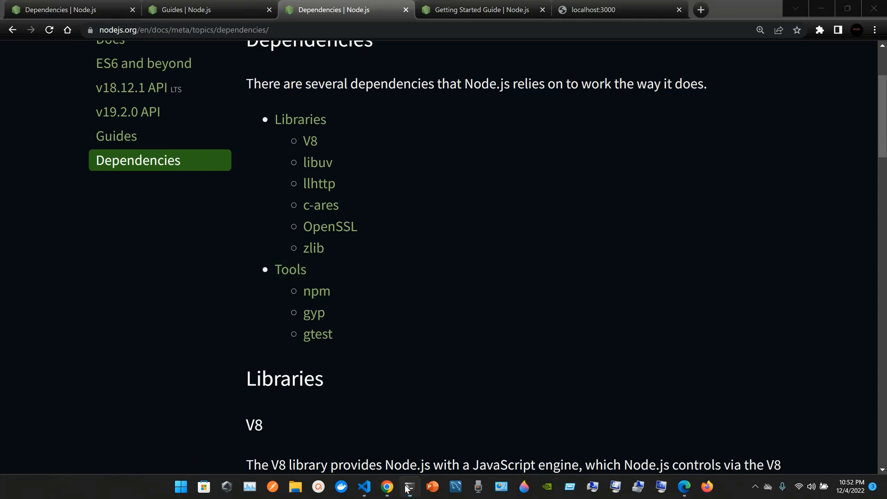
pyautogui.click(410, 486)
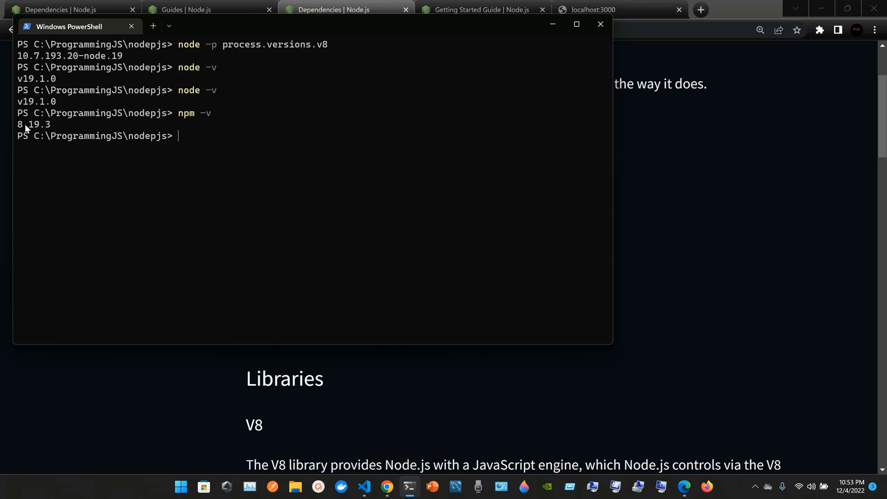
pyautogui.moveTo(325, 338)
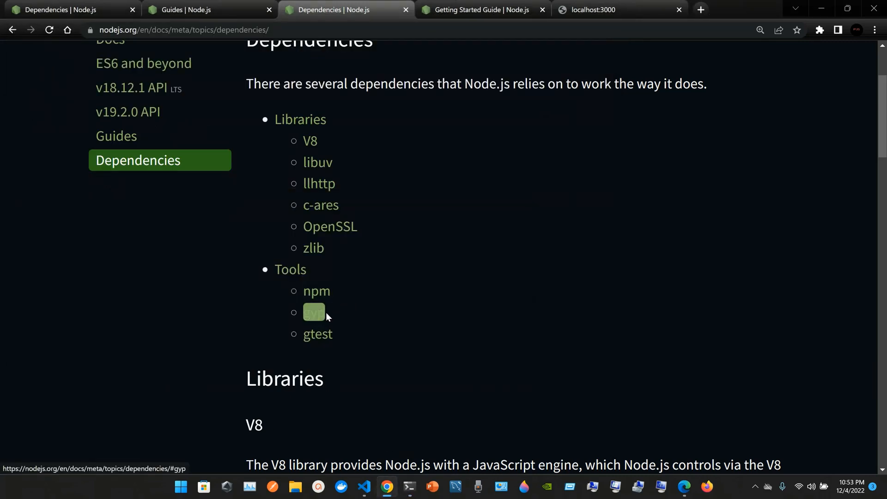
pyautogui.moveTo(325, 353)
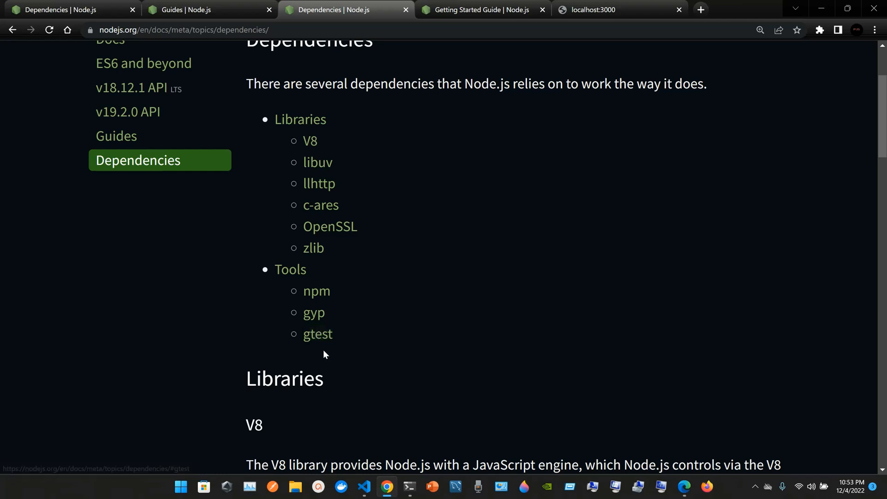
# Step: Follow the V8 Documentation link to v8.dev and read its About V8 overview
pyautogui.scroll(-3)
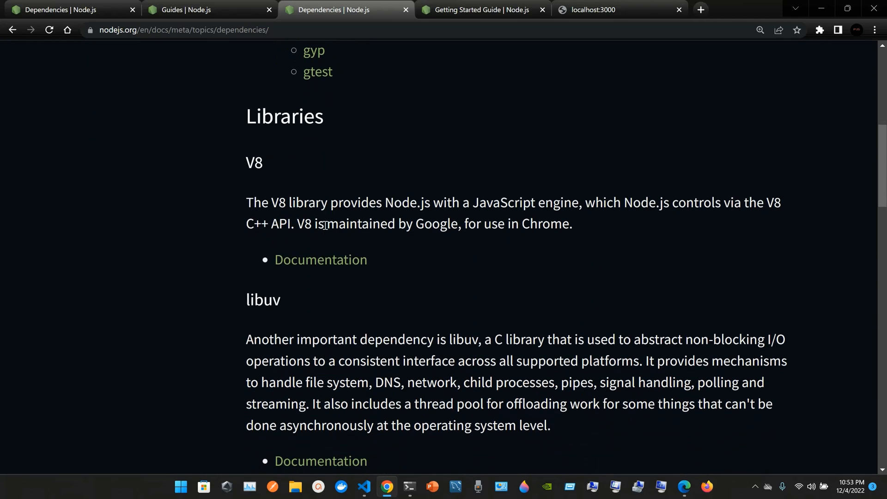
pyautogui.scroll(-3)
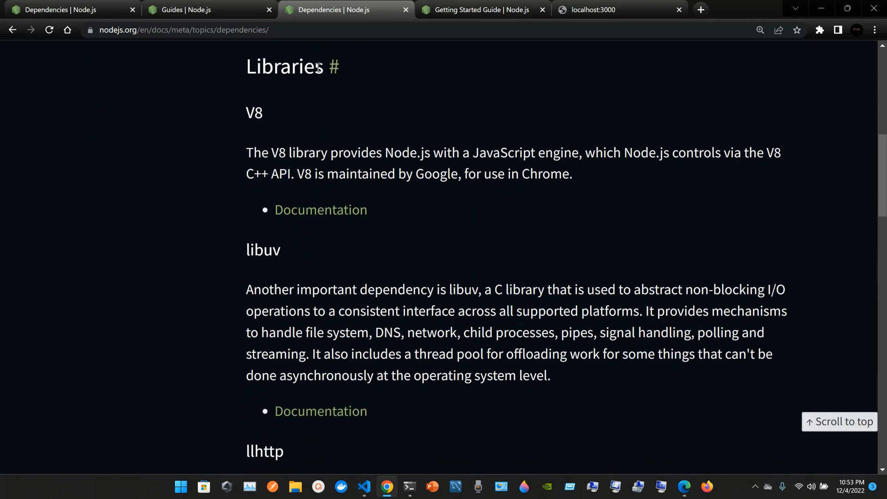
pyautogui.moveTo(313, 227)
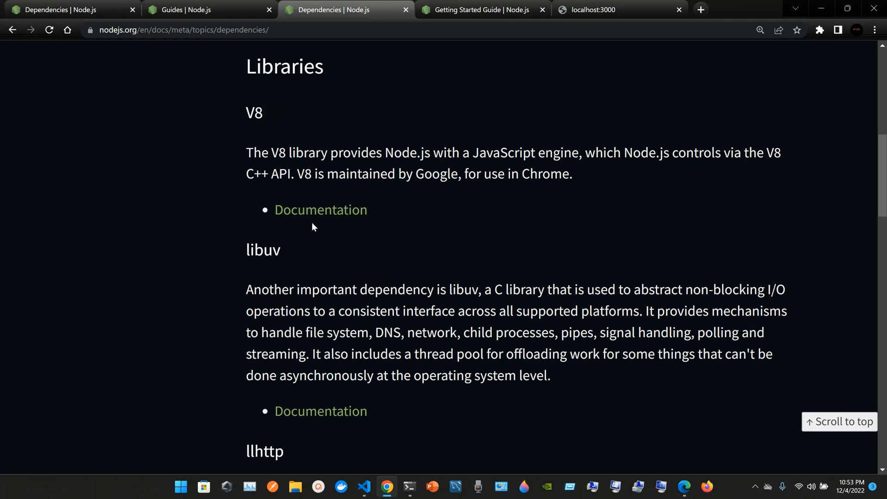
pyautogui.moveTo(478, 155)
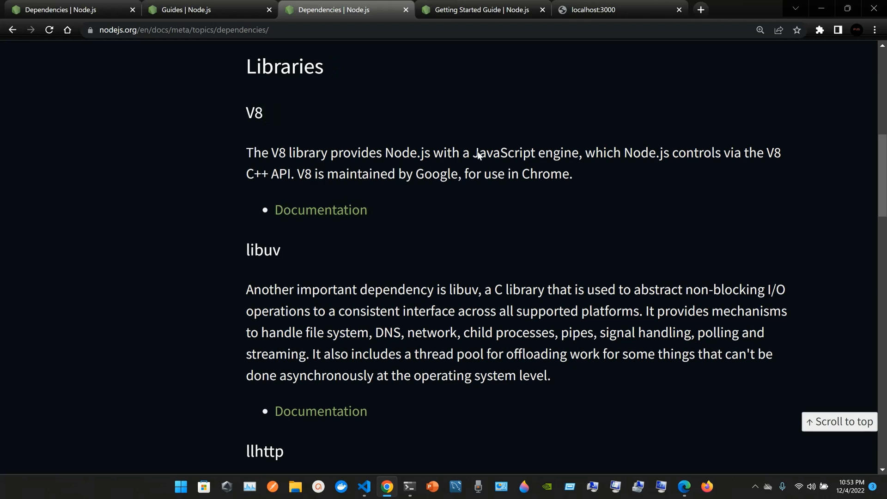
pyautogui.moveTo(528, 174)
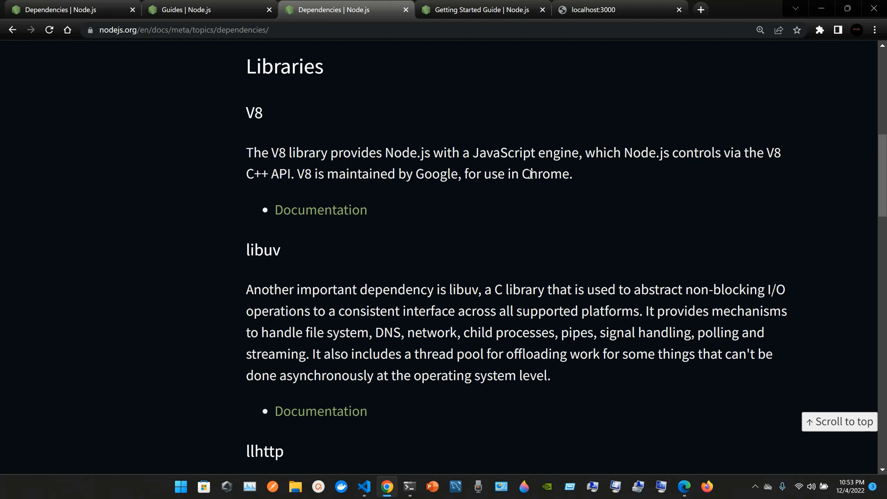
pyautogui.moveTo(321, 210)
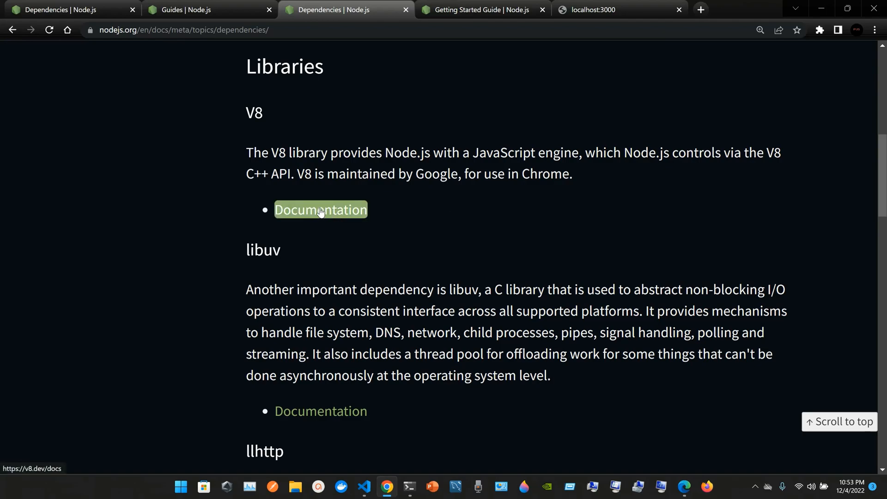
pyautogui.click(320, 210)
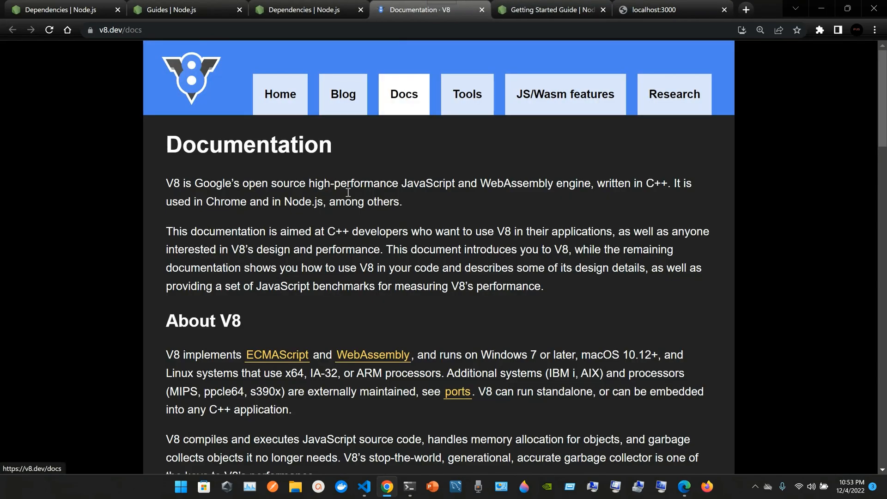
pyautogui.scroll(-3)
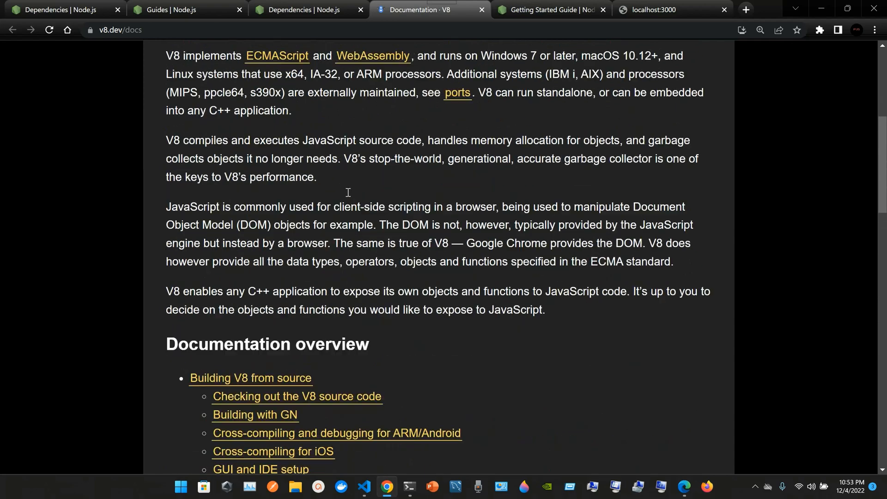
# Step: Return to the Dependencies page and read the libuv description, highlighting the word asynchronously
pyautogui.click(308, 9)
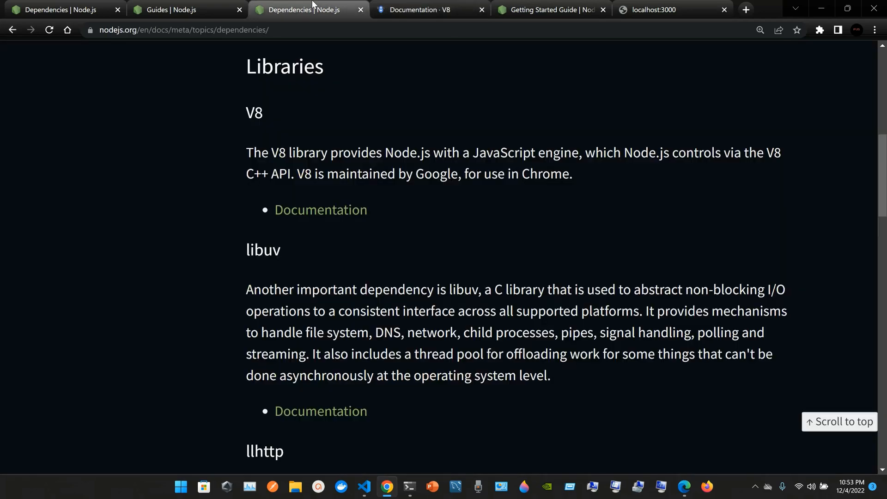
pyautogui.scroll(-3)
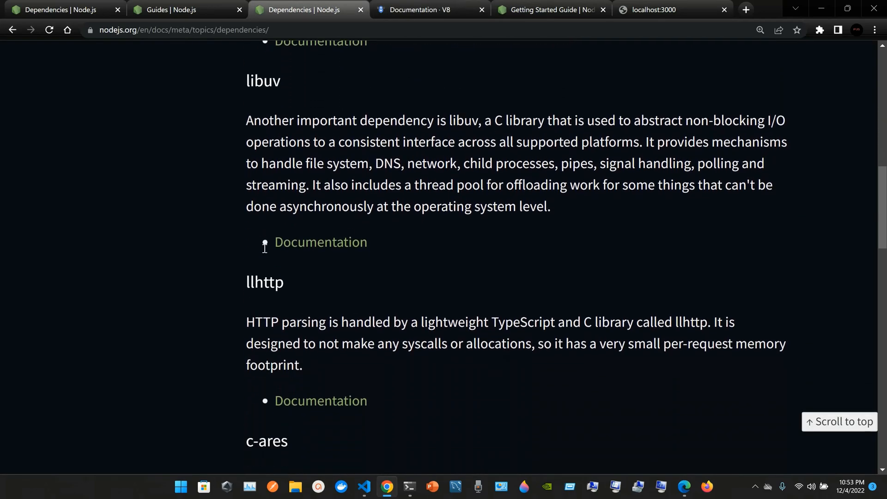
pyautogui.scroll(-3)
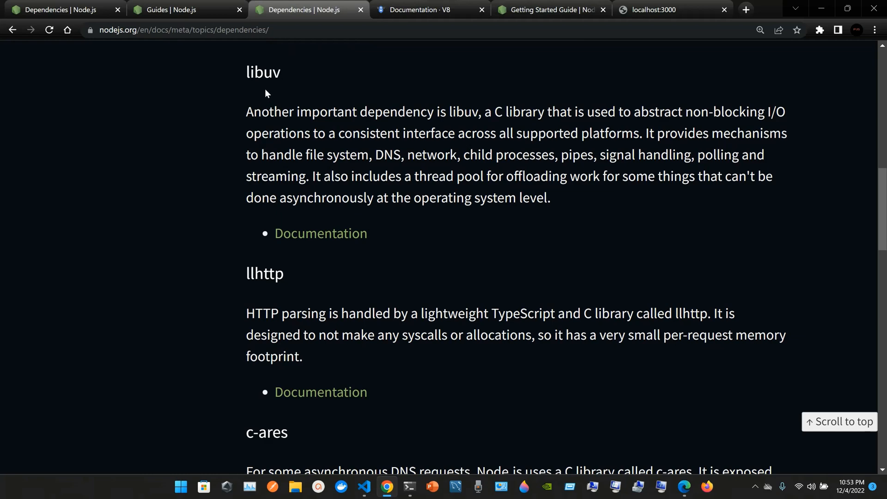
pyautogui.moveTo(389, 142)
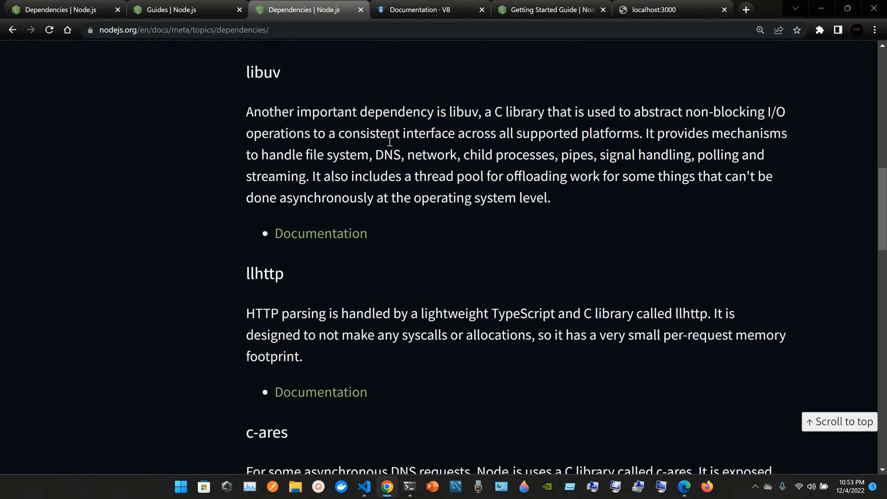
pyautogui.moveTo(481, 105)
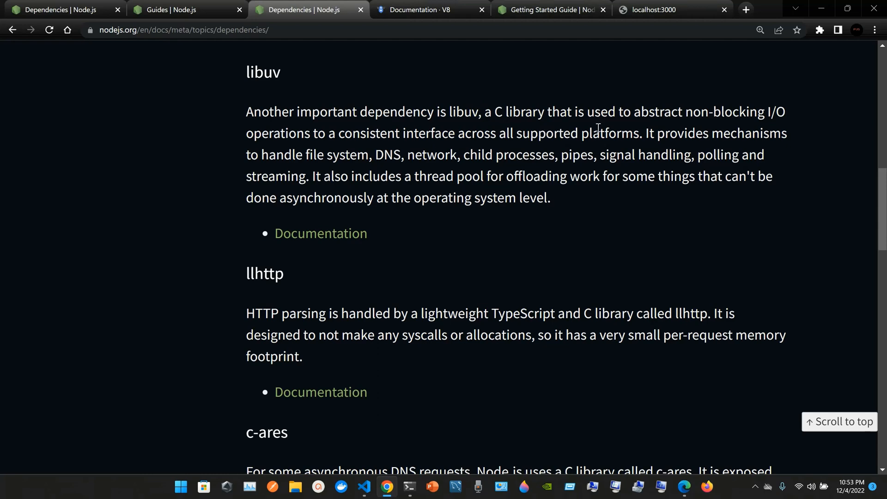
pyautogui.moveTo(770, 107)
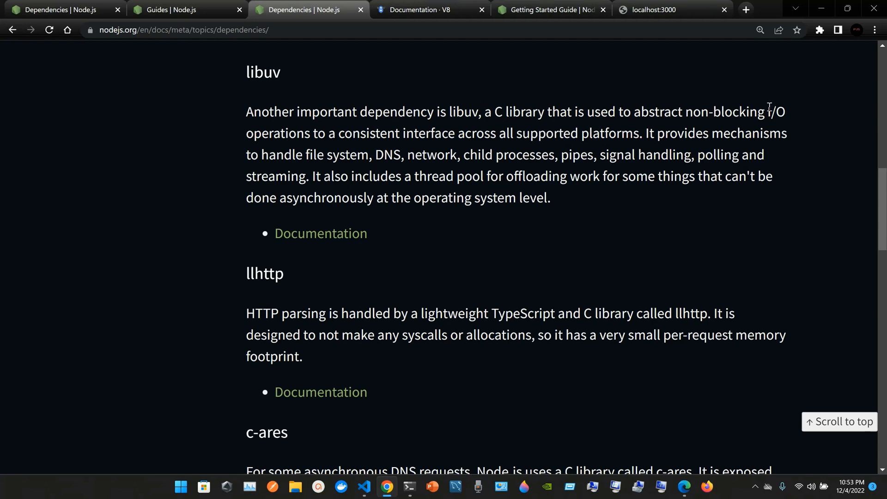
pyautogui.moveTo(506, 203)
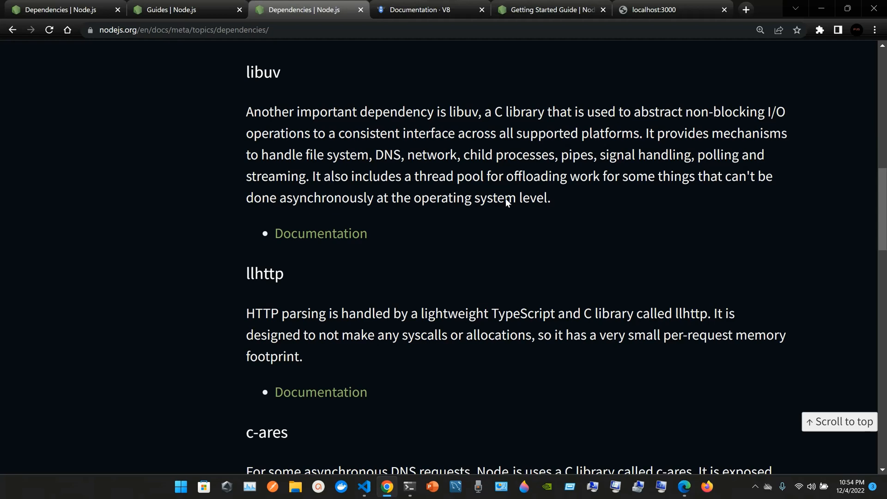
pyautogui.moveTo(404, 160)
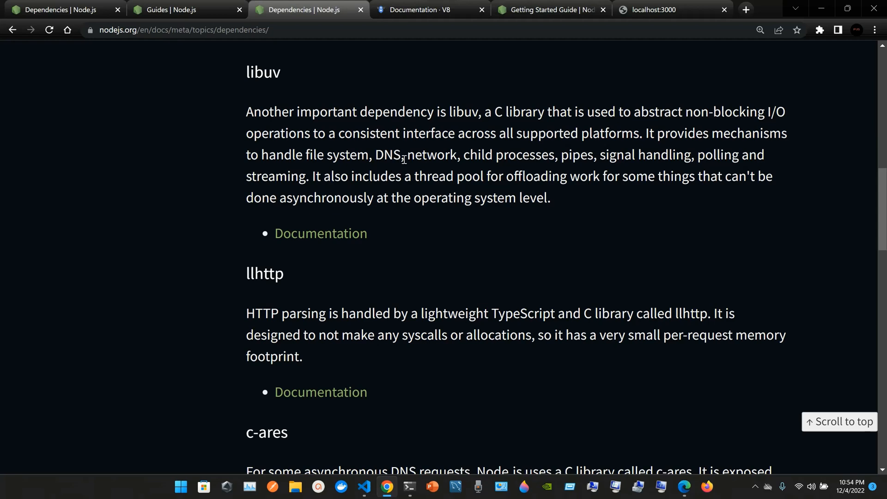
pyautogui.moveTo(601, 172)
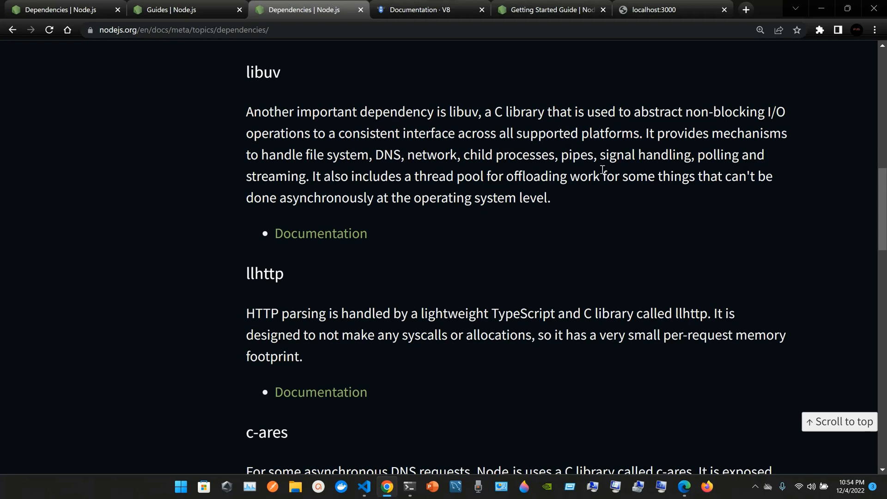
pyautogui.moveTo(632, 170)
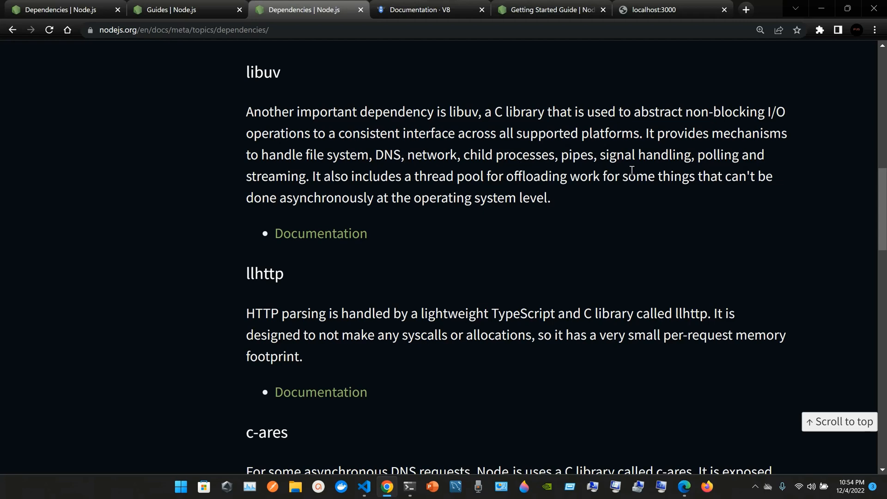
pyautogui.moveTo(609, 218)
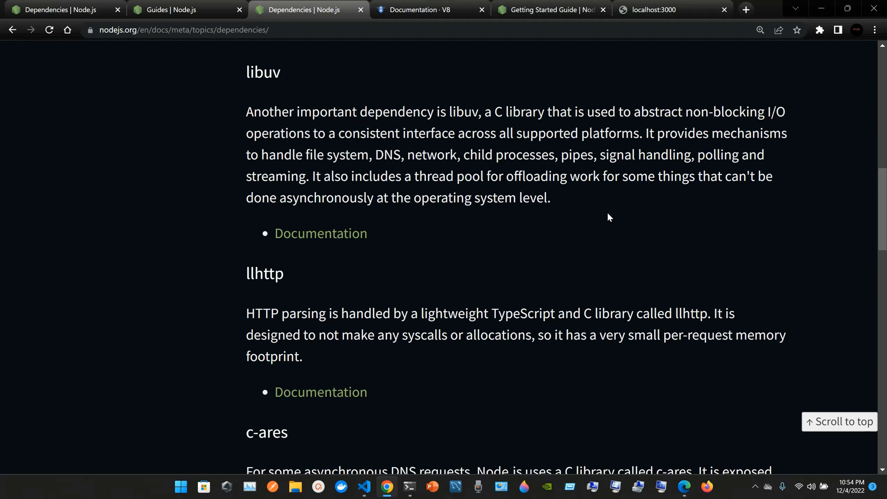
pyautogui.doubleClick(349, 198)
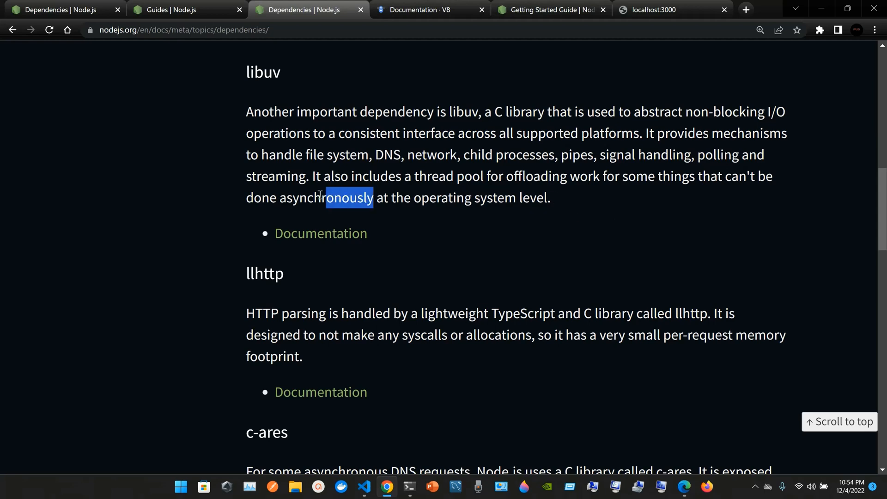
pyautogui.click(283, 197)
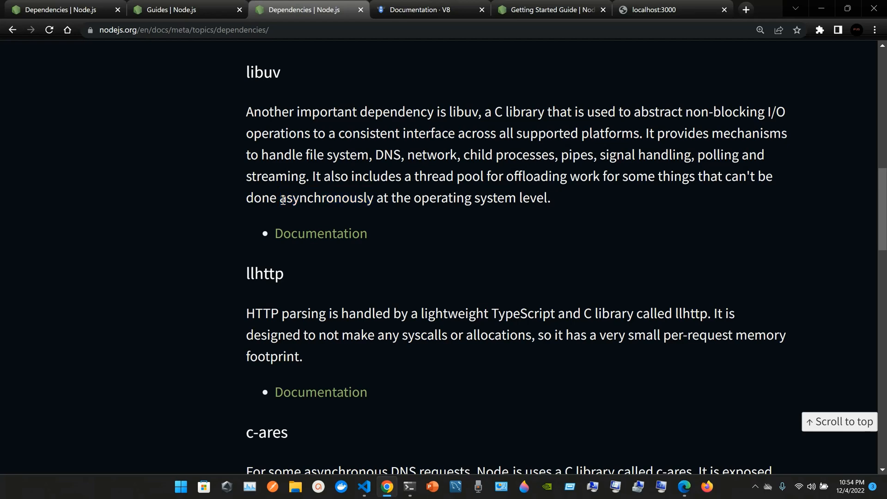
pyautogui.doubleClick(325, 198)
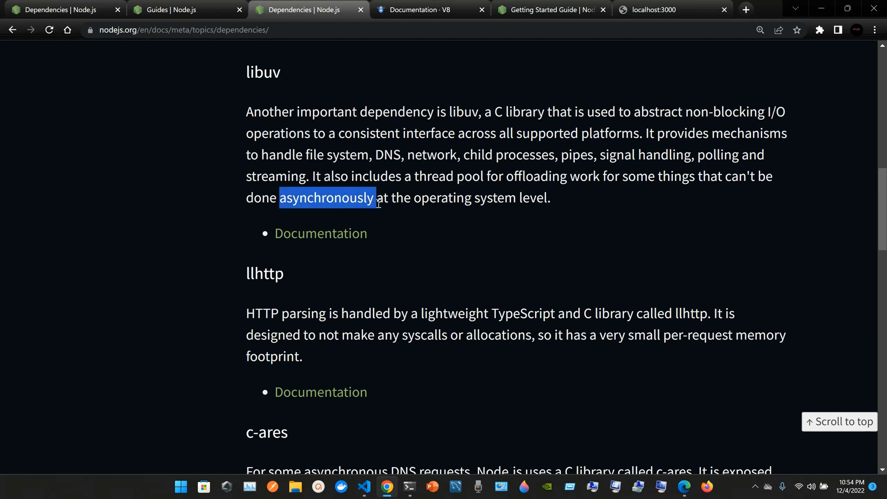
pyautogui.click(339, 198)
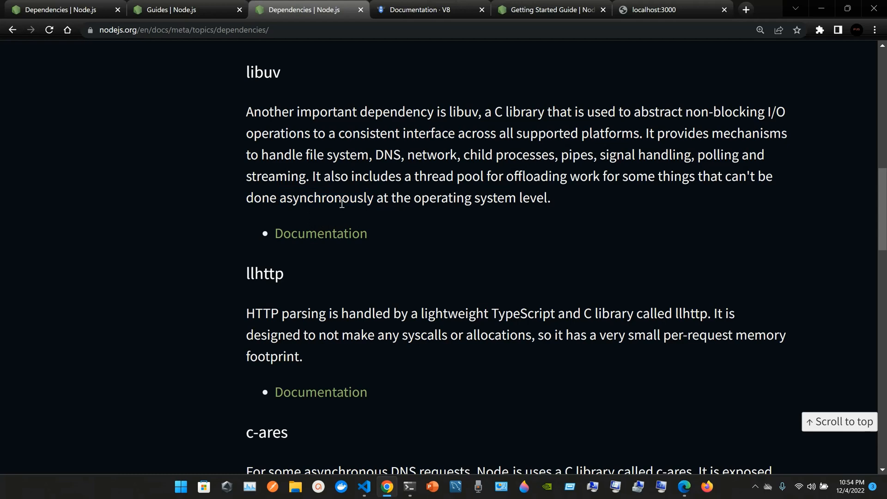
pyautogui.moveTo(320, 233)
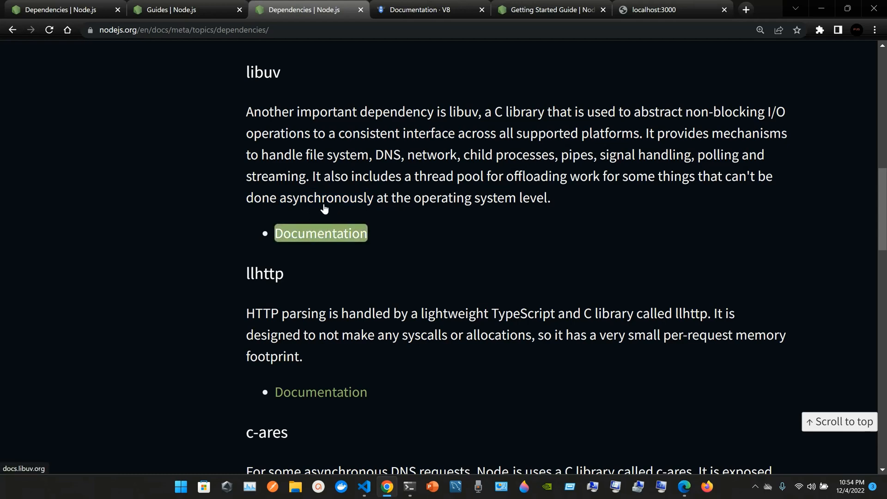
# Step: Open the libuv documentation at docs.libuv.org, then go back to the Dependencies page
pyautogui.click(320, 233)
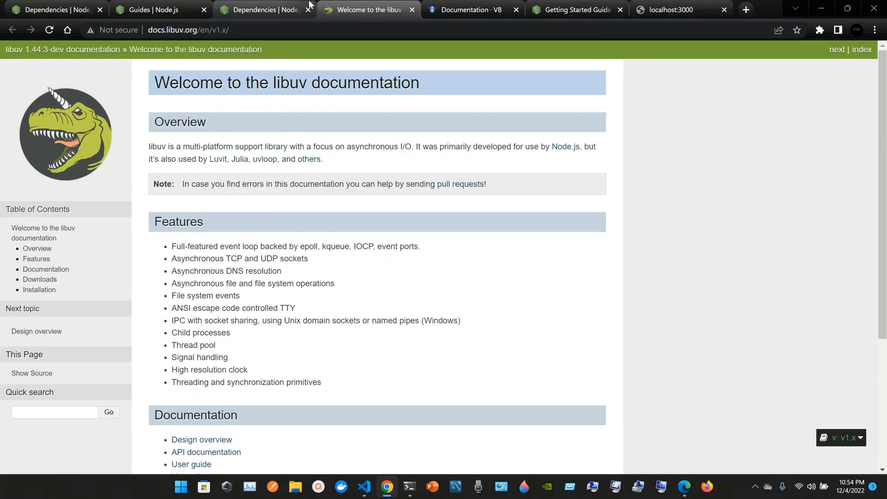
pyautogui.click(264, 9)
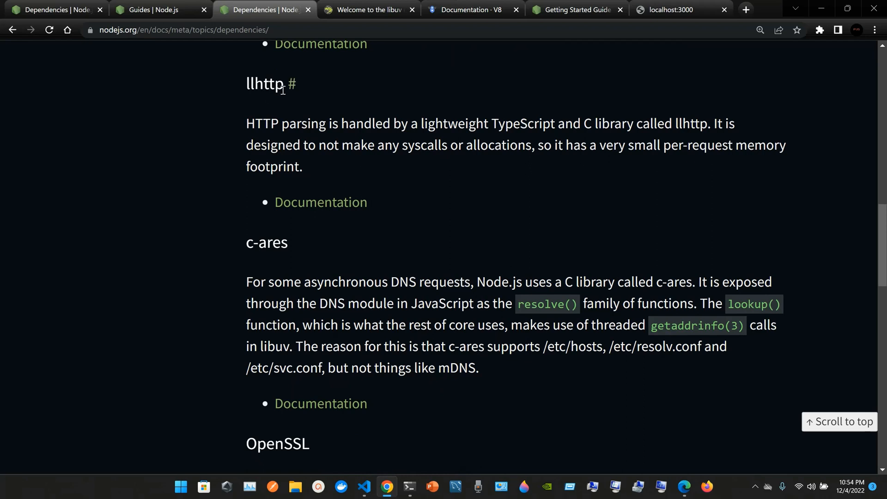
pyautogui.moveTo(278, 128)
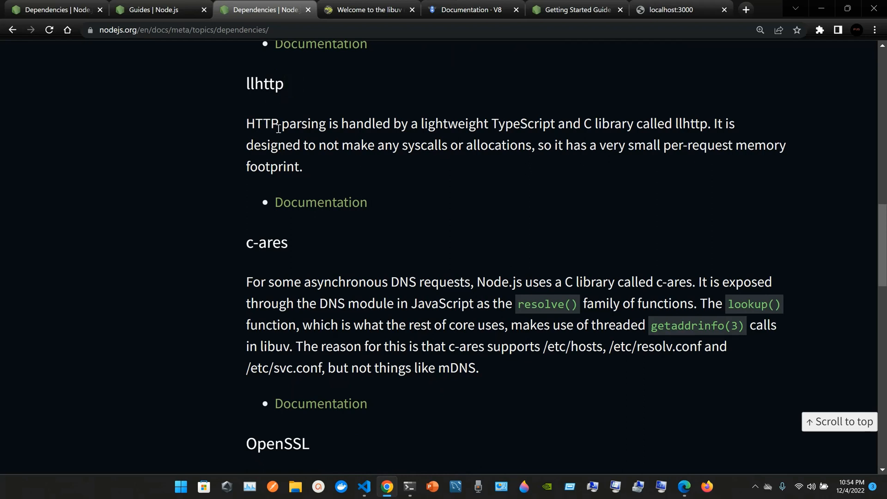
pyautogui.moveTo(331, 146)
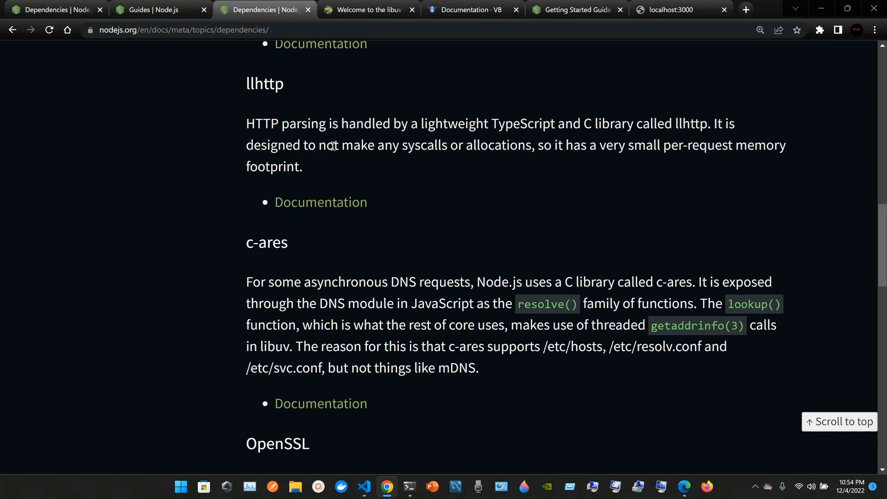
pyautogui.moveTo(384, 200)
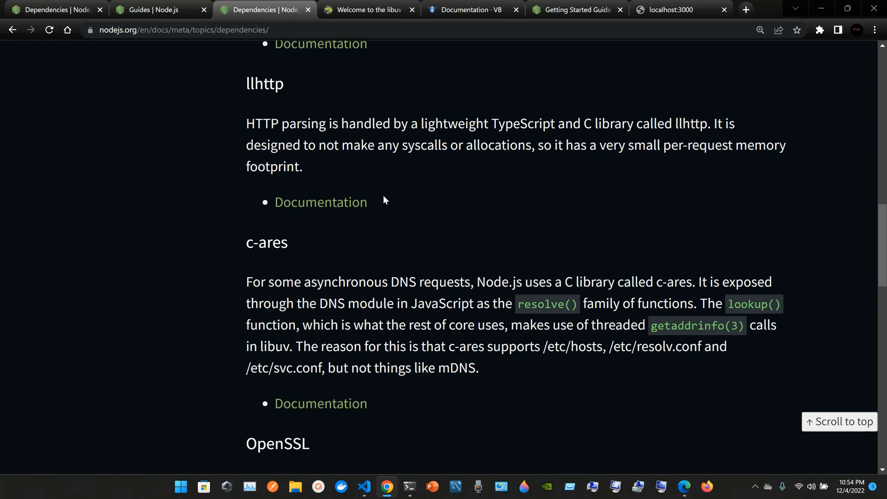
pyautogui.moveTo(506, 95)
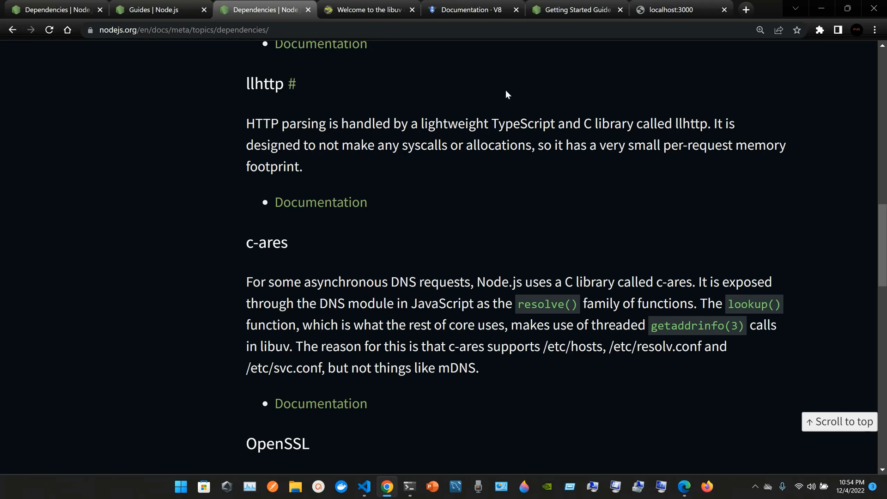
pyautogui.moveTo(550, 119)
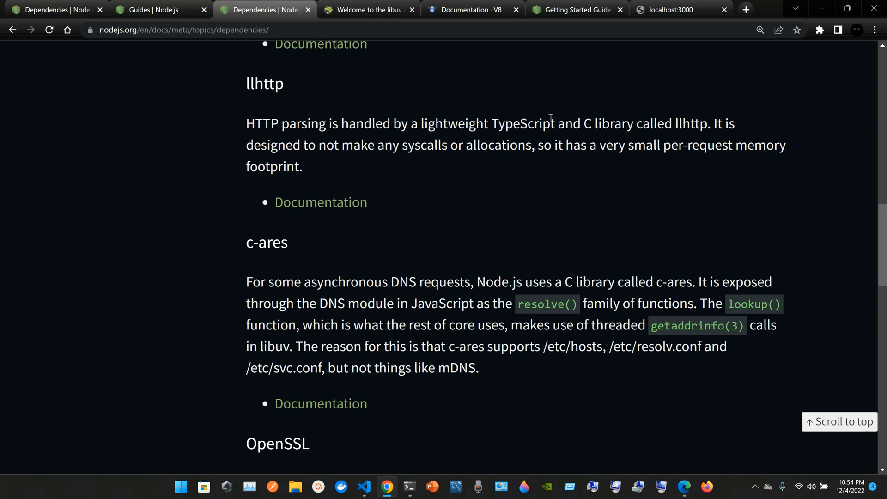
pyautogui.moveTo(574, 124)
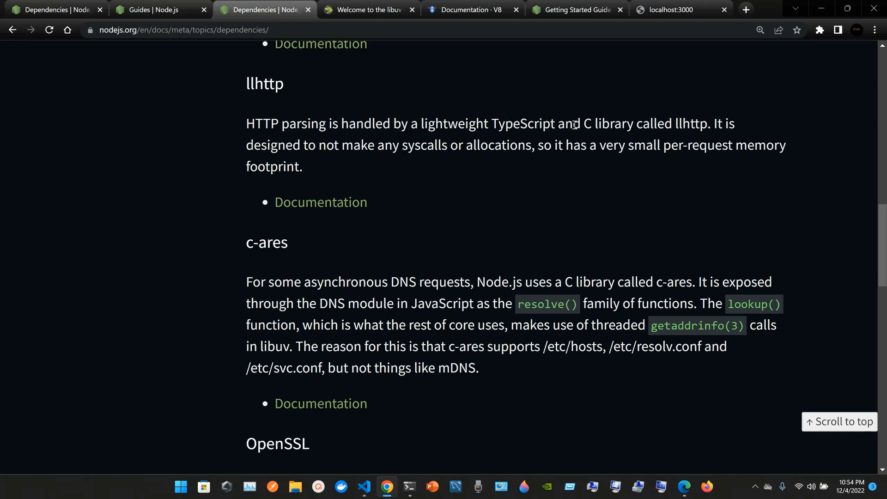
pyautogui.moveTo(659, 140)
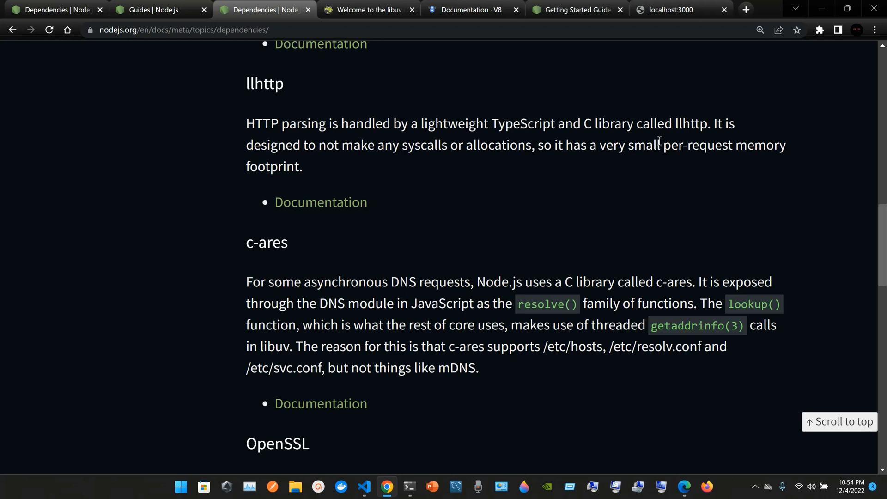
pyautogui.moveTo(679, 141)
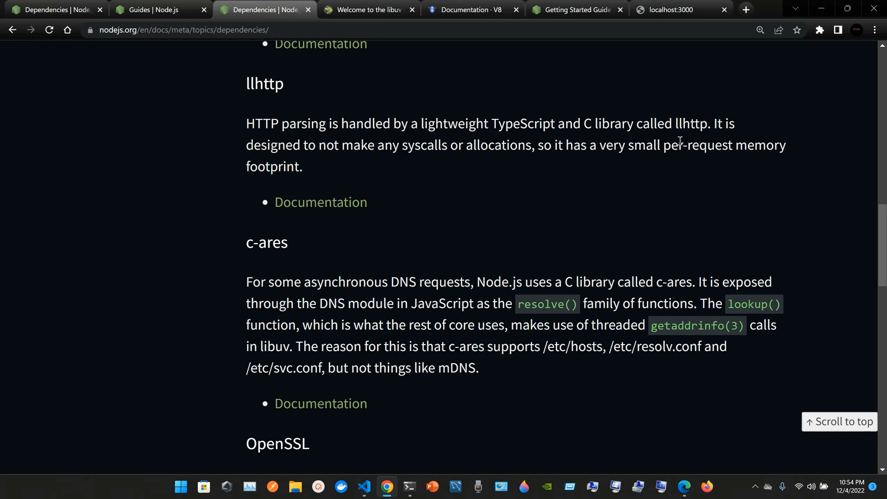
pyautogui.moveTo(419, 187)
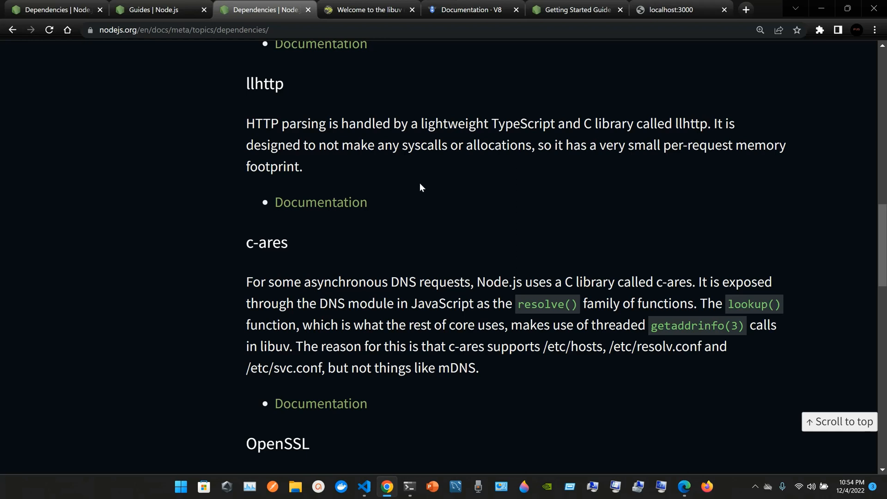
pyautogui.moveTo(337, 213)
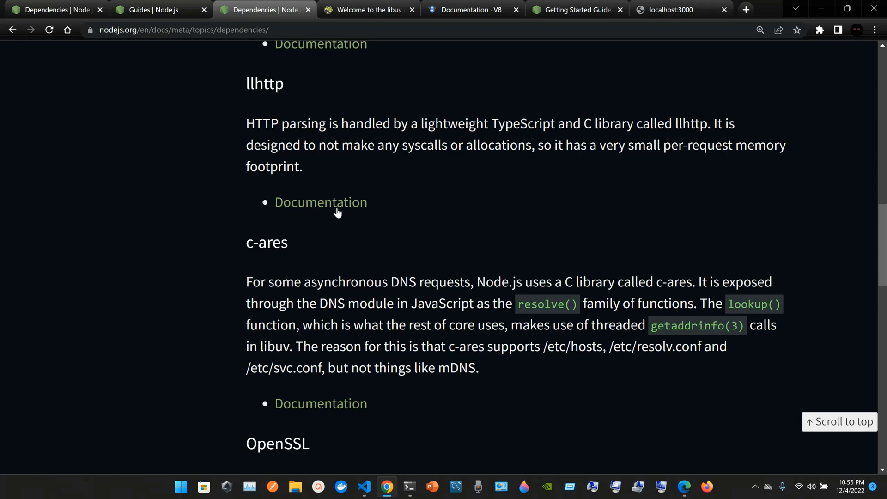
# Step: Open the llhttp GitHub repository and close the leftover localhost:3000 tab
pyautogui.click(320, 202)
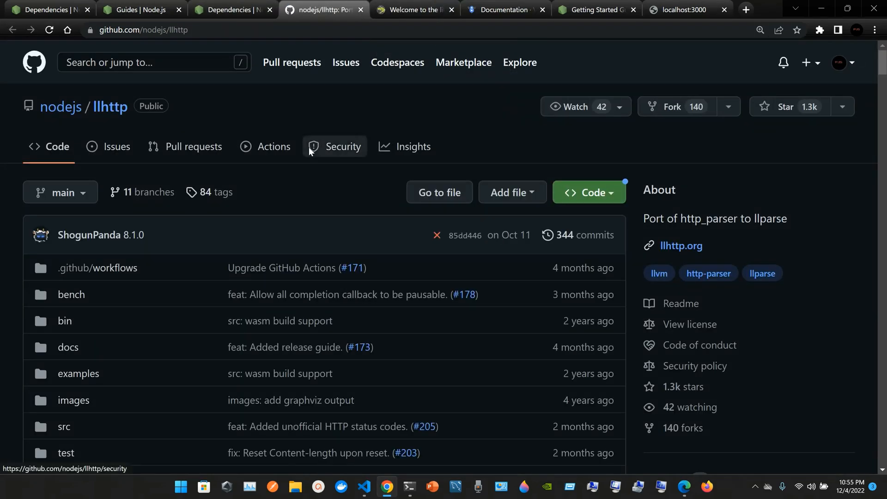
pyautogui.scroll(-3)
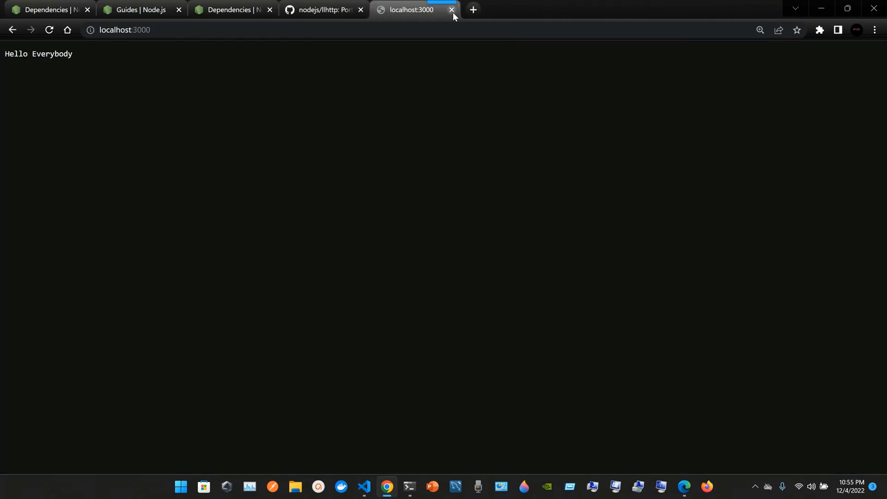
pyautogui.click(451, 10)
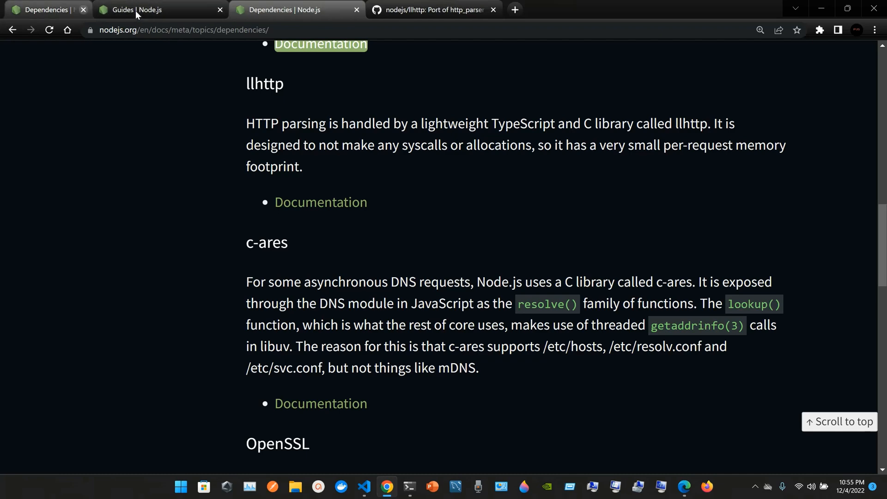
# Step: Close the Guides tab and scroll the c-ares section toward OpenSSL and zlib
pyautogui.click(220, 9)
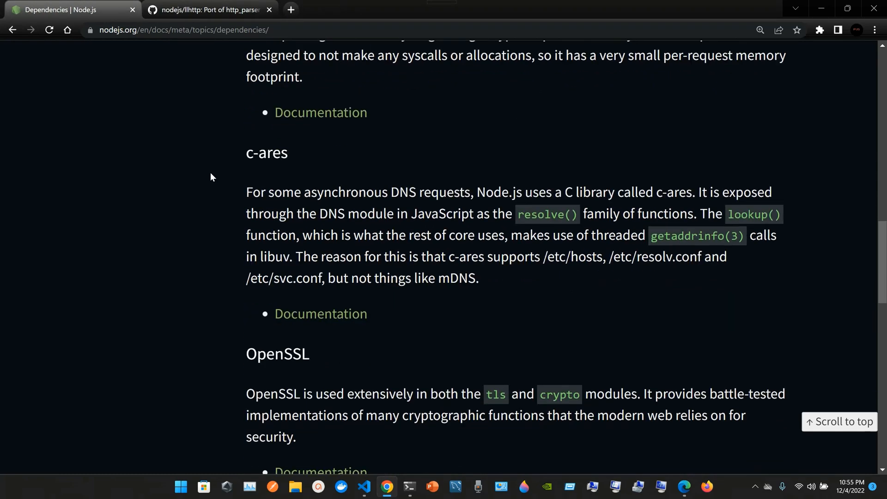
pyautogui.scroll(-3)
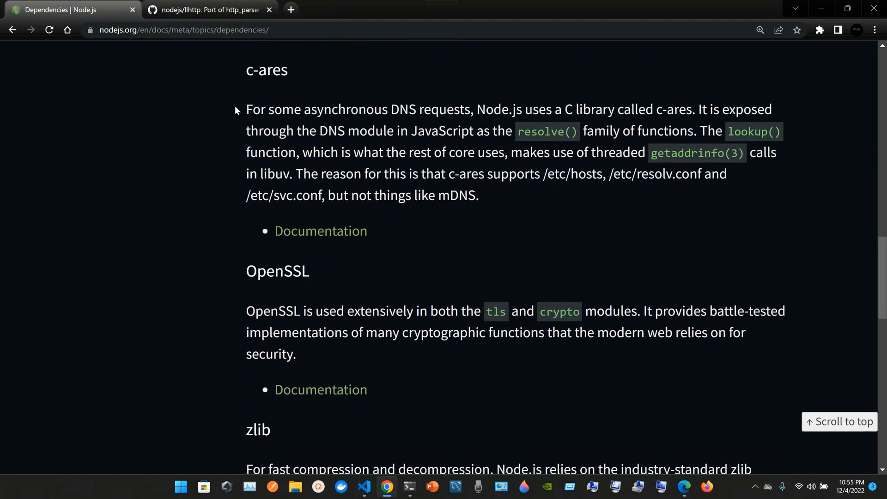
pyautogui.moveTo(268, 76)
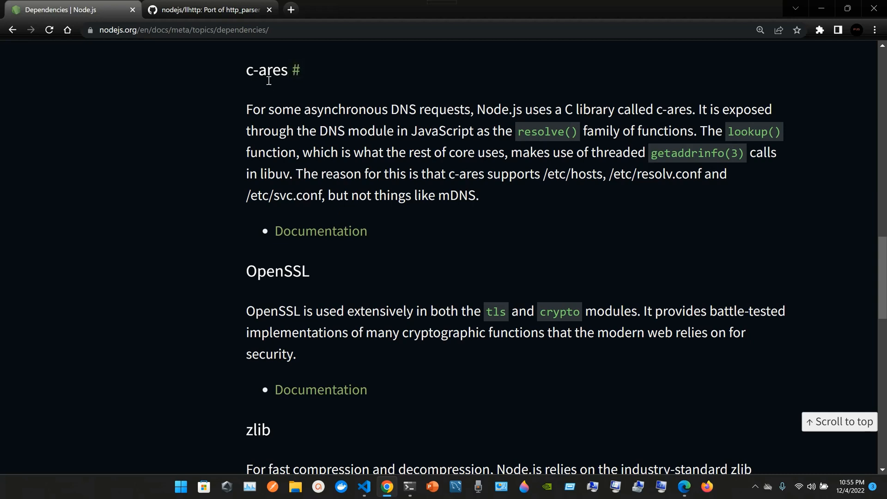
pyautogui.moveTo(274, 97)
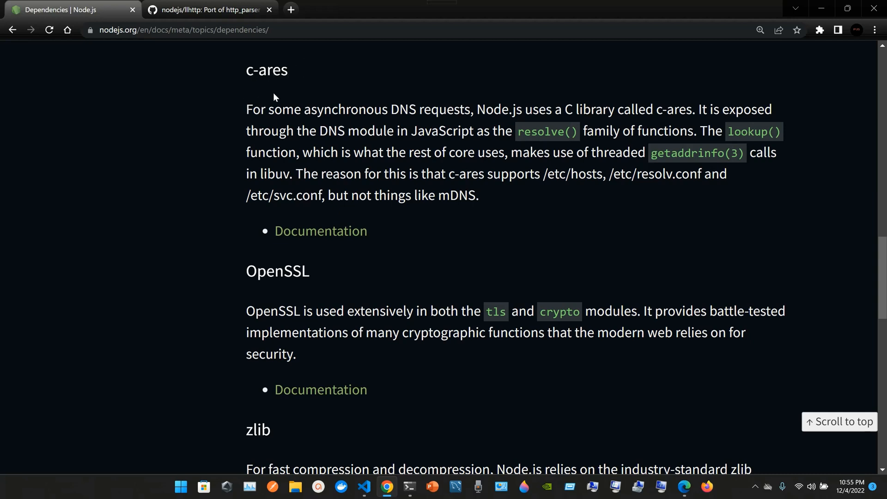
pyautogui.moveTo(396, 119)
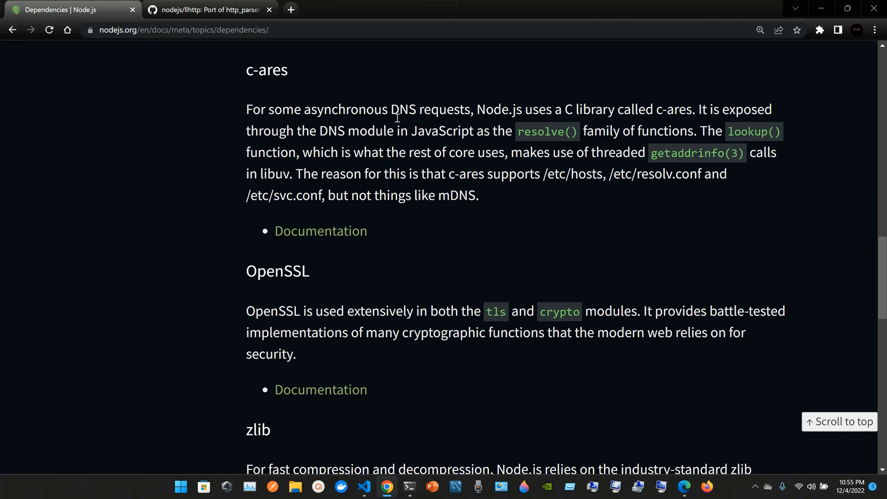
pyautogui.moveTo(540, 105)
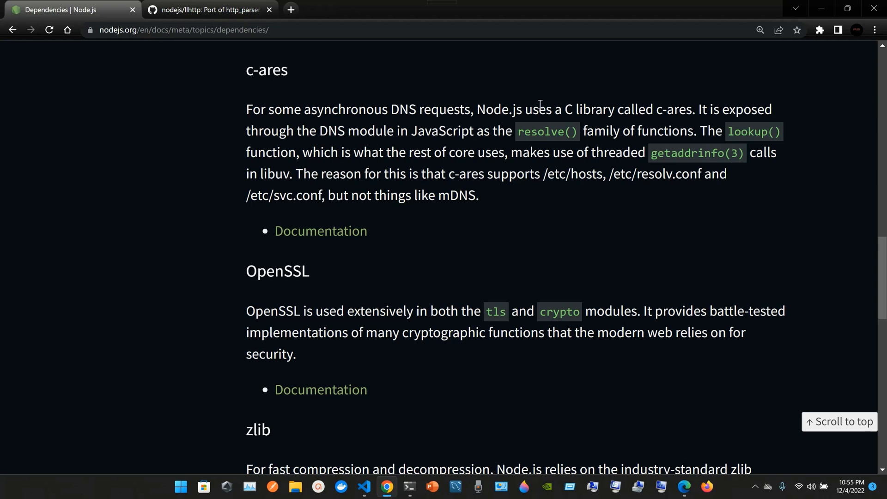
pyautogui.moveTo(615, 170)
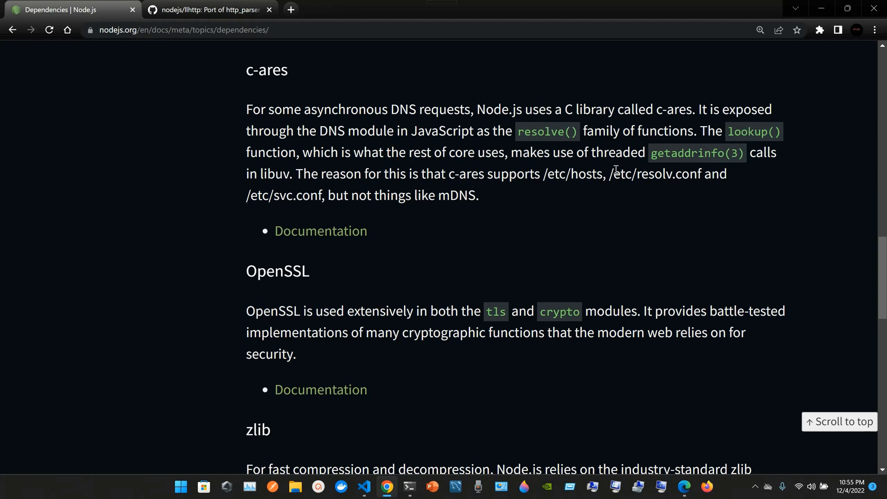
pyautogui.moveTo(719, 124)
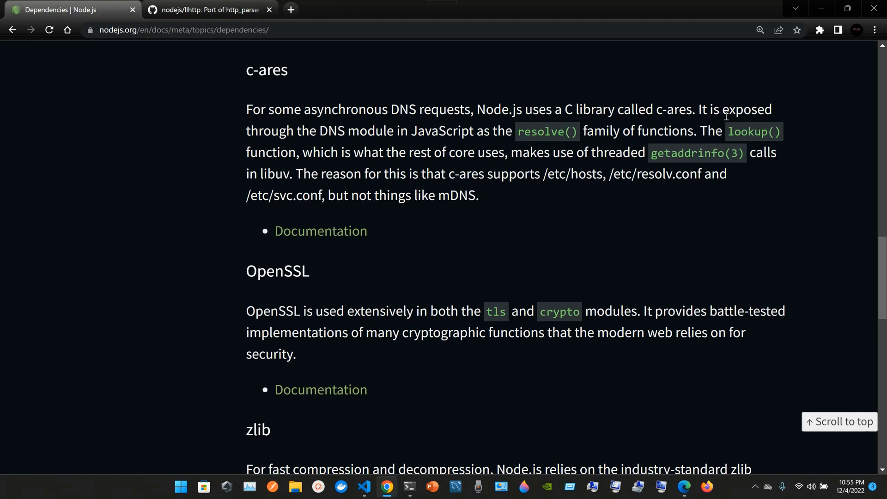
pyautogui.moveTo(392, 146)
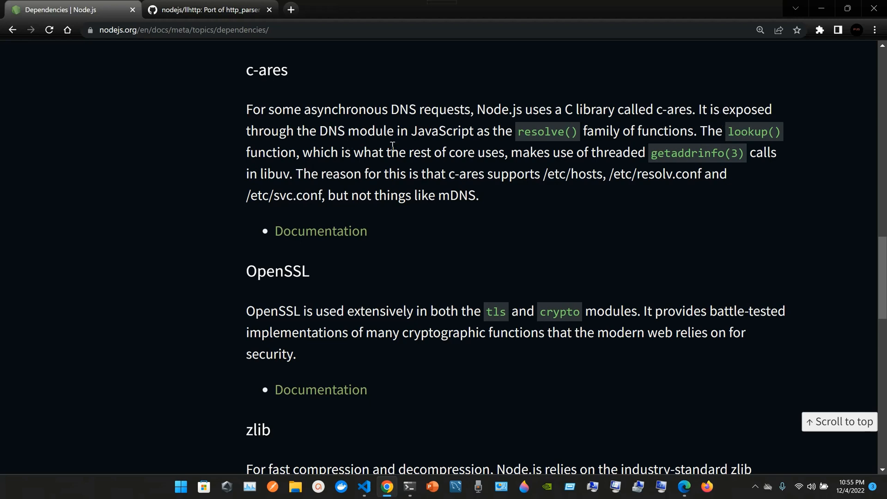
pyautogui.moveTo(492, 179)
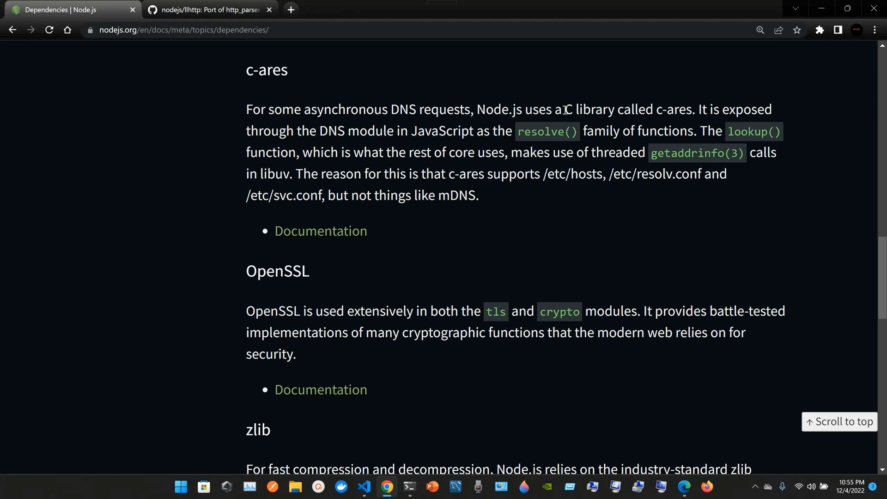
pyautogui.moveTo(598, 152)
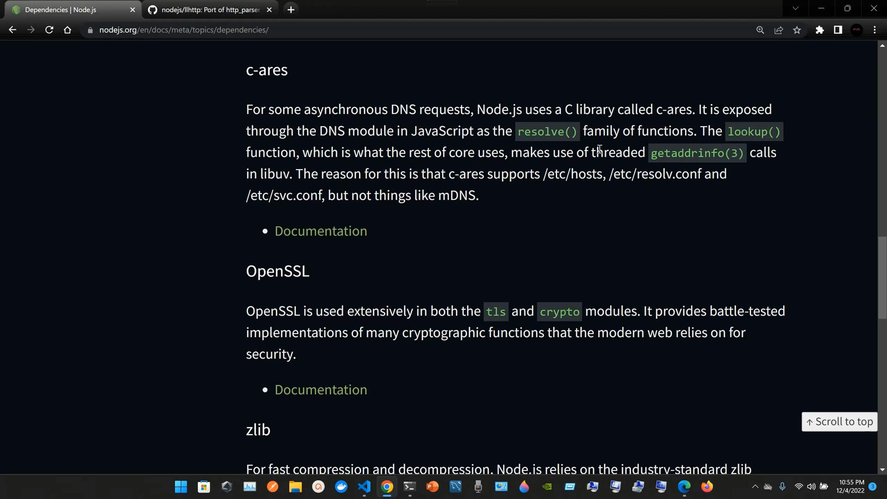
pyautogui.moveTo(655, 138)
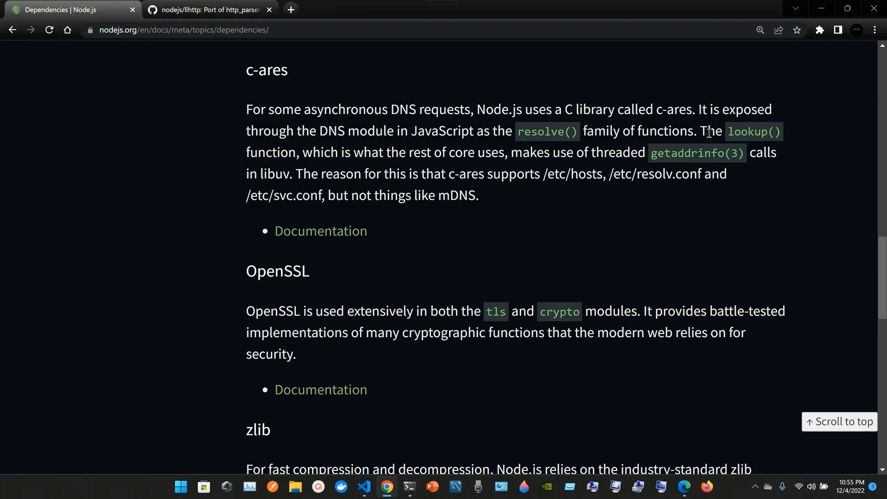
pyautogui.moveTo(791, 143)
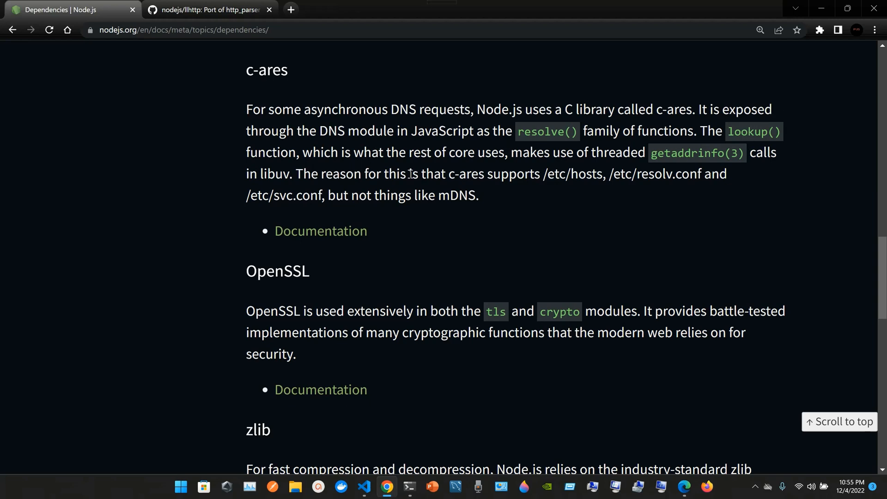
pyautogui.moveTo(488, 203)
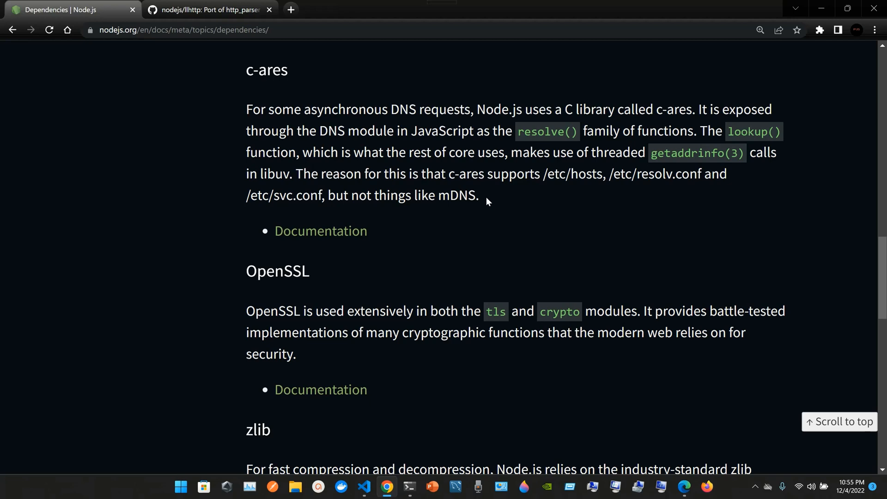
pyautogui.moveTo(266, 187)
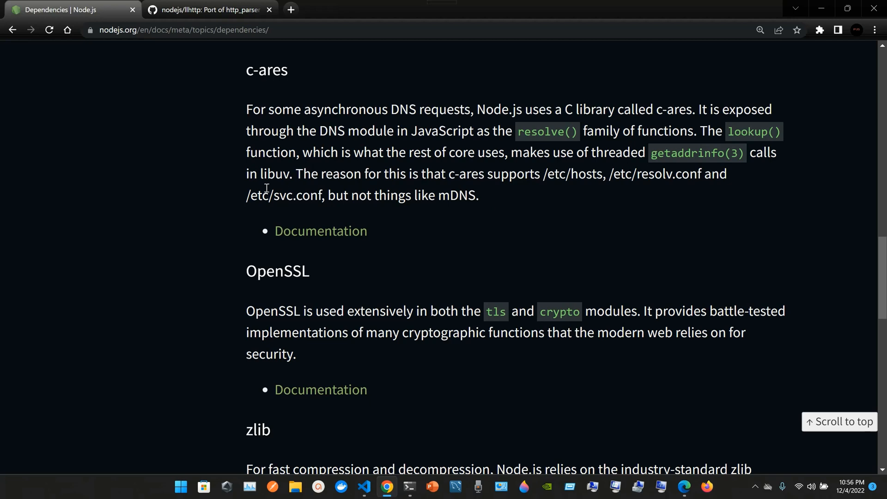
pyautogui.moveTo(482, 202)
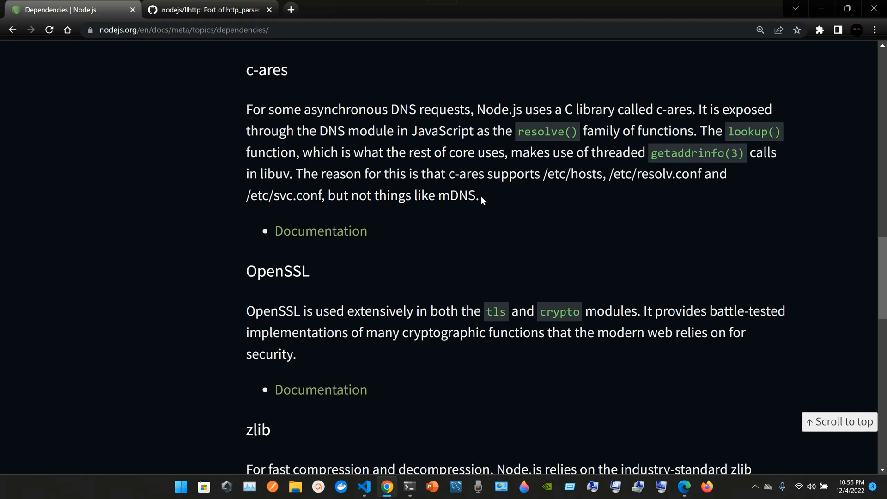
pyautogui.moveTo(561, 218)
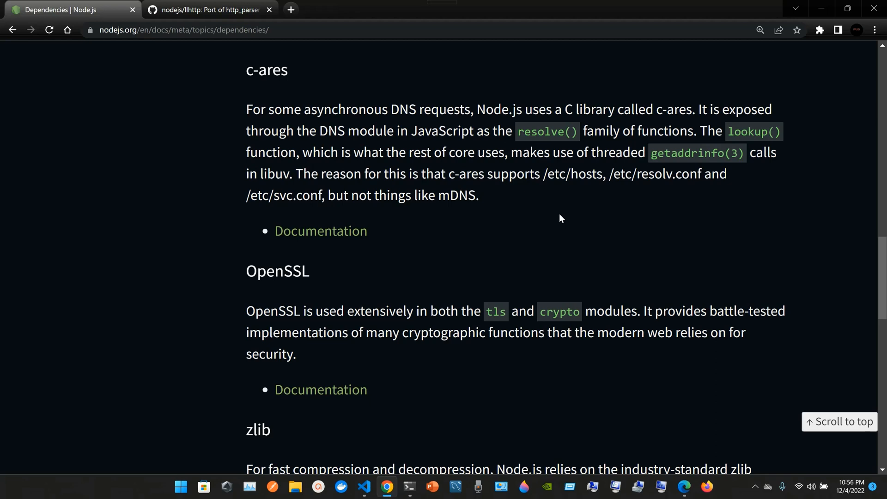
pyautogui.moveTo(636, 154)
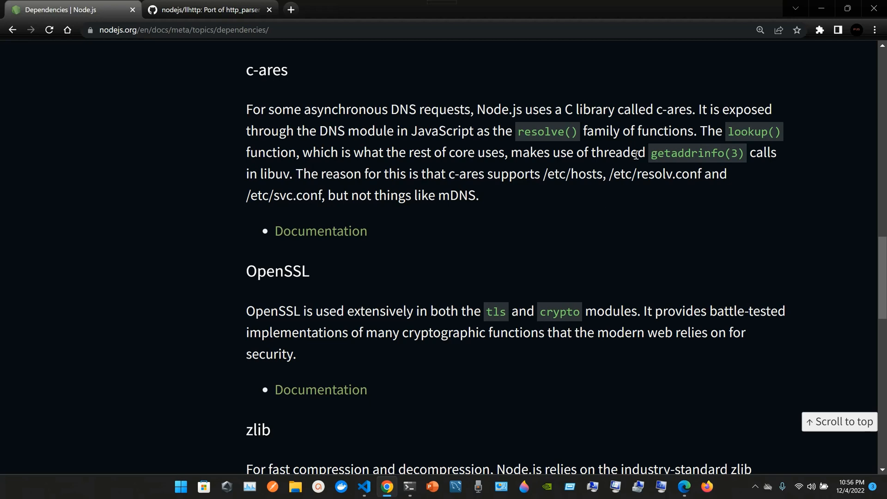
pyautogui.moveTo(606, 217)
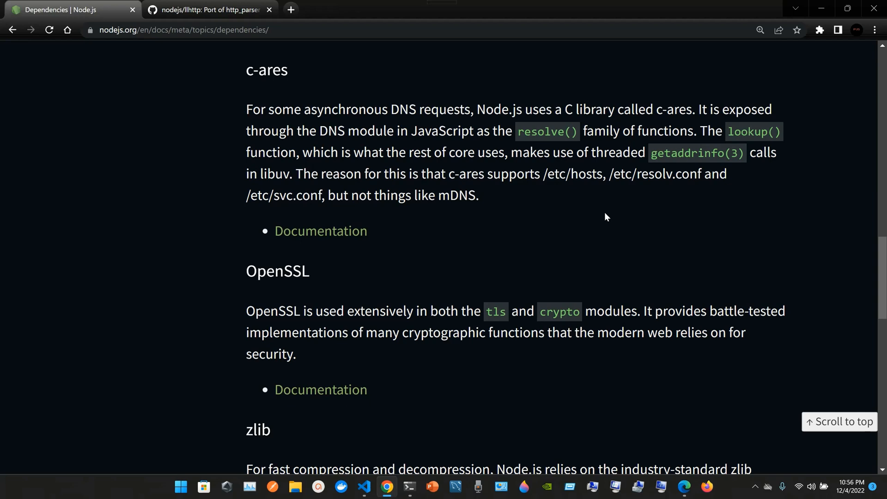
pyautogui.moveTo(447, 199)
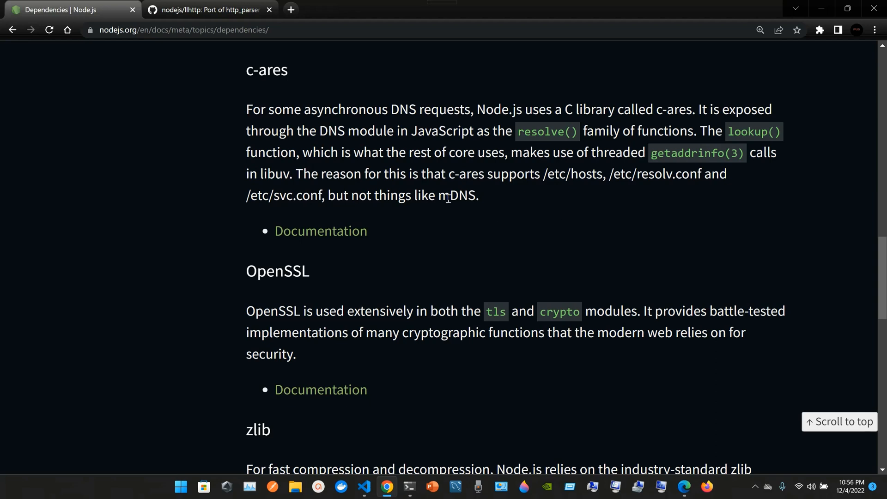
pyautogui.scroll(-3)
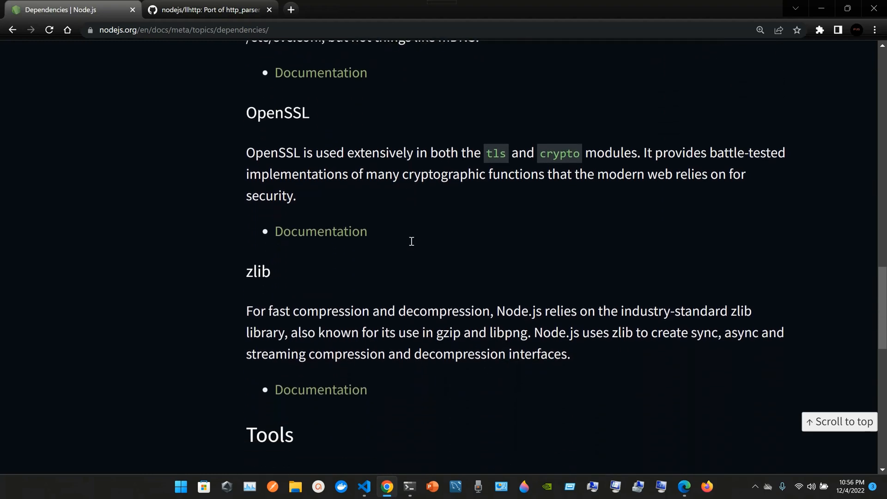
# Step: Open the c-ares documentation, close the llhttp tab, and scroll the c-ares function list
pyautogui.click(209, 9)
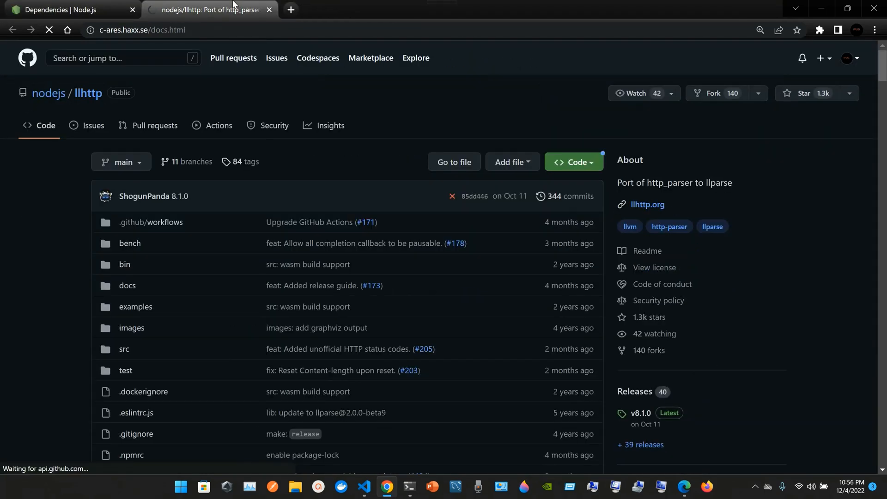
pyautogui.click(67, 9)
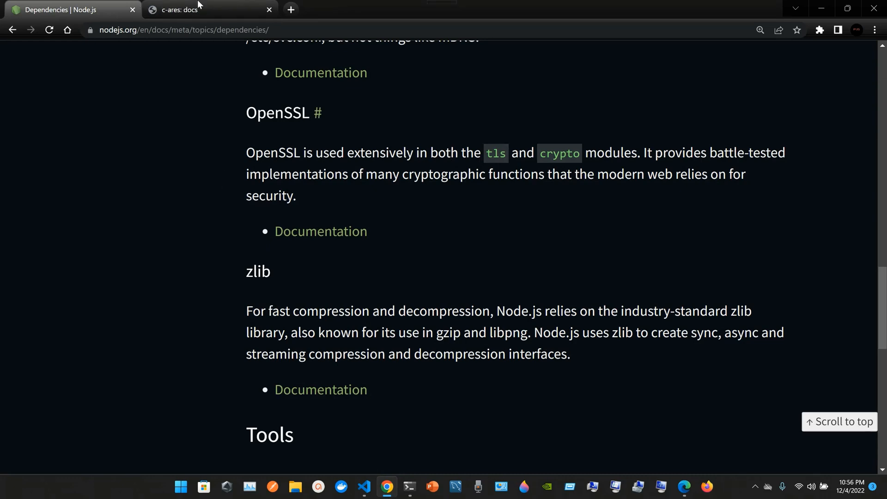
pyautogui.click(181, 9)
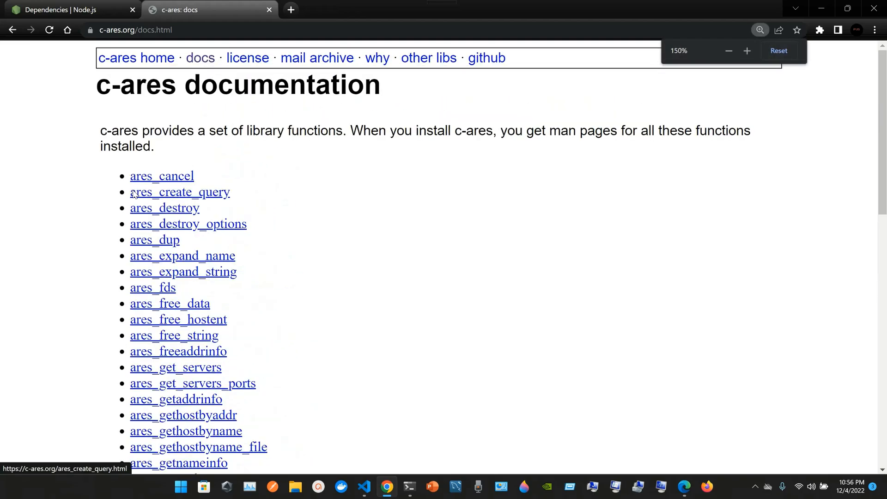
pyautogui.scroll(-3)
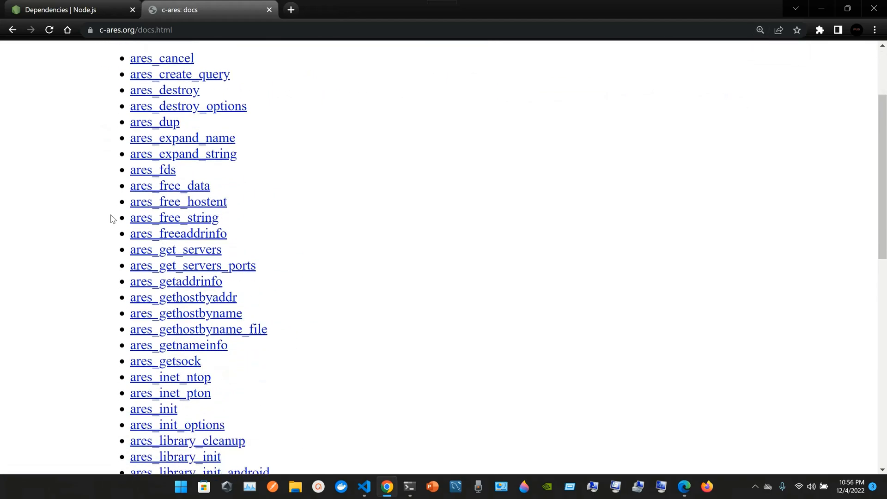
pyautogui.scroll(-3)
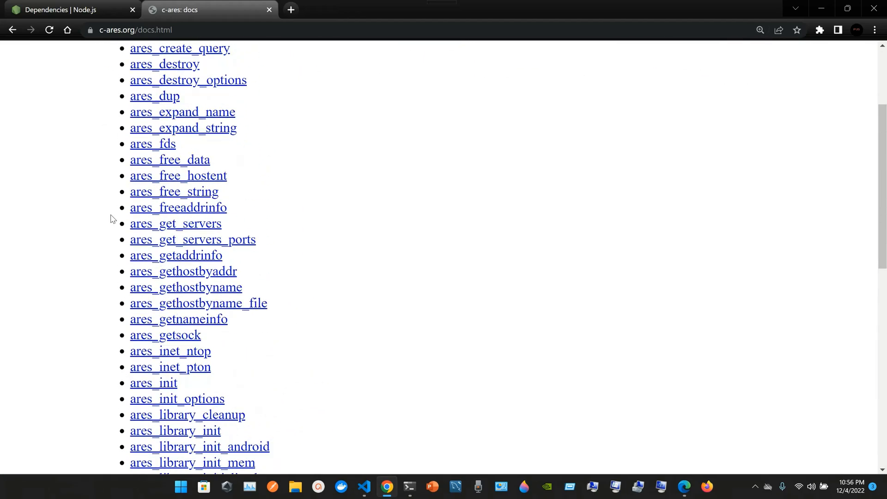
pyautogui.click(68, 10)
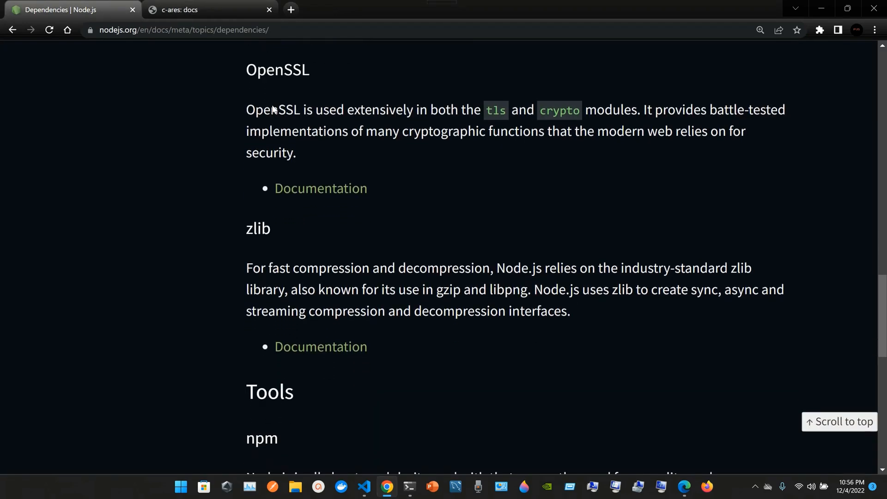
pyautogui.moveTo(261, 133)
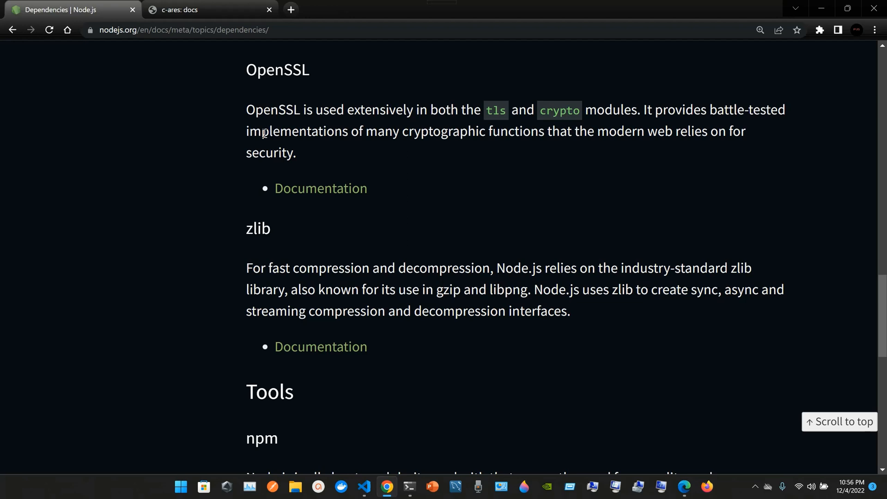
pyautogui.moveTo(316, 165)
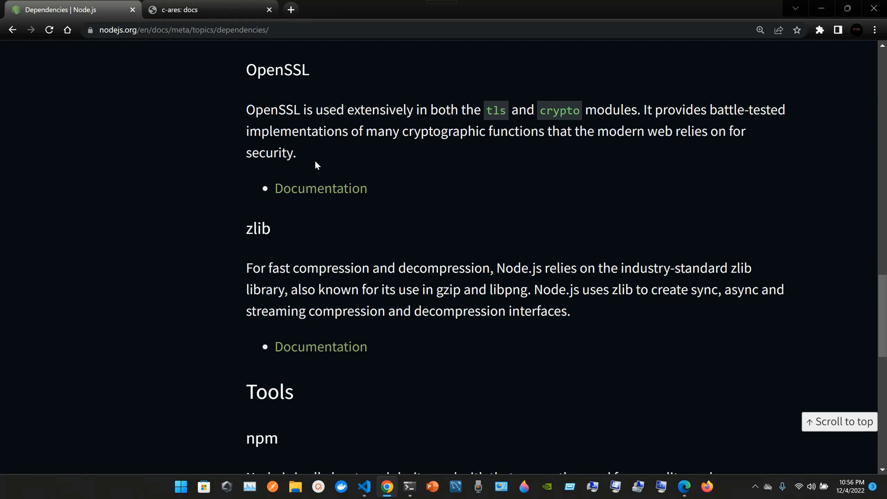
pyautogui.moveTo(396, 154)
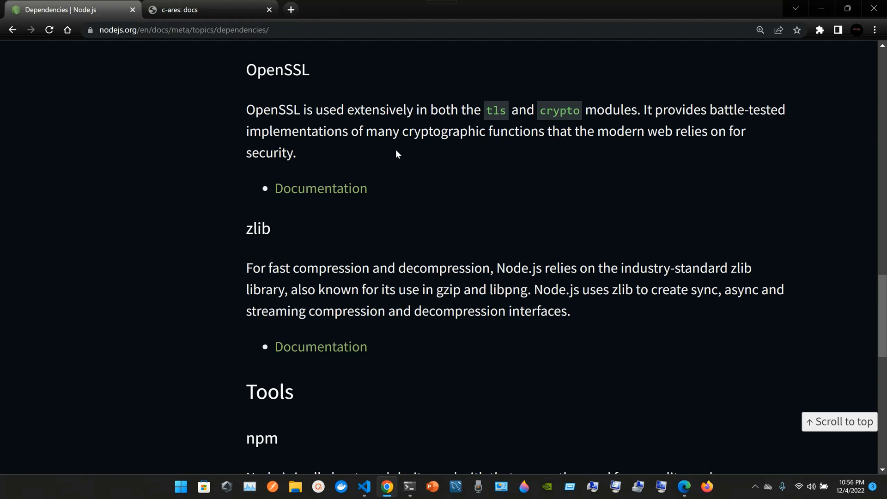
pyautogui.moveTo(533, 138)
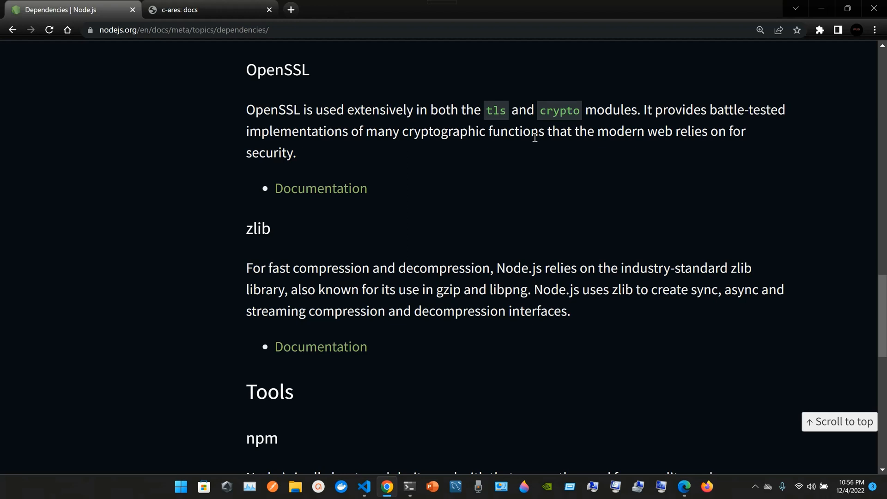
pyautogui.moveTo(627, 151)
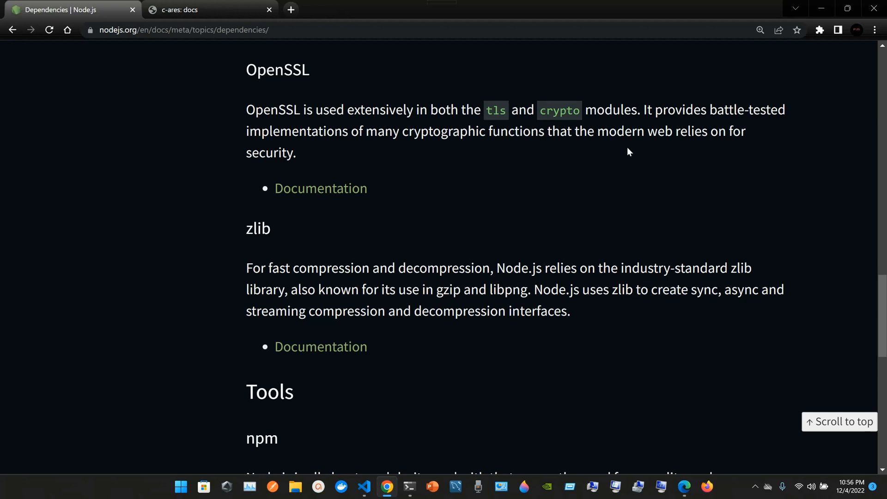
pyautogui.moveTo(738, 125)
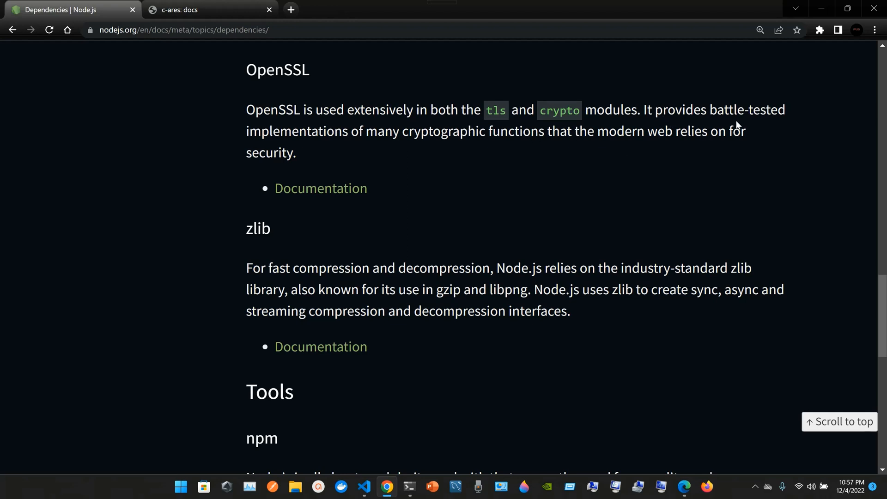
pyautogui.moveTo(435, 165)
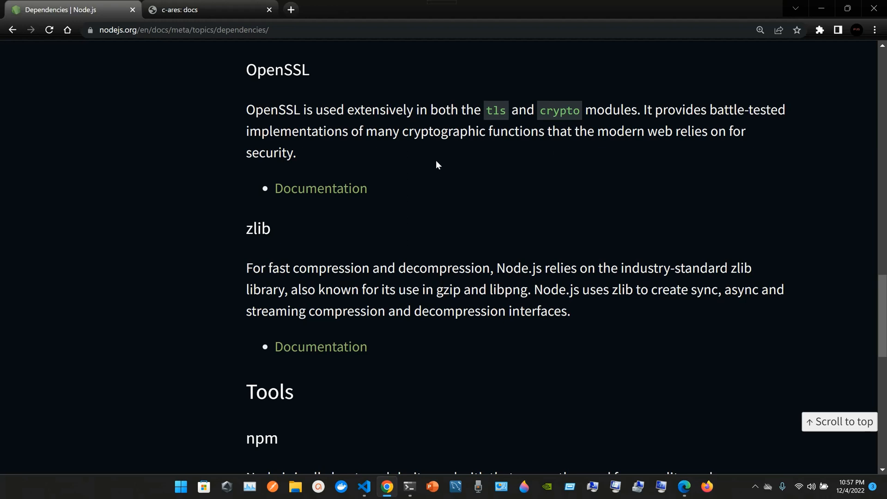
pyautogui.moveTo(528, 177)
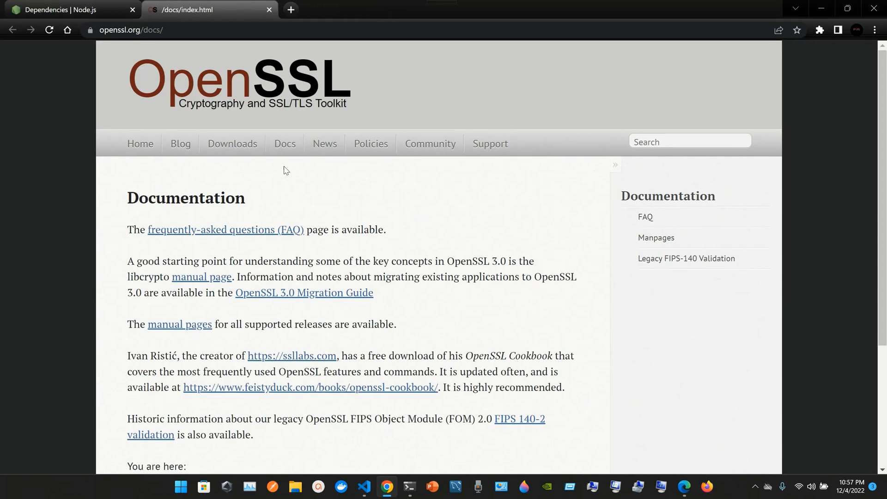
# Step: Return to the Node.js dependencies page and scroll down toward the zlib entry
pyautogui.scroll(-3)
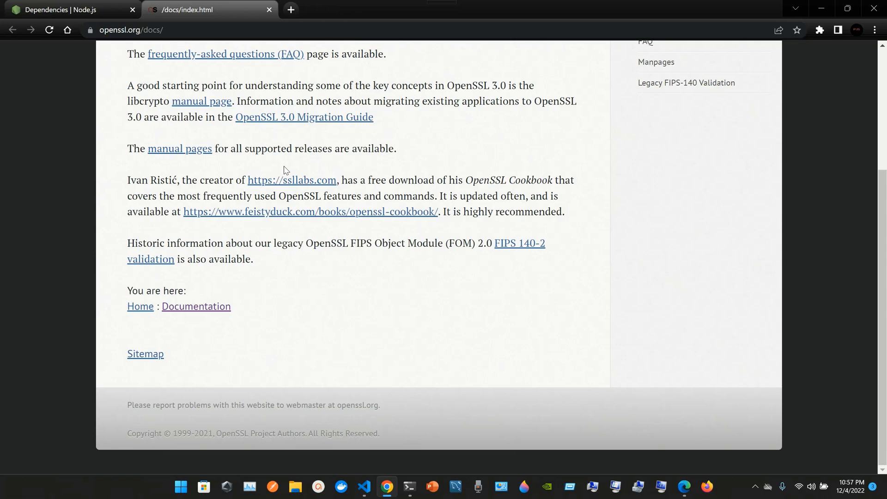
pyautogui.click(67, 9)
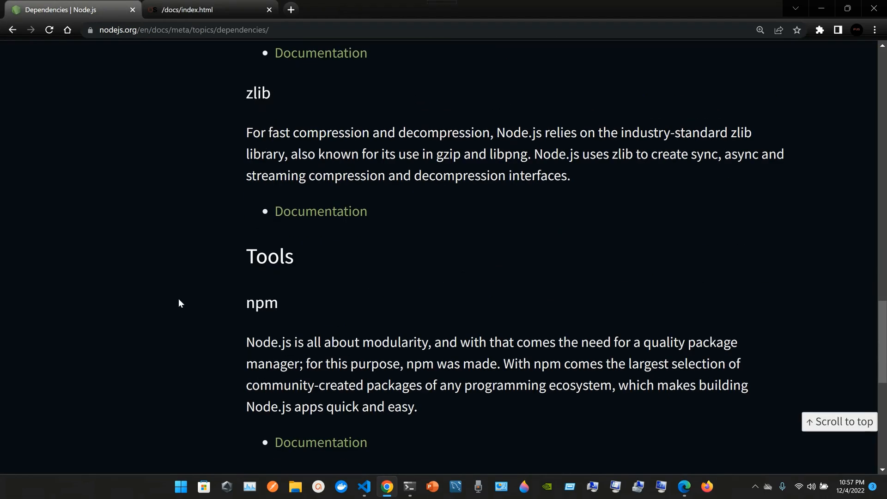
pyautogui.scroll(-3)
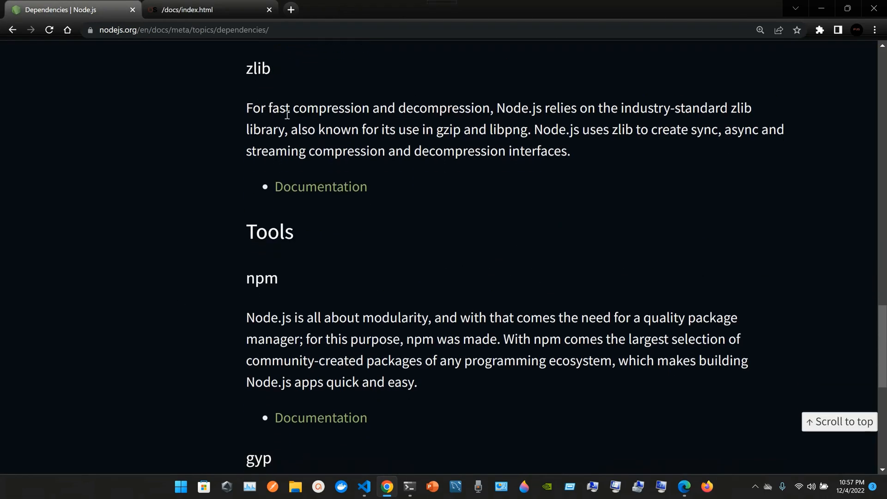
pyautogui.moveTo(401, 126)
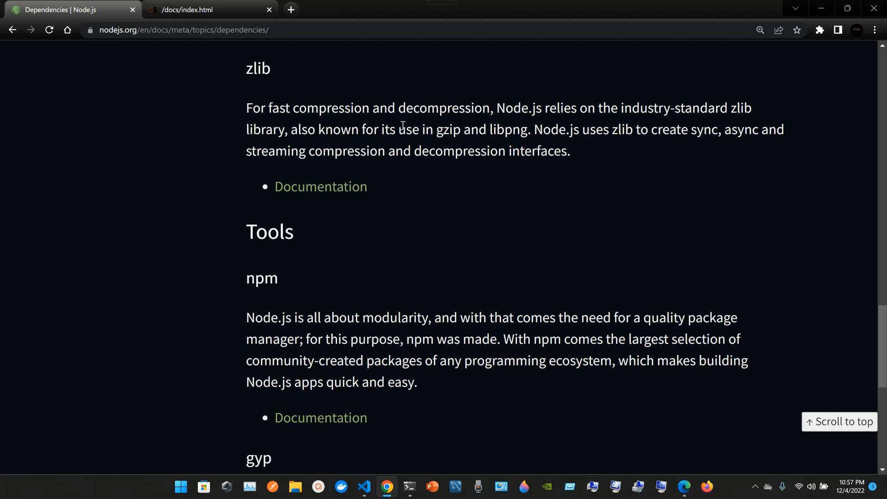
pyautogui.moveTo(535, 122)
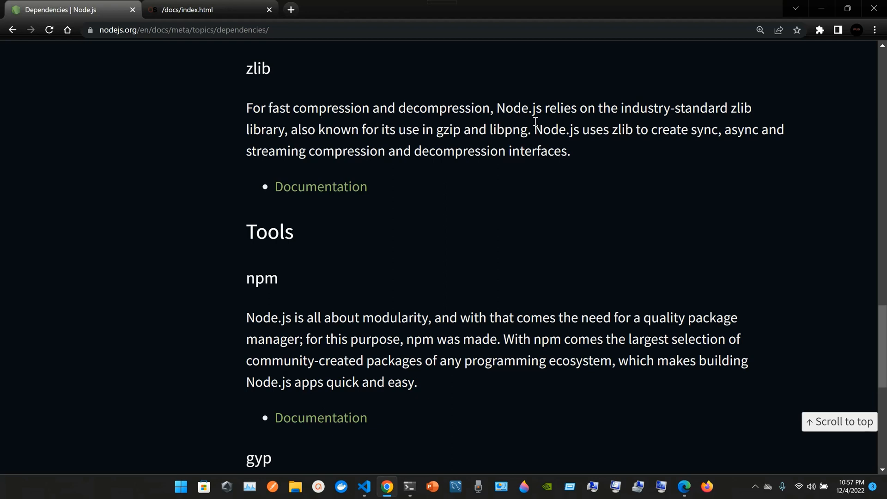
pyautogui.moveTo(603, 157)
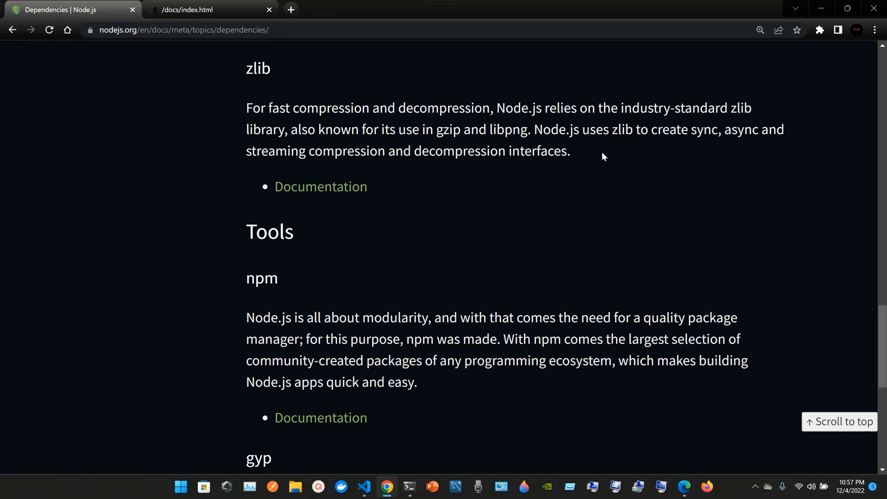
pyautogui.moveTo(443, 144)
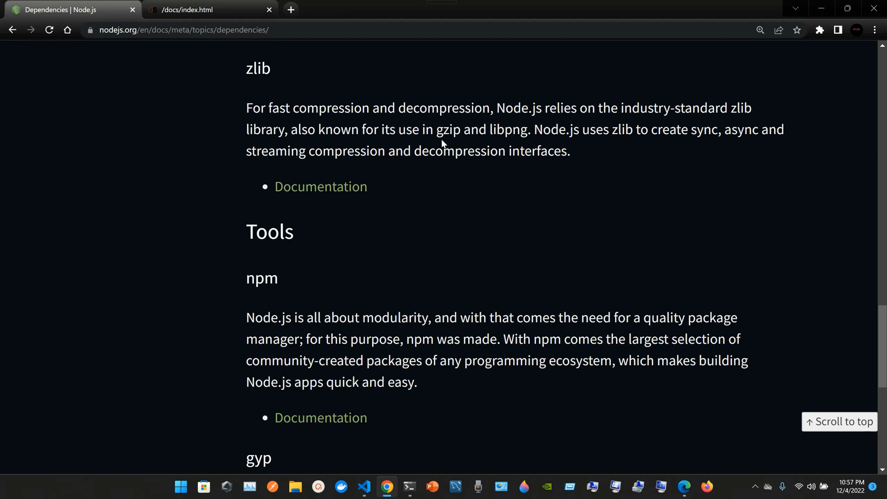
pyautogui.moveTo(453, 145)
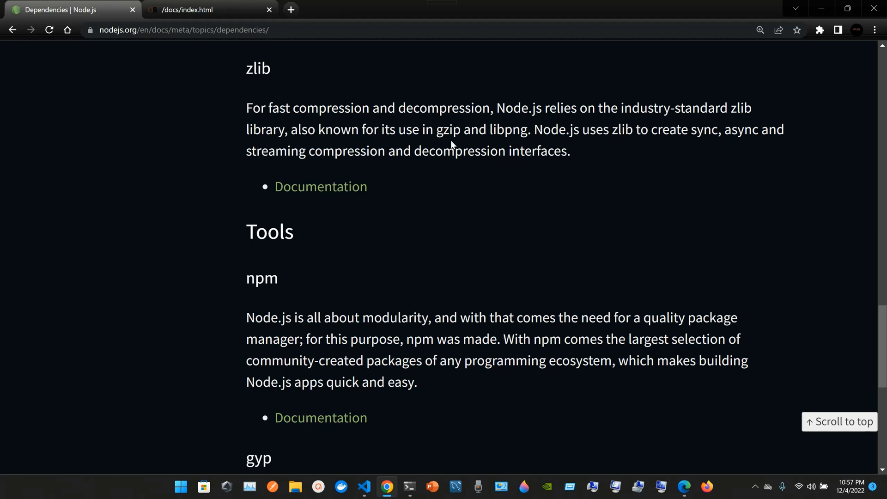
pyautogui.moveTo(548, 153)
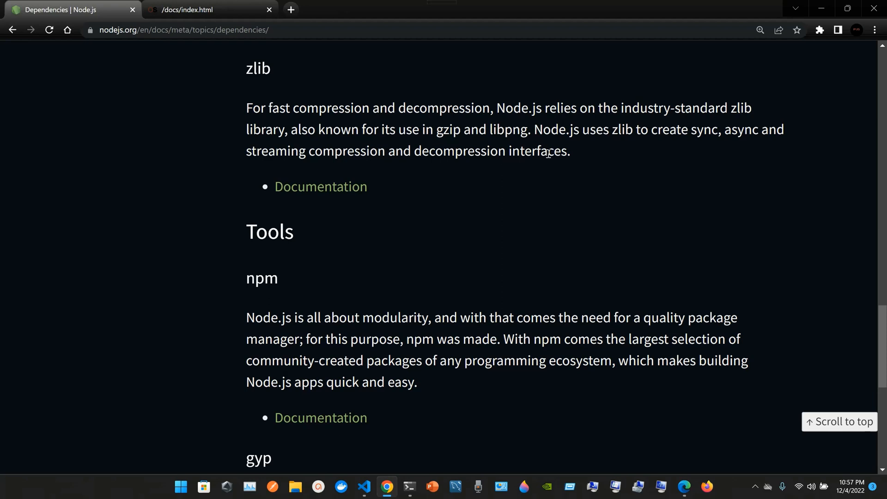
pyautogui.moveTo(572, 152)
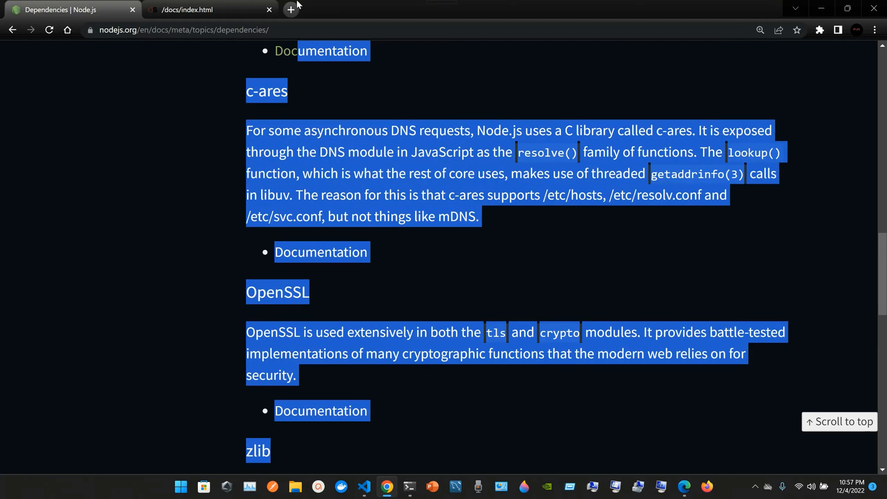
pyautogui.scroll(-3)
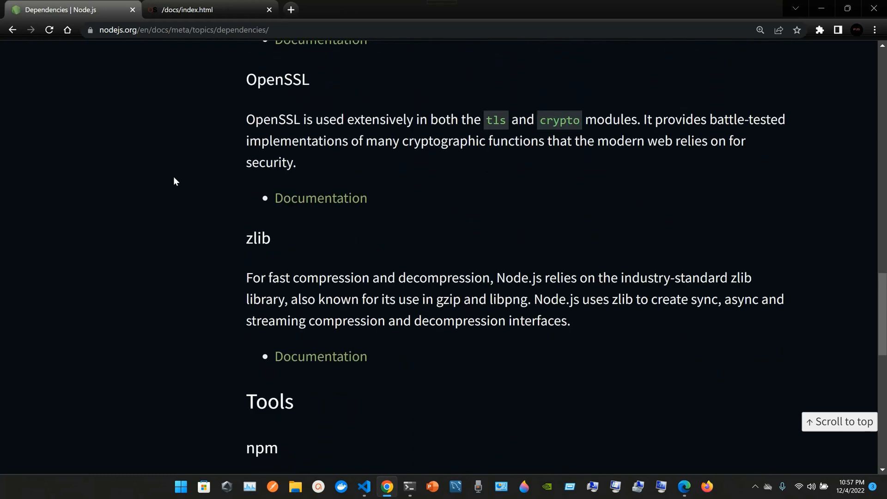
pyautogui.scroll(-3)
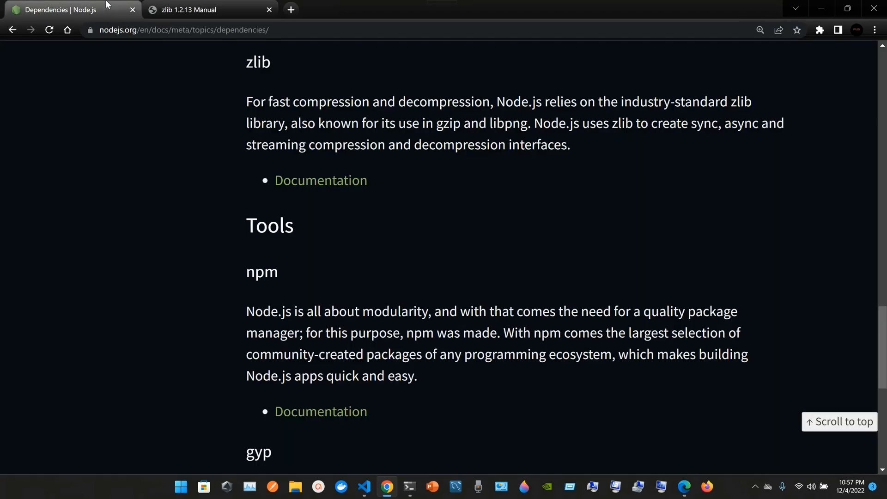
pyautogui.click(189, 9)
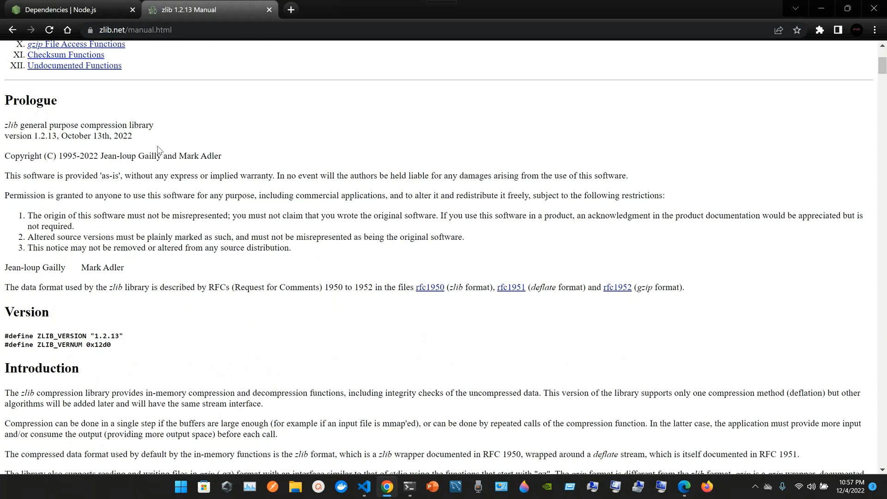
pyautogui.scroll(-3)
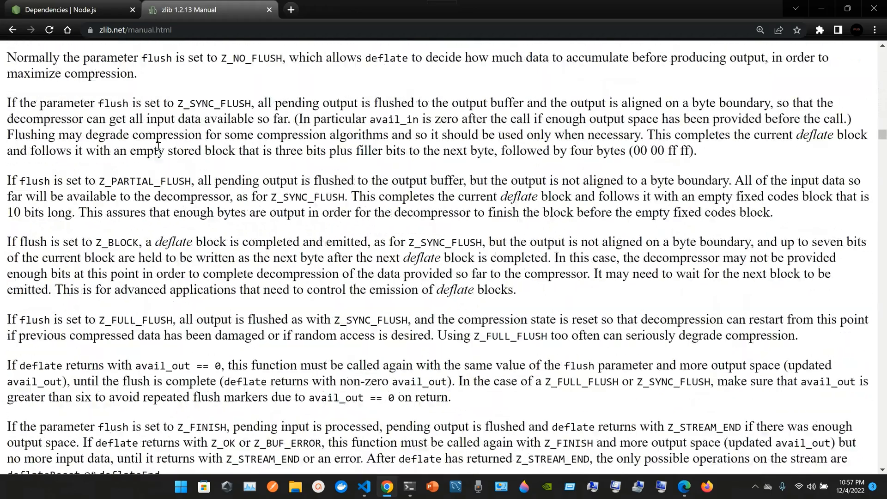
pyautogui.click(67, 9)
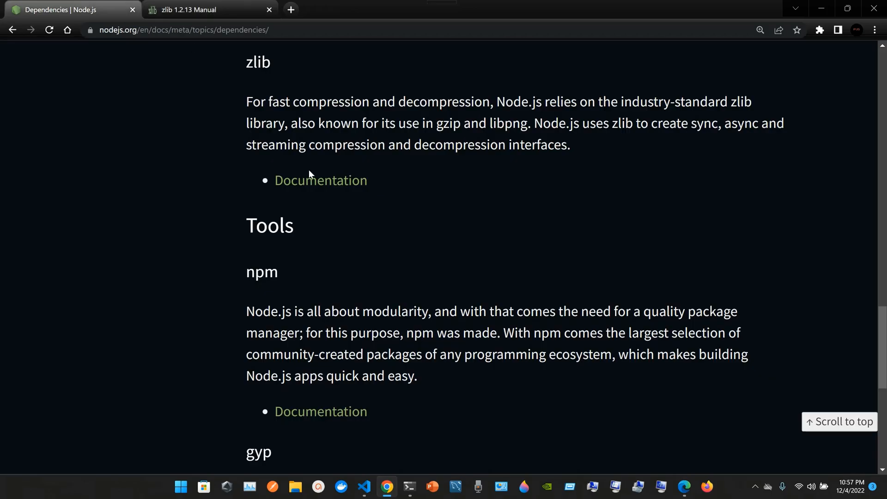
pyautogui.scroll(-3)
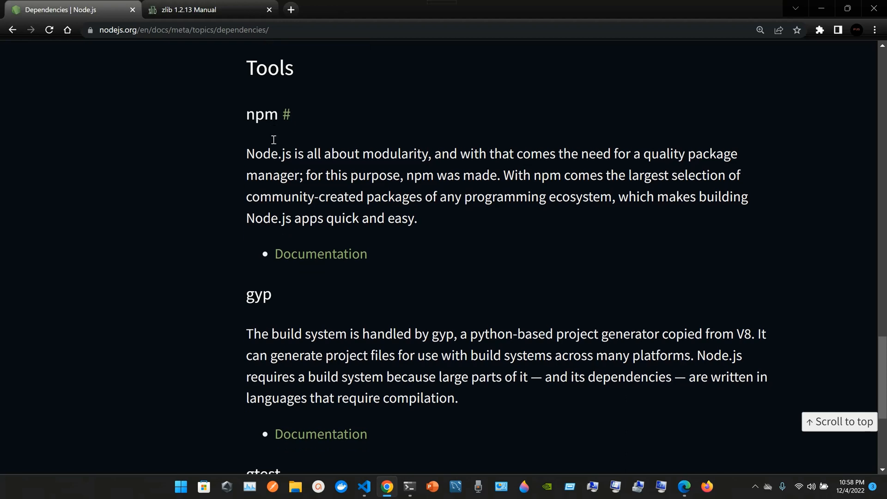
pyautogui.doubleClick(261, 115)
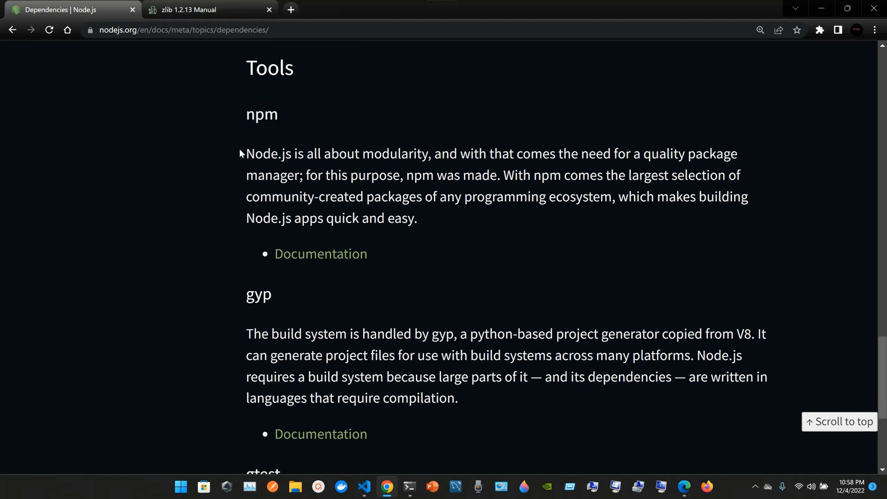
pyautogui.moveTo(435, 221)
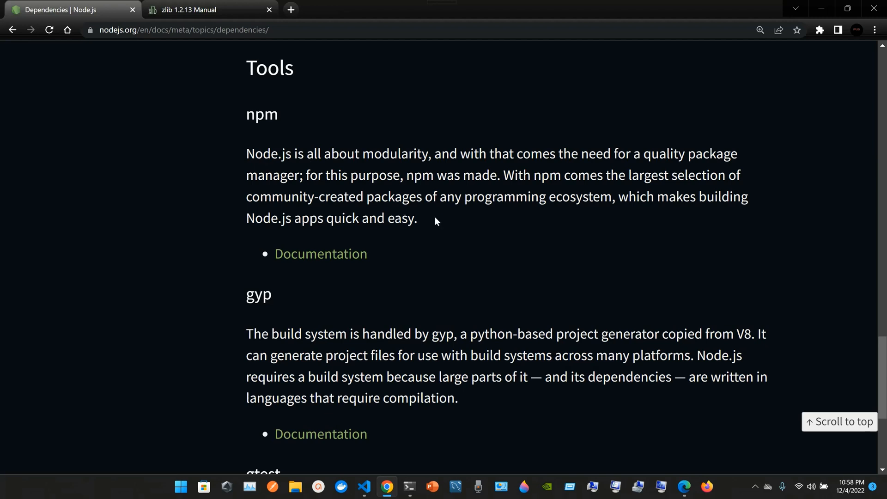
pyautogui.moveTo(493, 175)
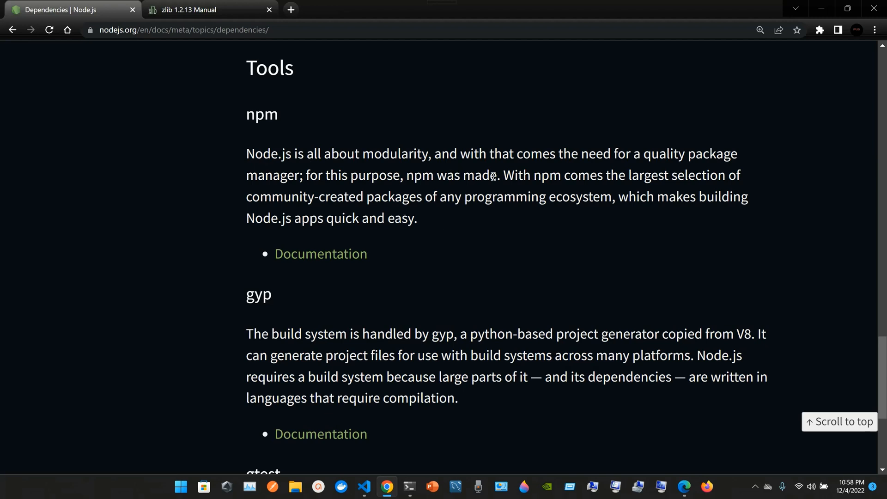
pyautogui.moveTo(534, 200)
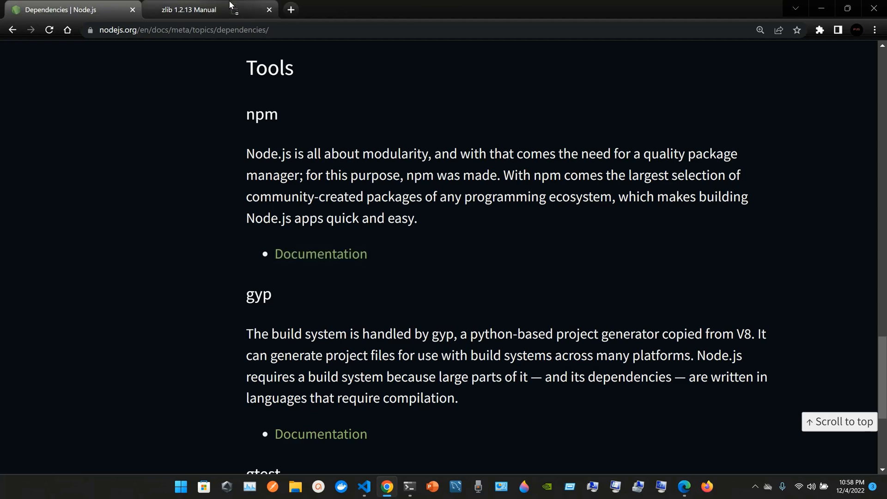
# Step: View the npm Docs home briefly, then switch back to the Node.js dependencies page
pyautogui.click(321, 253)
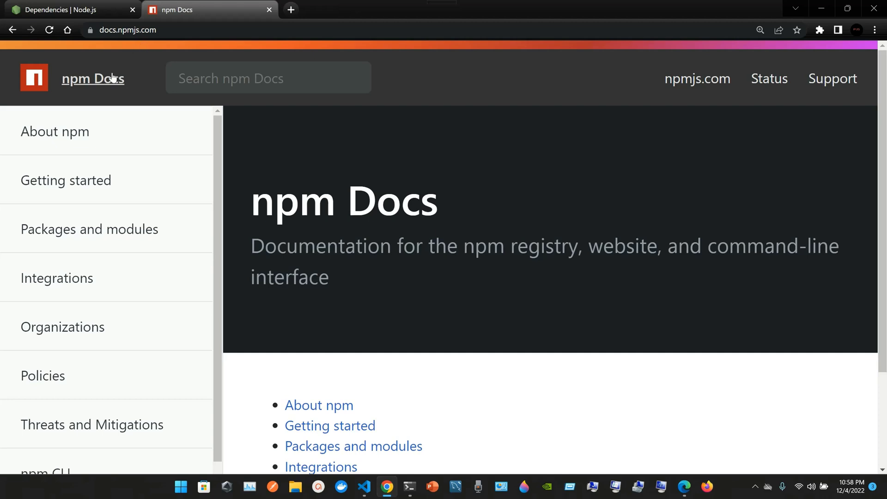
pyautogui.scroll(-3)
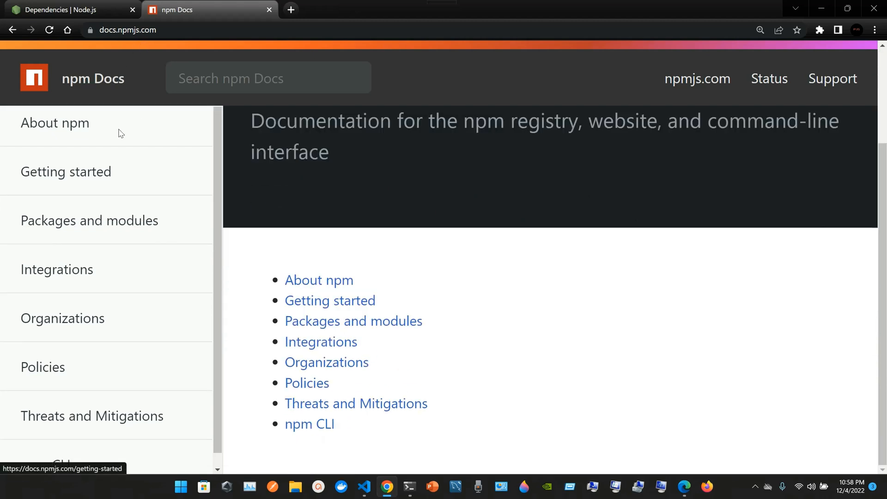
pyautogui.moveTo(76, 282)
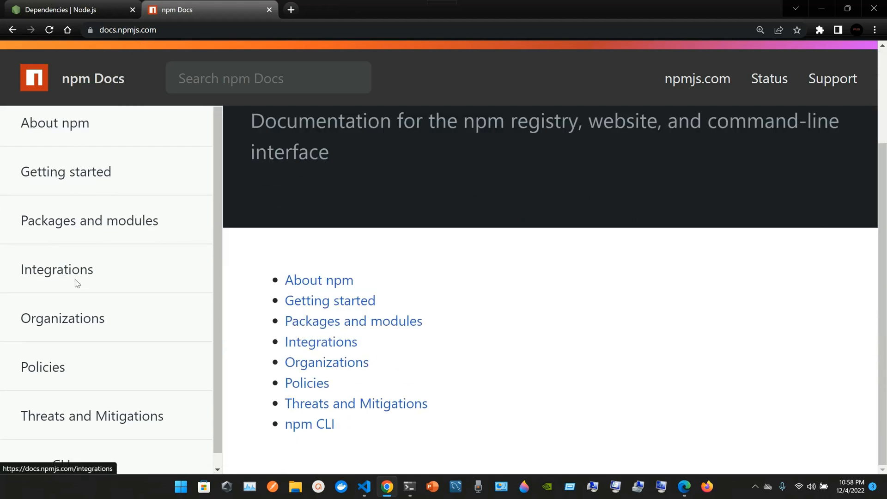
pyautogui.click(68, 9)
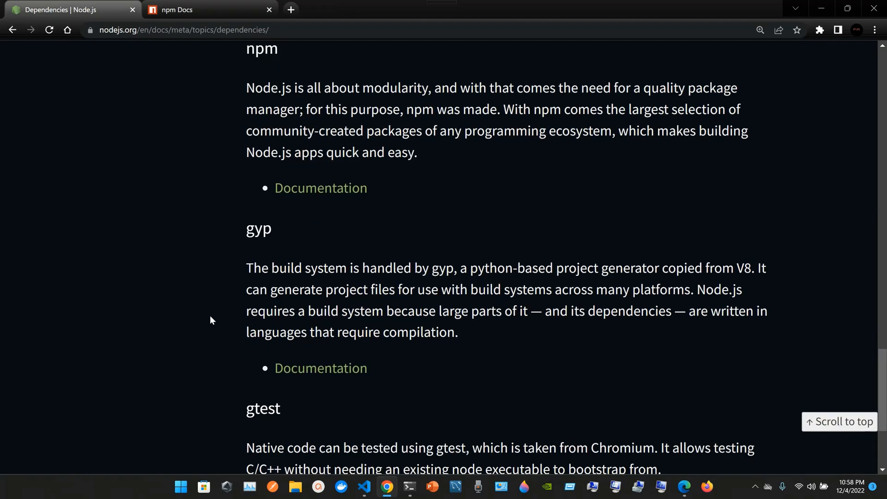
# Step: Follow the gyp Documentation link to the GYP User Documentation, skim it, and return to the dependencies page
pyautogui.scroll(-3)
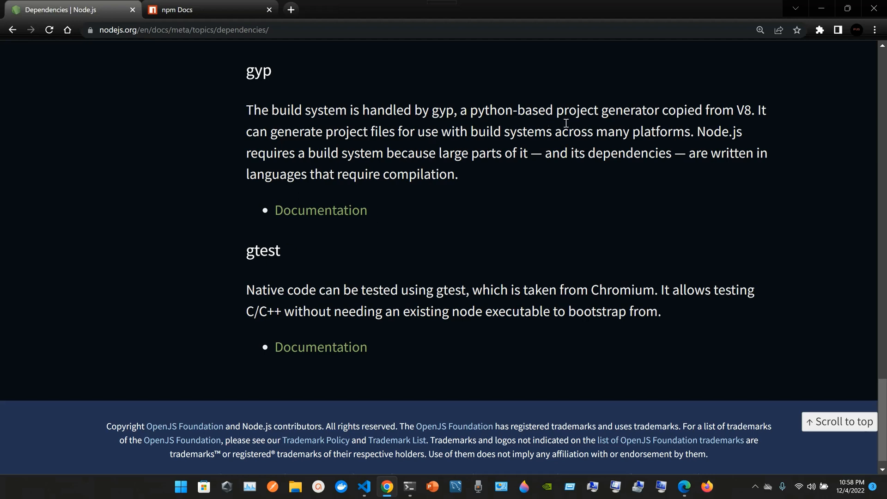
pyautogui.moveTo(712, 118)
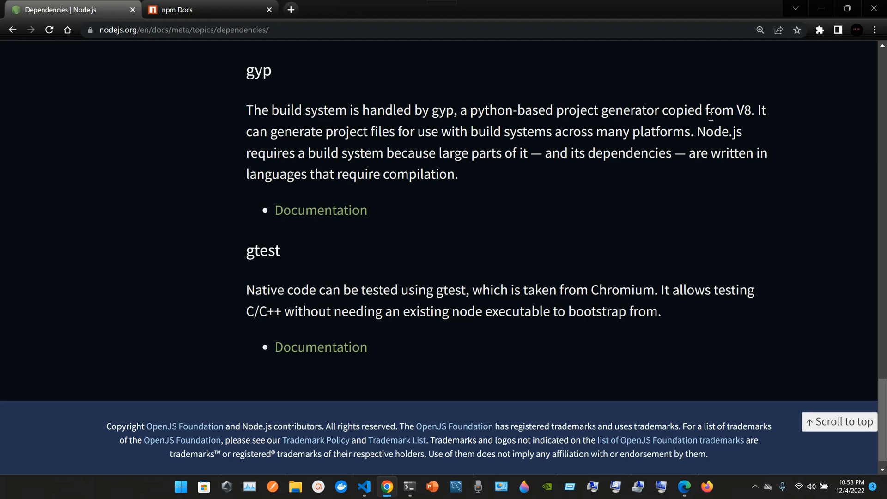
pyautogui.moveTo(434, 135)
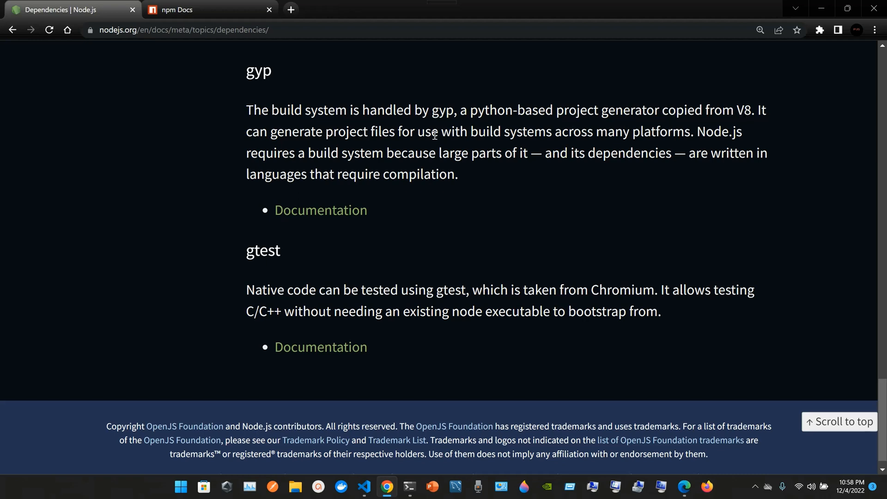
pyautogui.moveTo(476, 177)
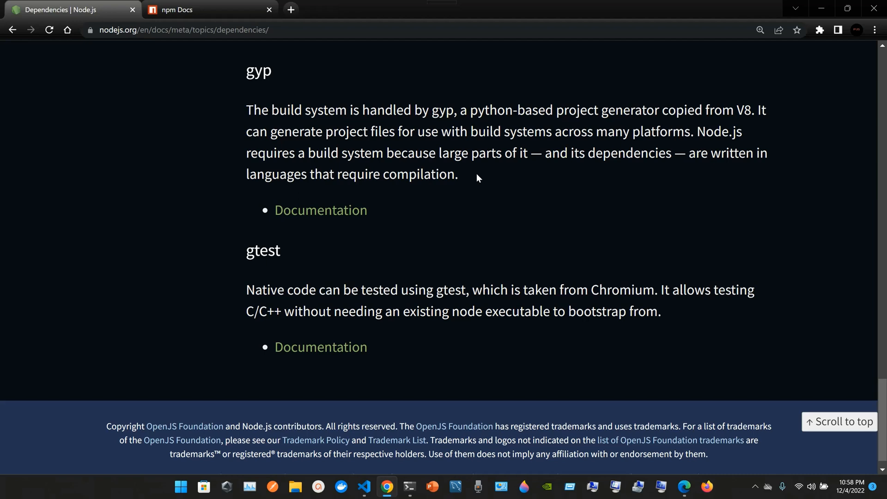
pyautogui.moveTo(458, 181)
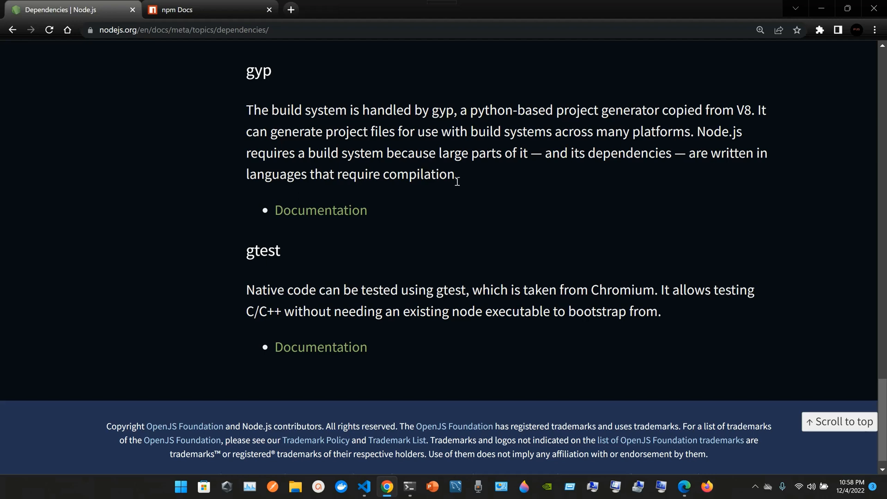
pyautogui.moveTo(473, 182)
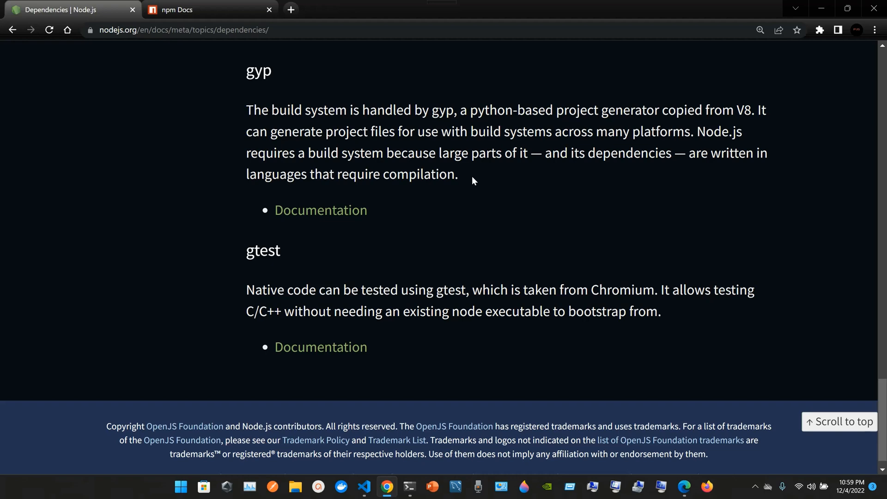
pyautogui.click(177, 9)
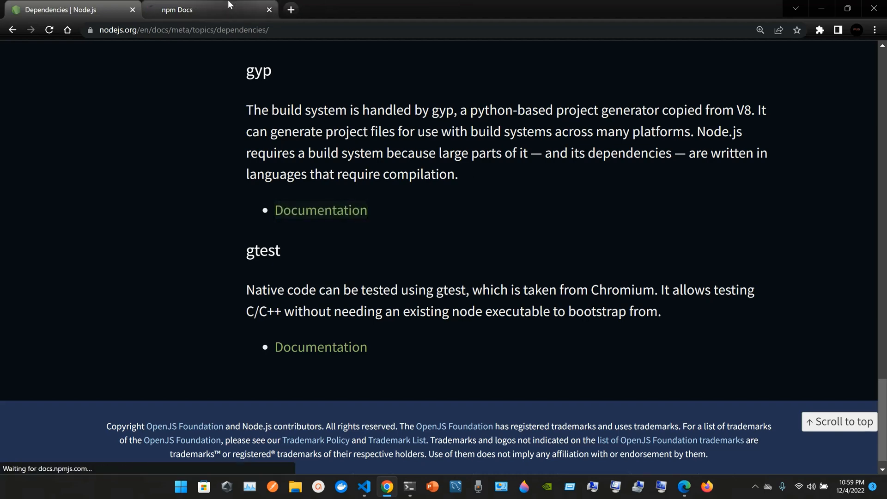
pyautogui.click(320, 210)
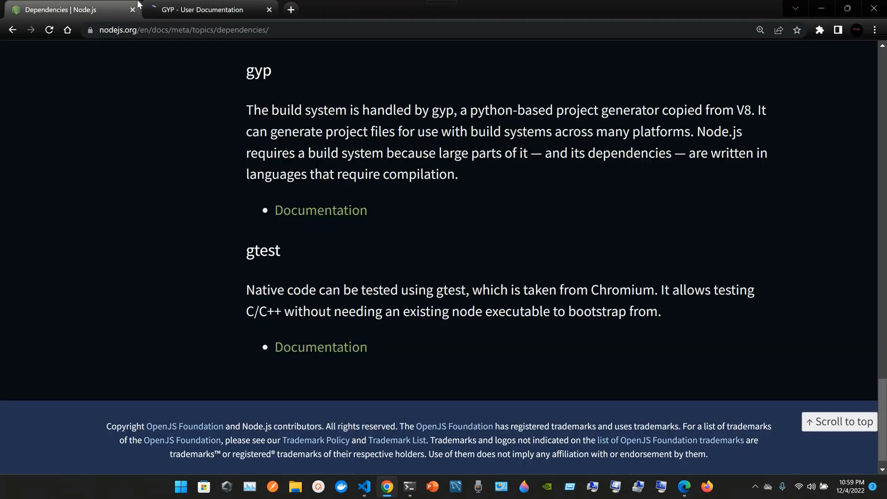
pyautogui.click(203, 9)
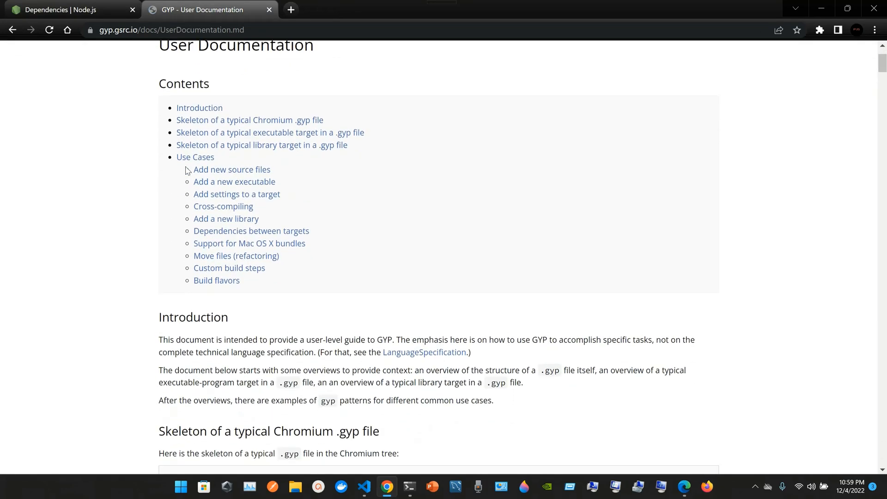
pyautogui.scroll(-3)
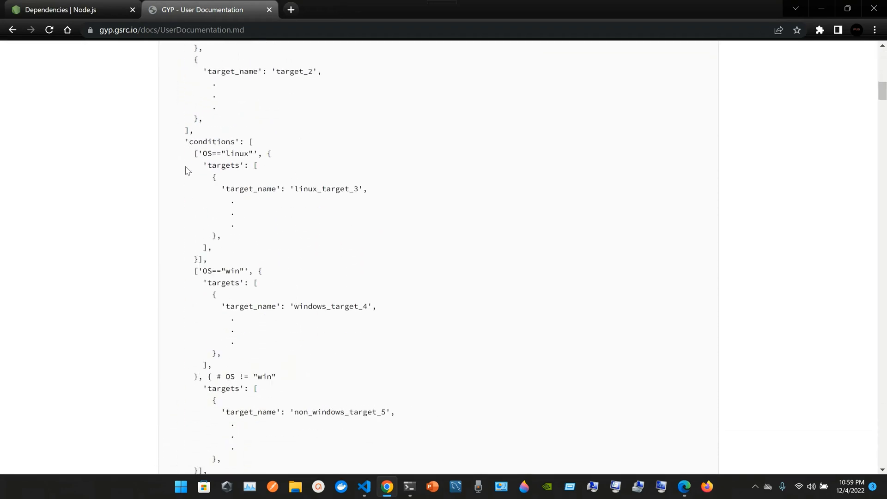
pyautogui.click(62, 9)
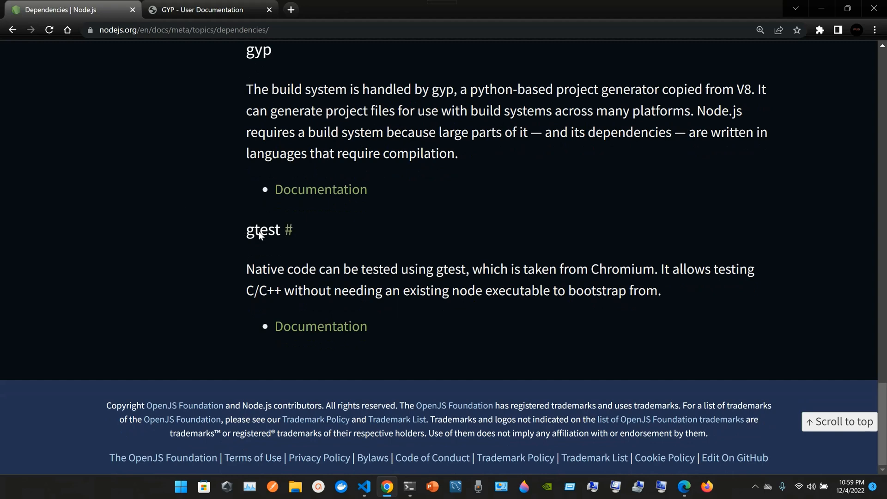
pyautogui.moveTo(313, 271)
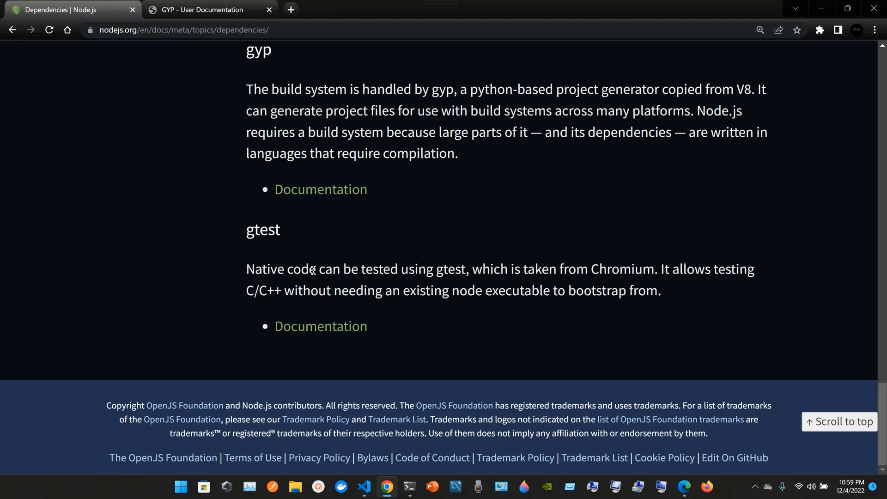
pyautogui.moveTo(444, 276)
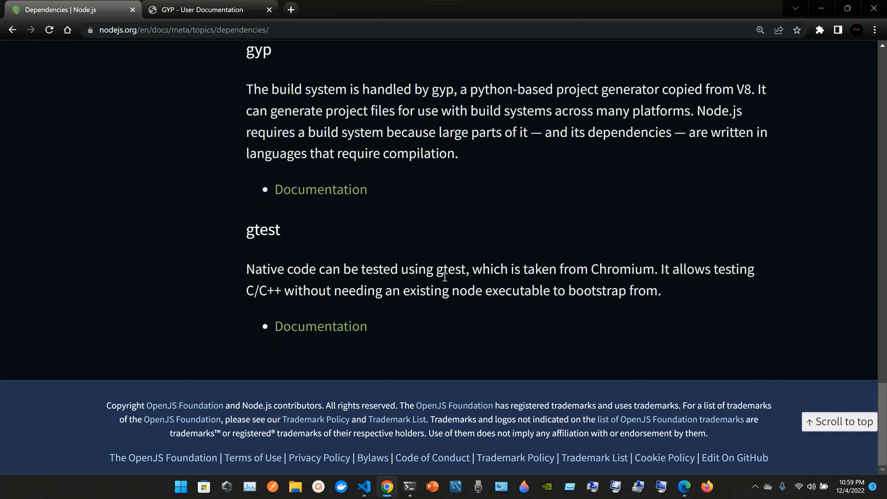
pyautogui.moveTo(583, 281)
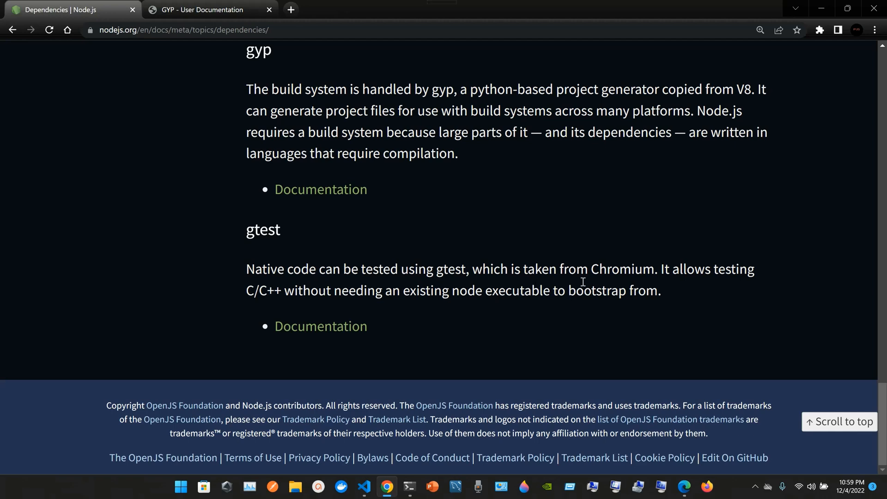
pyautogui.moveTo(674, 287)
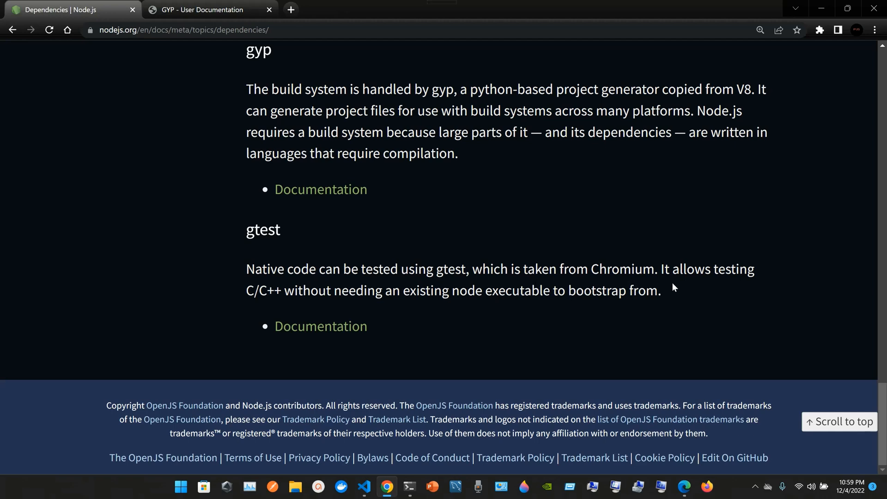
pyautogui.moveTo(715, 276)
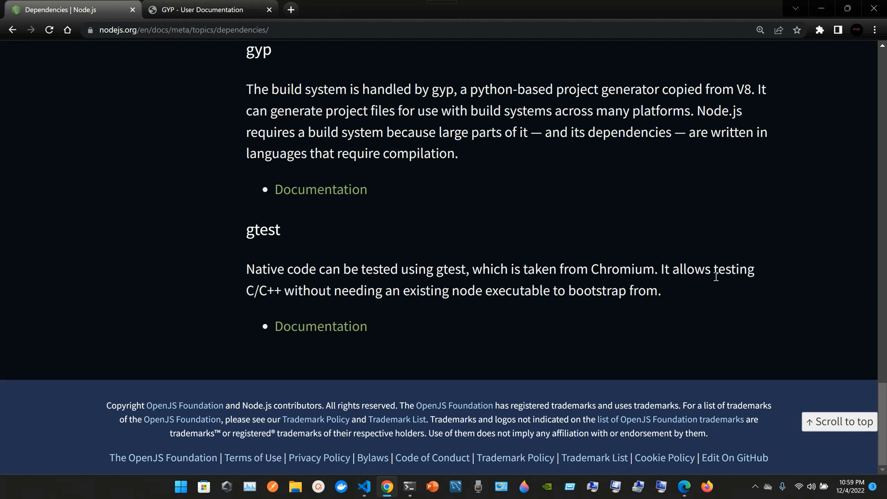
pyautogui.moveTo(616, 338)
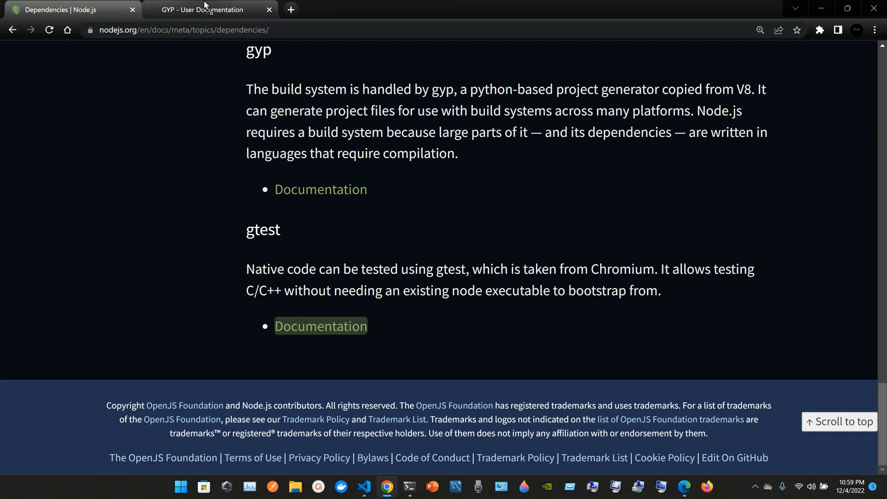
# Step: Follow the gtest Documentation link and view the google/googletest GitHub repository
pyautogui.click(321, 326)
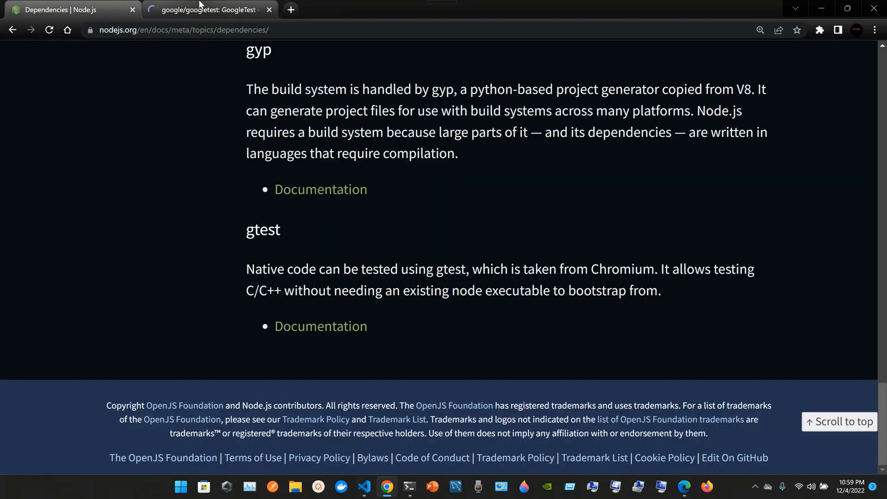
pyautogui.click(209, 9)
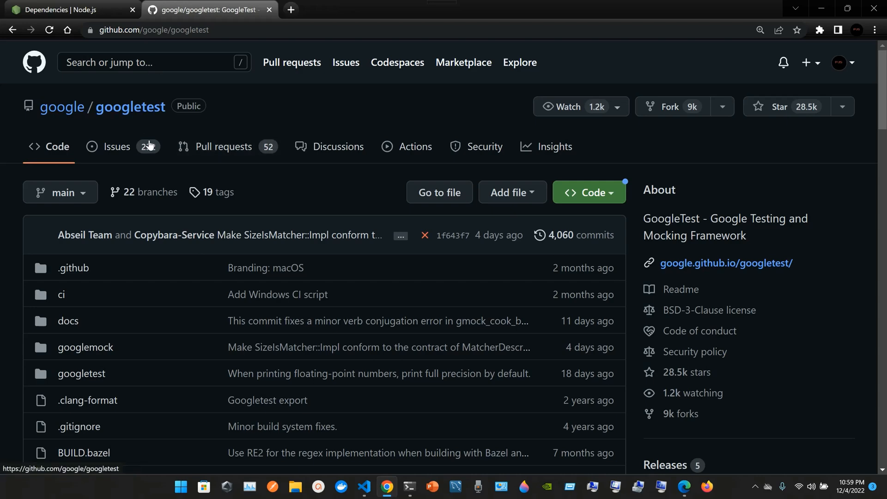
pyautogui.moveTo(131, 139)
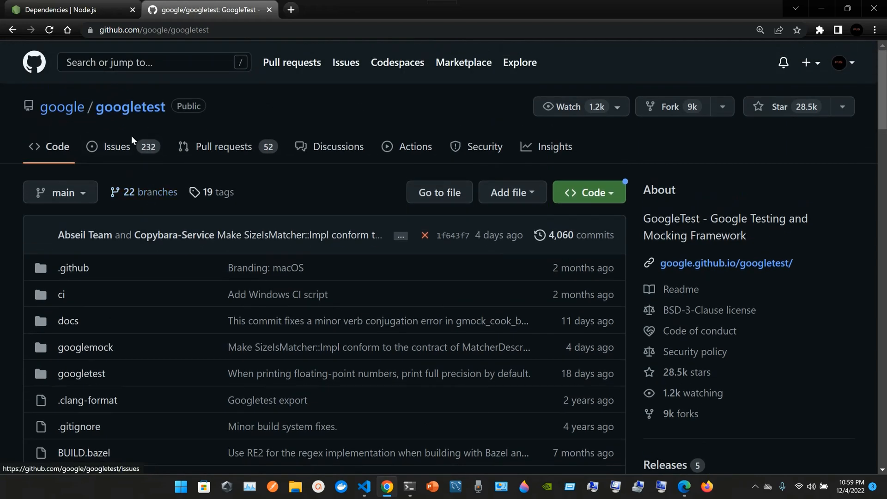